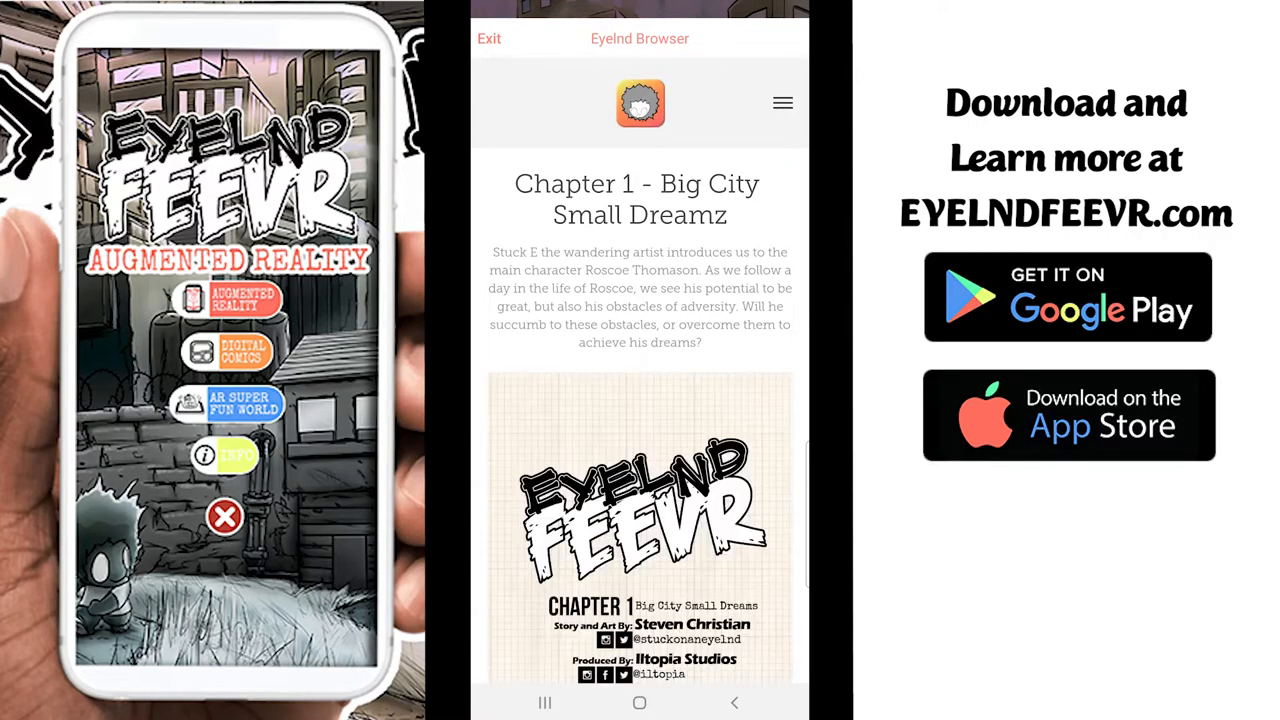
Scroll through the comic, then open Digital Comics in the in-app browser and scroll the webcomic page.
scroll("down", 3)
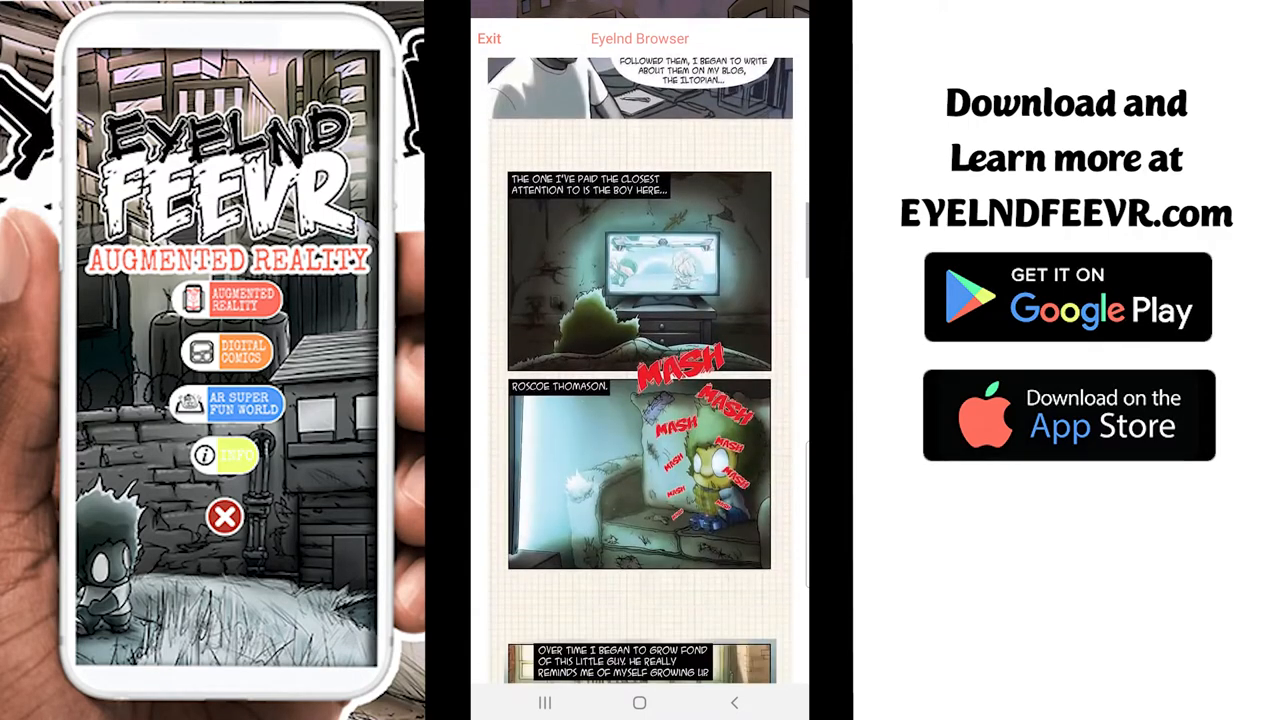
scroll("down", 3)
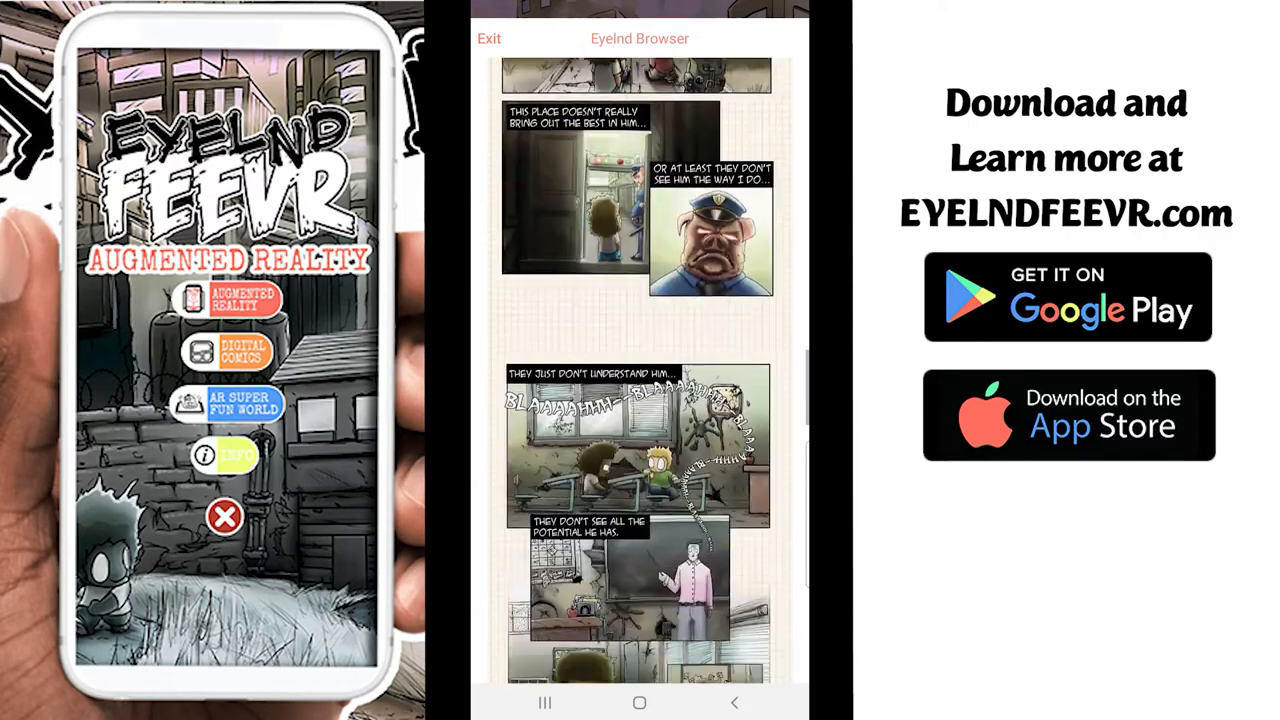
scroll("down", 3)
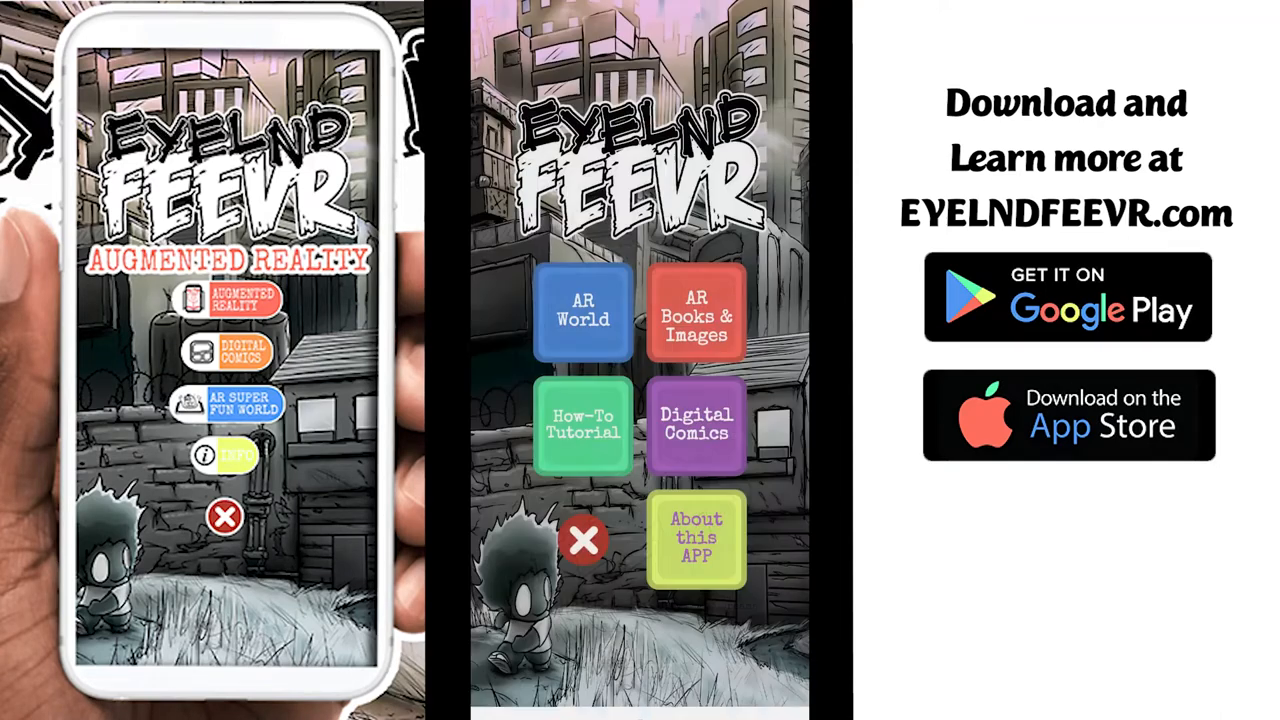
left_click(696, 538)
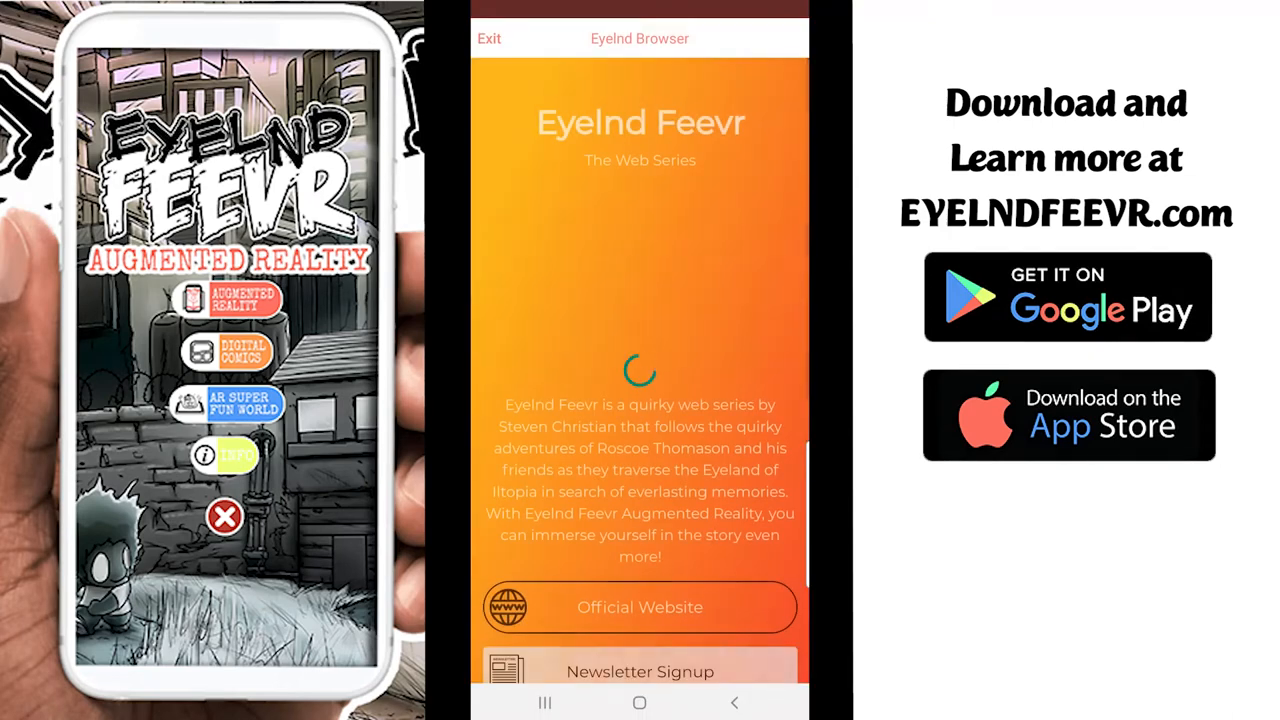
scroll("down", 3)
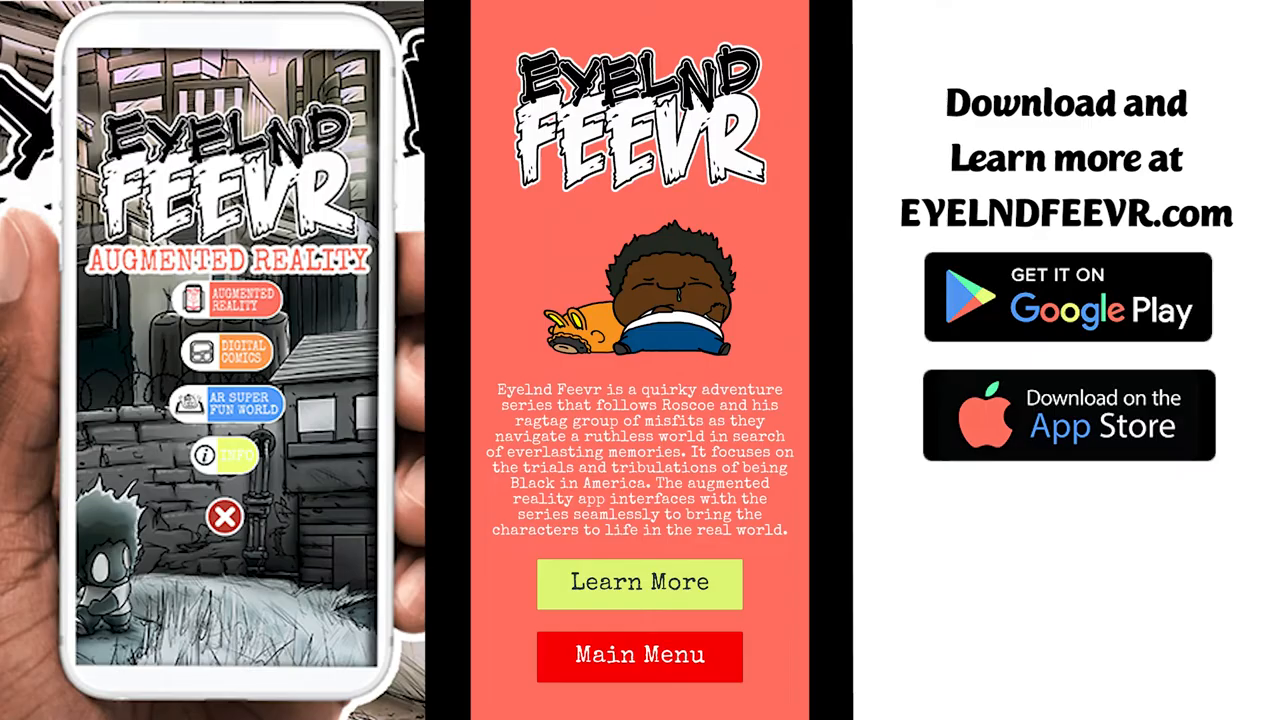
Search the store for 'in app browser', send In-App Web Browser to the editor and import it.
left_click(640, 584)
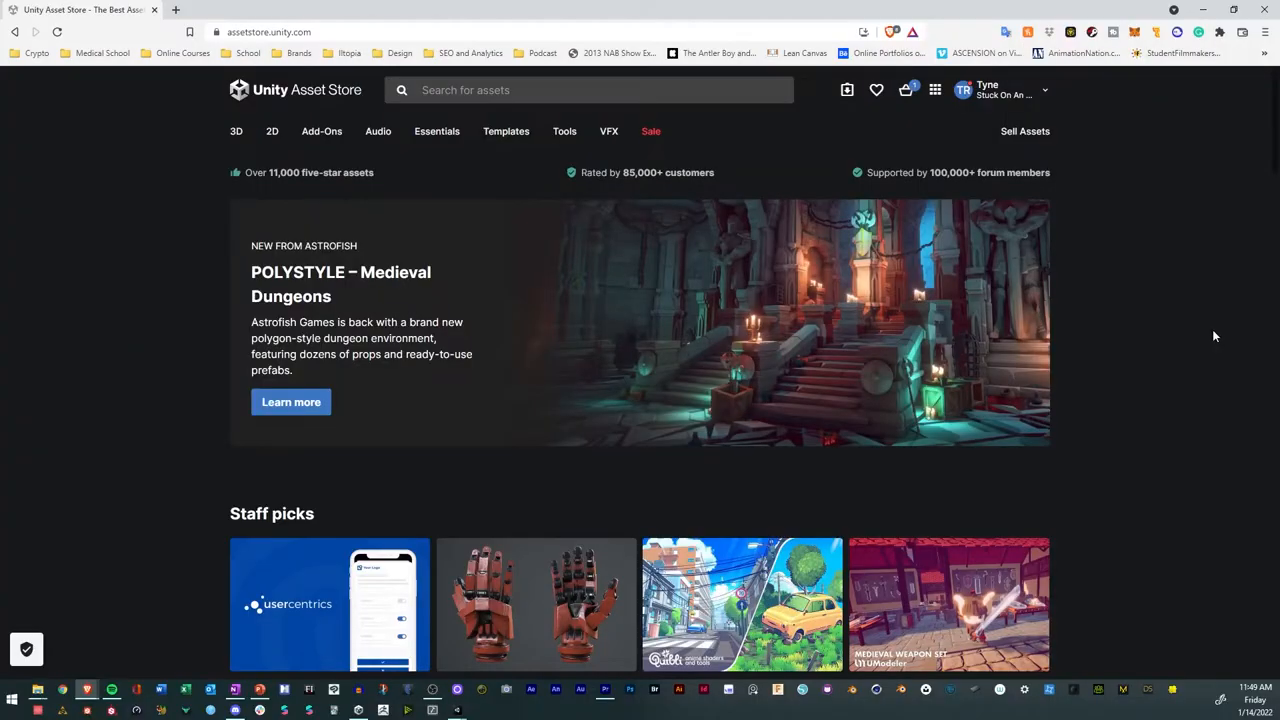
left_click(588, 90)
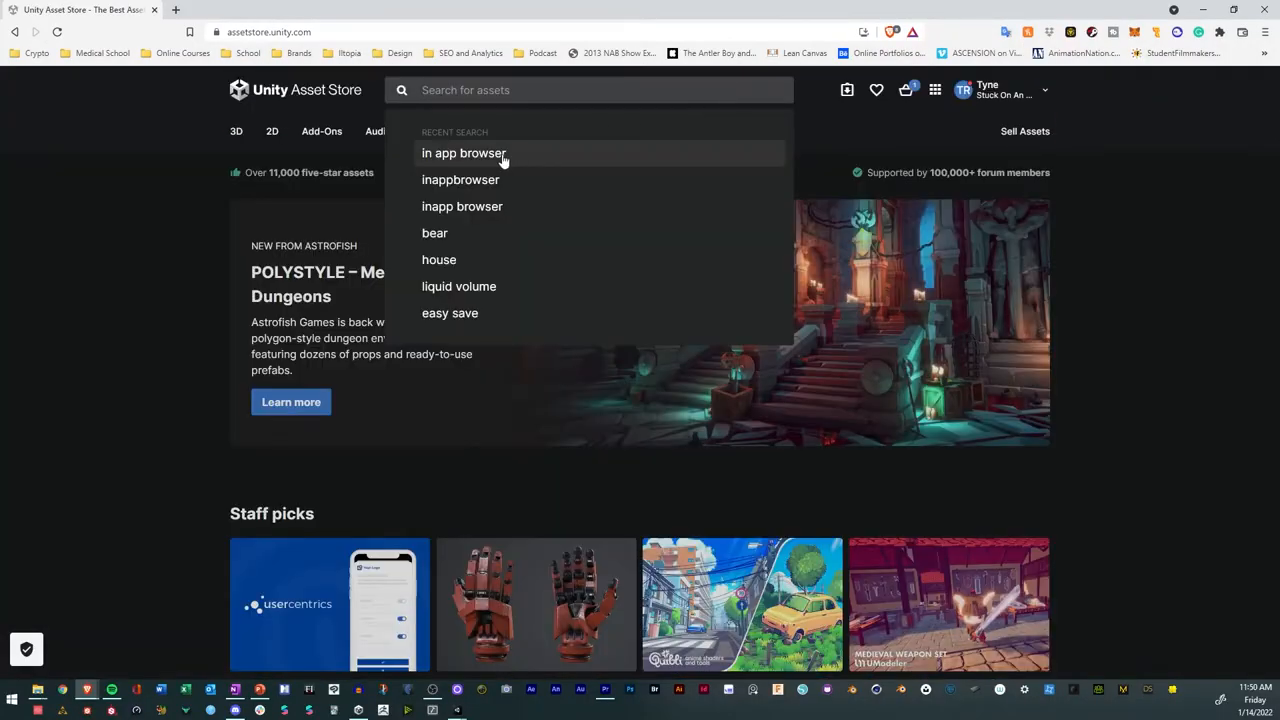
left_click(464, 152)
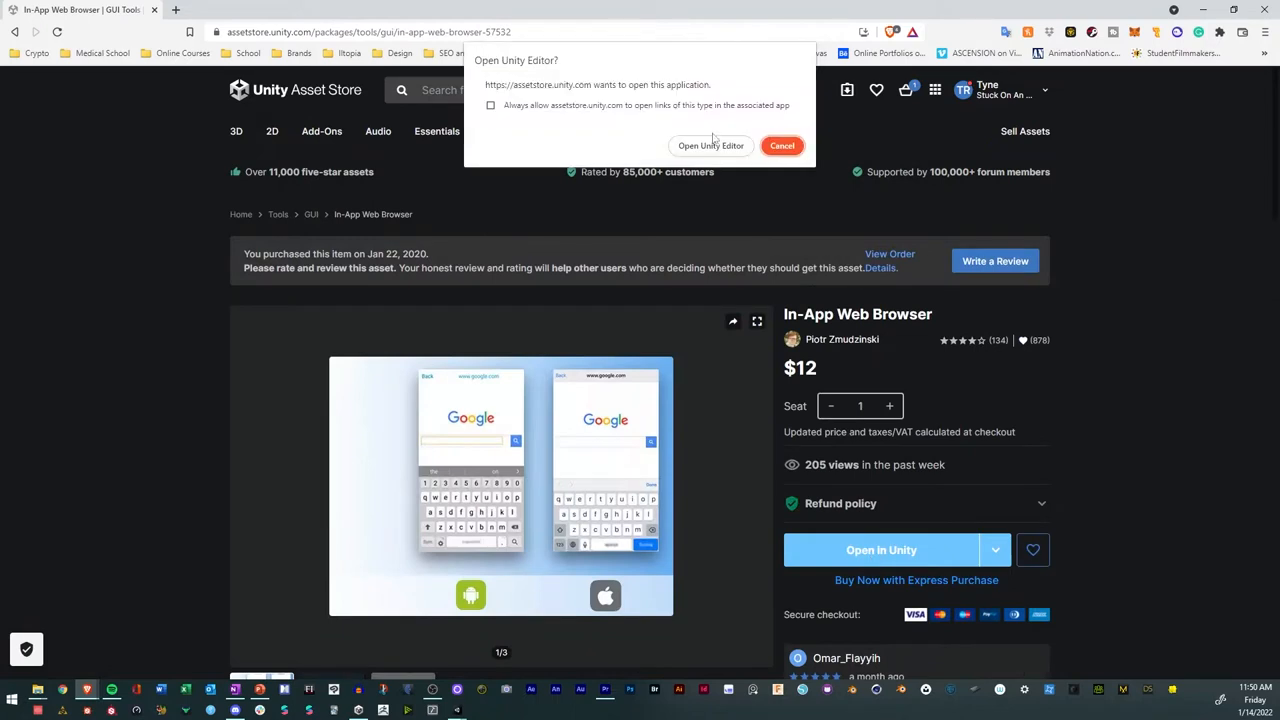
left_click(710, 146)
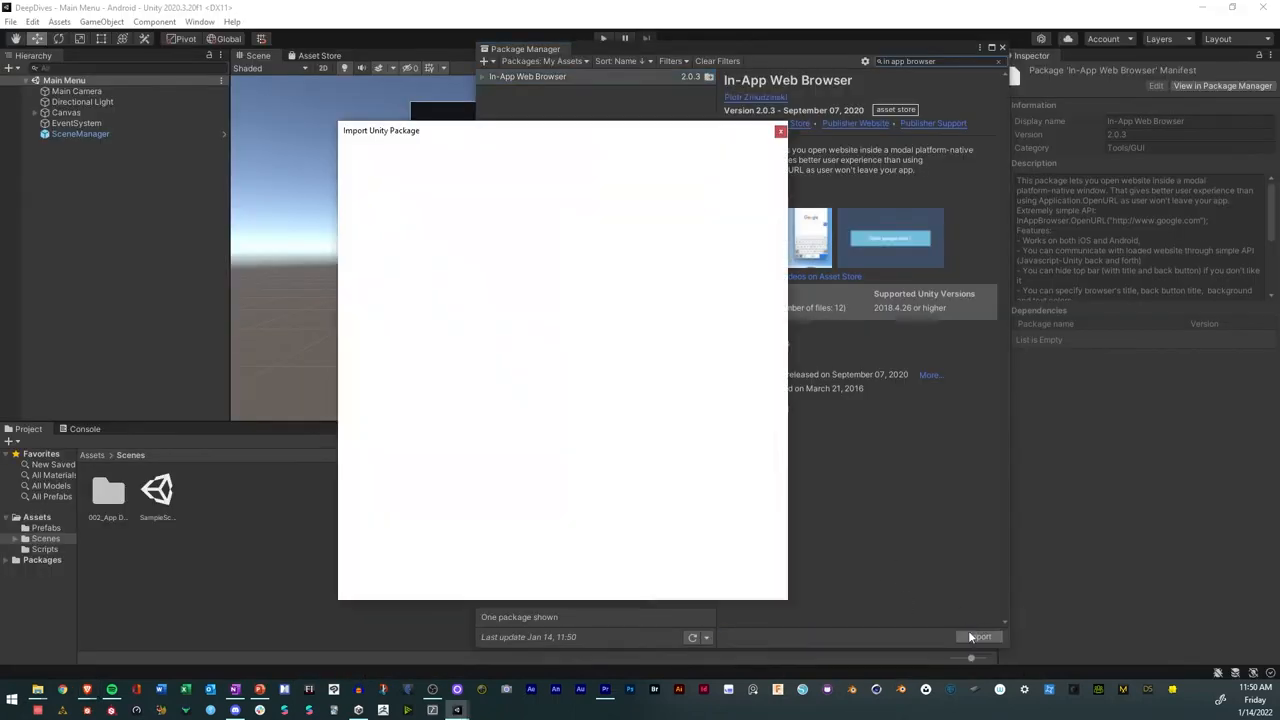
left_click(980, 636)
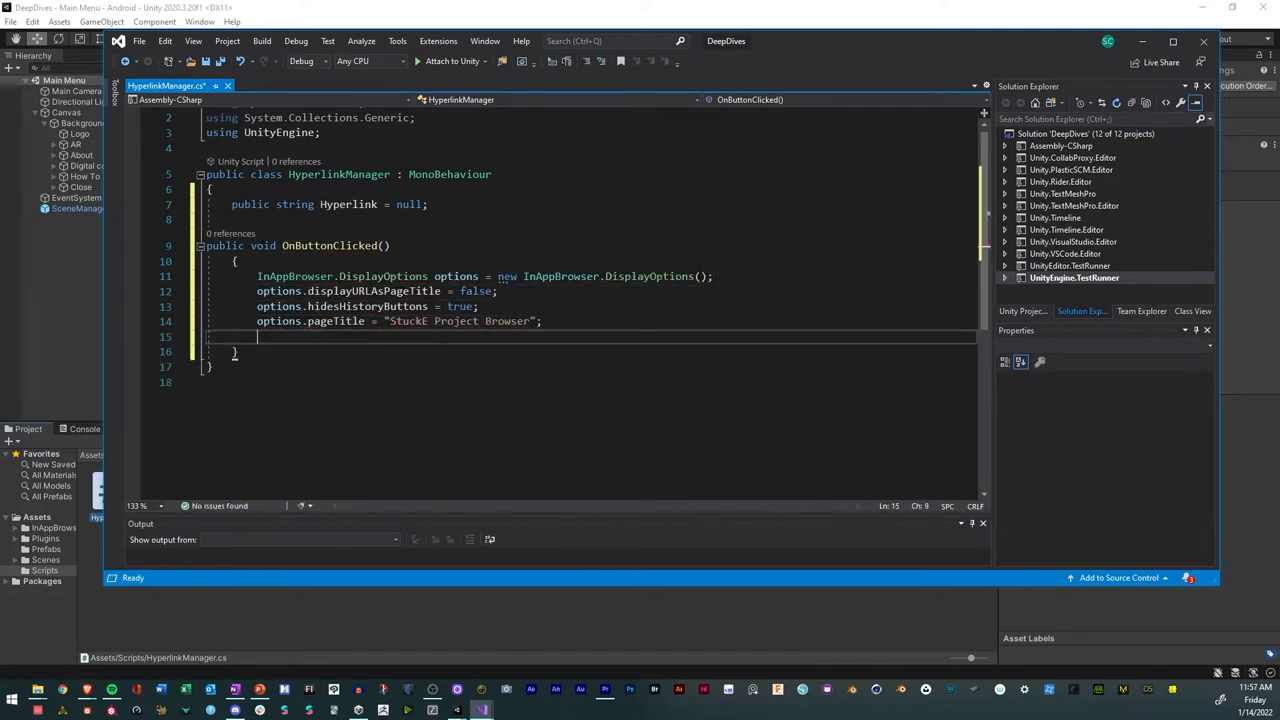
Add the InAppBrowser.OpenURL(Hyperlink, options) call in OnButtonClicked.
type("InAppBrowser.")
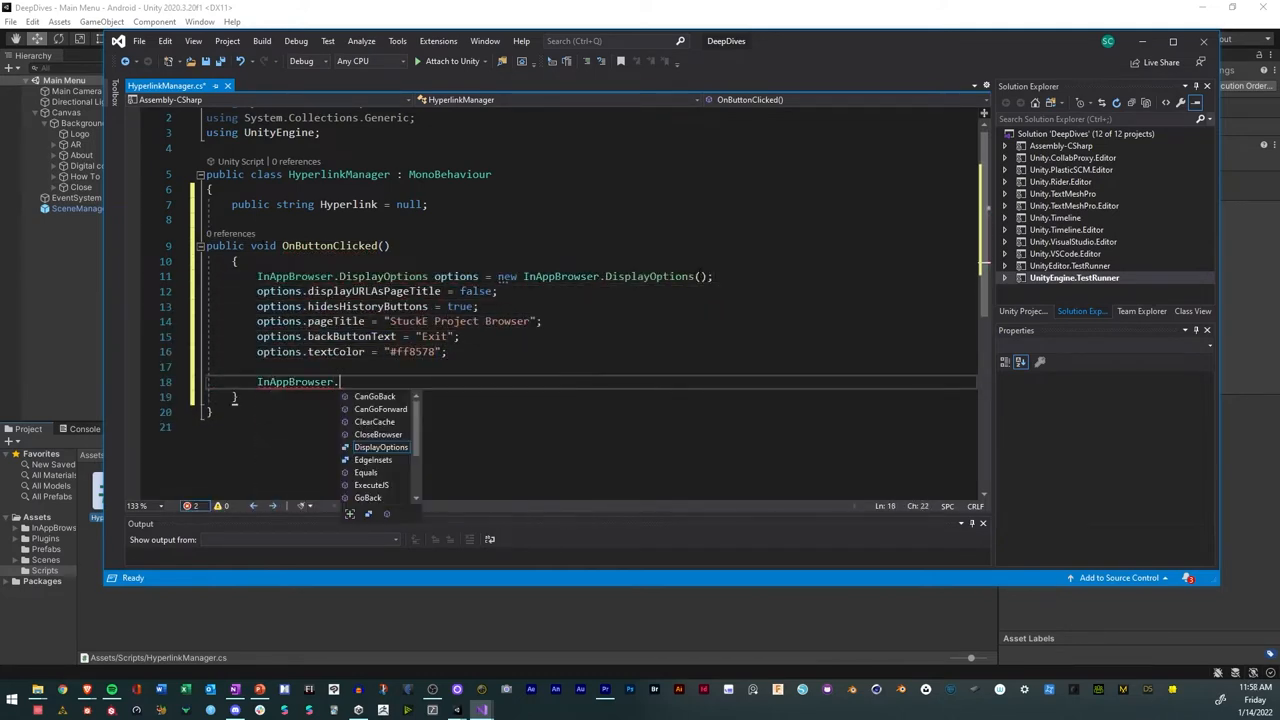
type("OpenURL(hy")
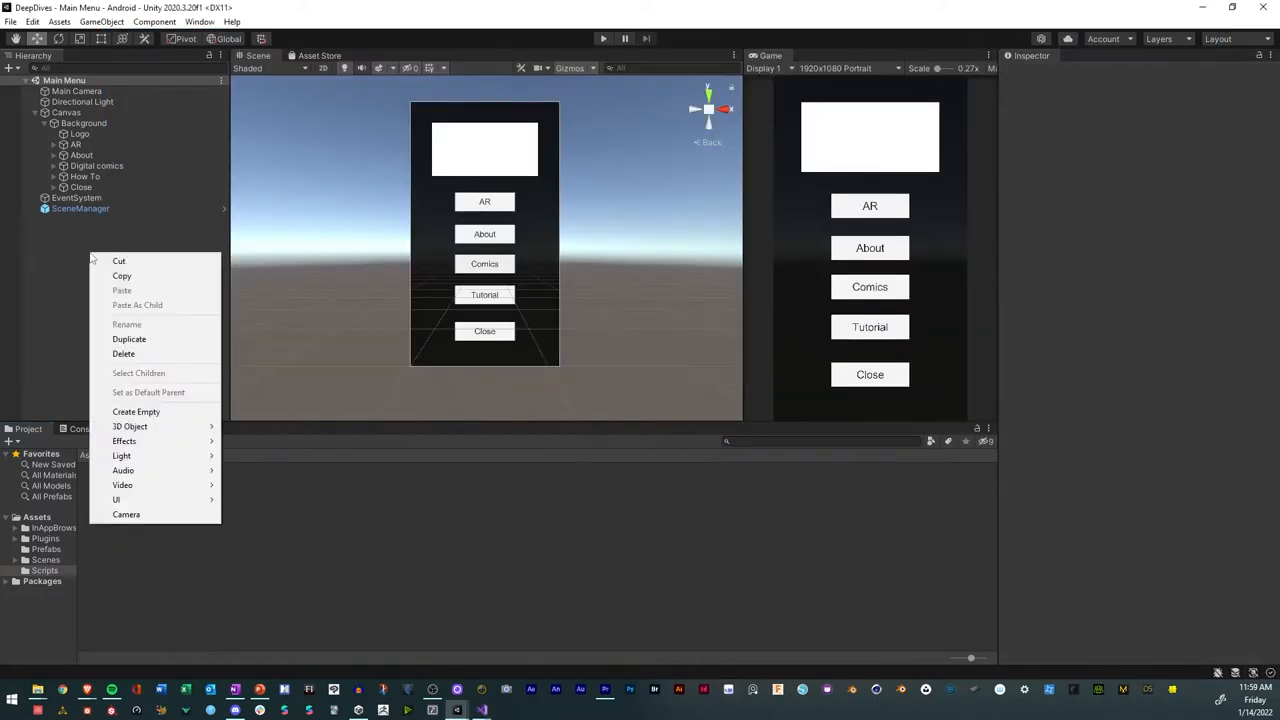
left_click(136, 412)
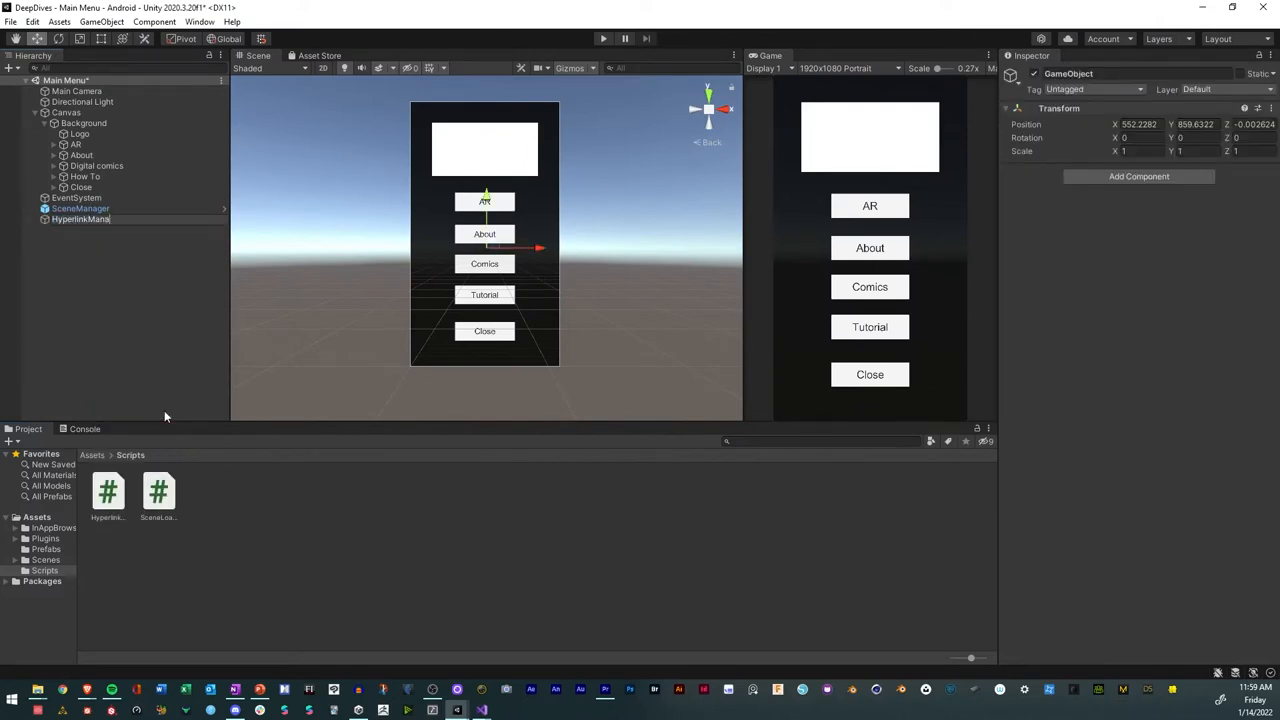
left_click(80, 218)
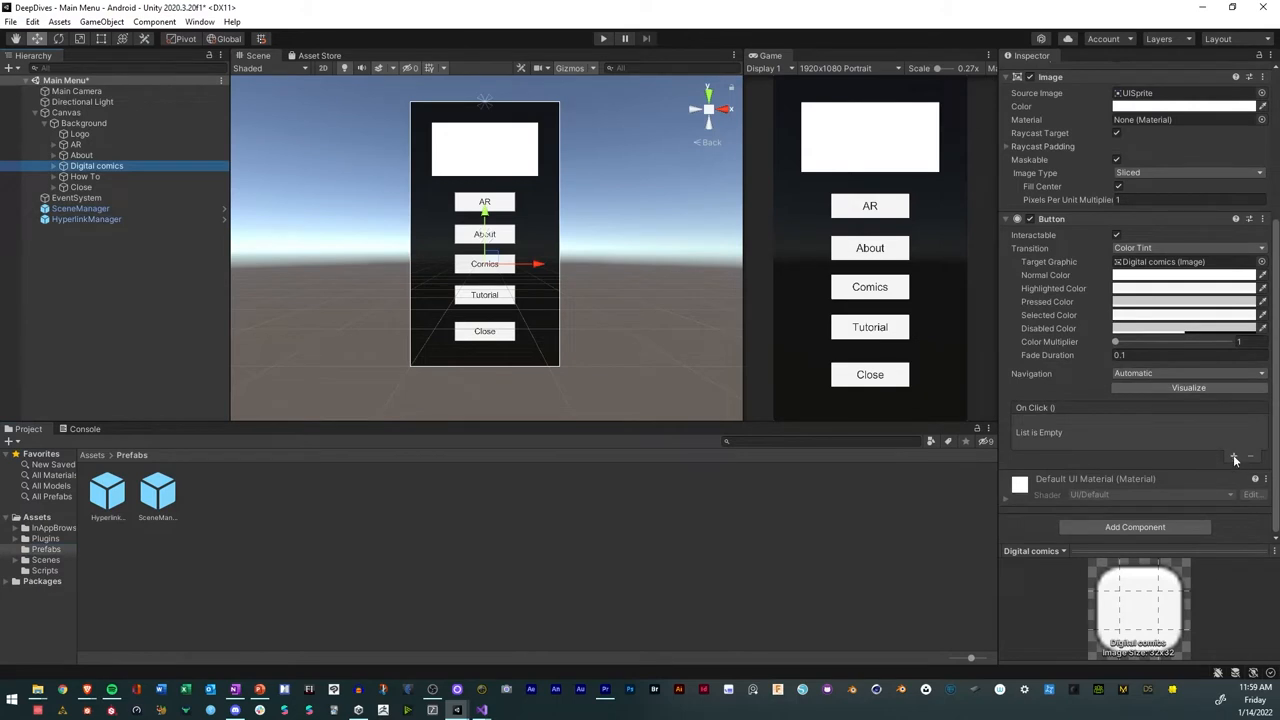
left_click(1234, 456)
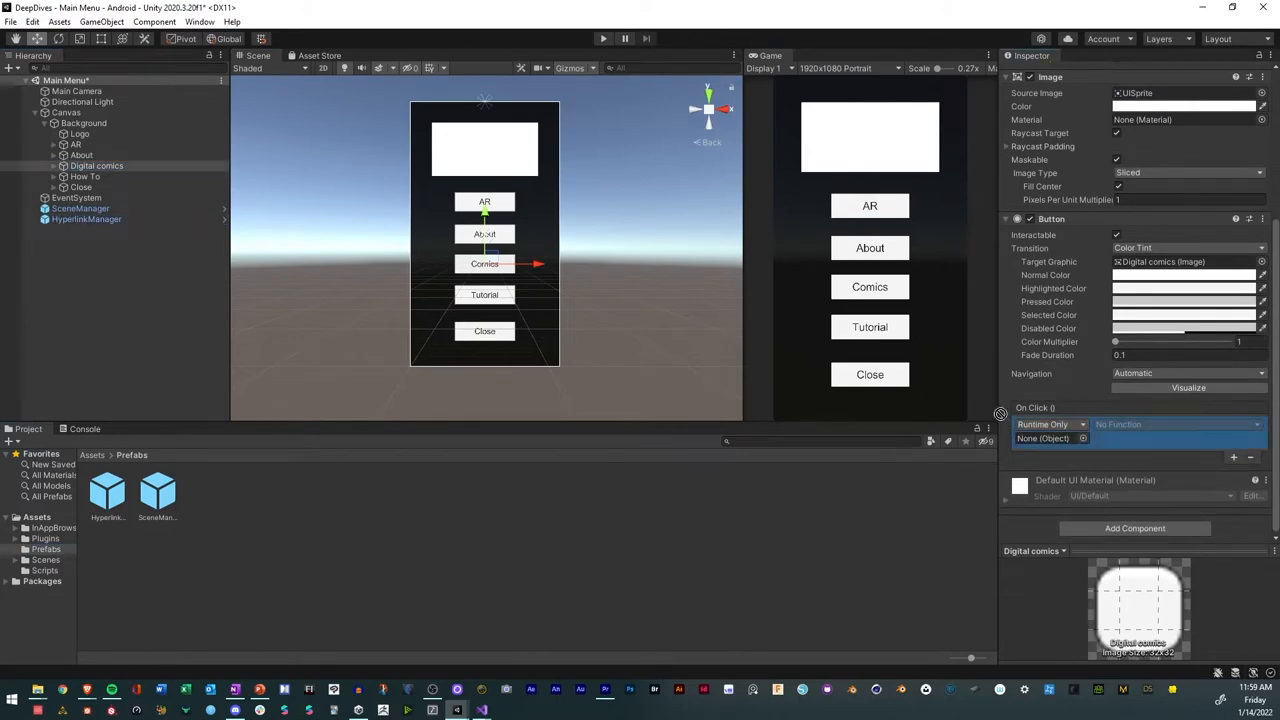
left_click(1176, 424)
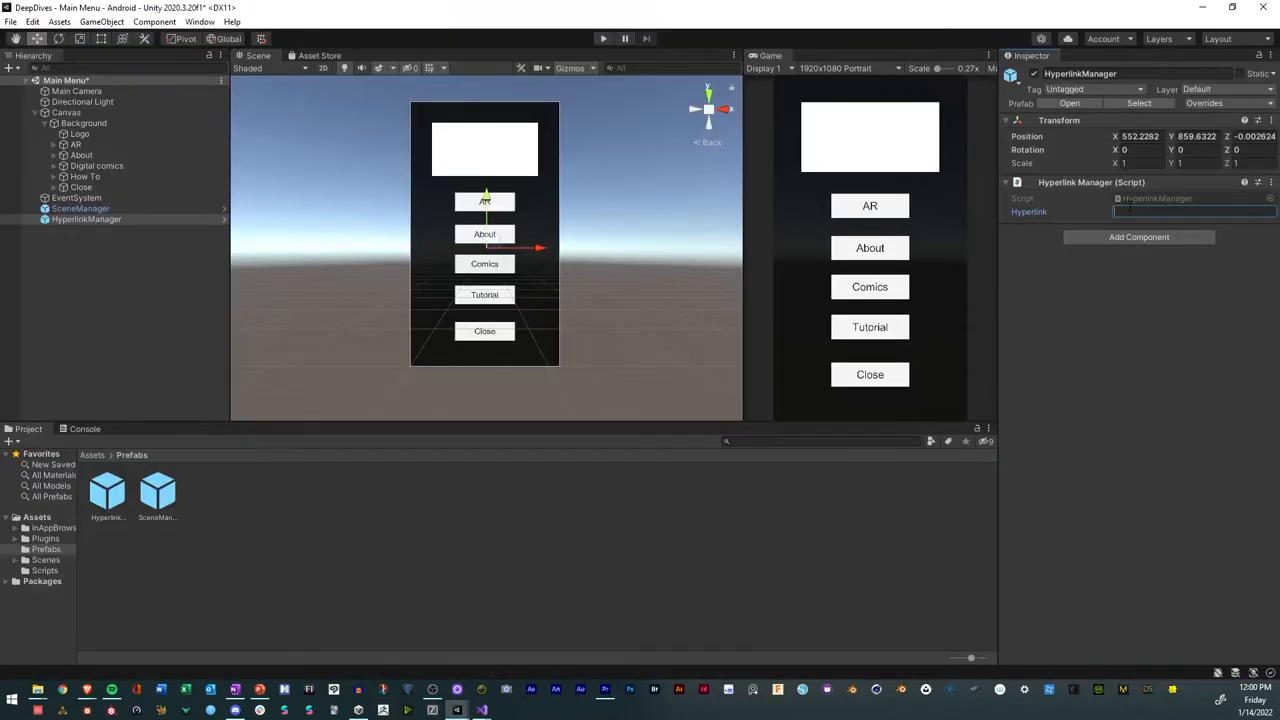
type("https://webcomic.eyeindfeevr.com/about")
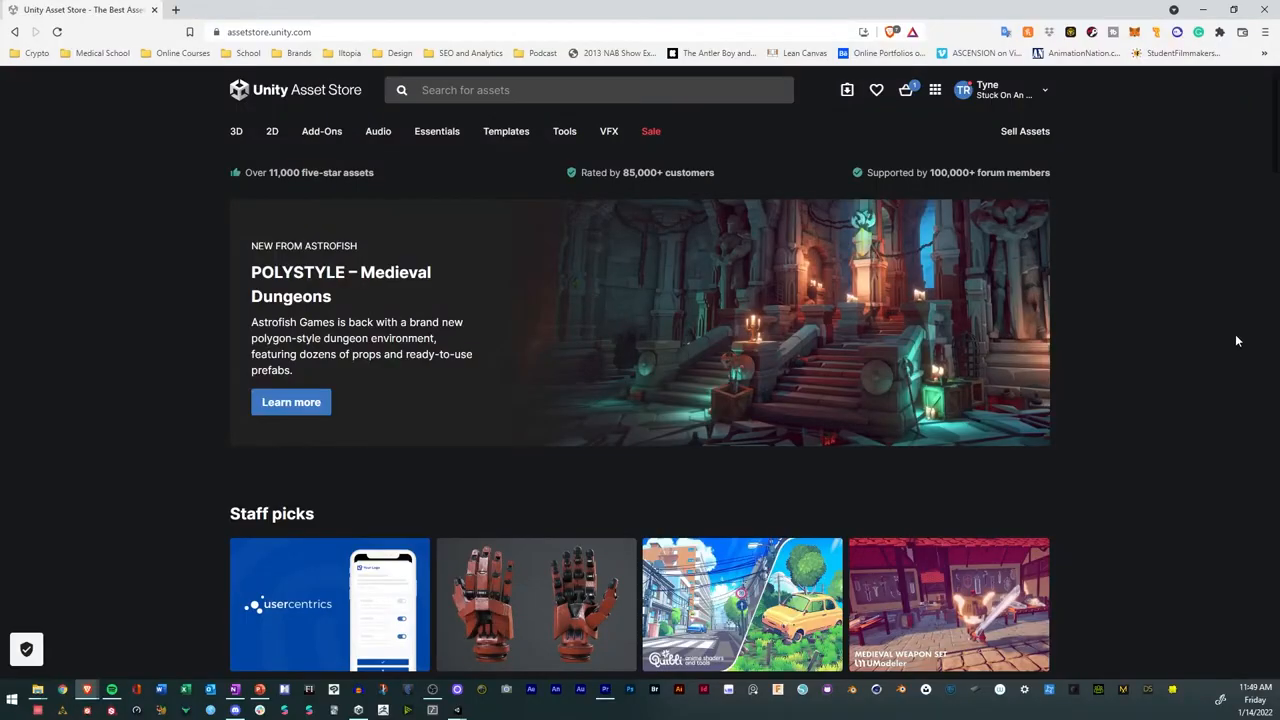
mouse_move(1216, 336)
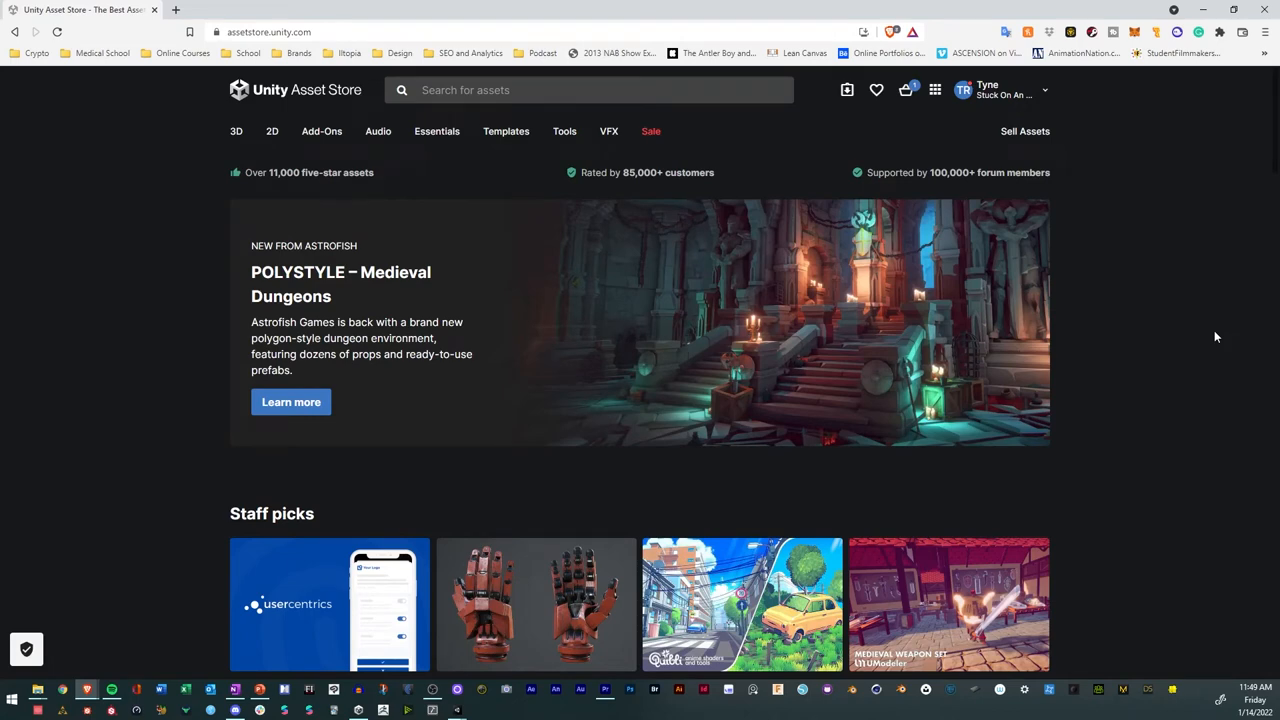
scroll("down", 3)
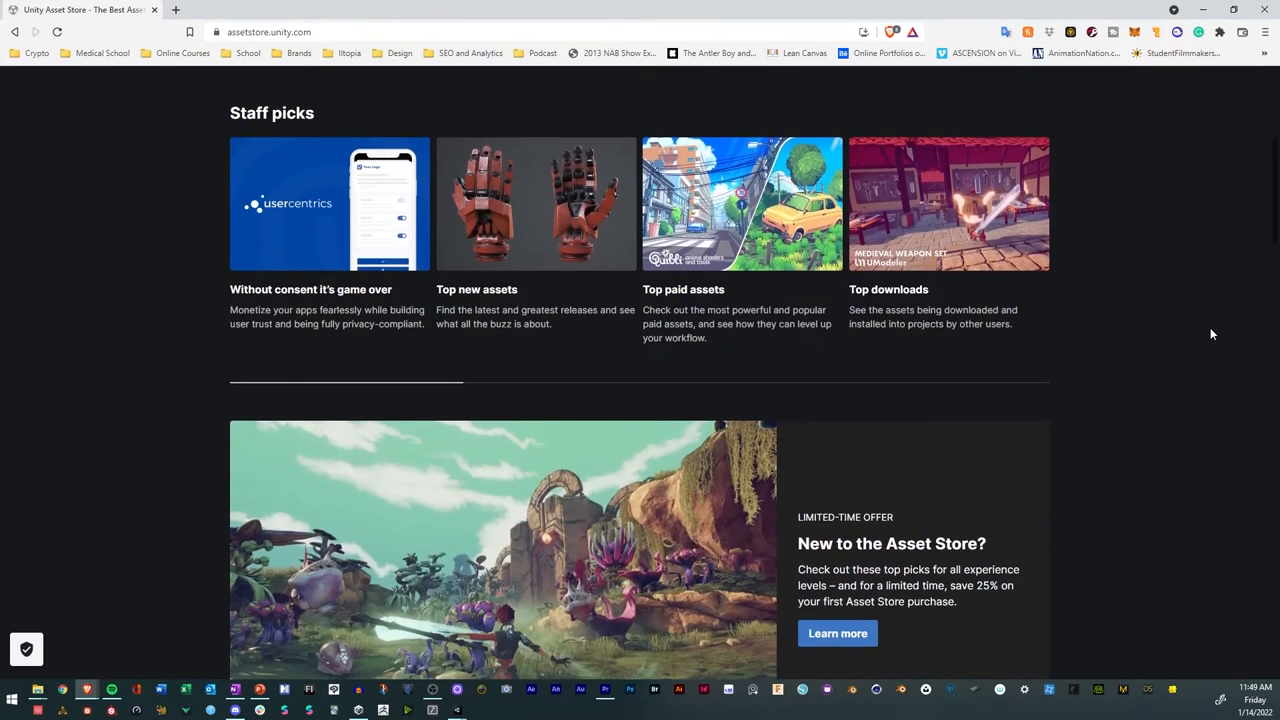
scroll("down", 3)
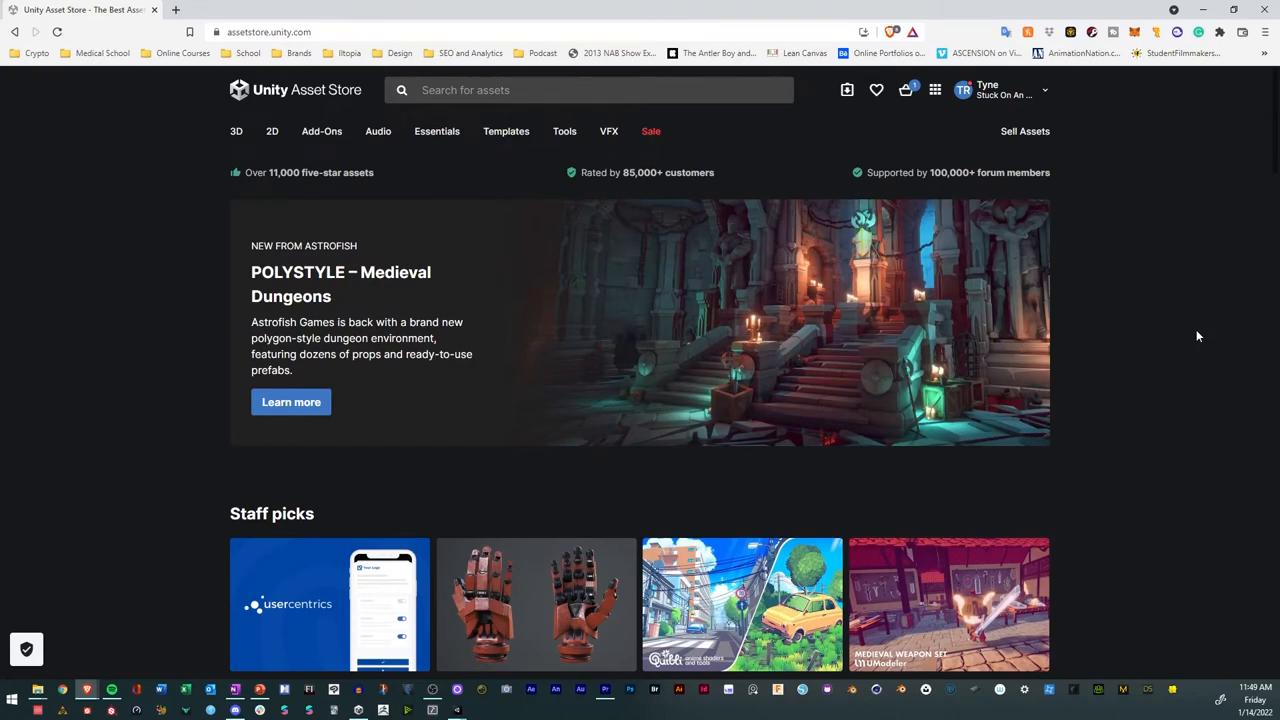
mouse_move(1126, 322)
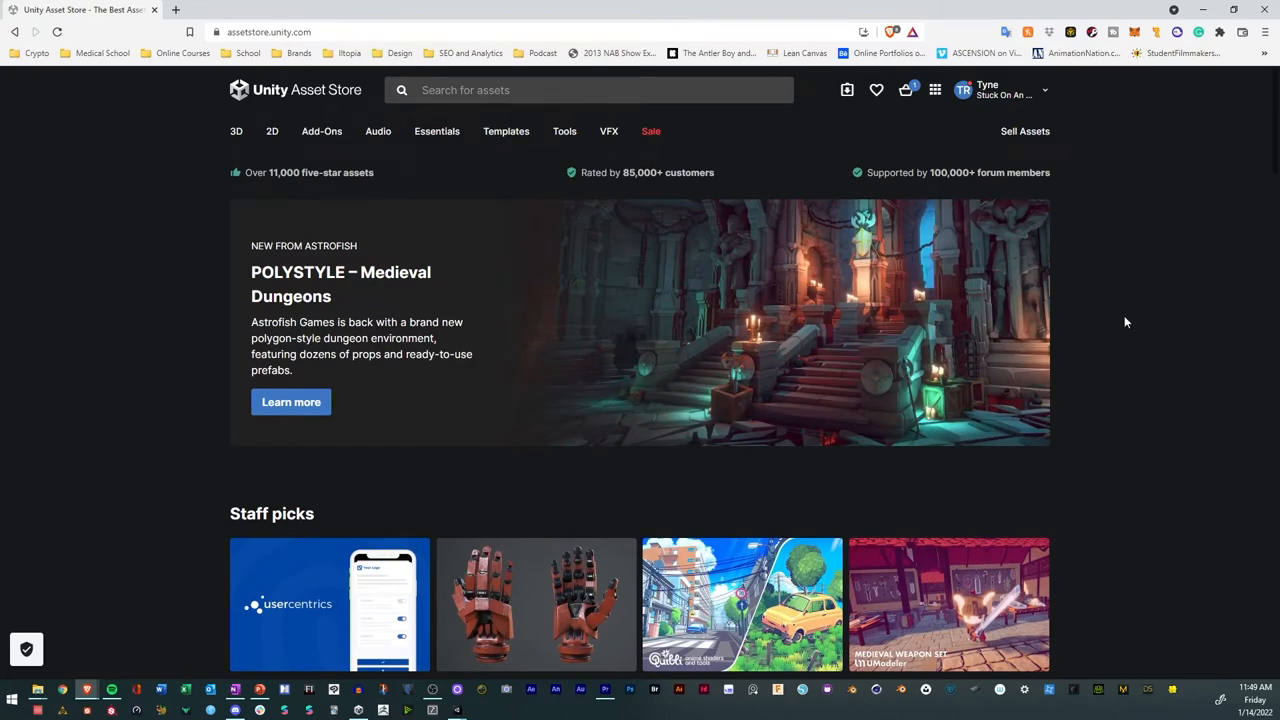
mouse_move(632, 384)
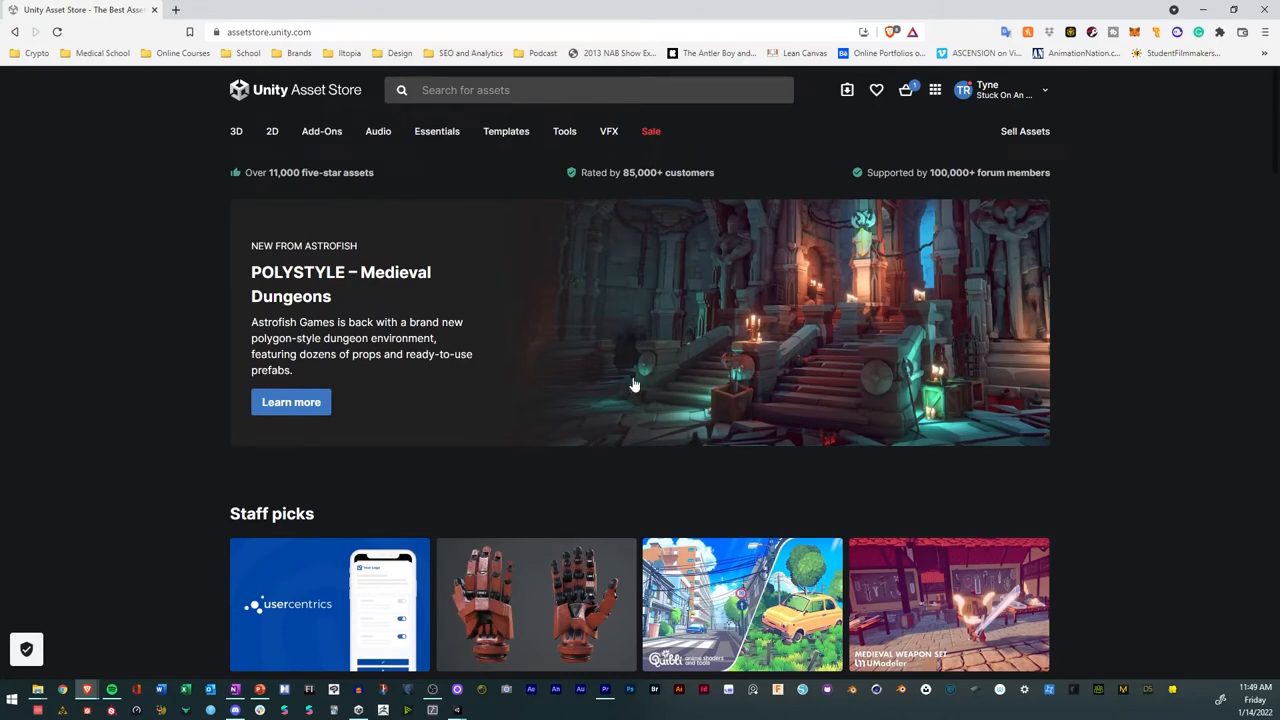
mouse_move(624, 378)
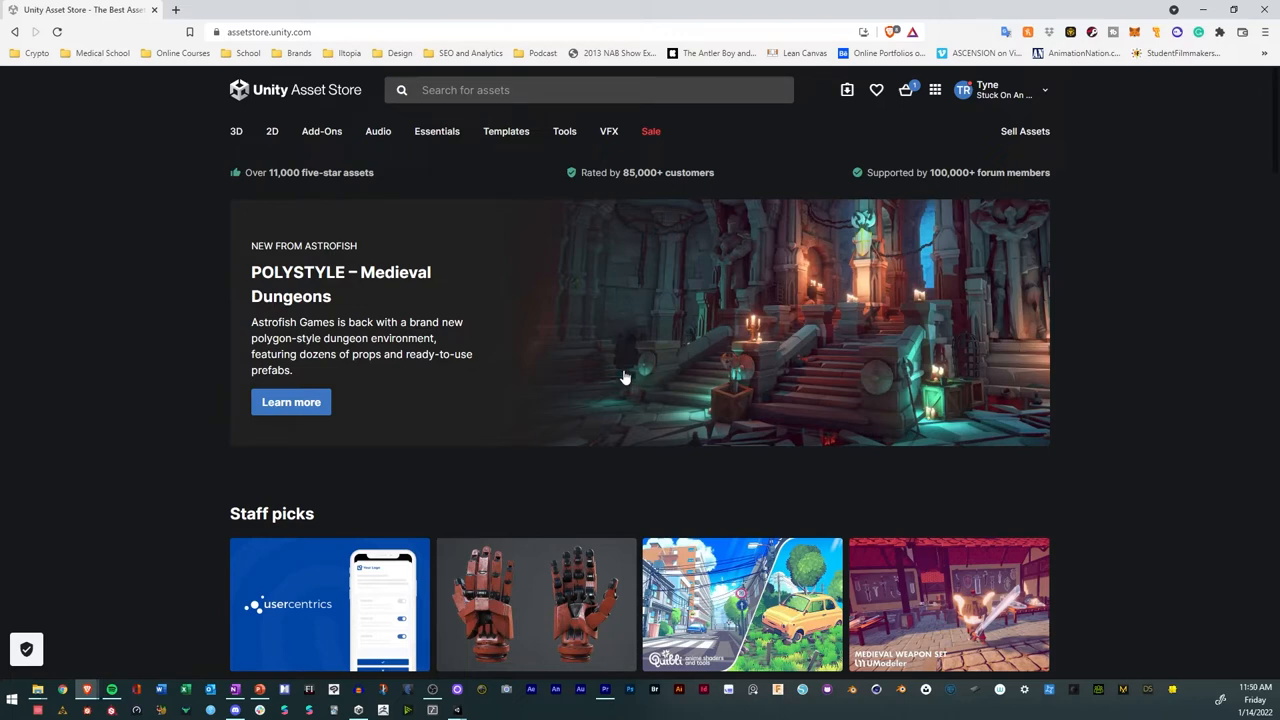
mouse_move(728, 132)
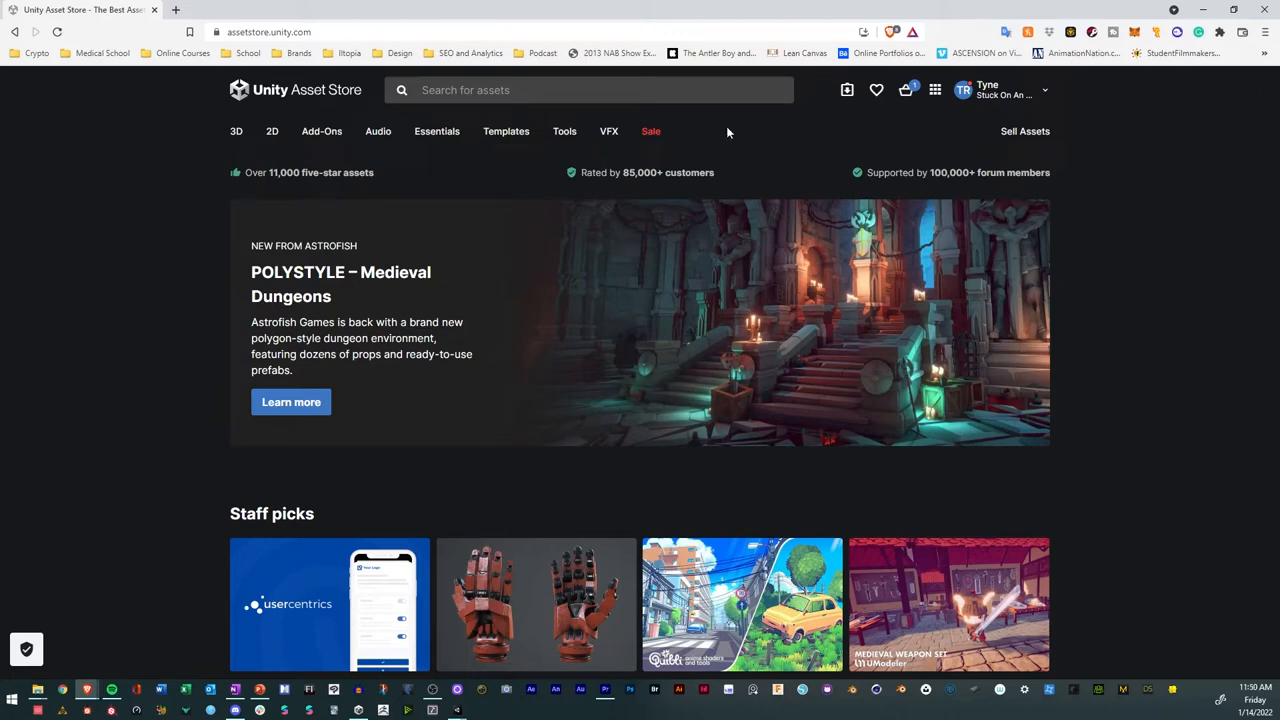
Search 'in app browser', open the In-App Web Browser page and launch it in the Unity editor.
left_click(590, 90)
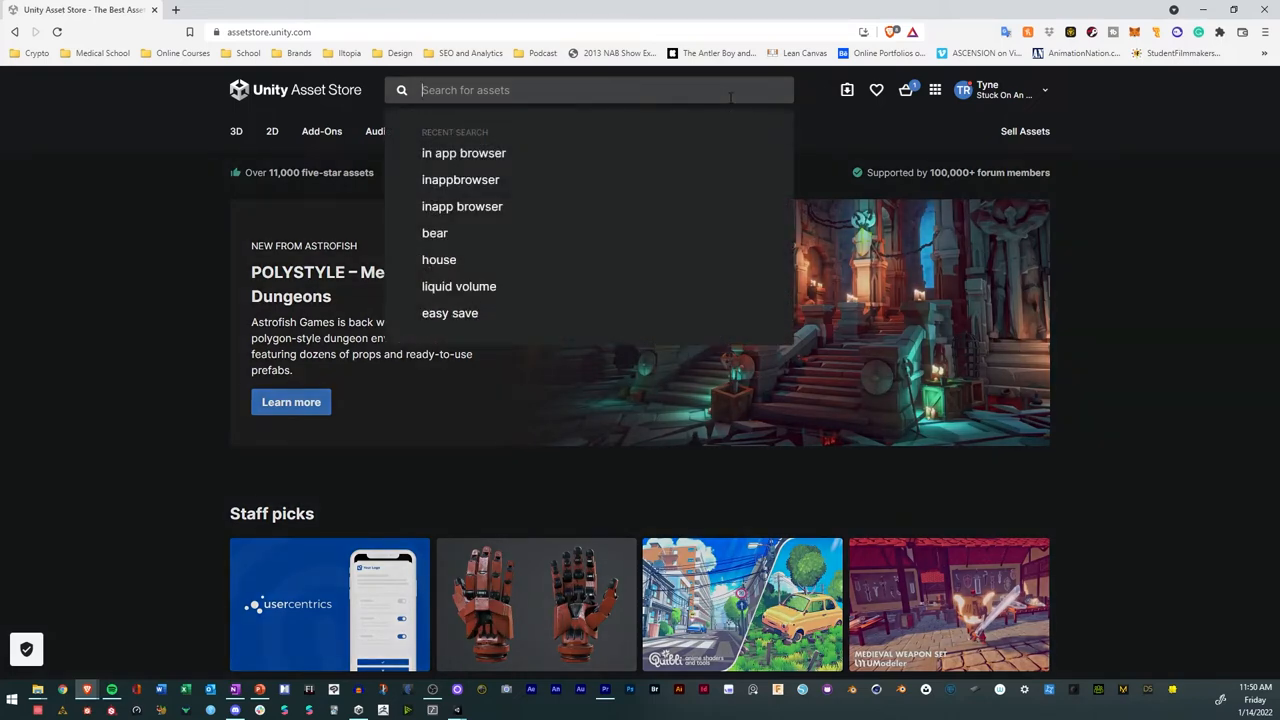
left_click(464, 152)
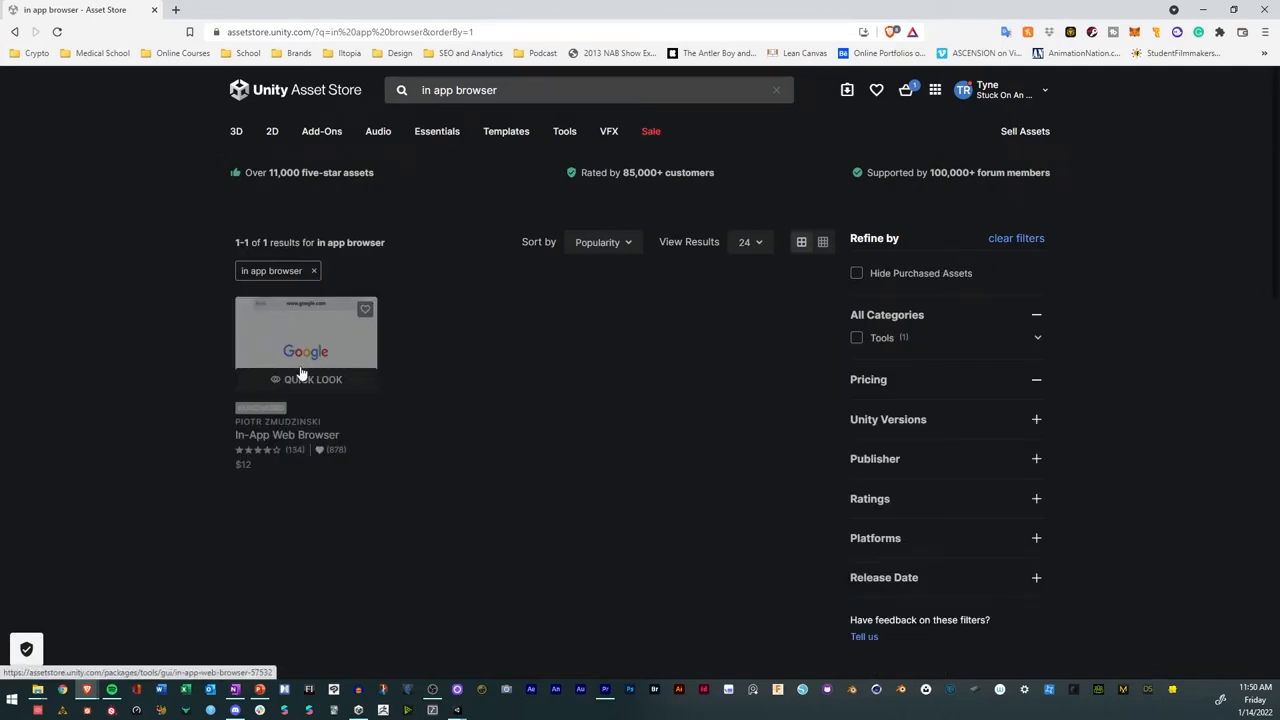
left_click(304, 336)
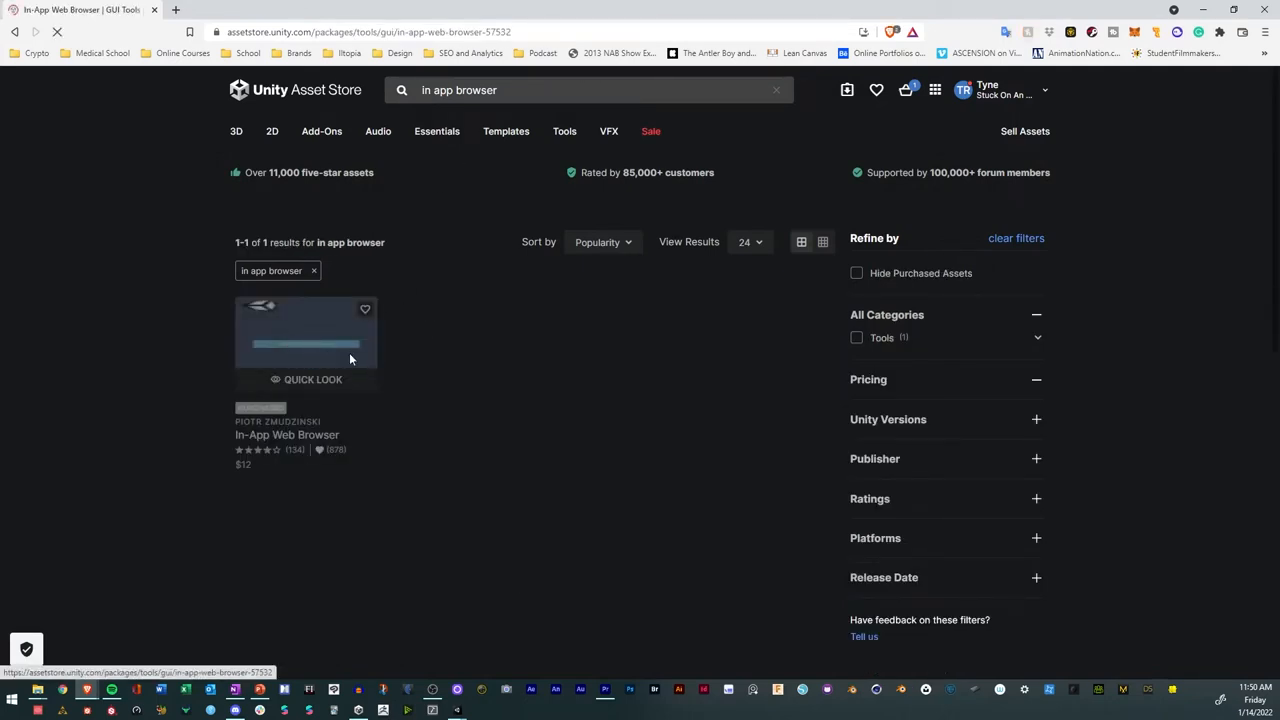
left_click(304, 336)
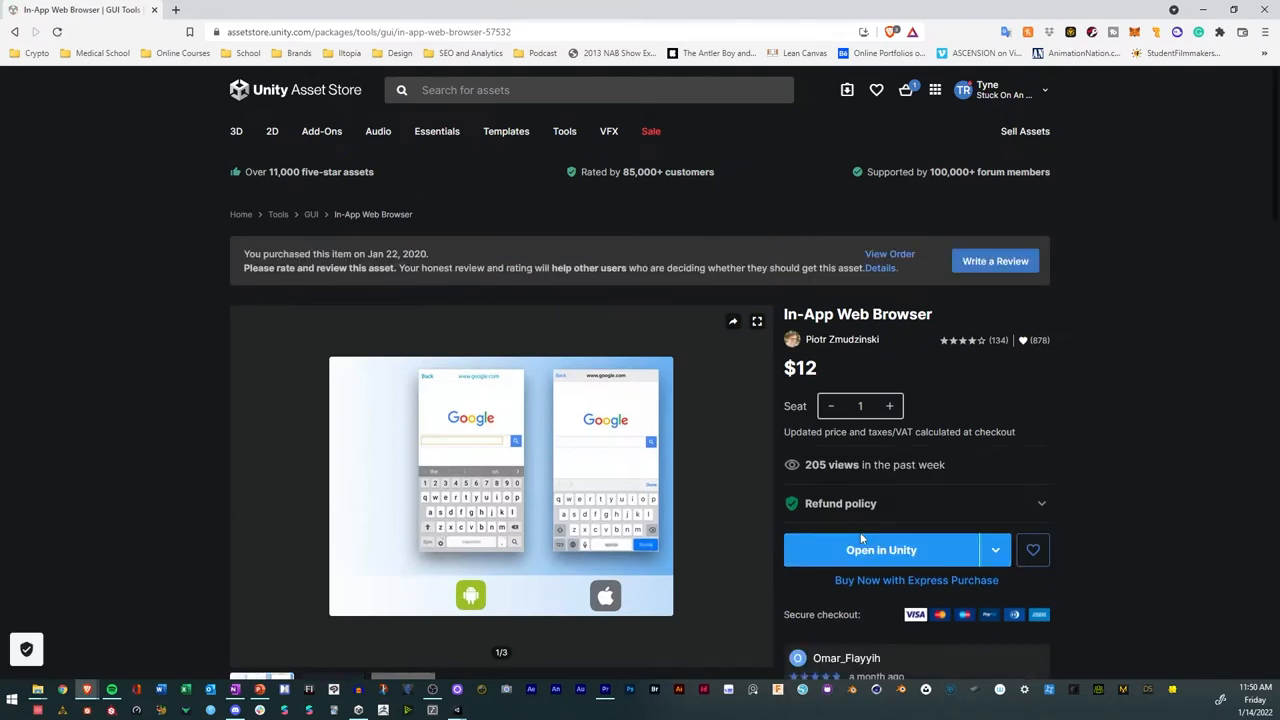
left_click(880, 550)
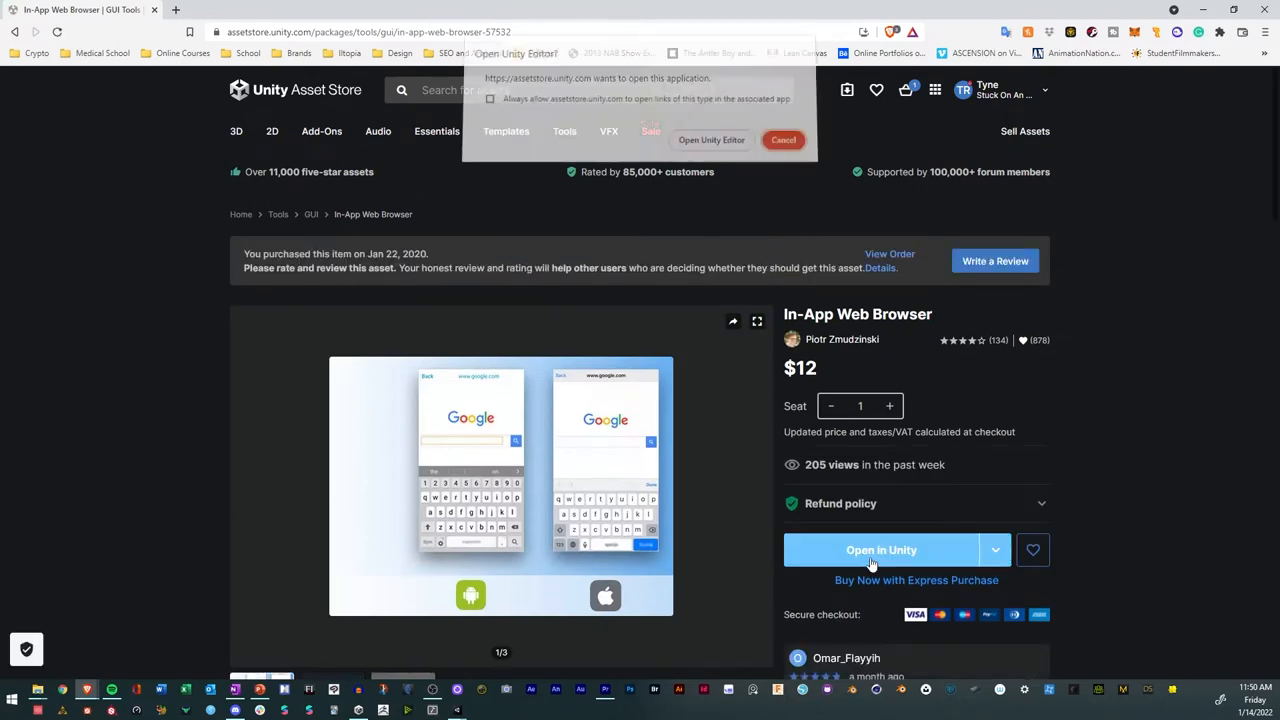
left_click(784, 140)
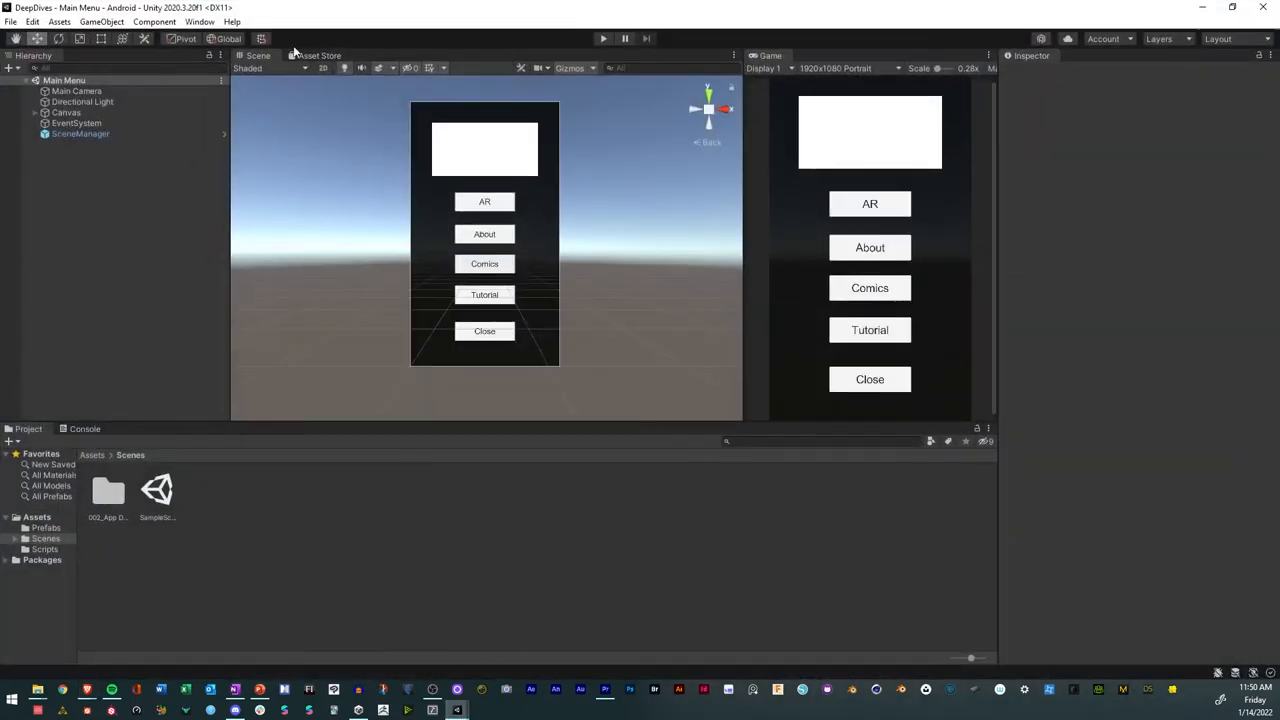
Open the Package Manager and switch its package source to My Assets.
left_click(200, 20)
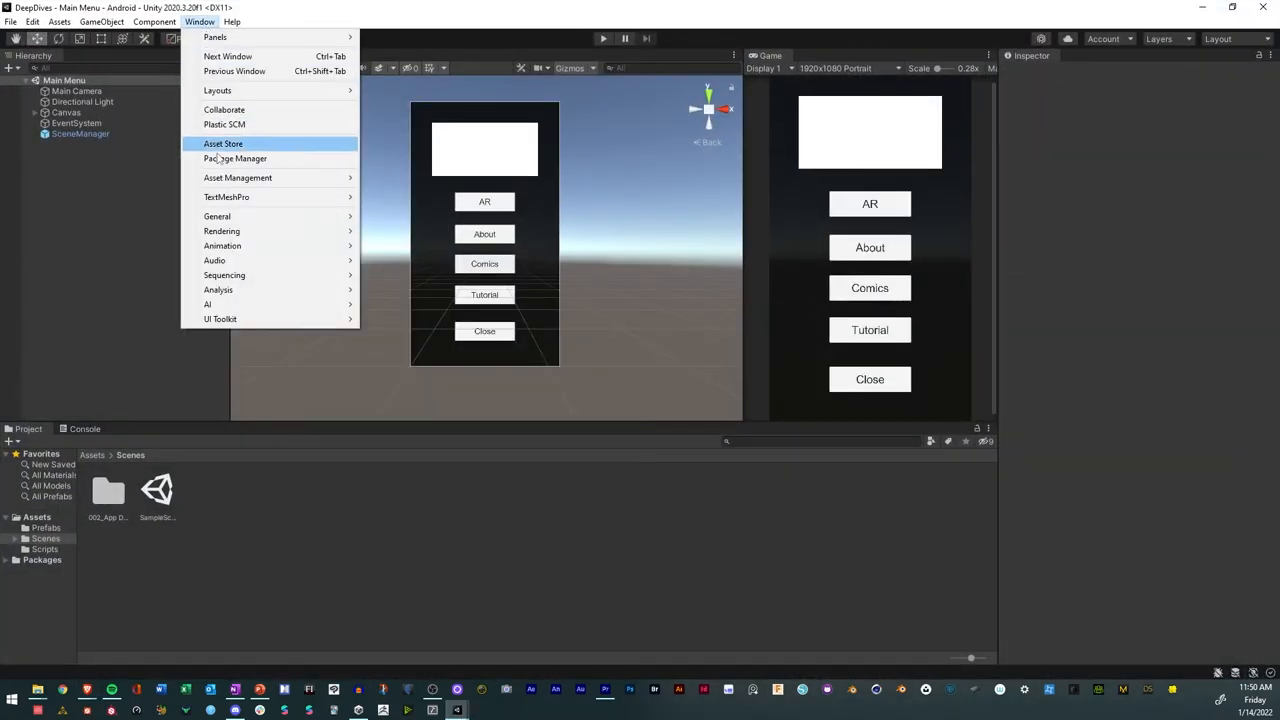
left_click(236, 158)
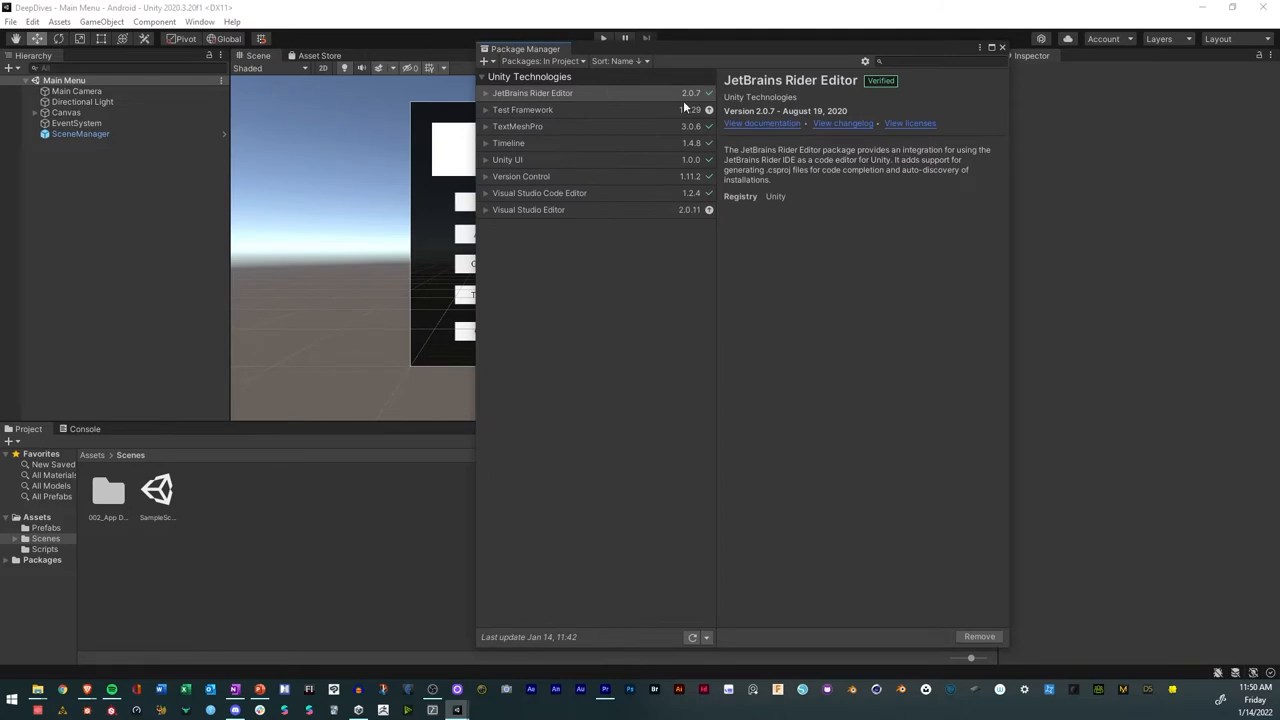
left_click(540, 60)
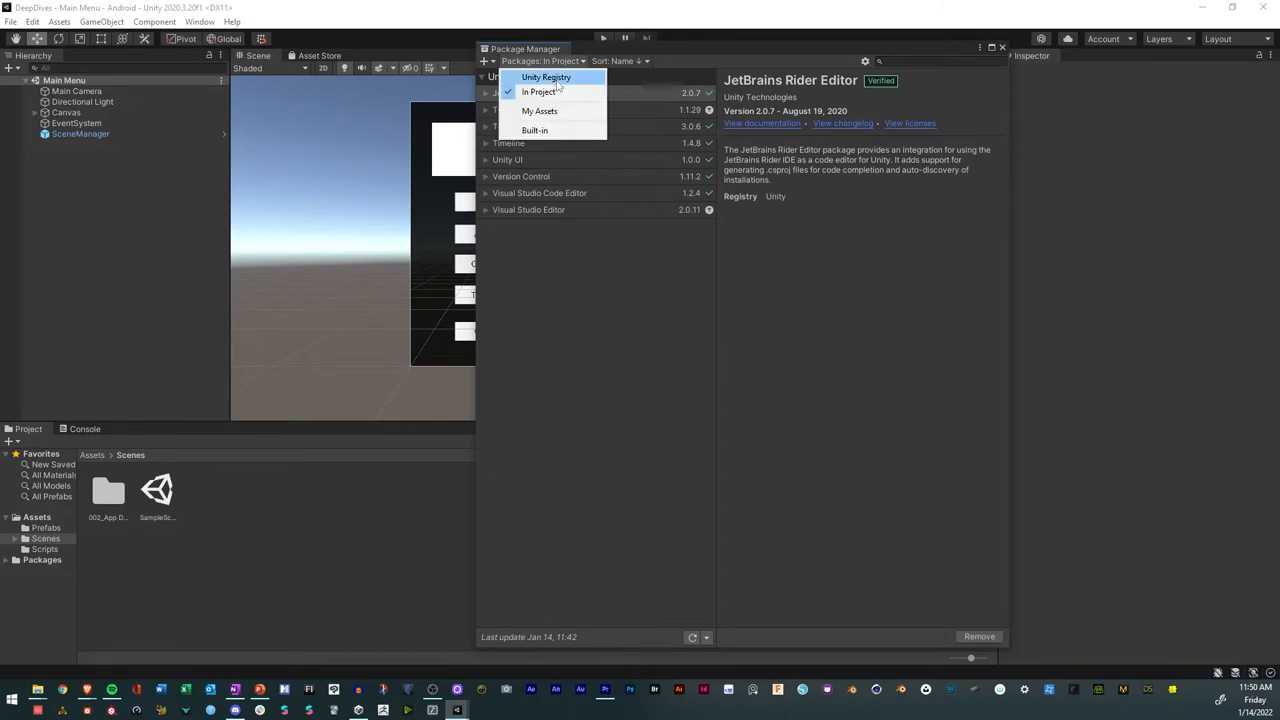
left_click(540, 112)
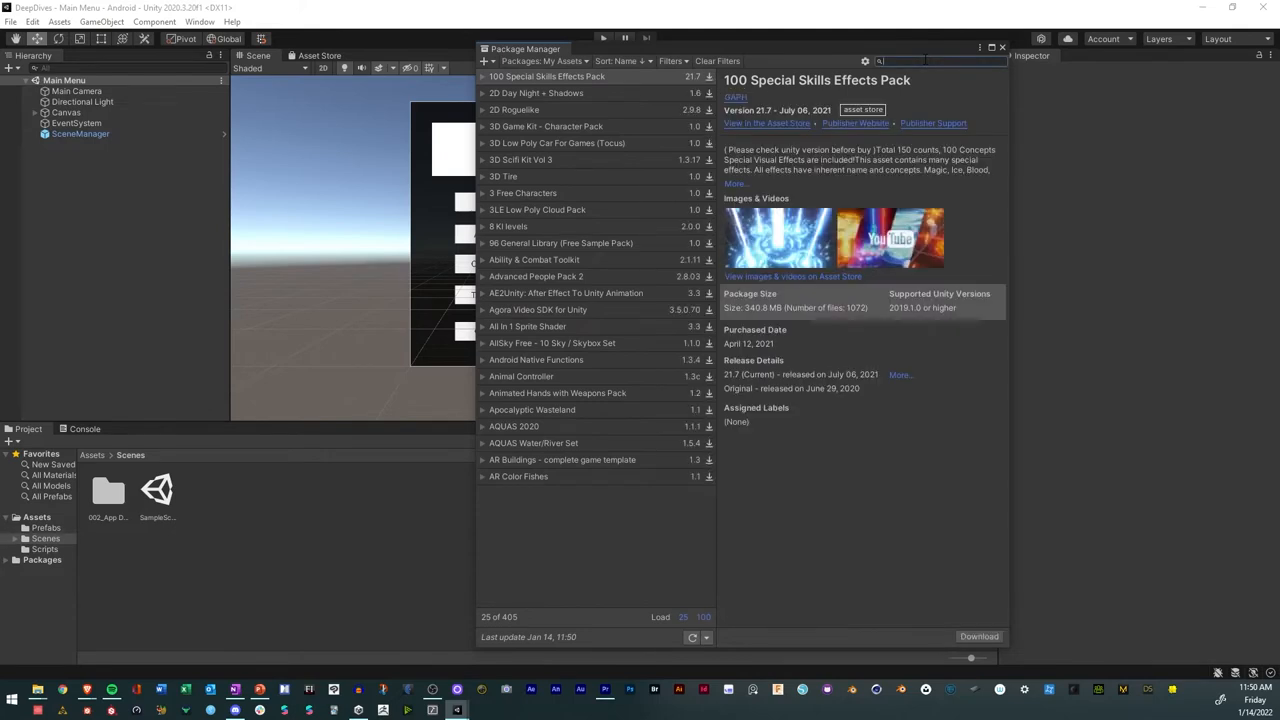
Search 'in app brow', select In-App Web Browser 2.0.3 and download it.
type("in app browser")
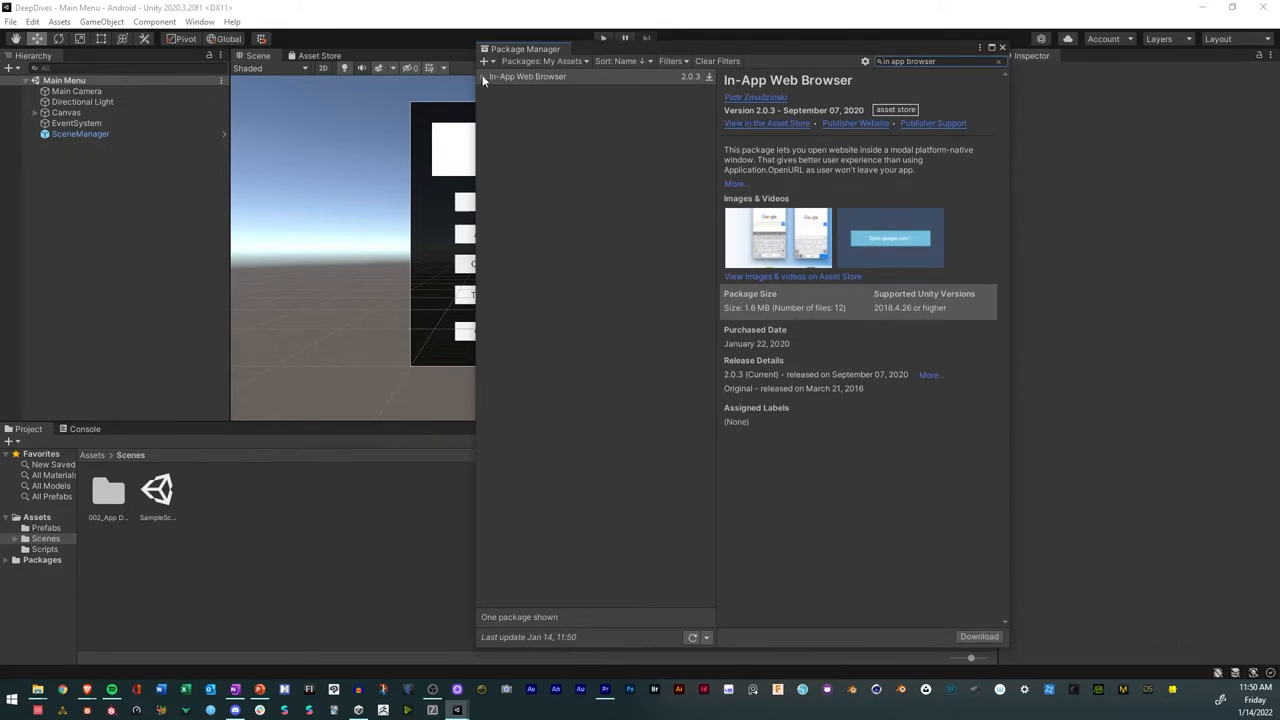
left_click(528, 76)
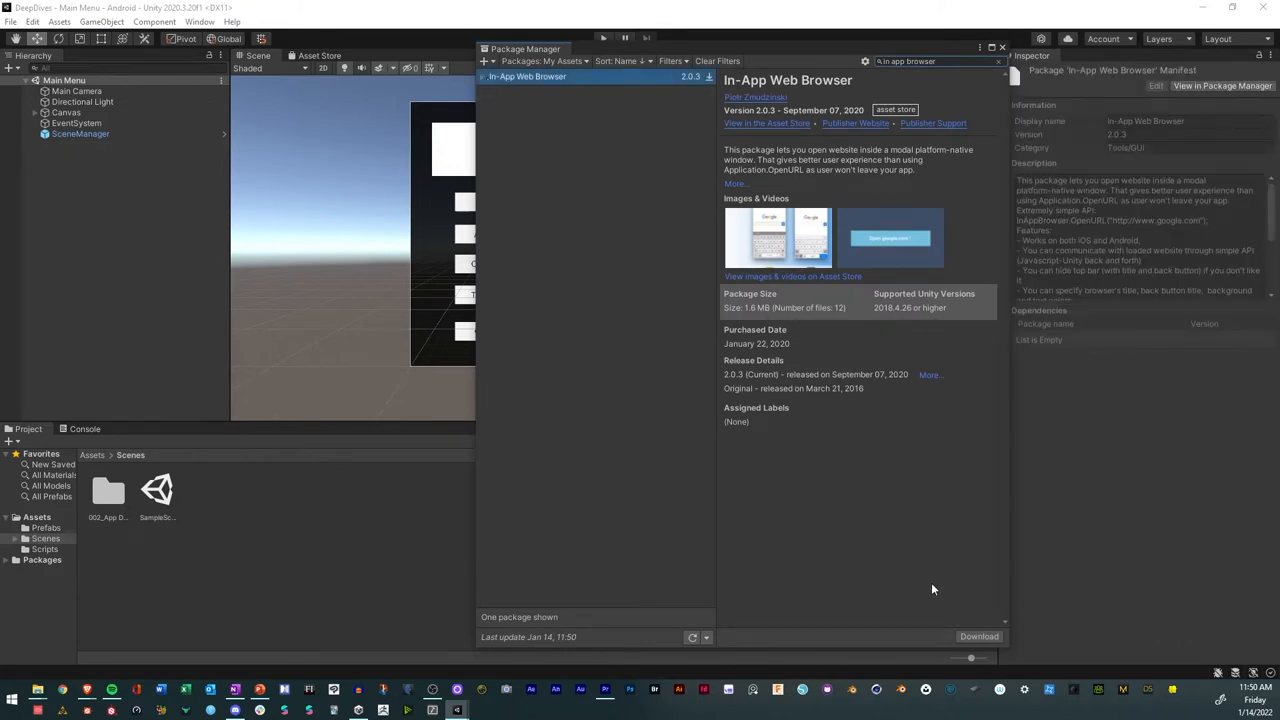
left_click(976, 636)
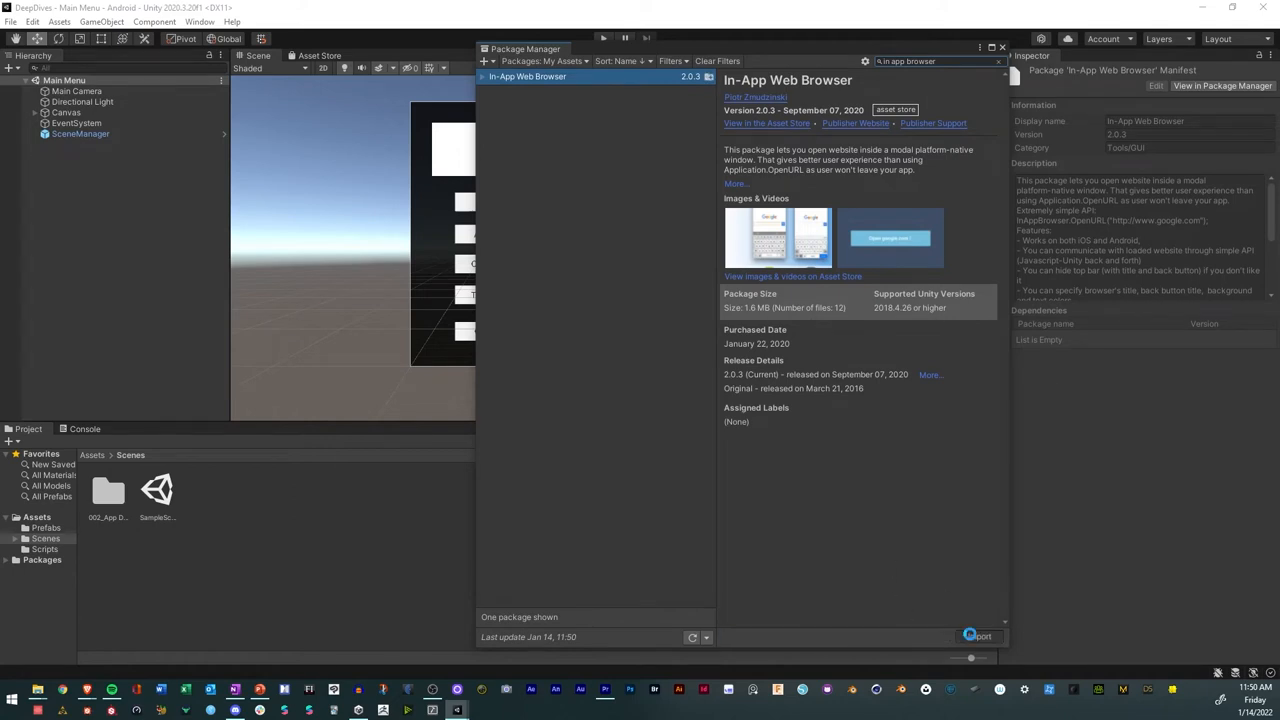
Import the In-App Web Browser package with all files checked.
left_click(980, 636)
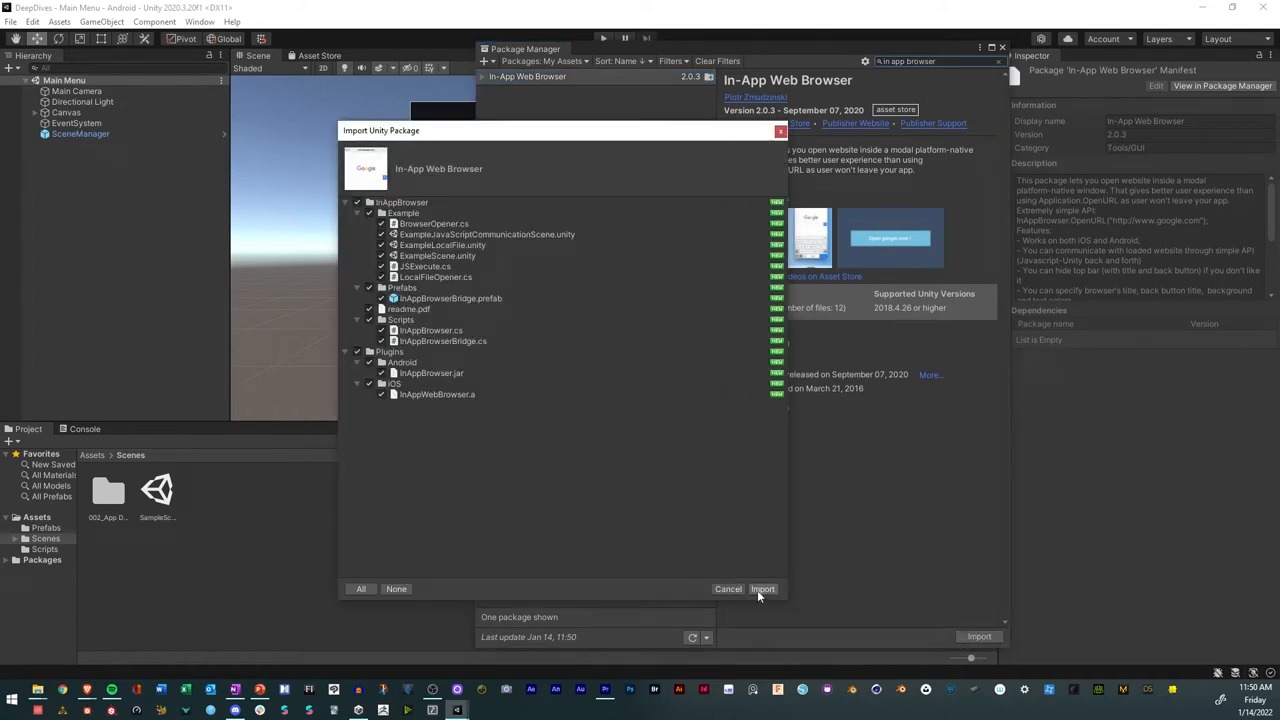
mouse_move(660, 544)
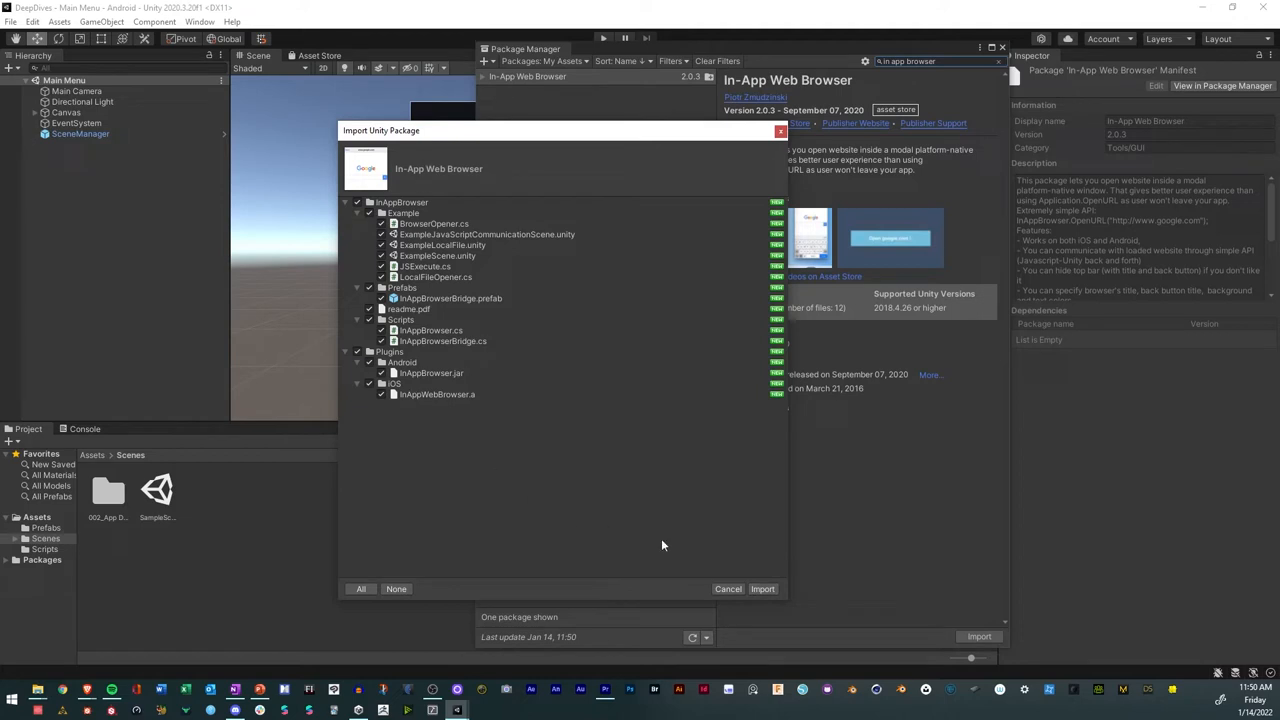
left_click(762, 588)
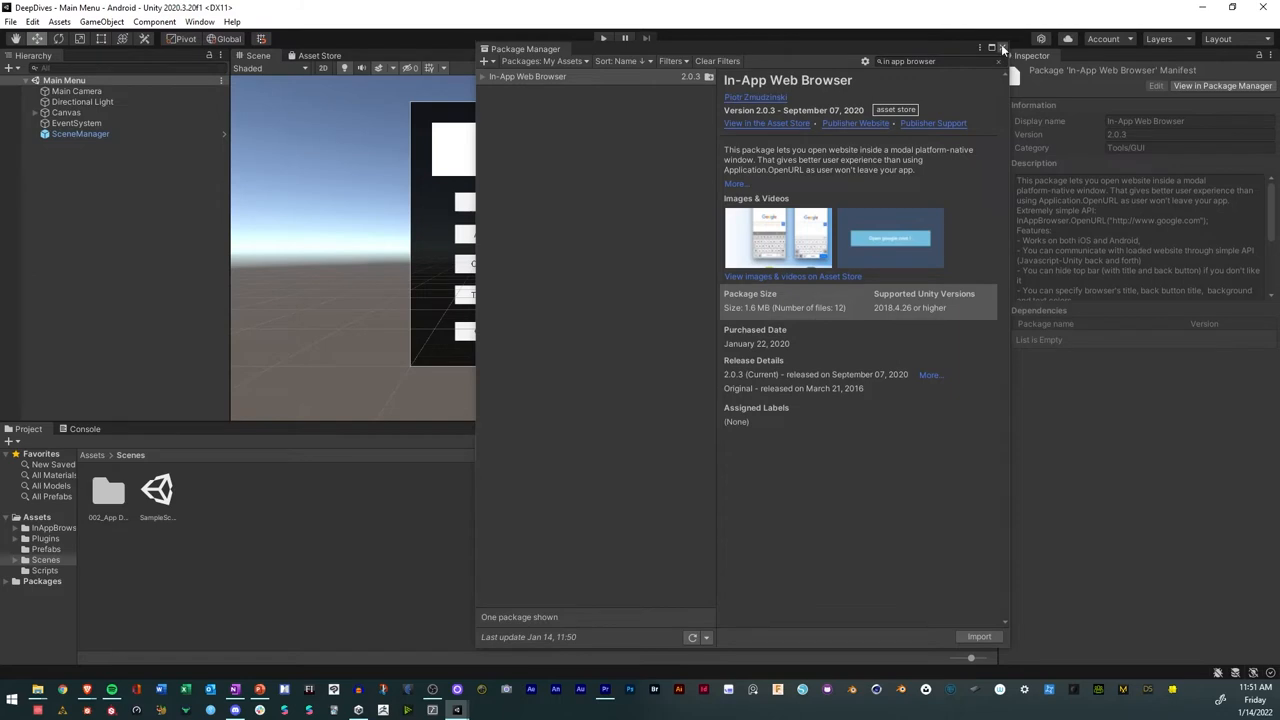
Close Package Manager, browse the InAppBrowser Example folder and return to Assets.
left_click(1004, 48)
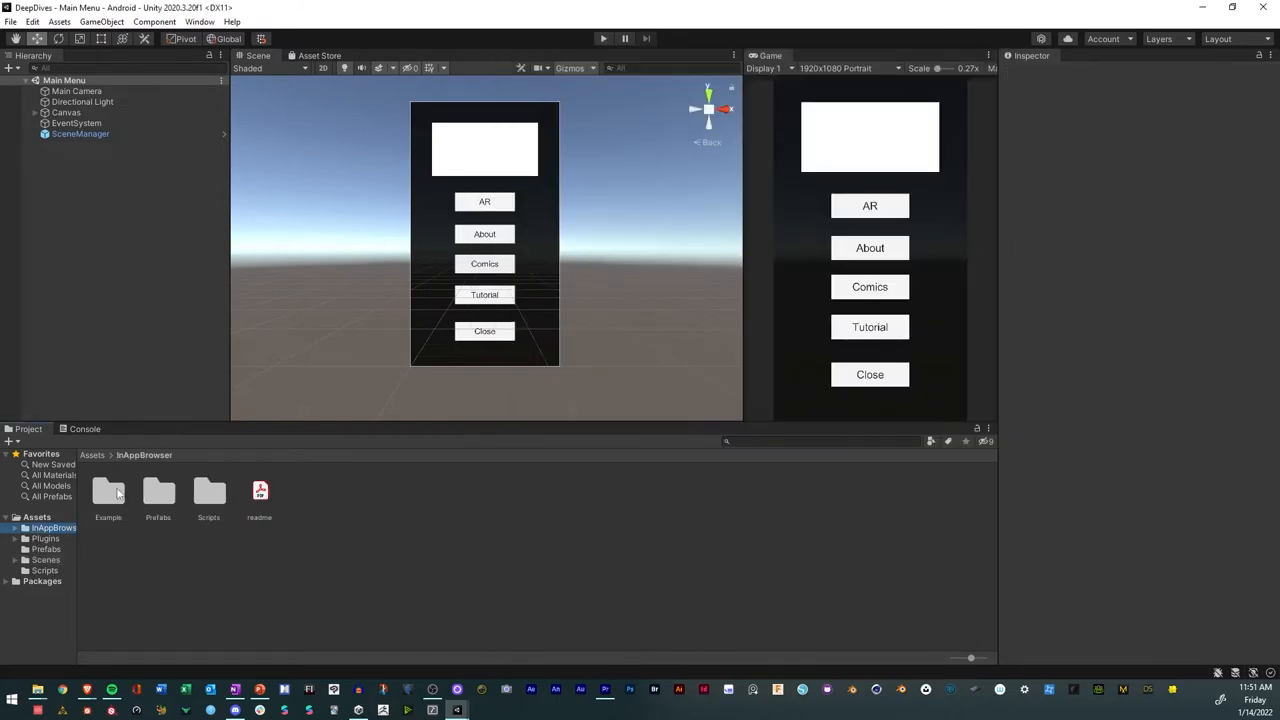
double_click(108, 490)
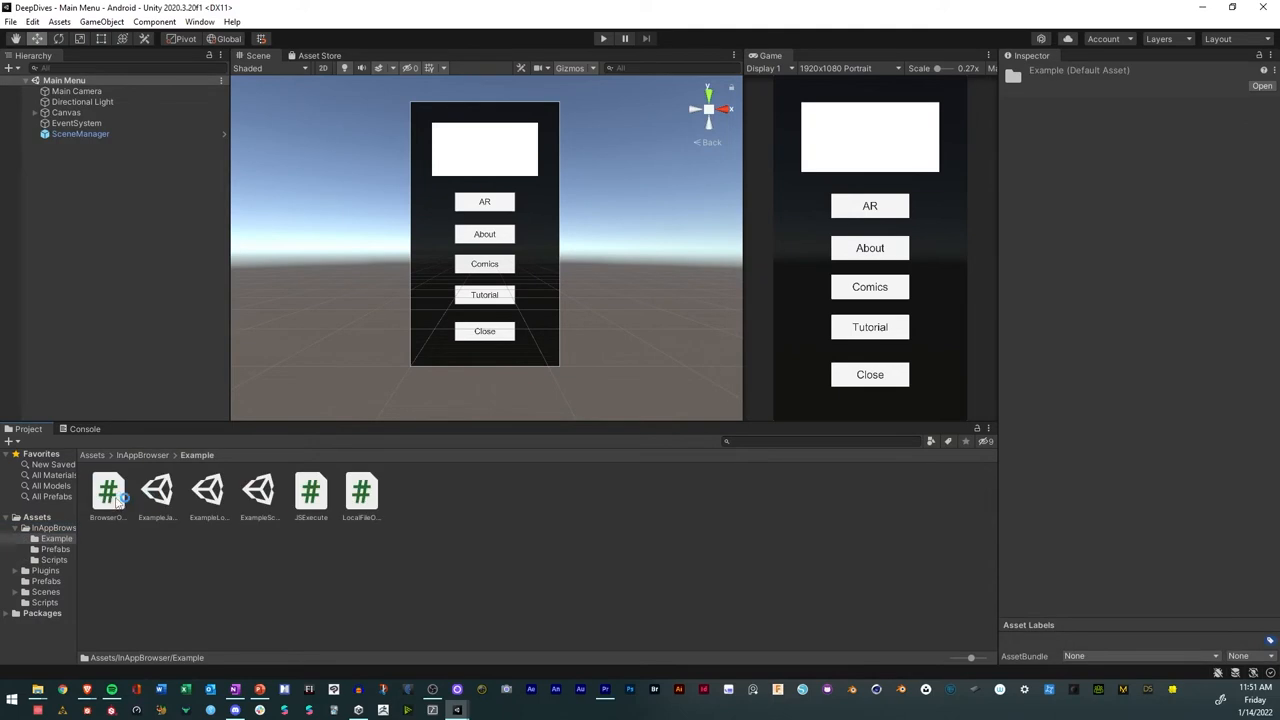
left_click(108, 490)
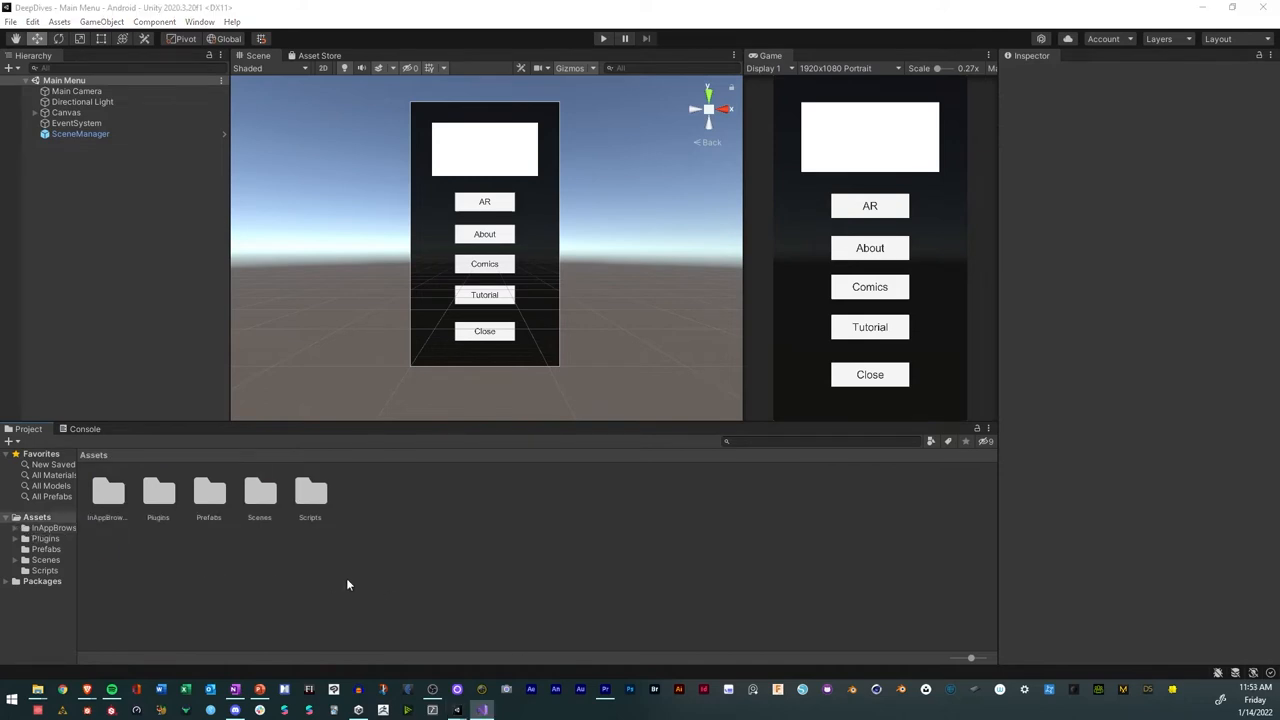
mouse_move(236, 244)
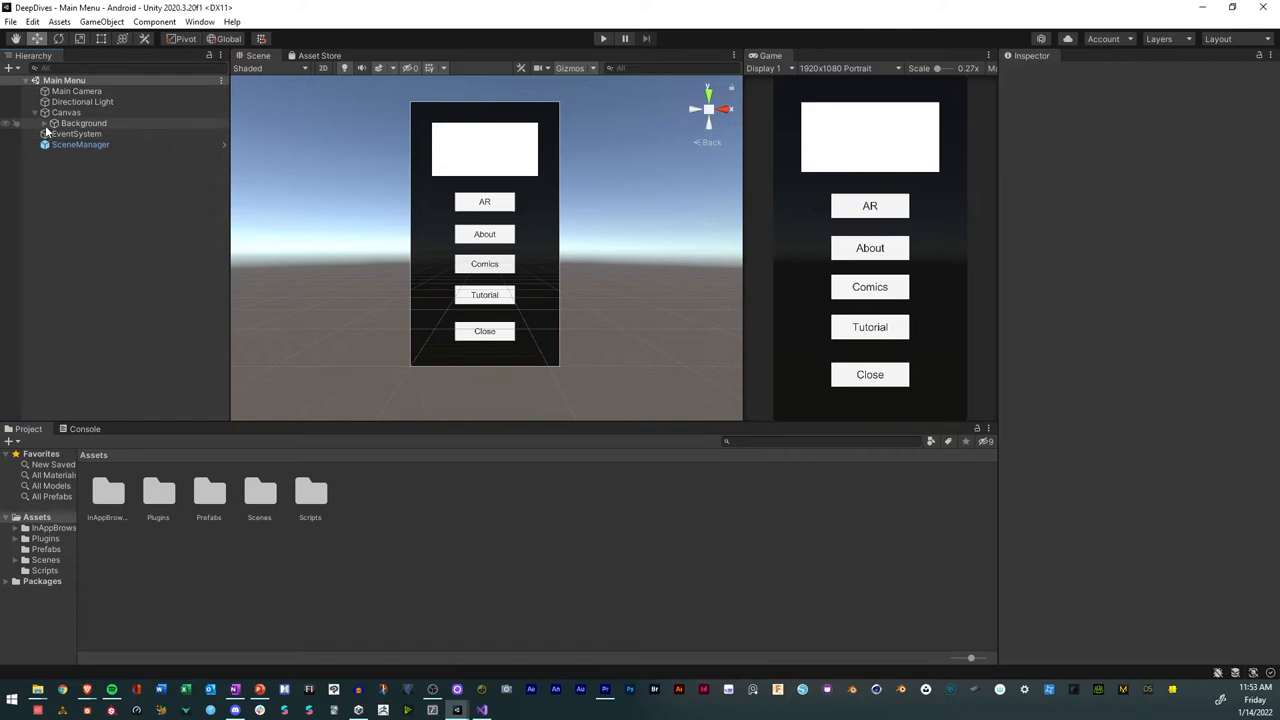
Expand Canvas > Background and select Digital comics to view its empty On Click list.
left_click(52, 124)
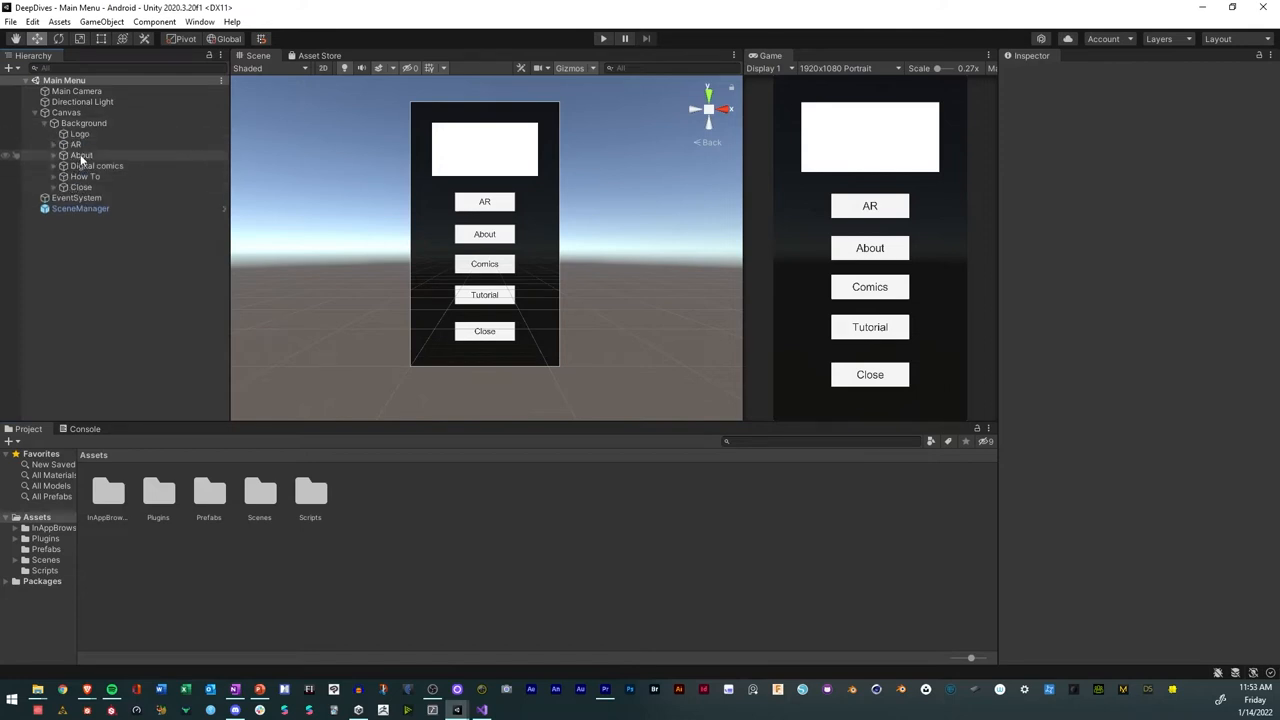
left_click(98, 164)
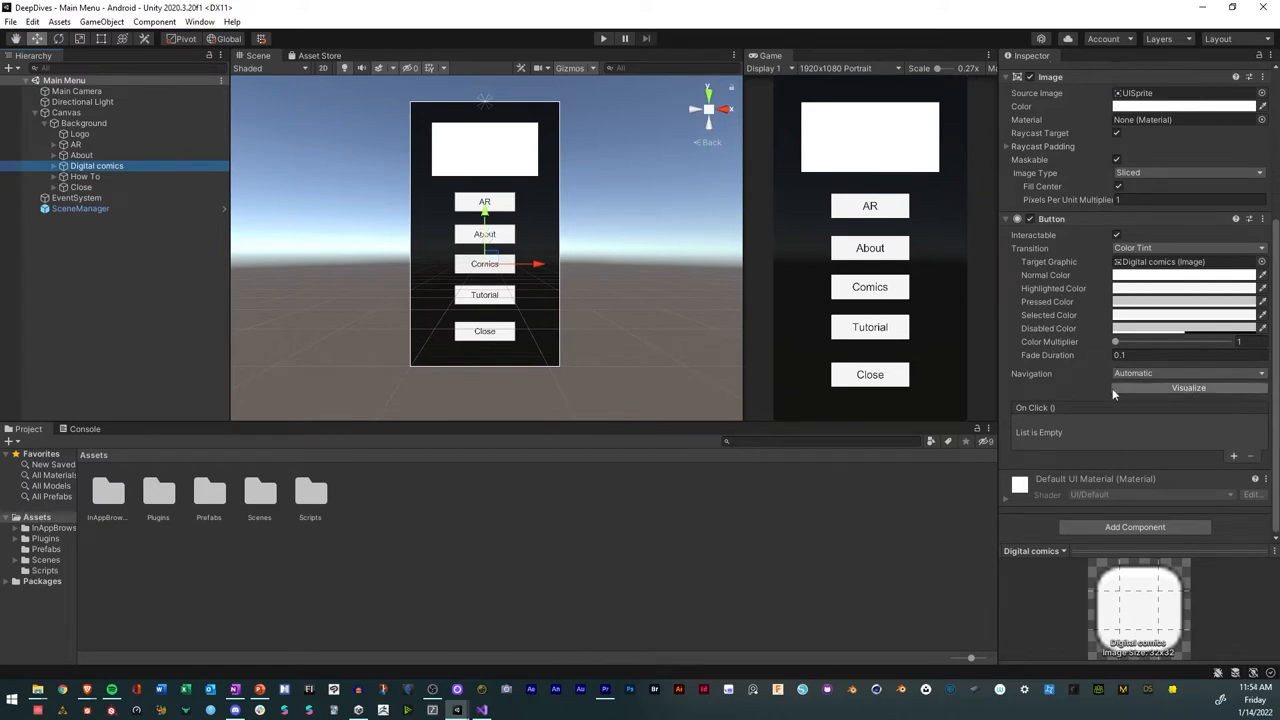
mouse_move(1166, 408)
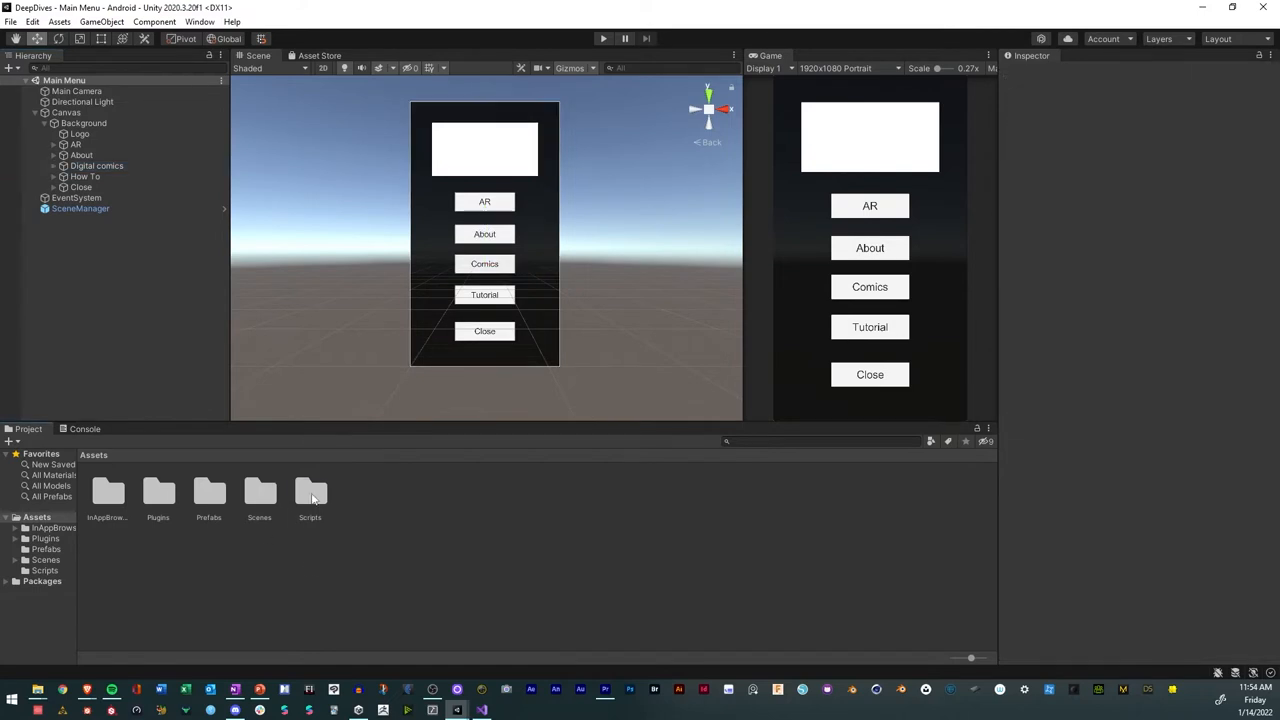
Create a C# script named HyperlinkManager in Scripts and open it in Visual Studio.
right_click(310, 496)
type("HyperlinkM")
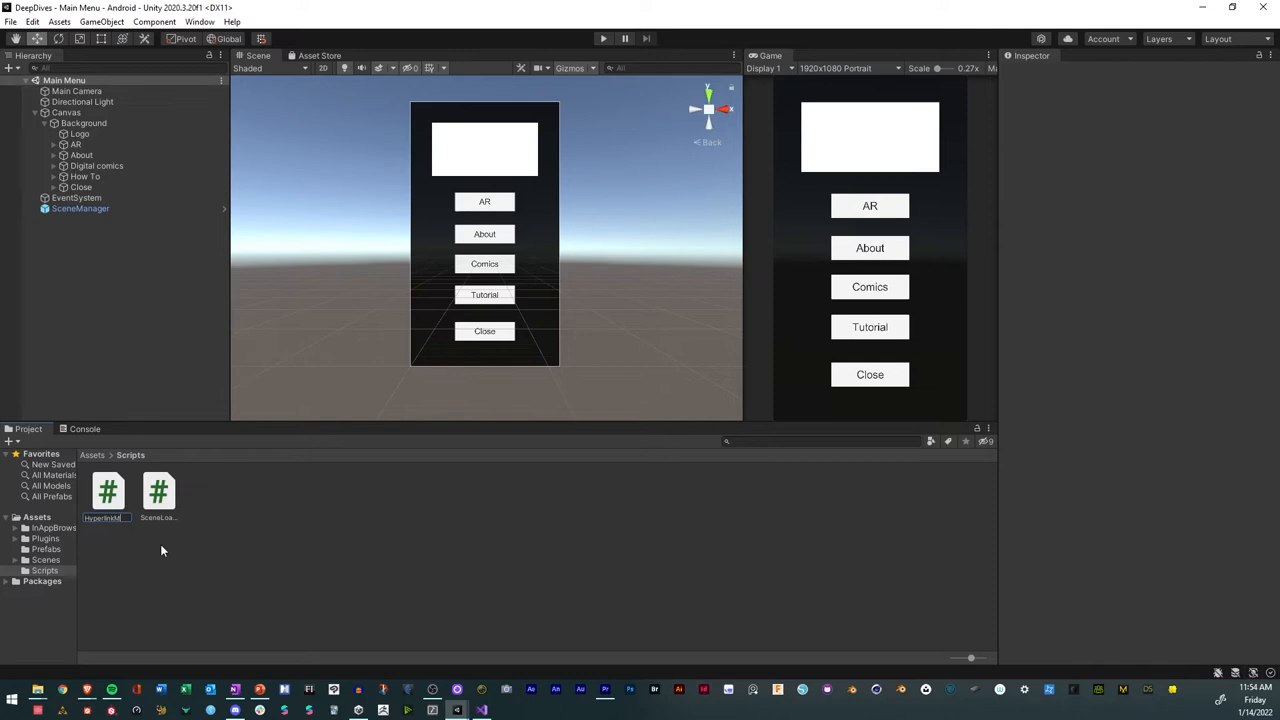
left_click(108, 490)
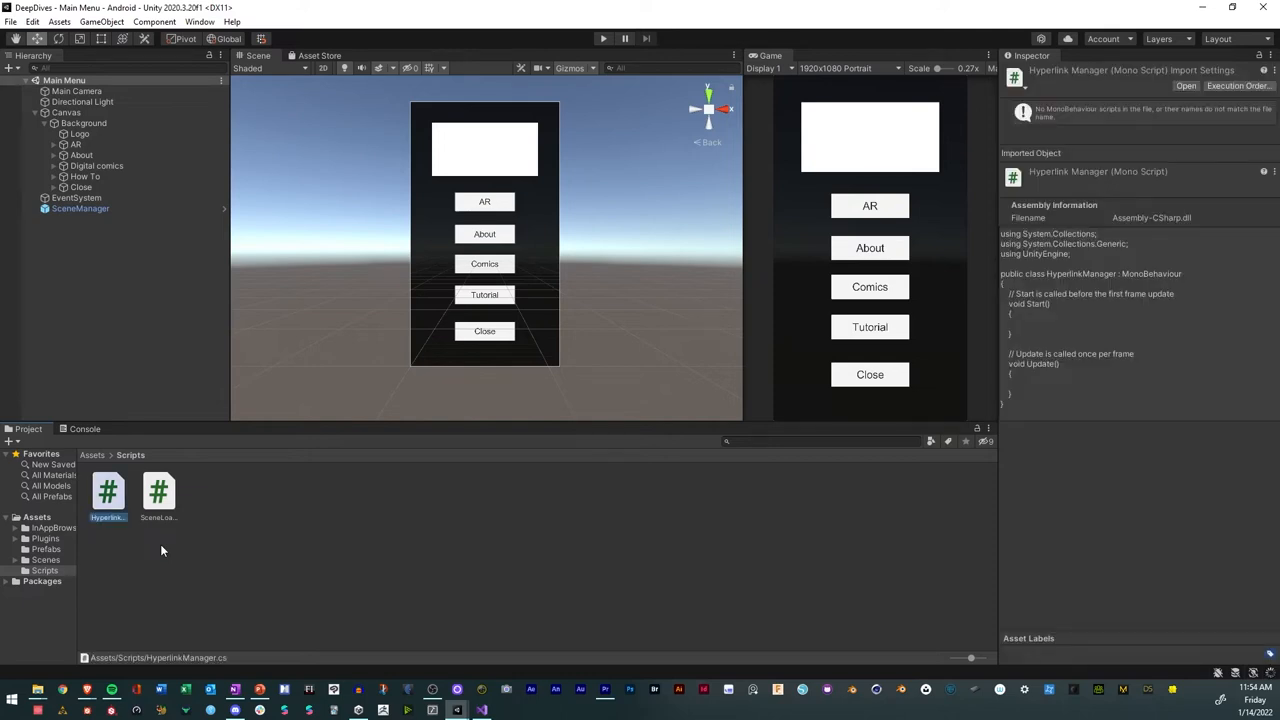
double_click(108, 490)
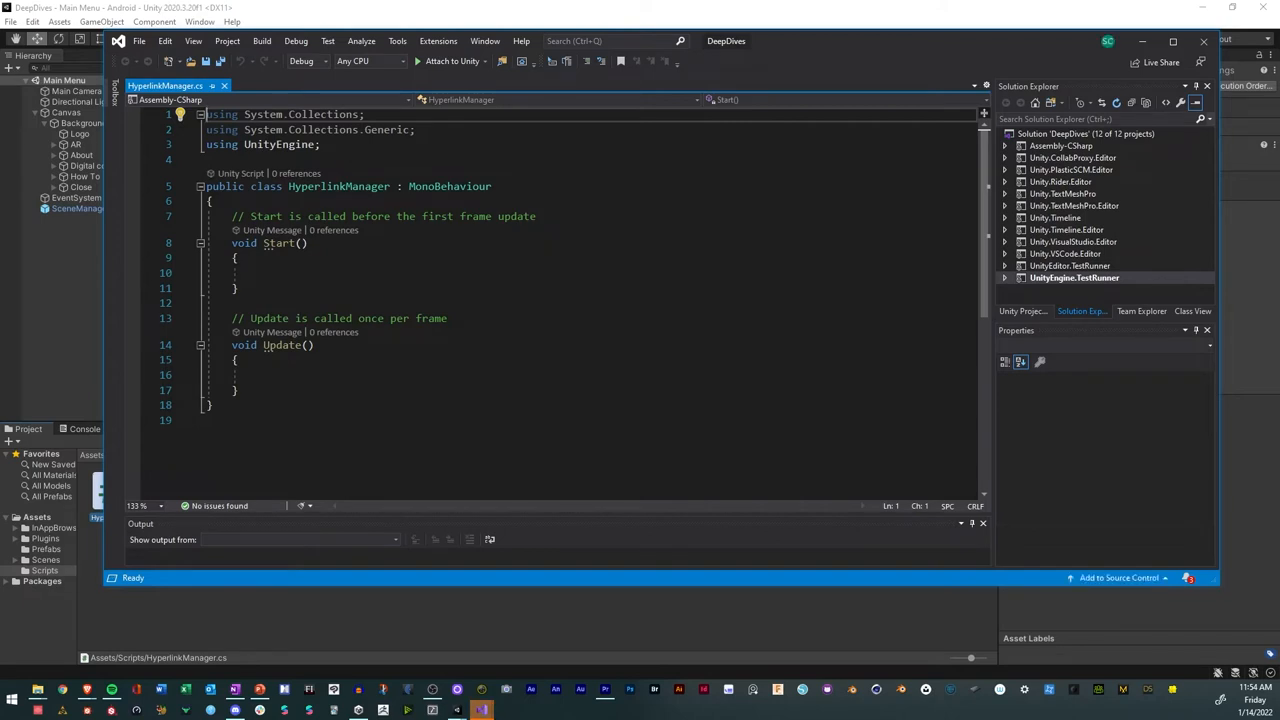
mouse_move(296, 184)
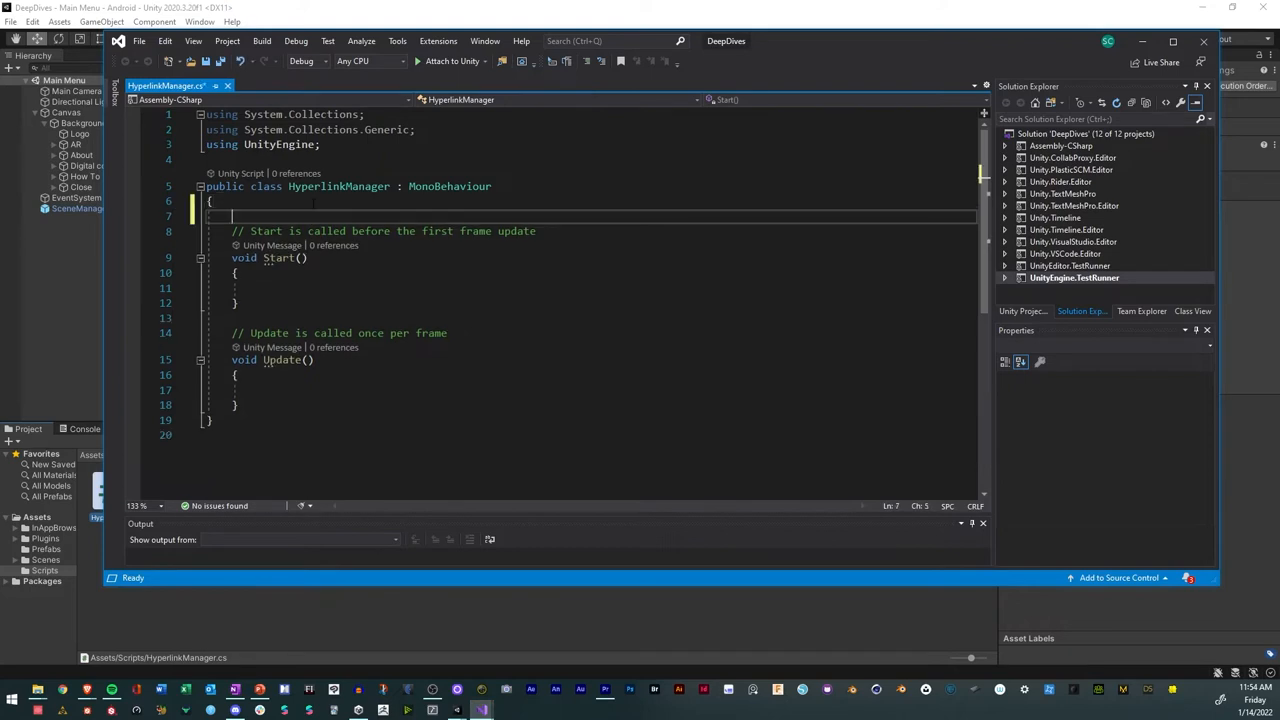
Declare a public string Hyperlink field initialised to null in HyperlinkManager.
type("p")
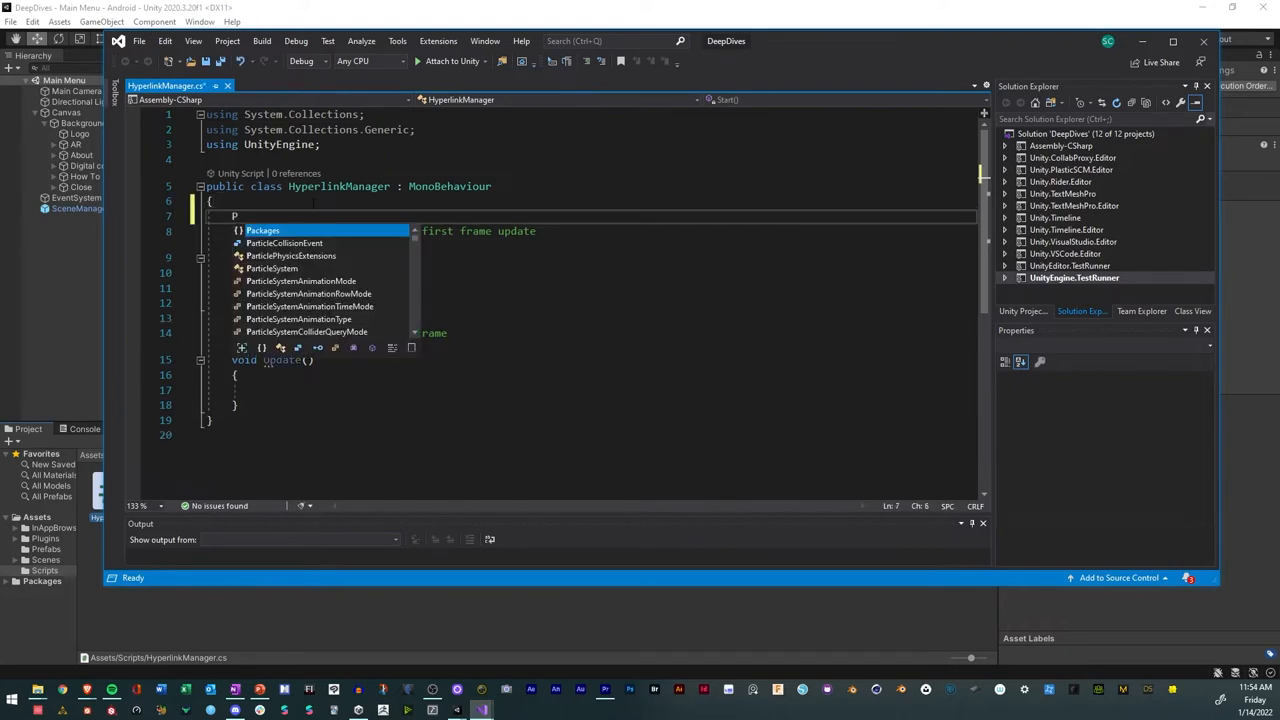
type("ub")
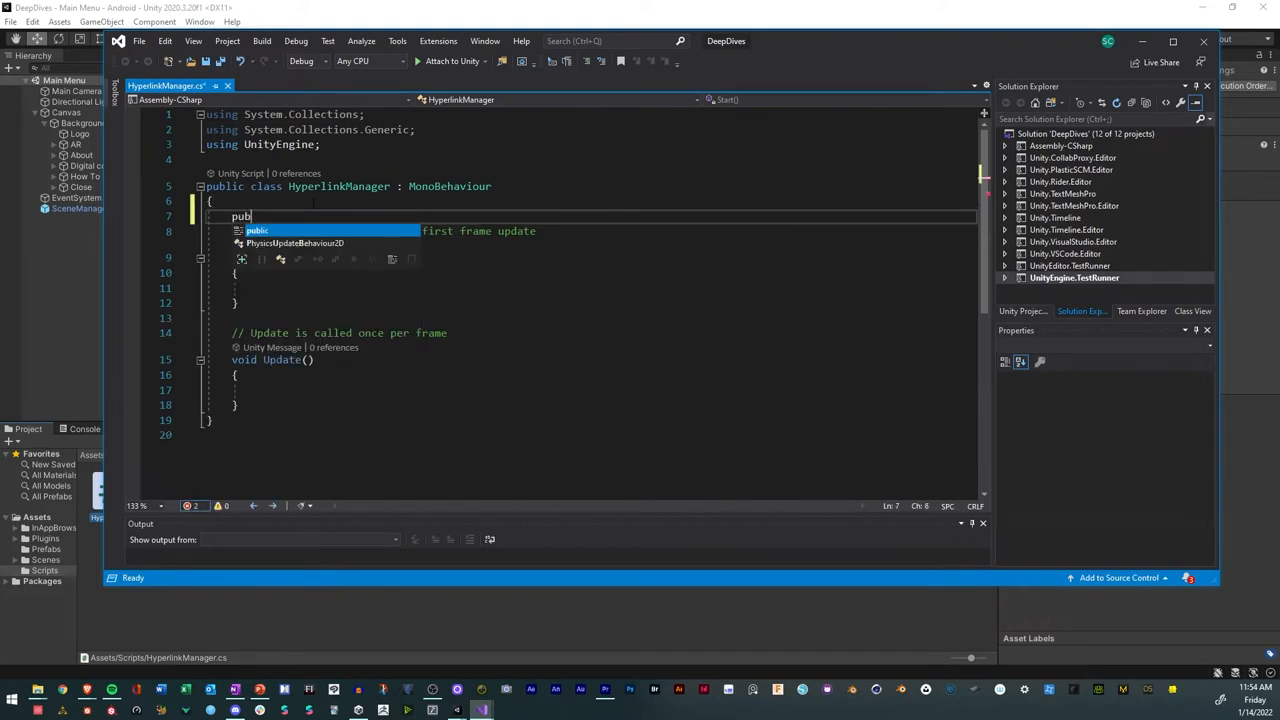
type("string")
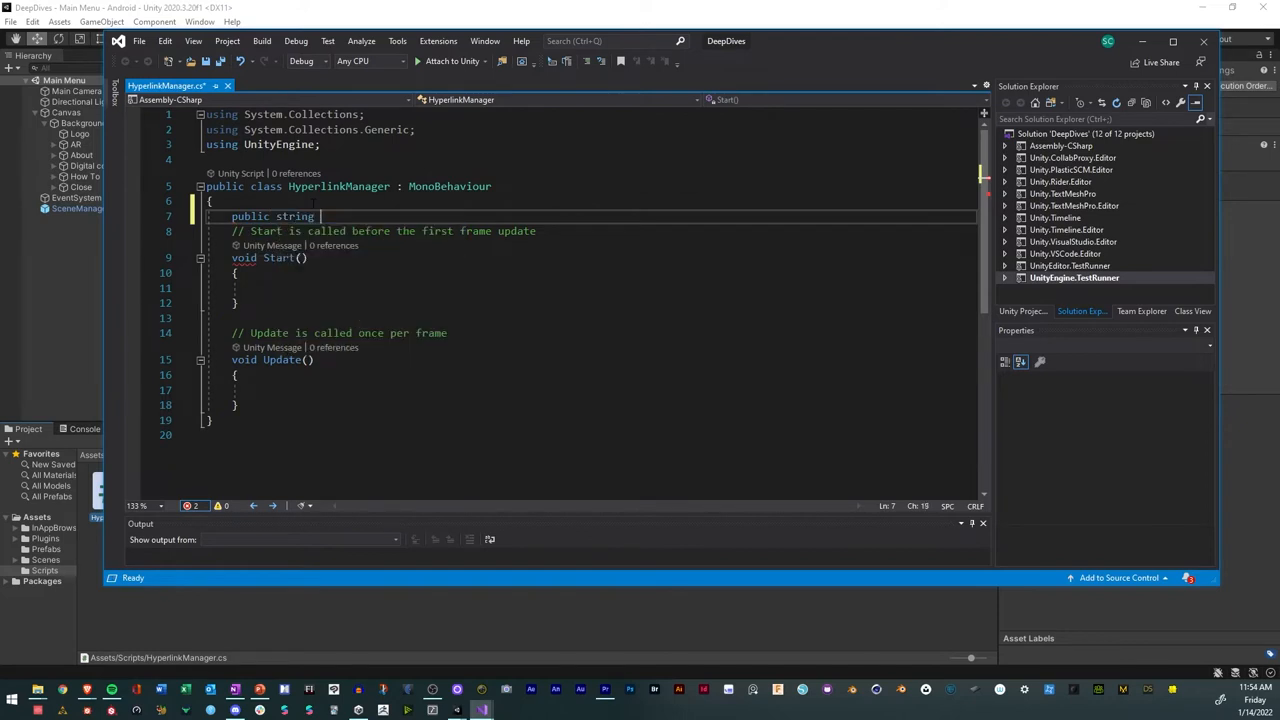
type("Hy")
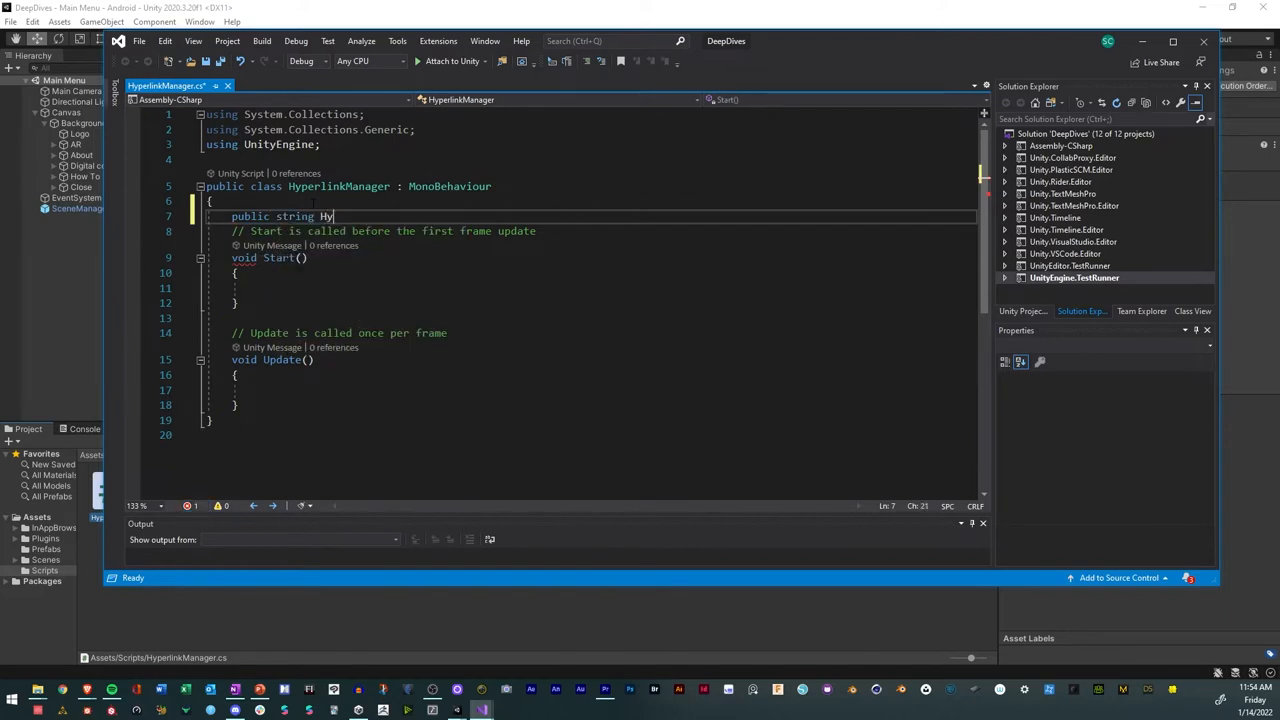
type("perlink")
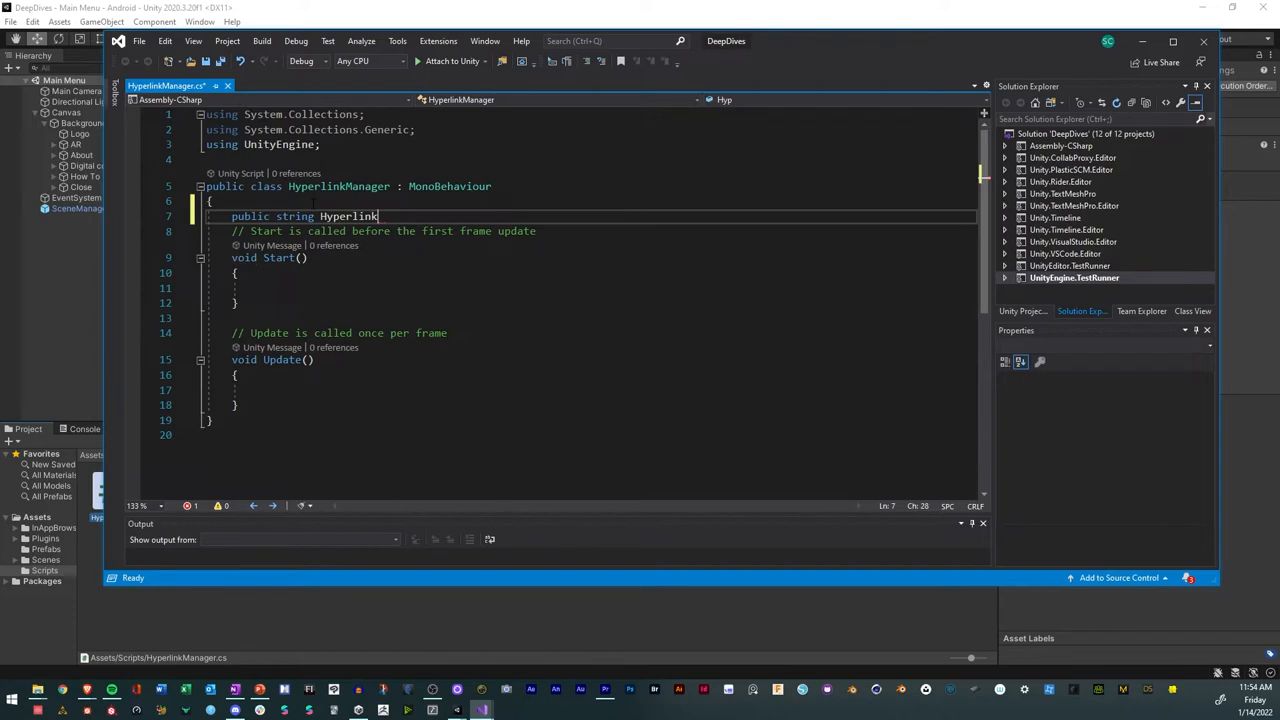
type("=;")
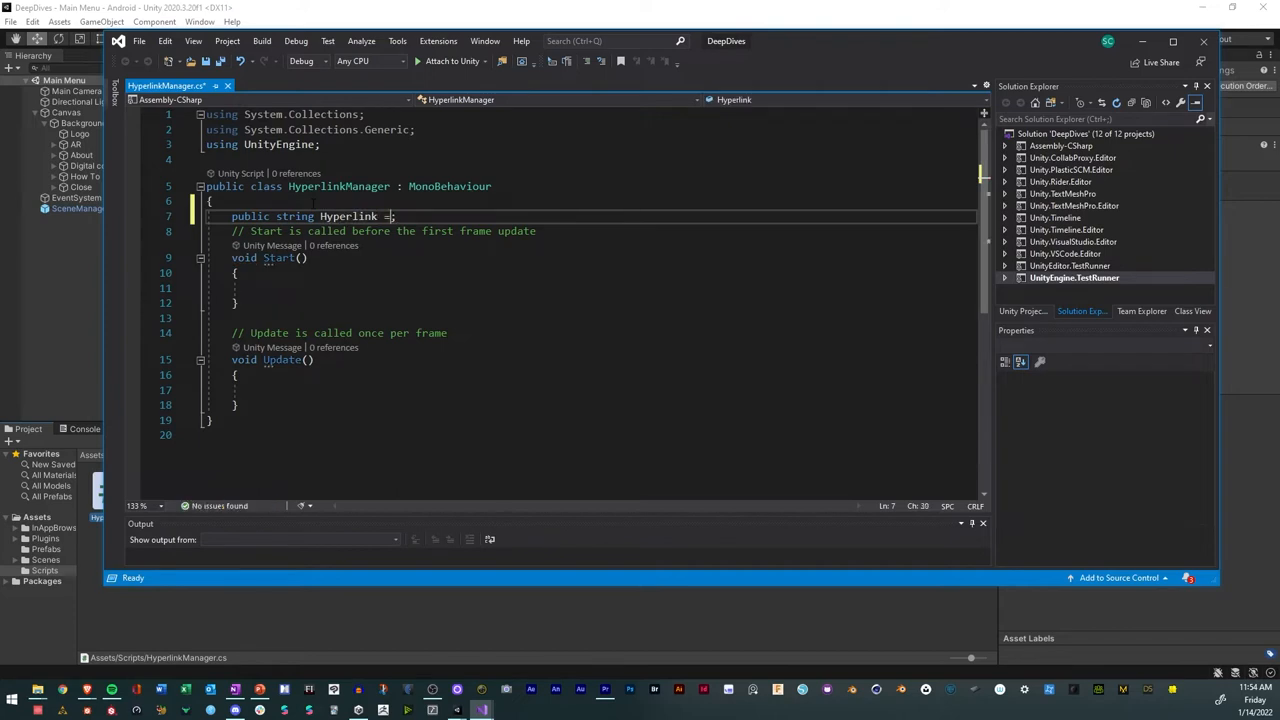
type("null")
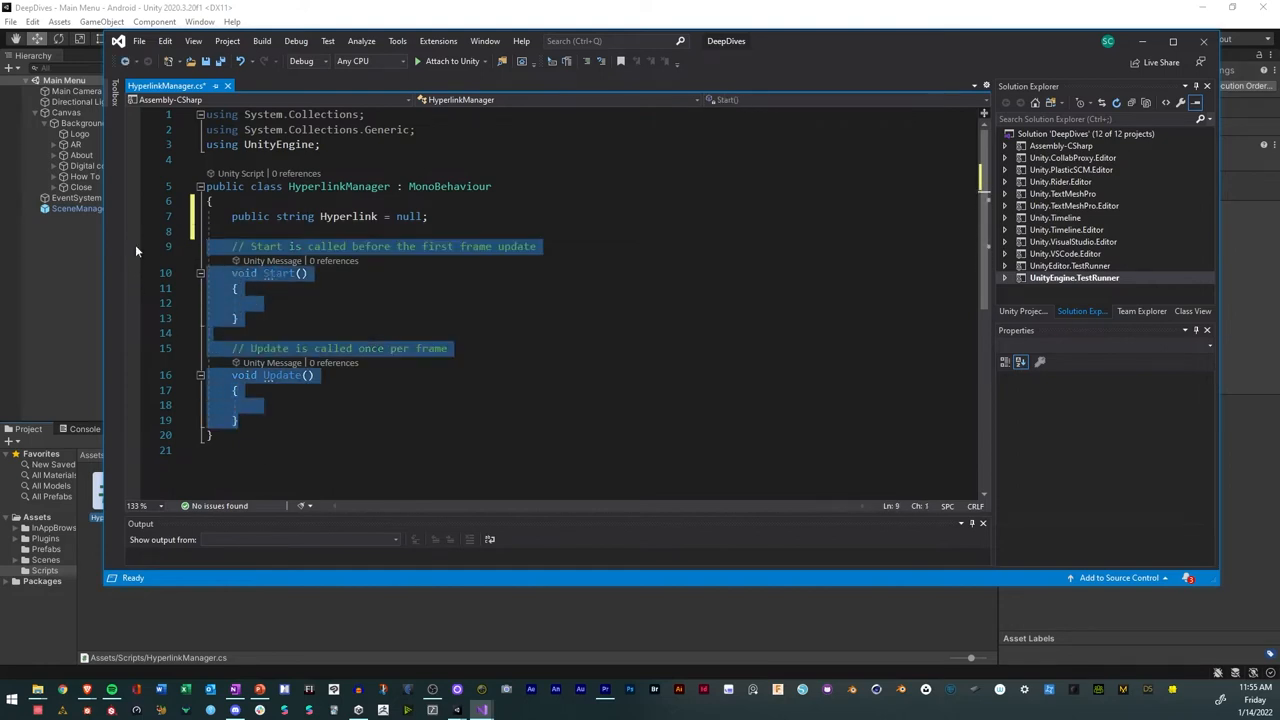
Remove the unused Start and Update methods and declare an empty public void OnButtonClicked().
key("Delete")
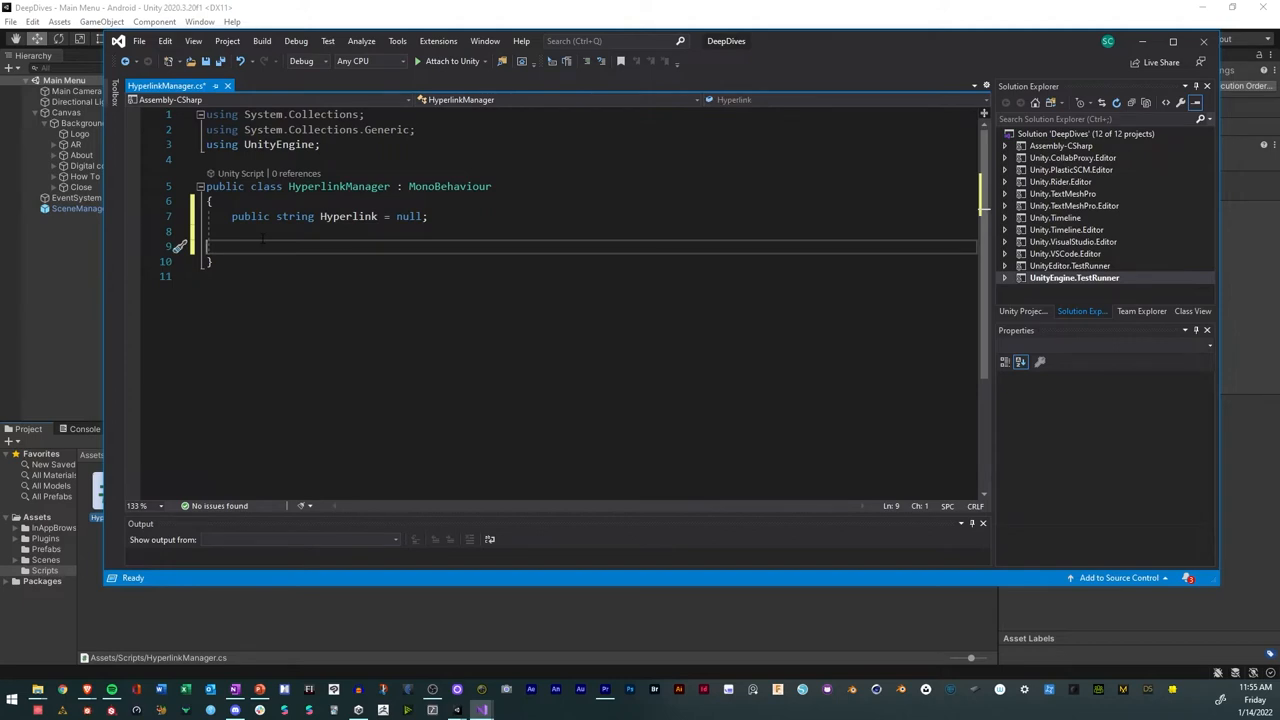
type("p")
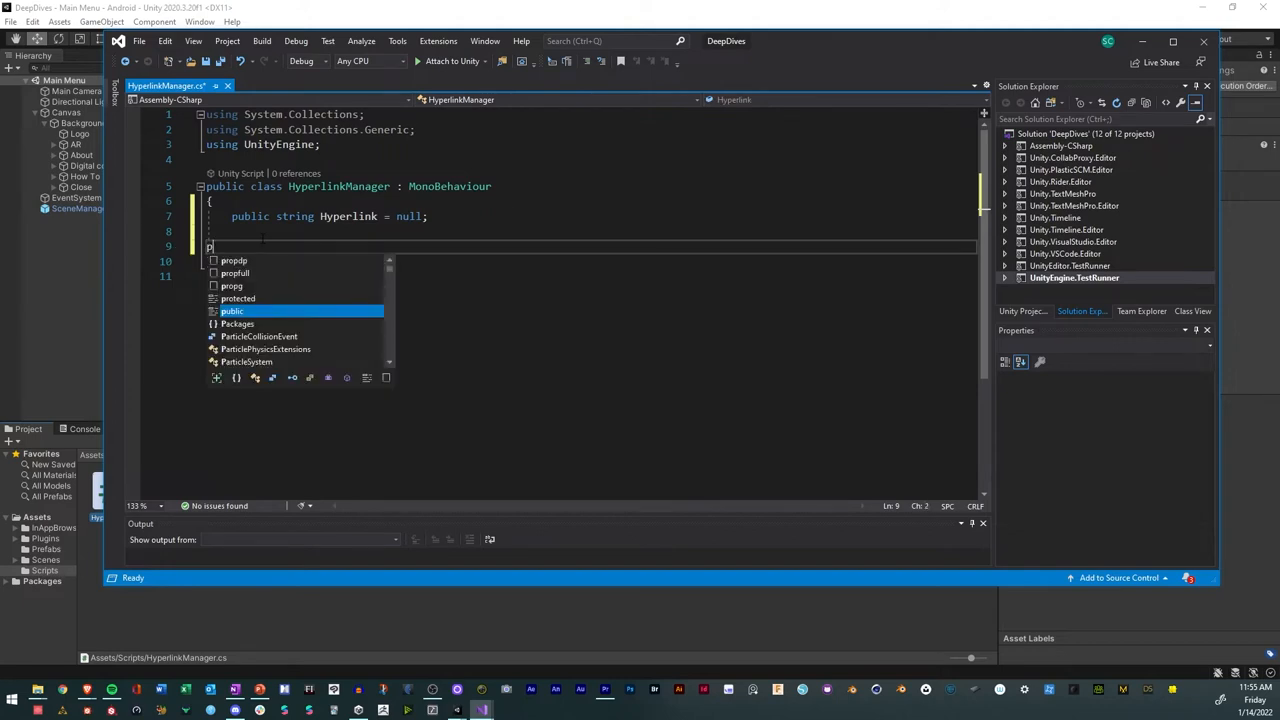
type("ublic")
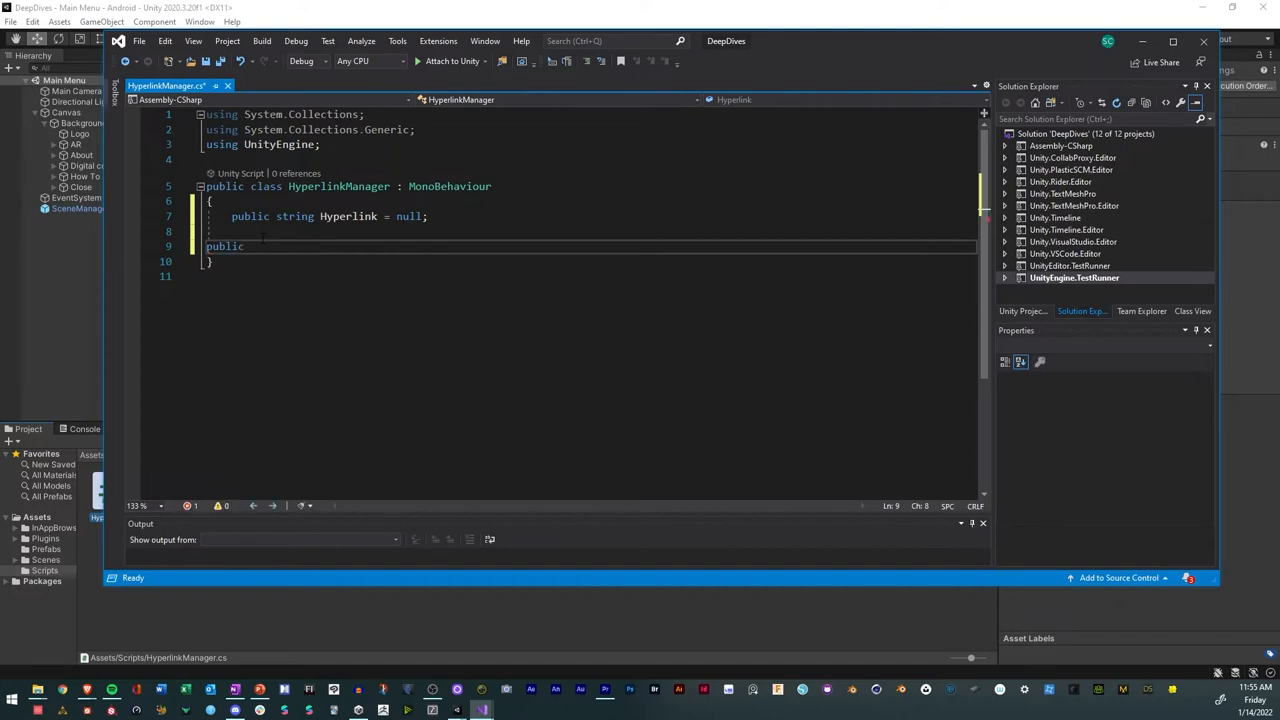
type("void")
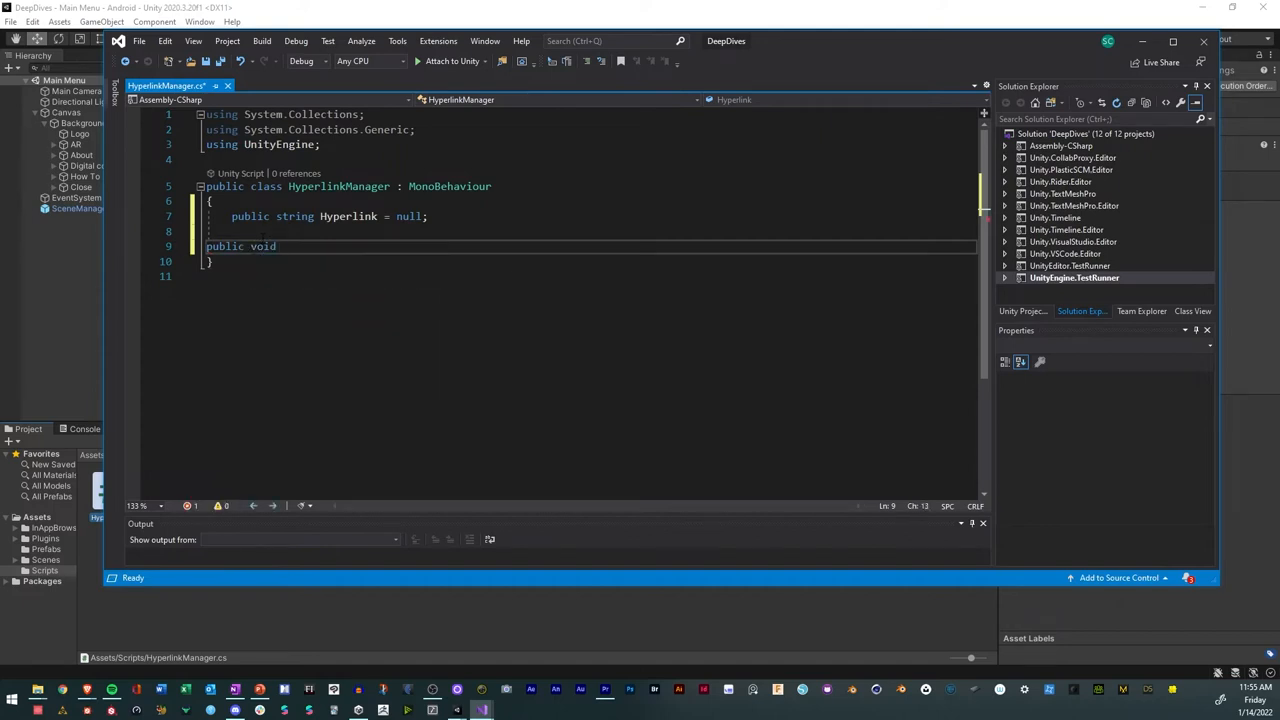
type("OnB")
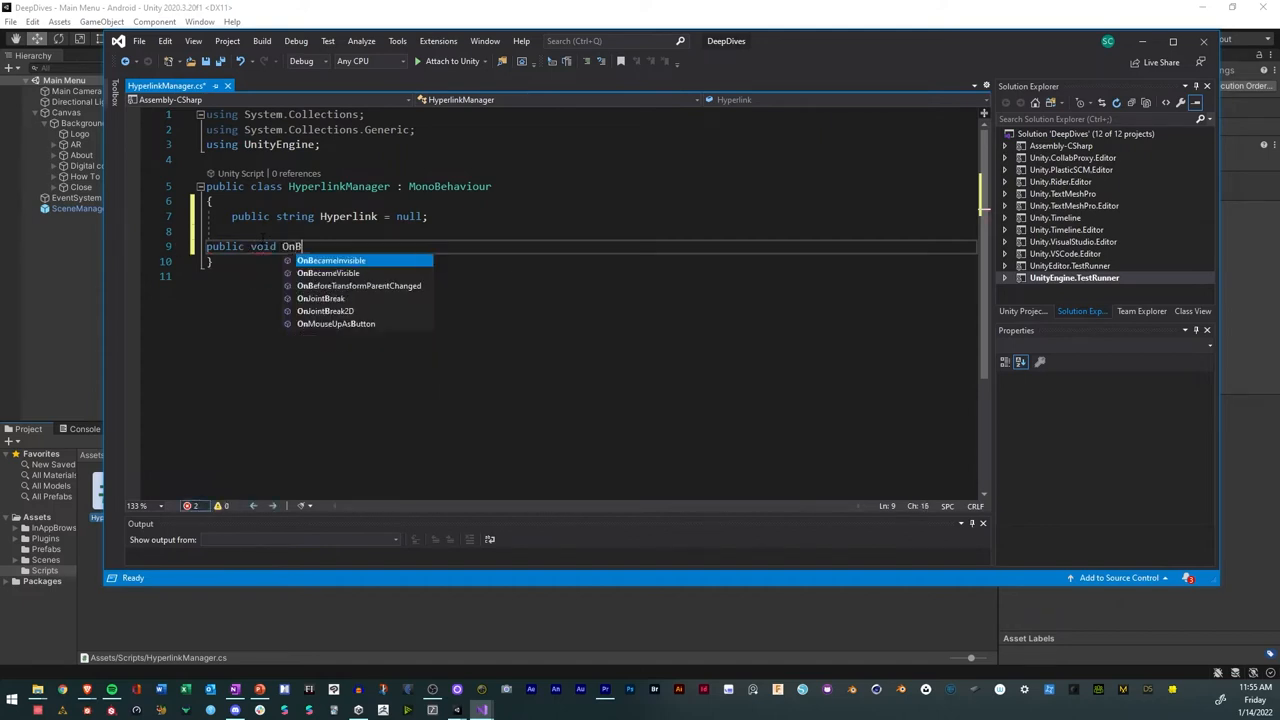
type("utton")
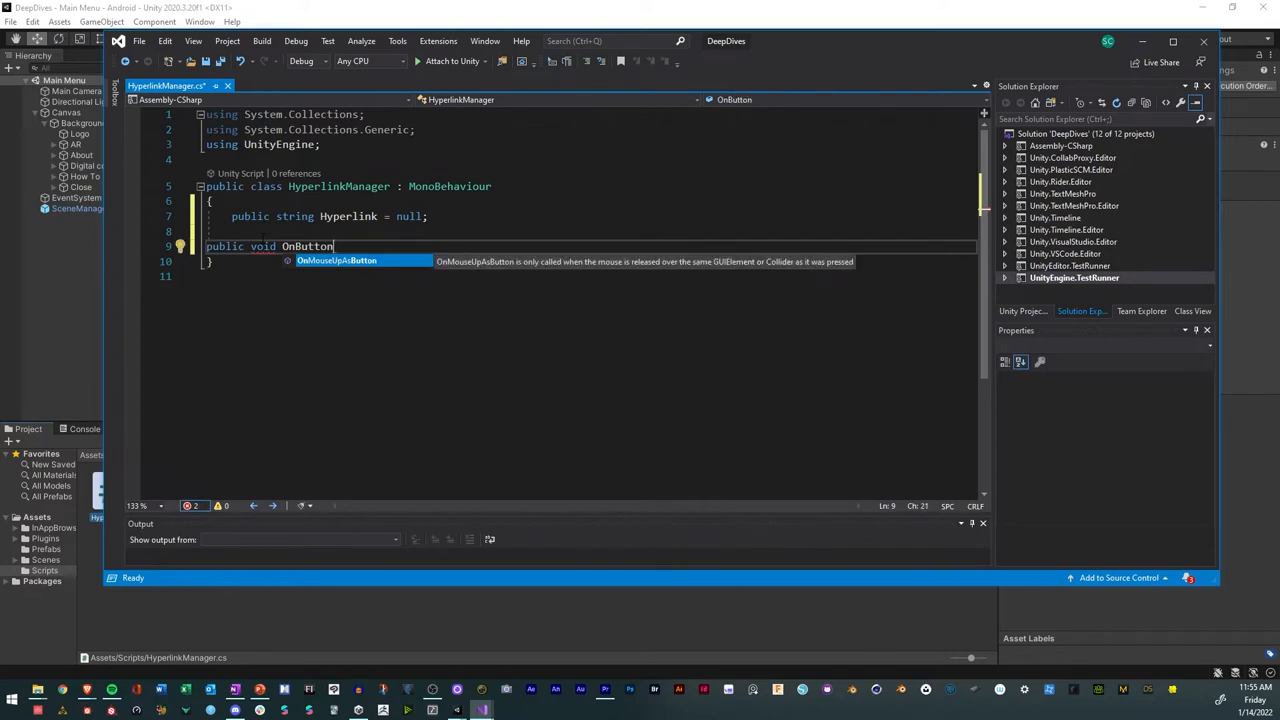
type("Clicked")
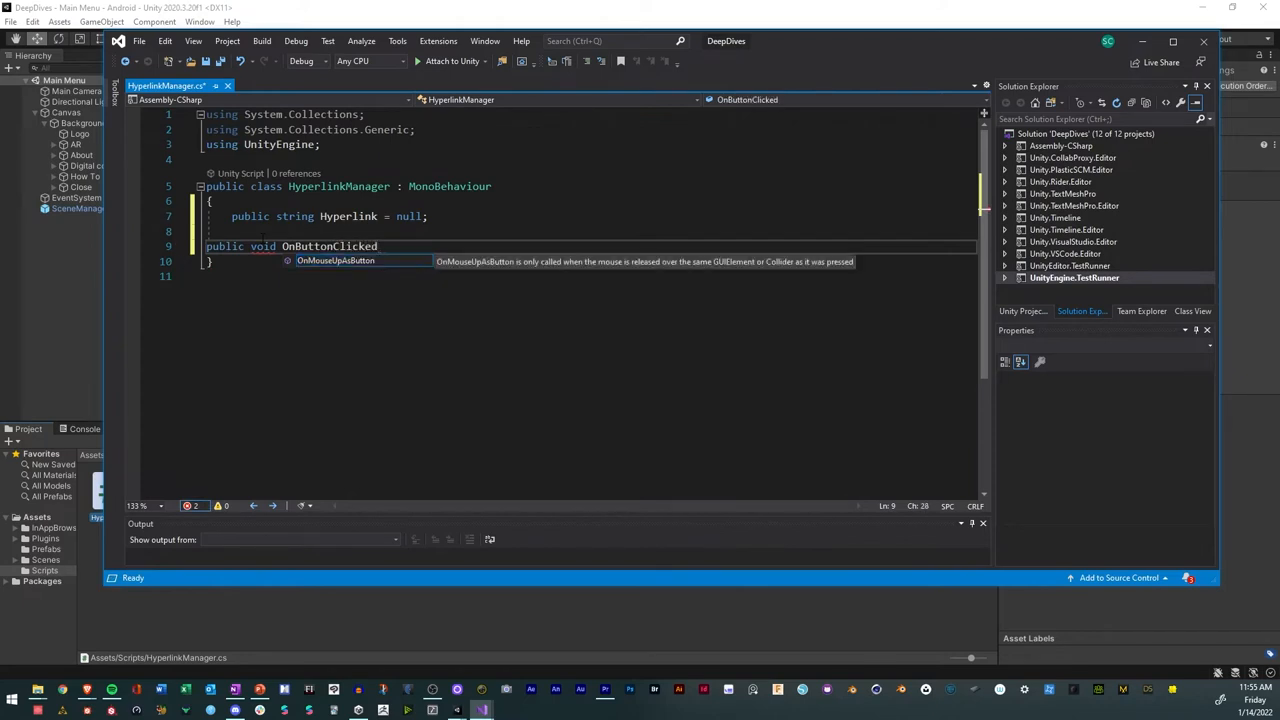
type("()")
type("{")
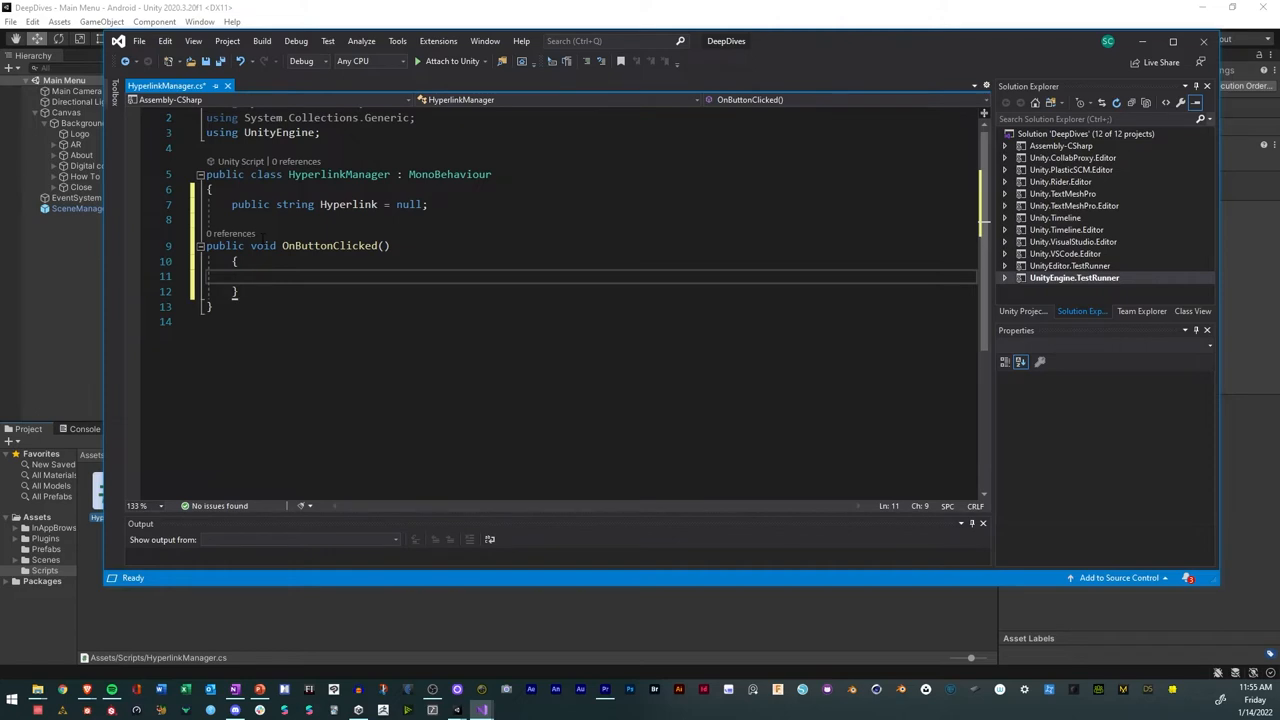
Declare InAppBrowser.DisplayOptions options = new InAppBrowser.DisplayOptions(); inside OnButtonClicked.
type("Ina")
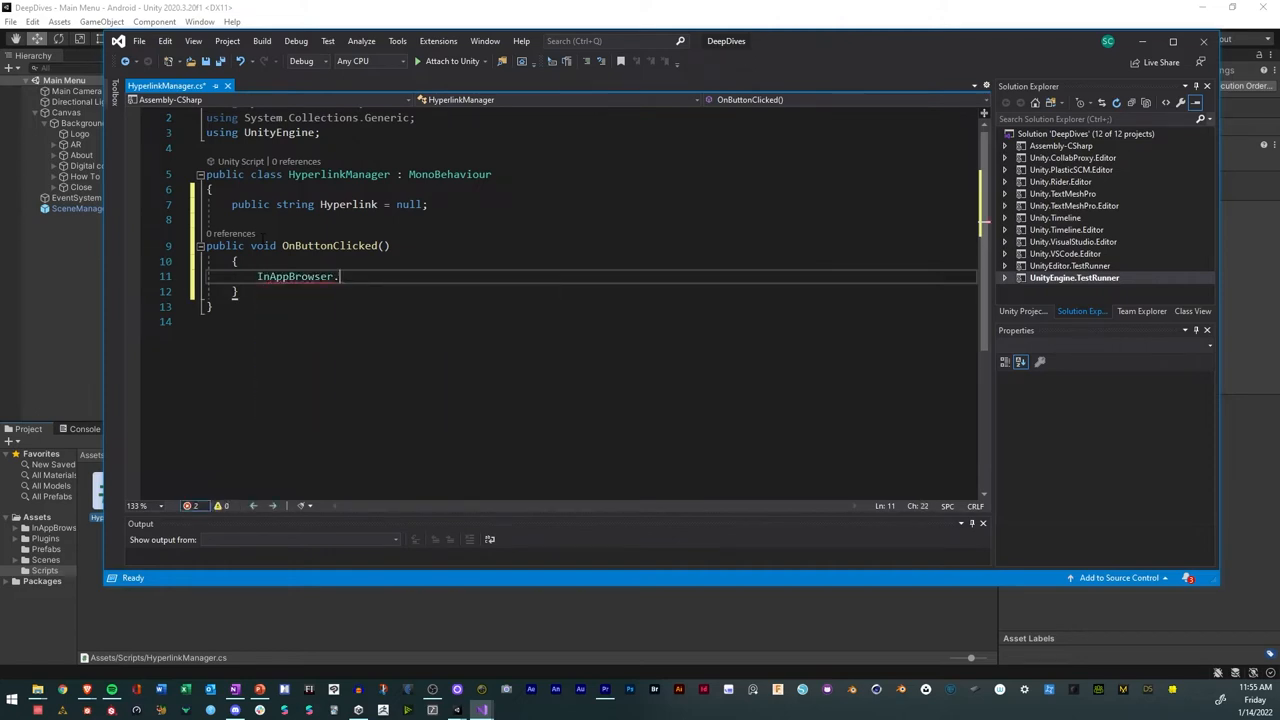
type("Display")
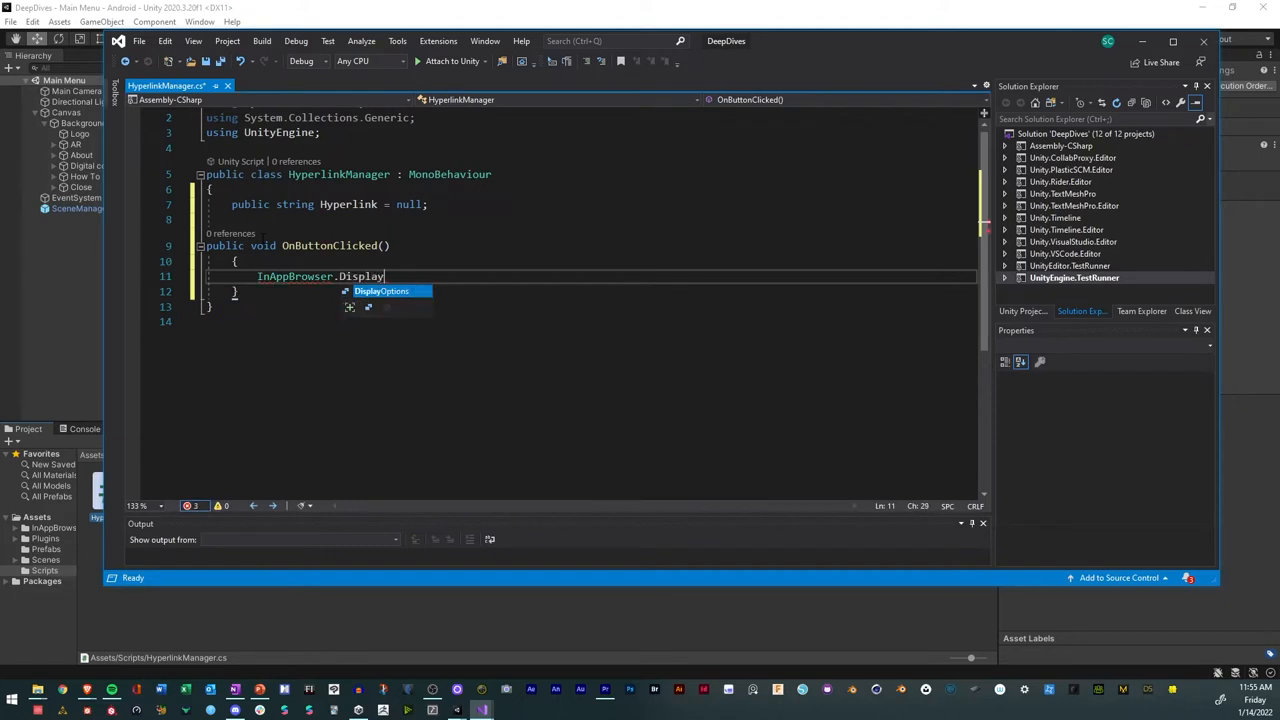
key("Tab")
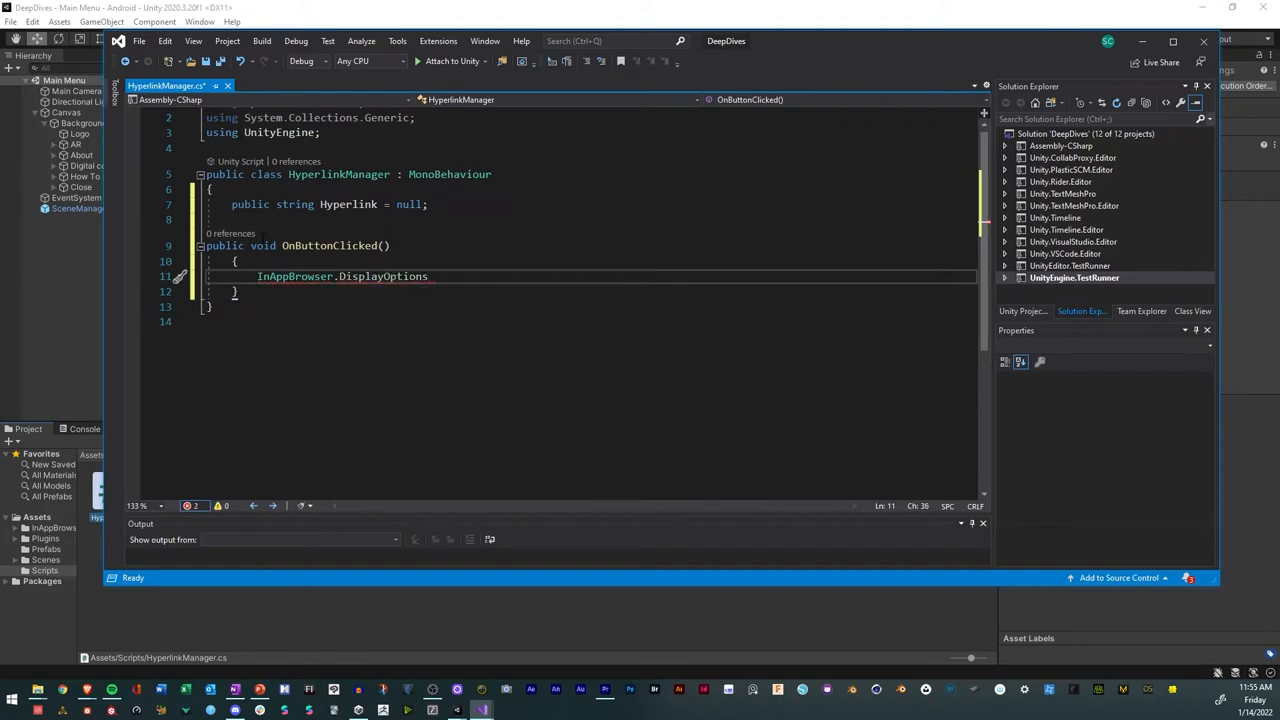
type("options =")
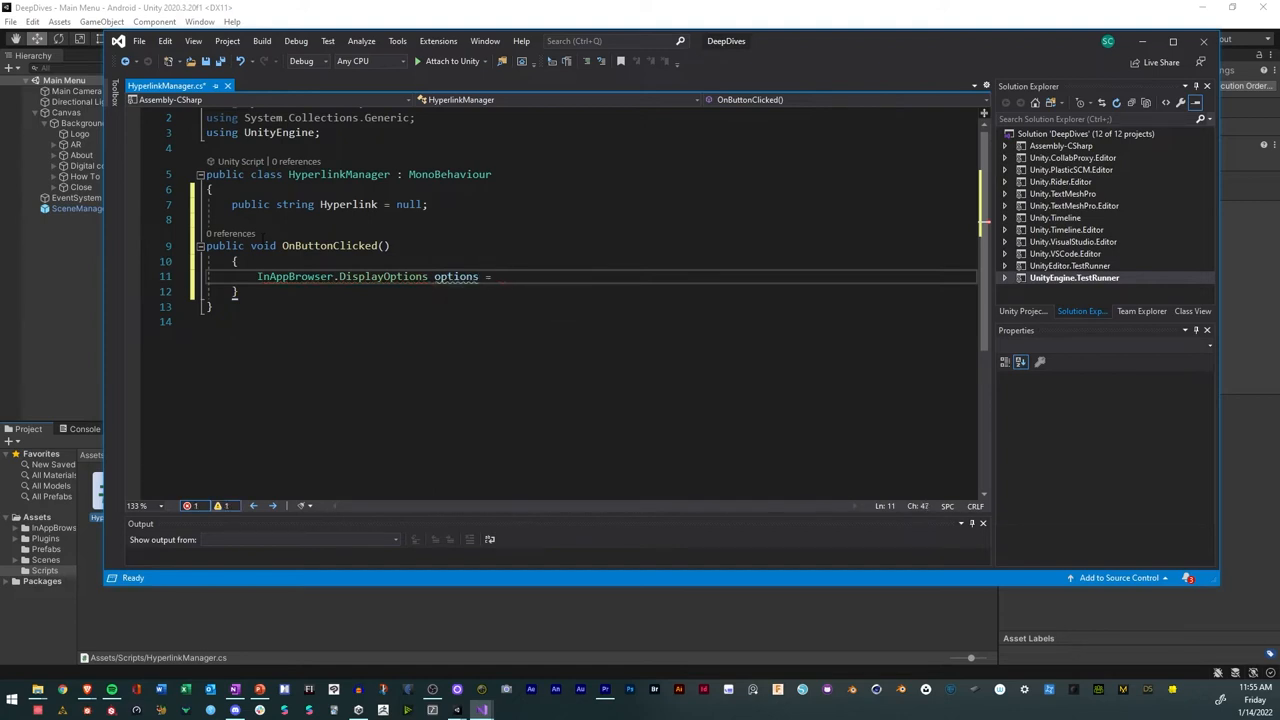
type("new")
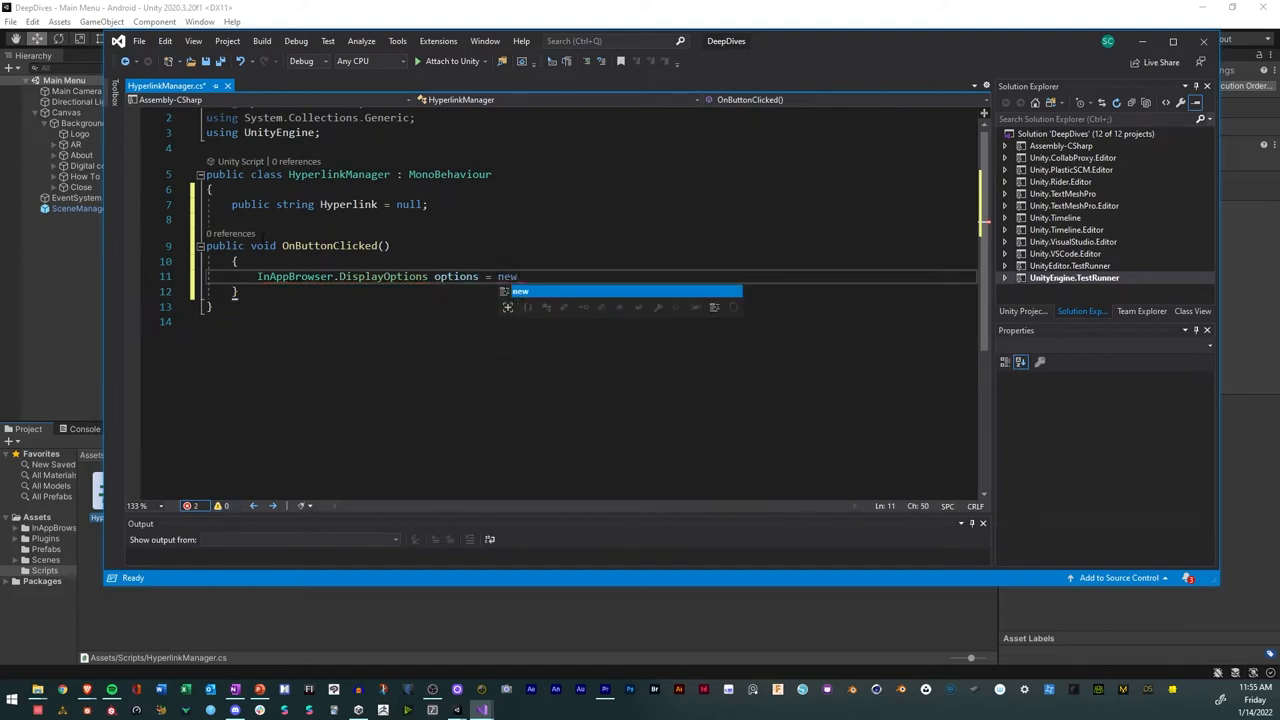
type("in")
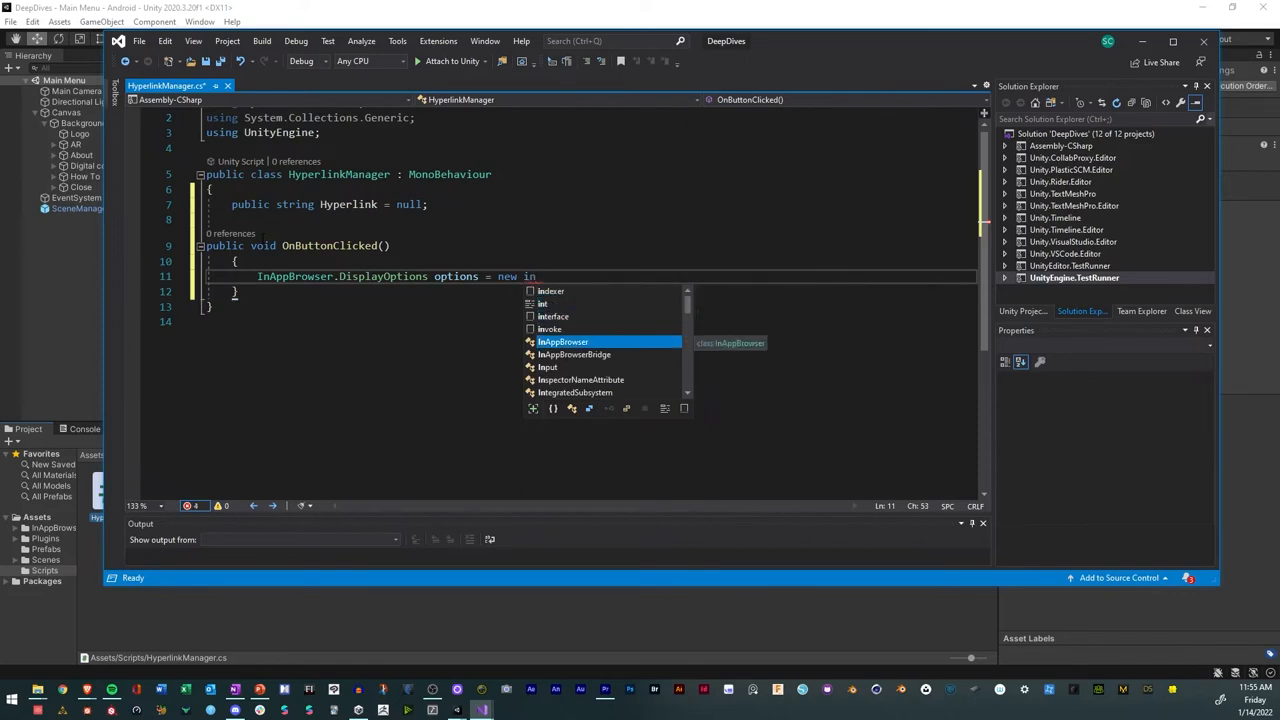
type("InAppBrowser.D")
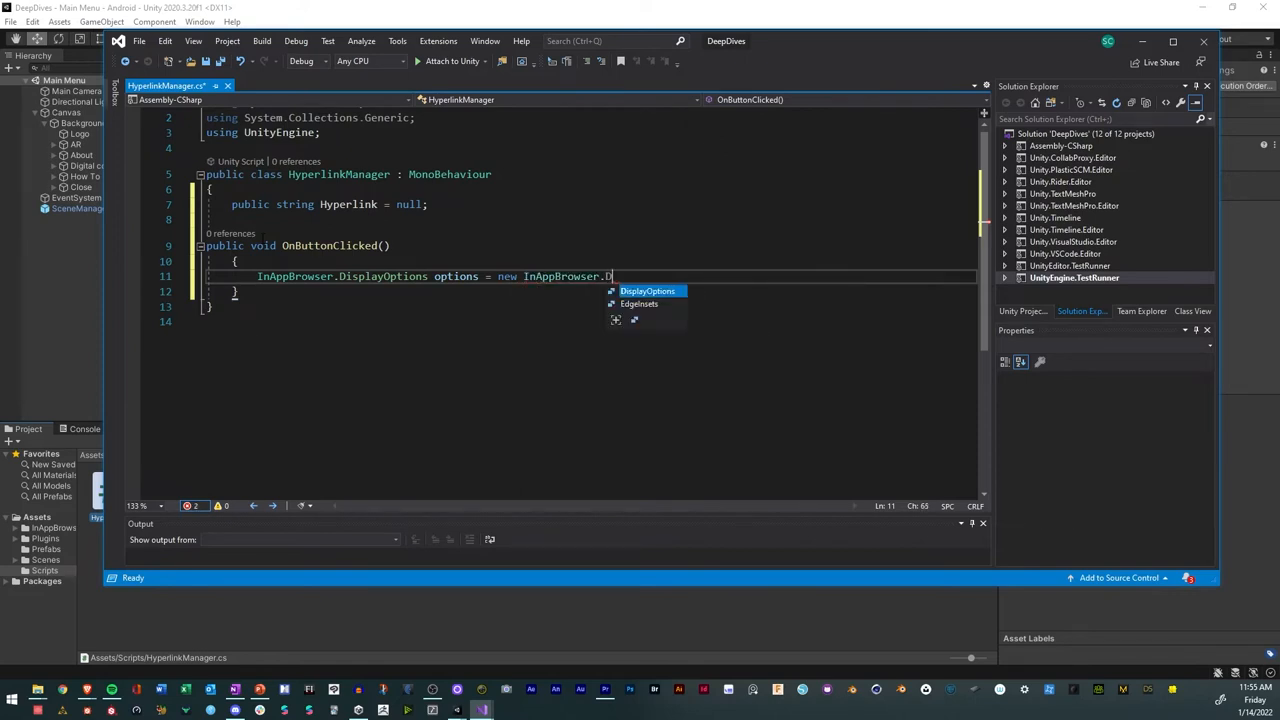
type("DisplayOptions()")
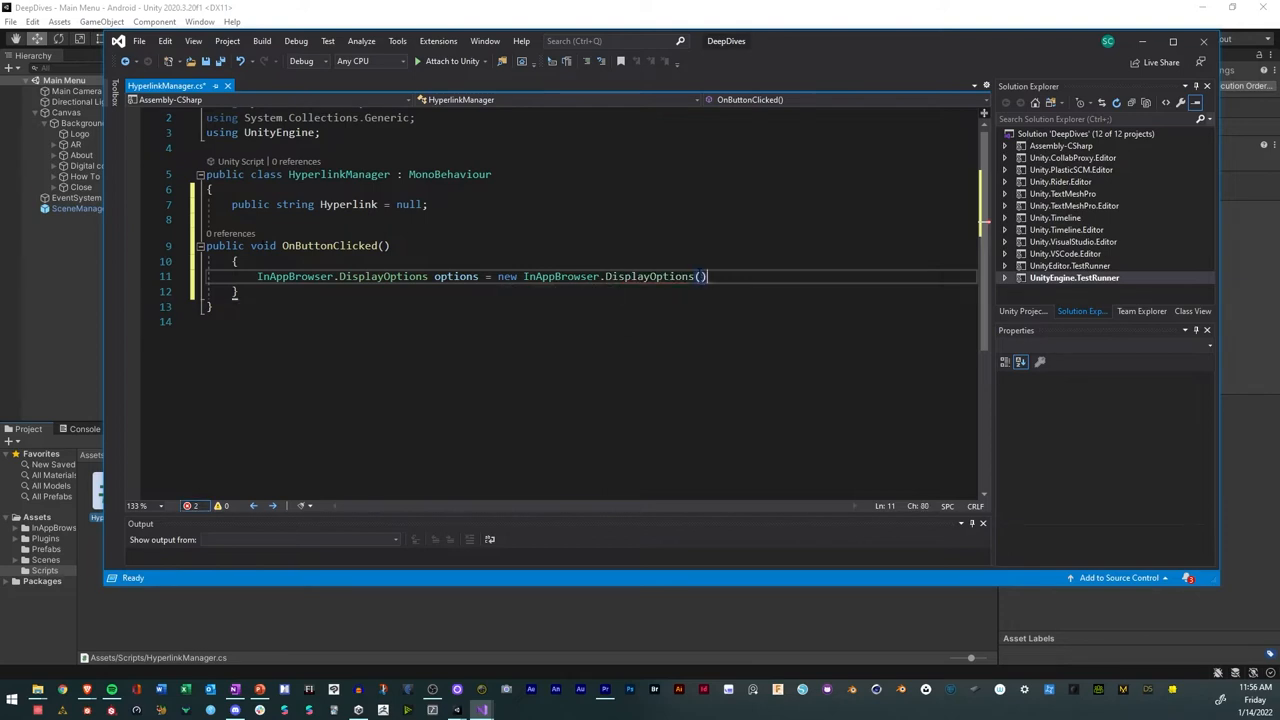
type(";")
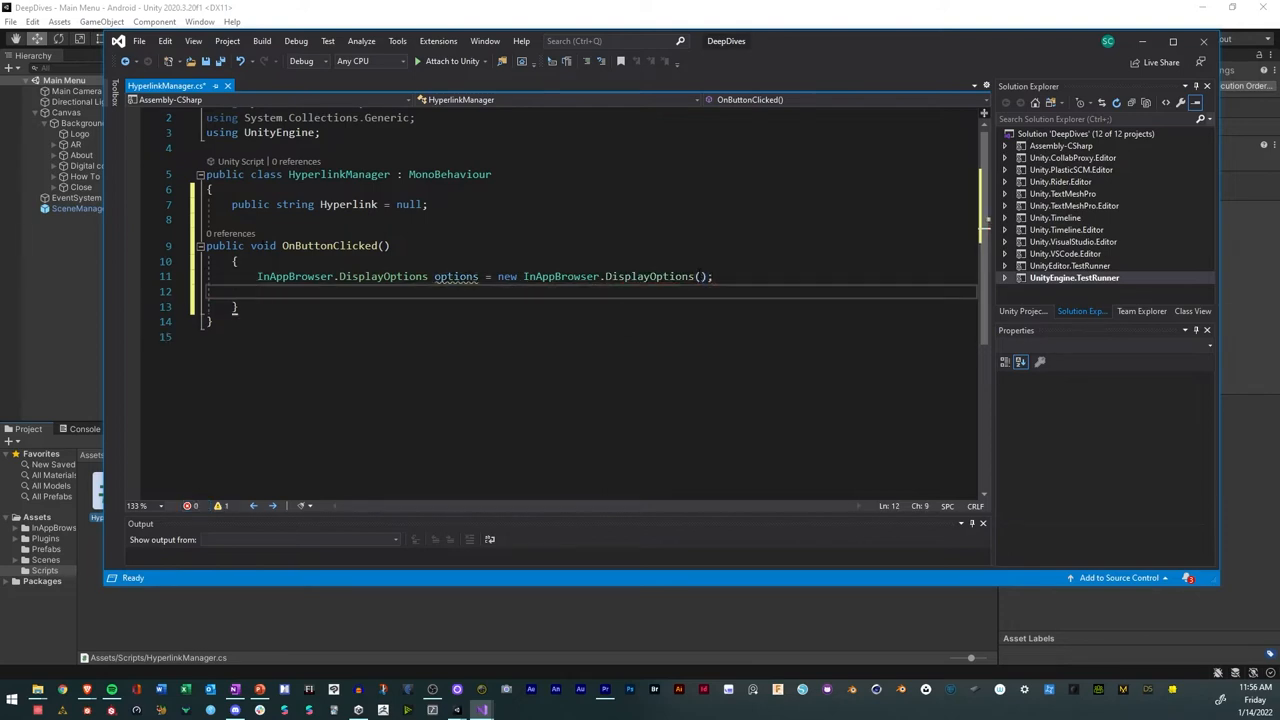
Set options.displayURLAsPageTitle = false and options.hidesHistoryButtons = true.
type("o")
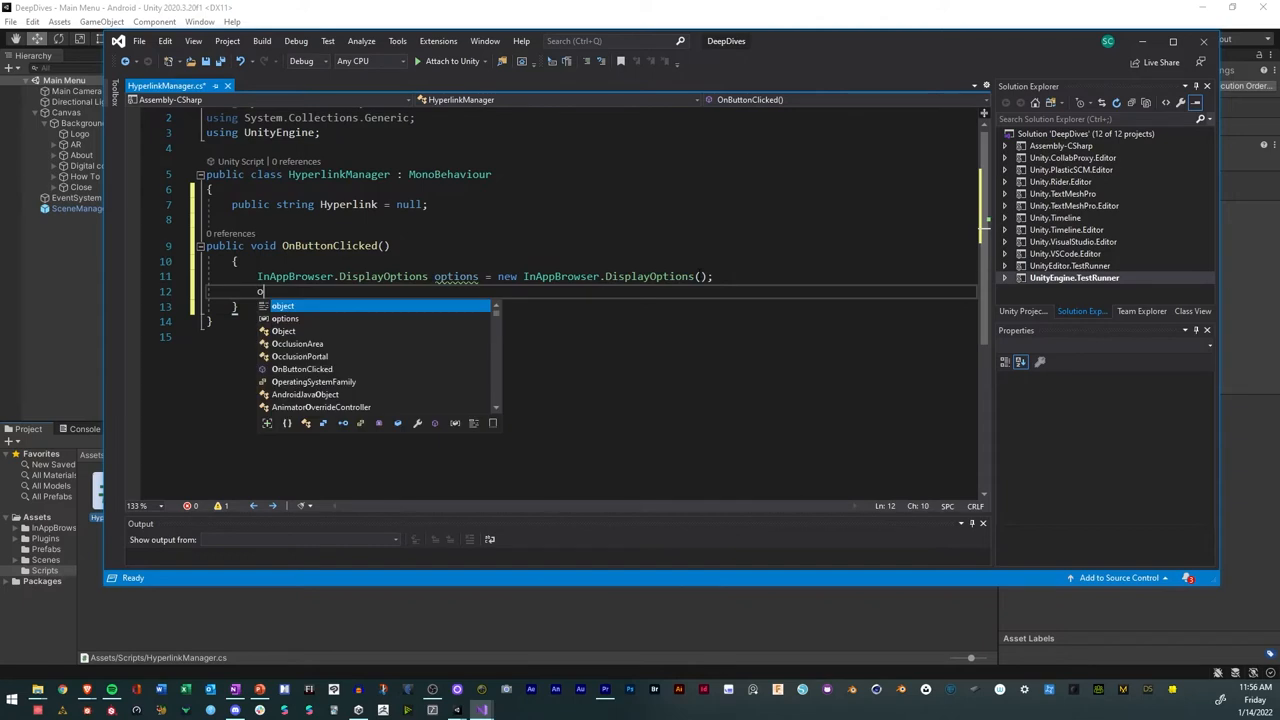
type("ptions")
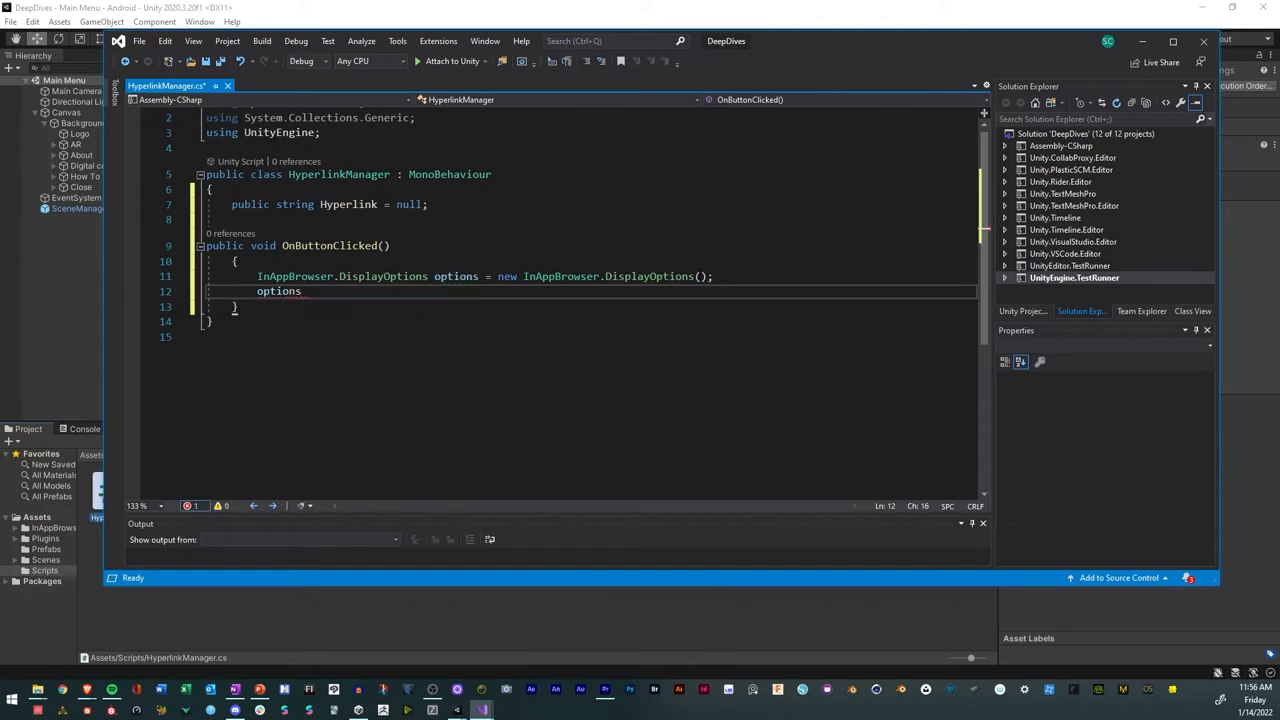
type(".")
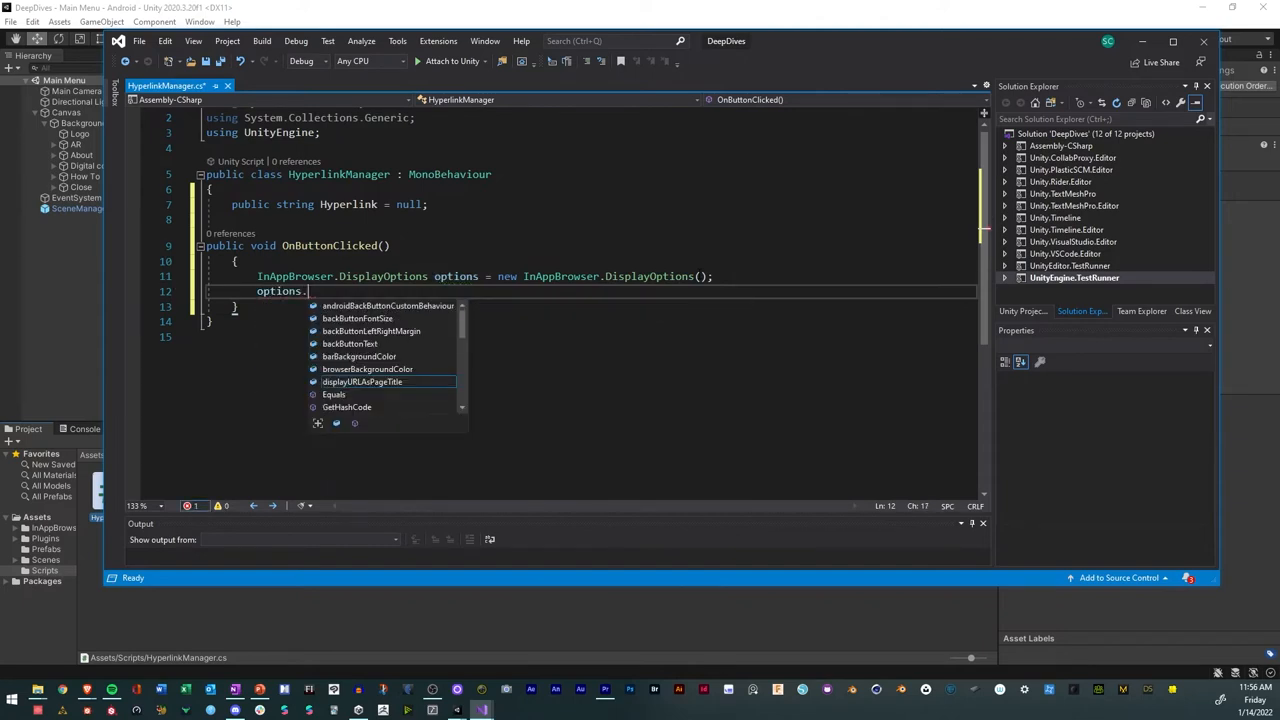
type("displayURLAsPageTitle")
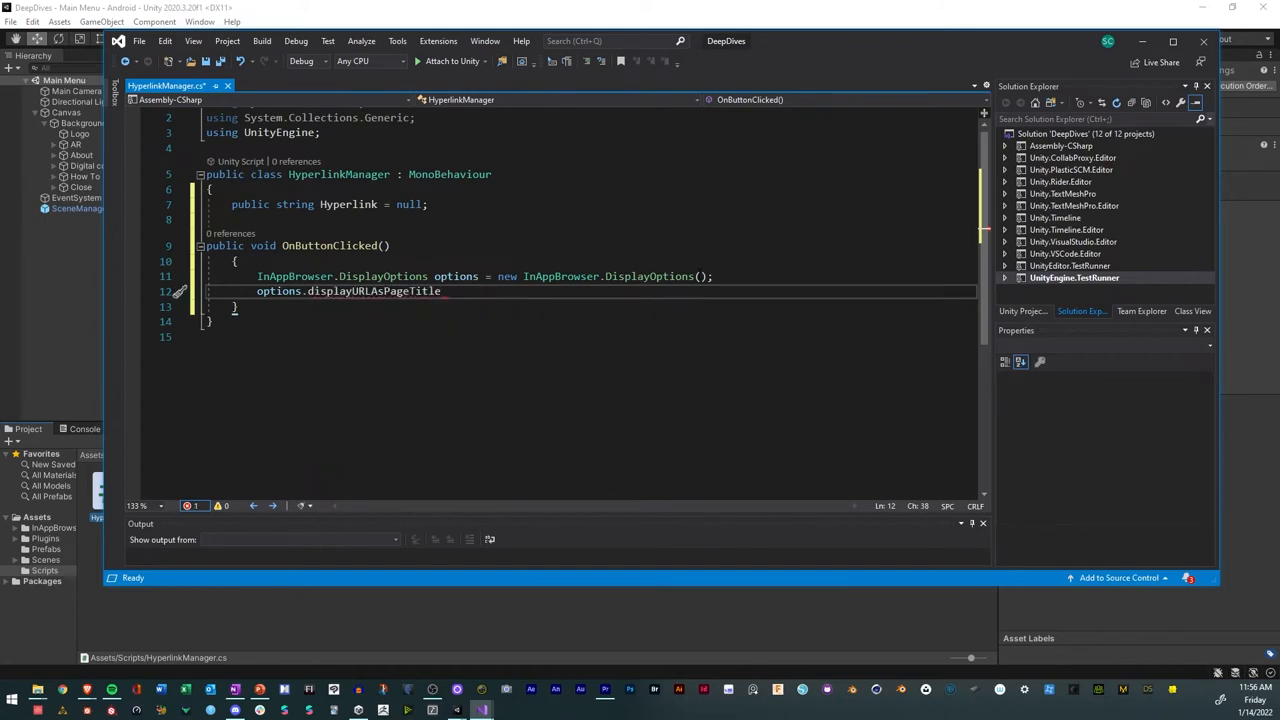
type("= fale")
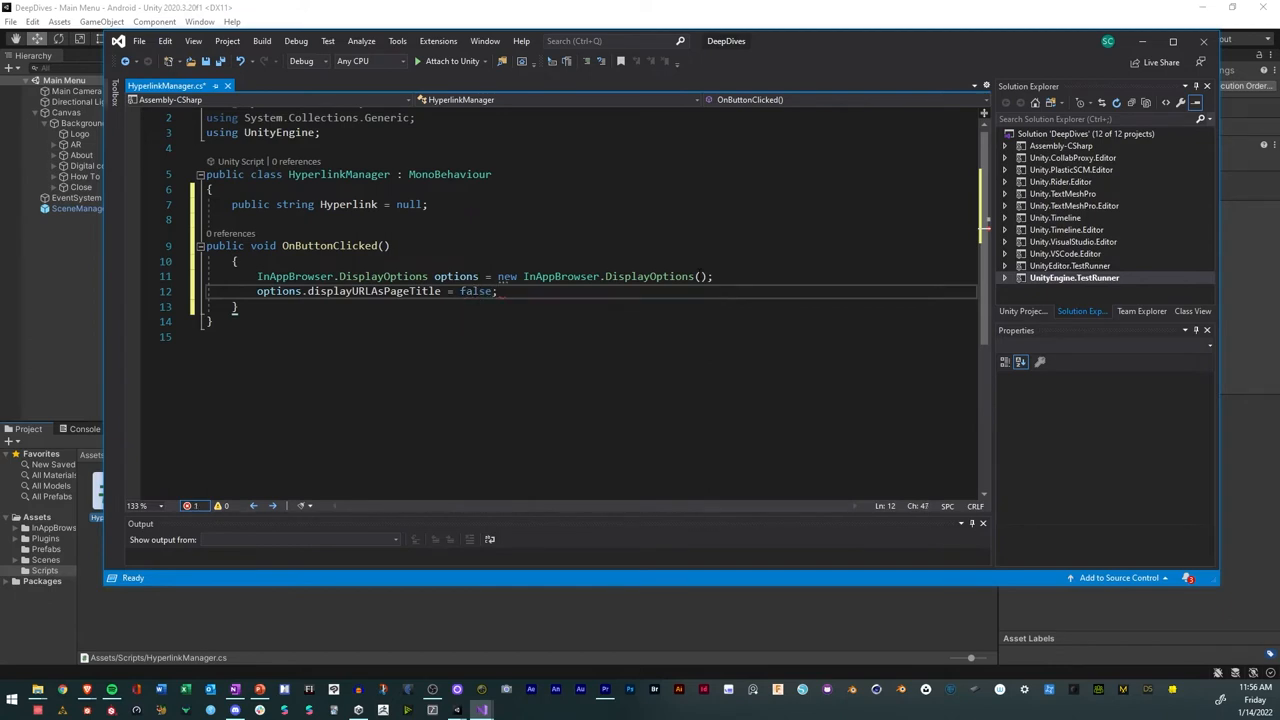
type("op")
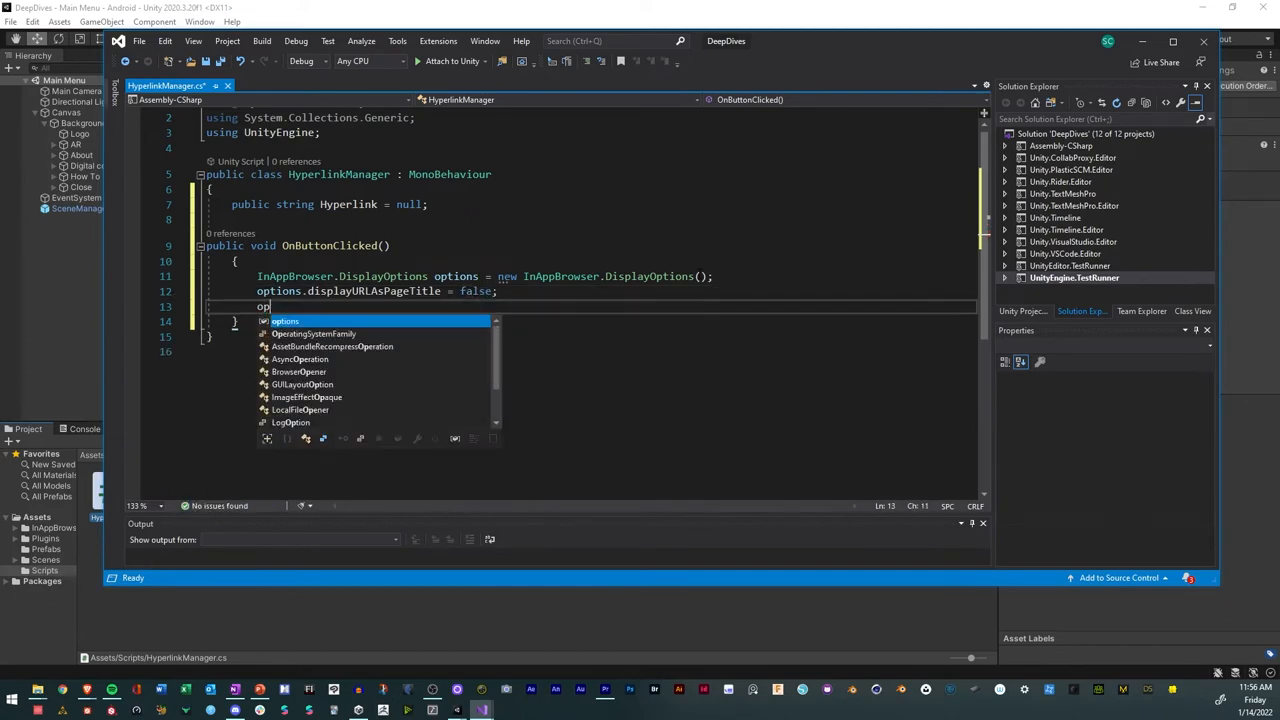
type("tio")
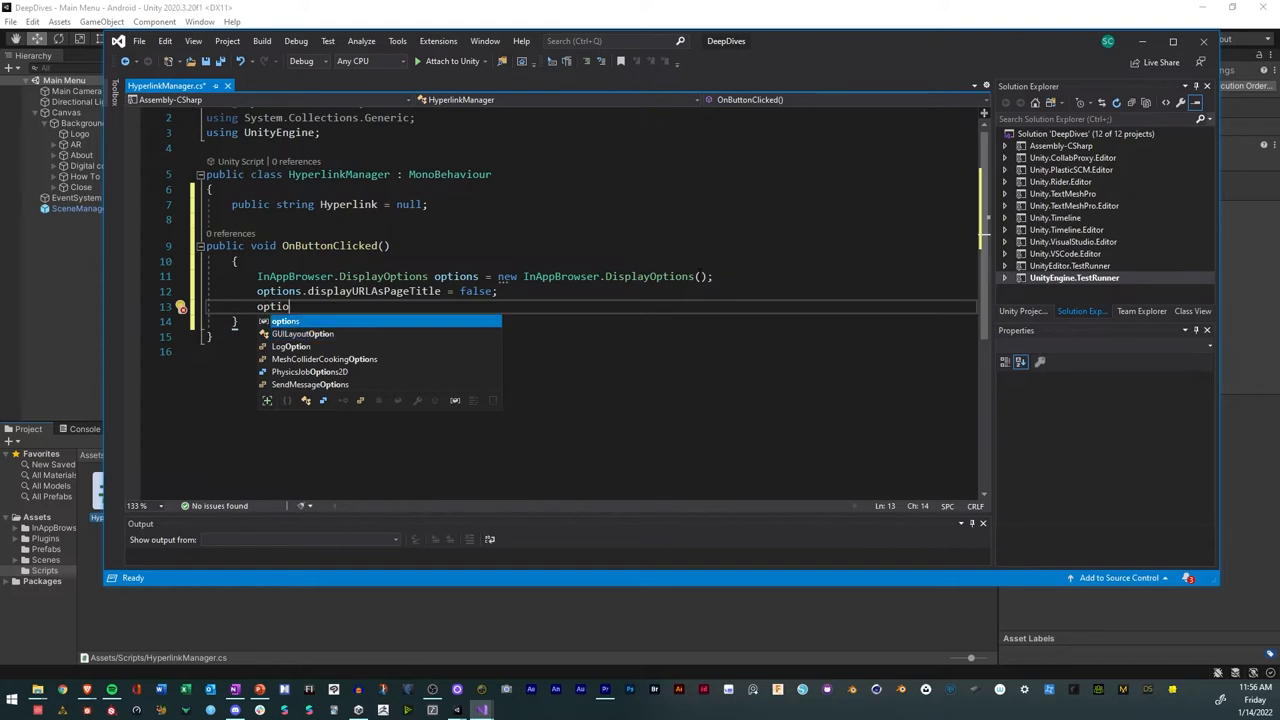
type(".")
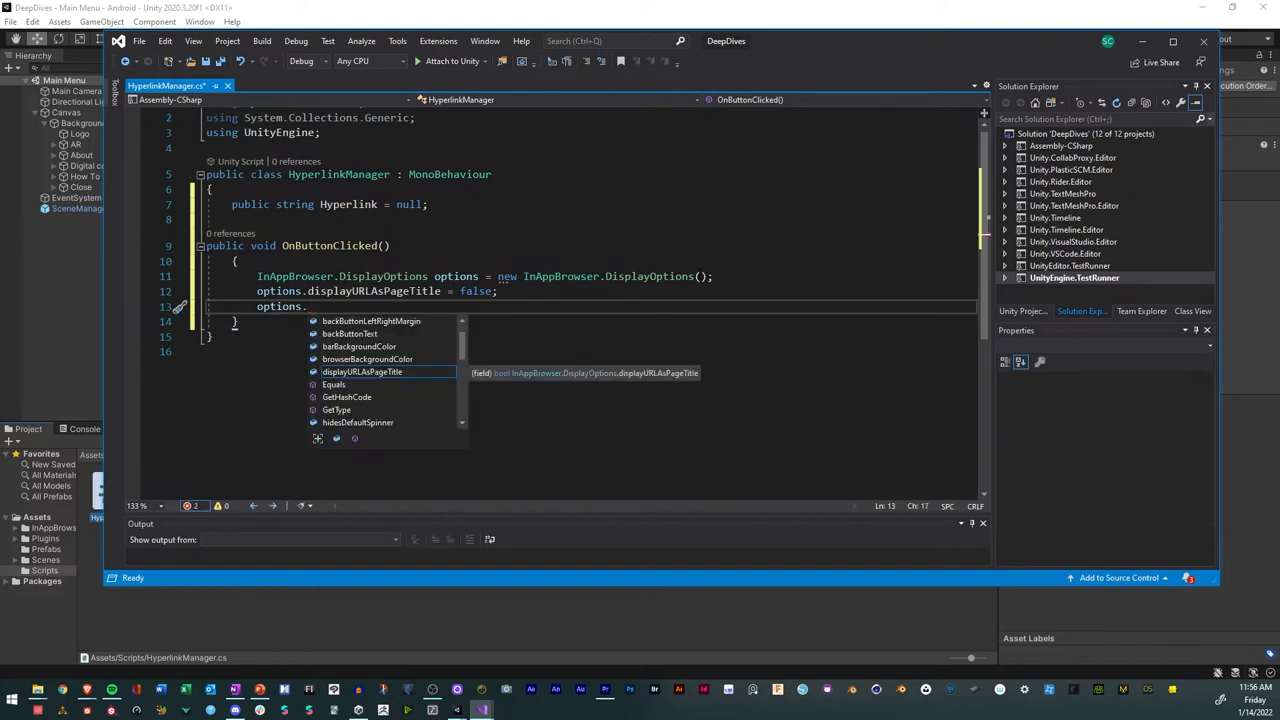
type("hie")
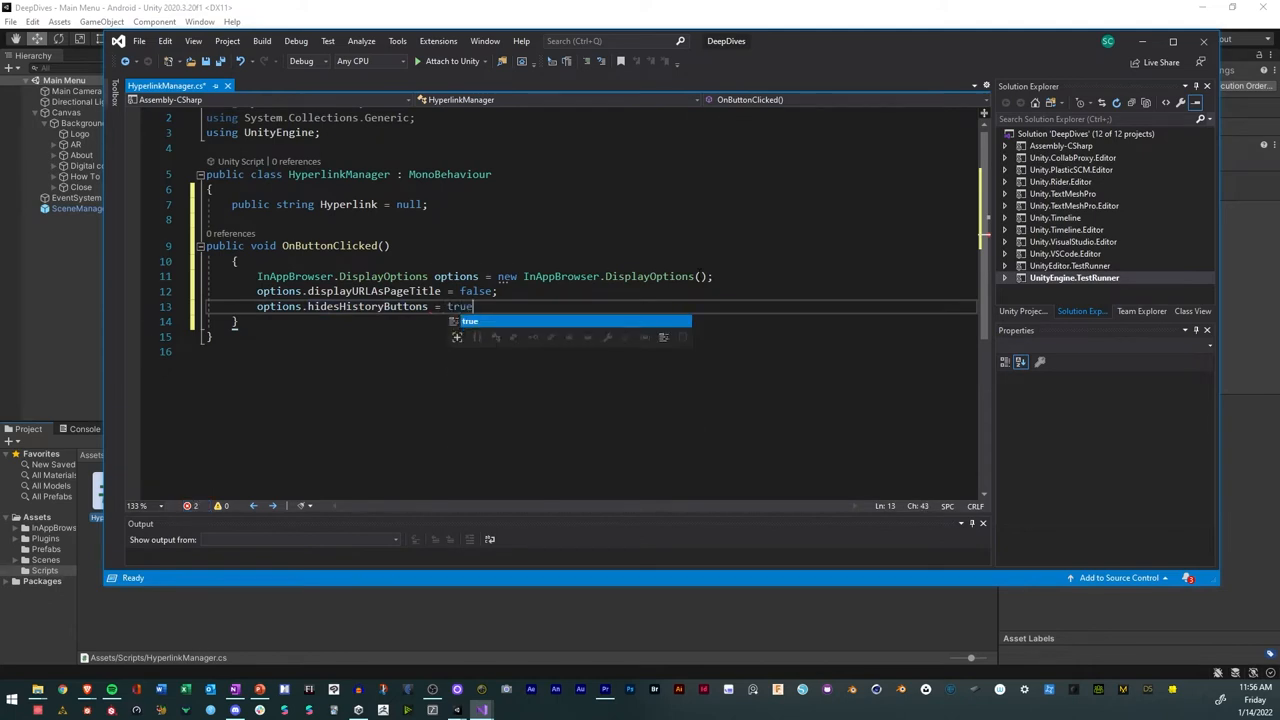
type(";")
key("enter")
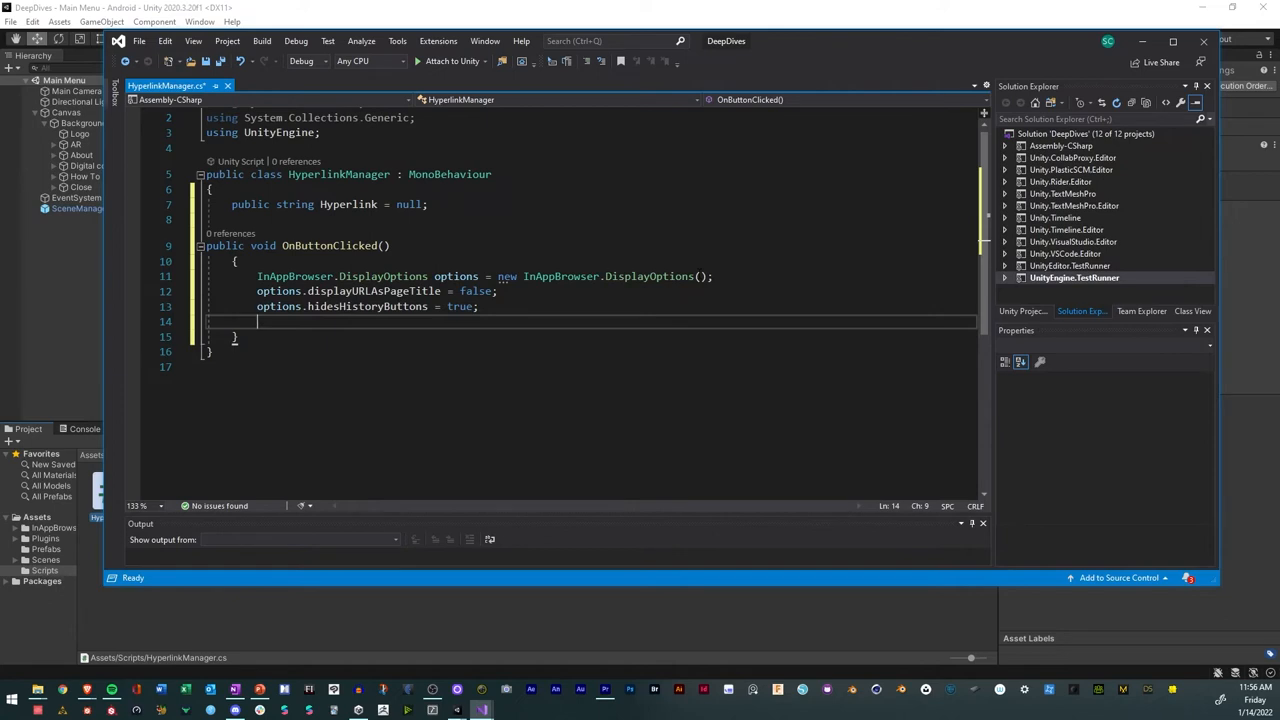
Set options.pageTitle to "StuckE Project Browser".
type("options.")
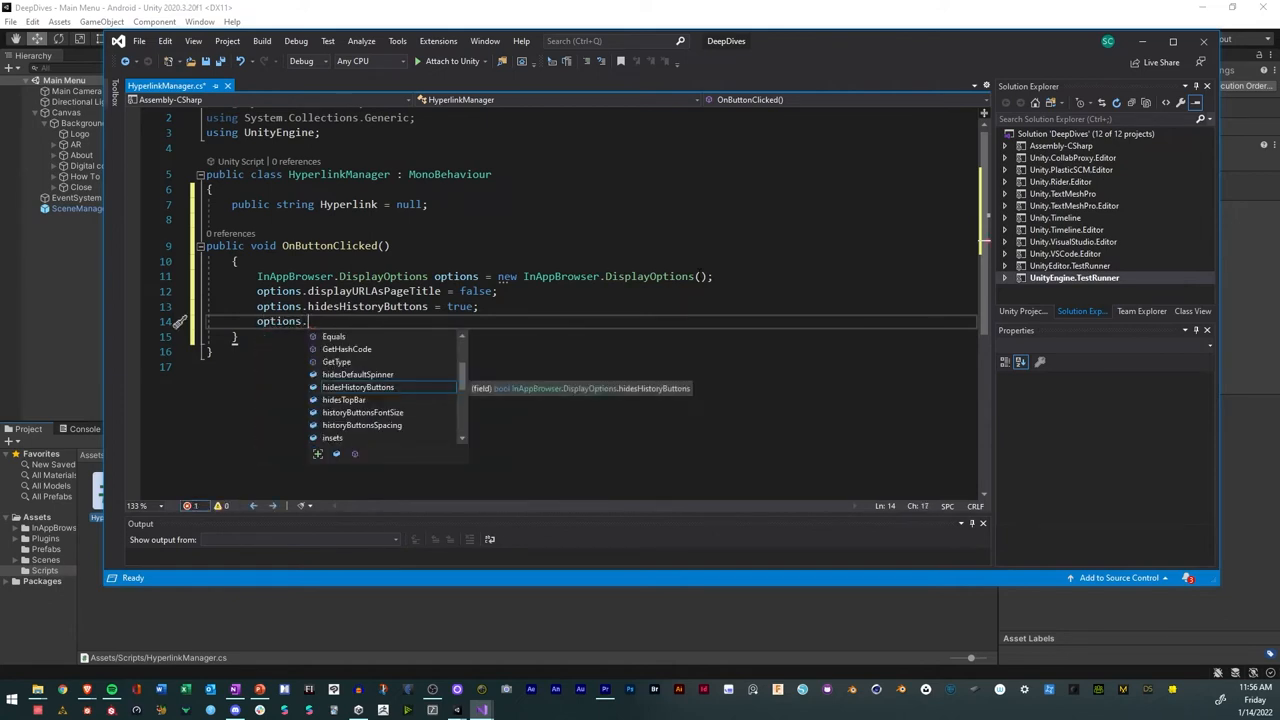
type("pageTitle =")
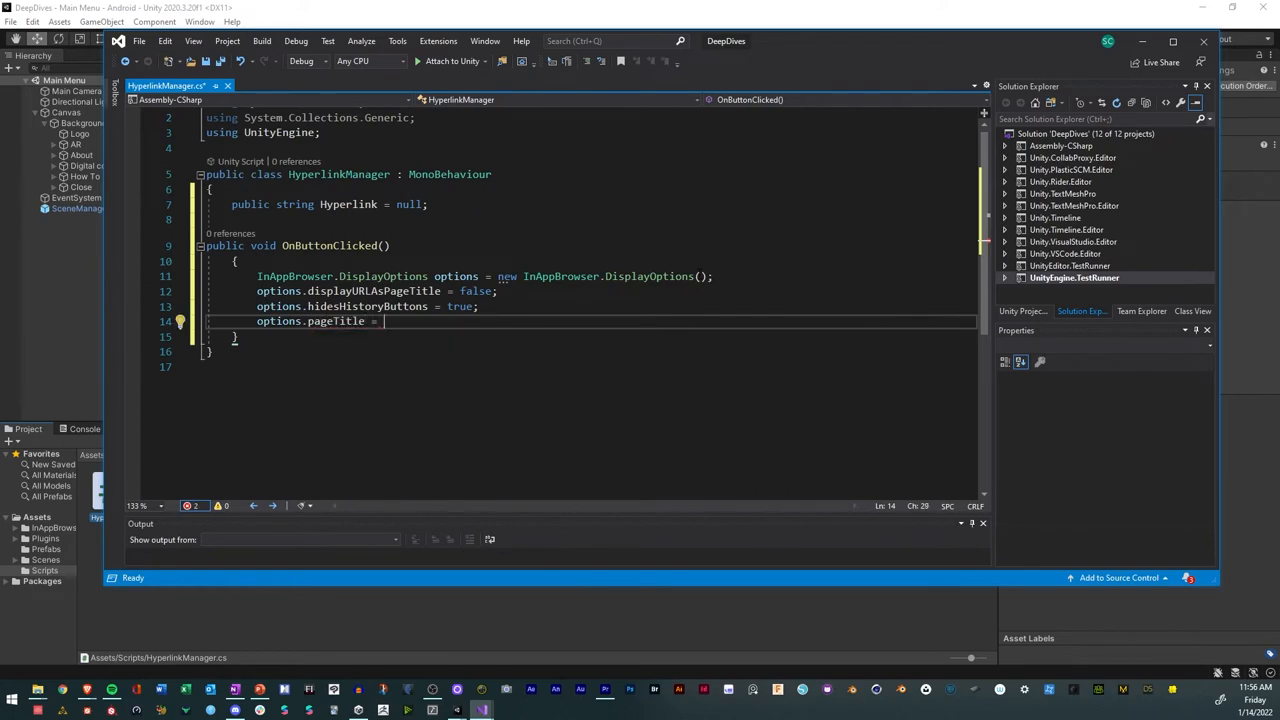
type("\"")
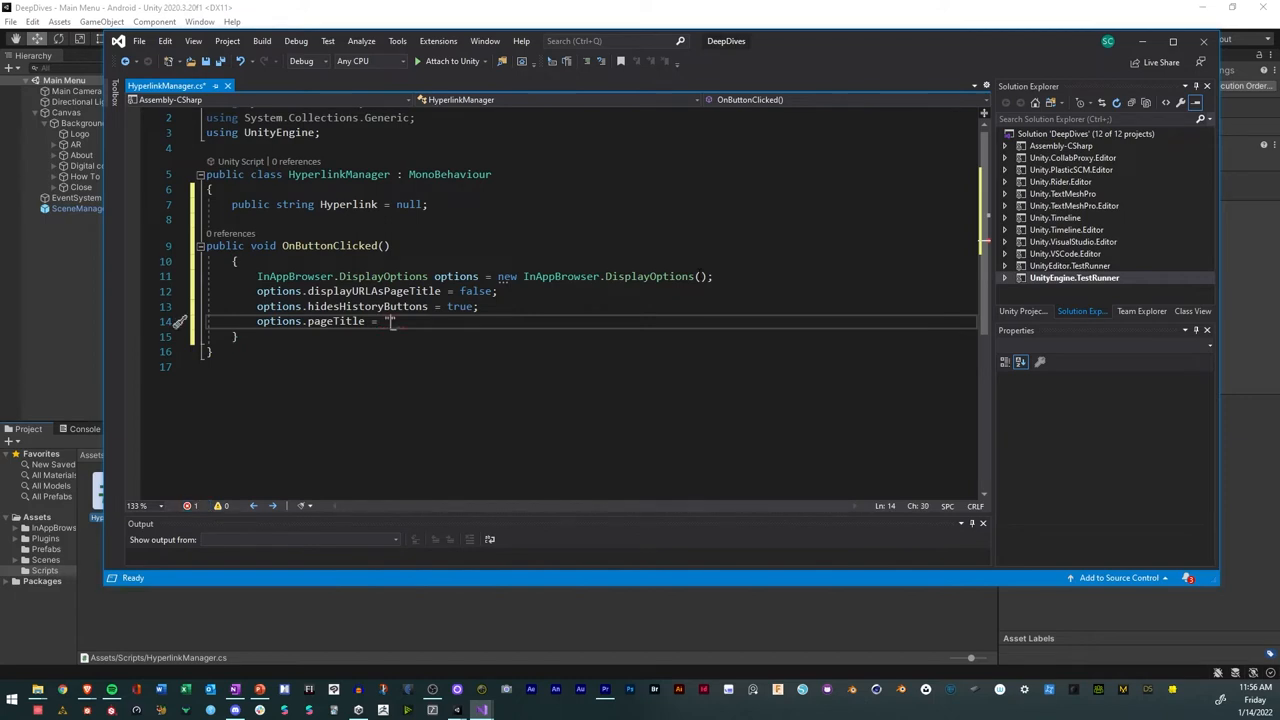
type("Stucke")
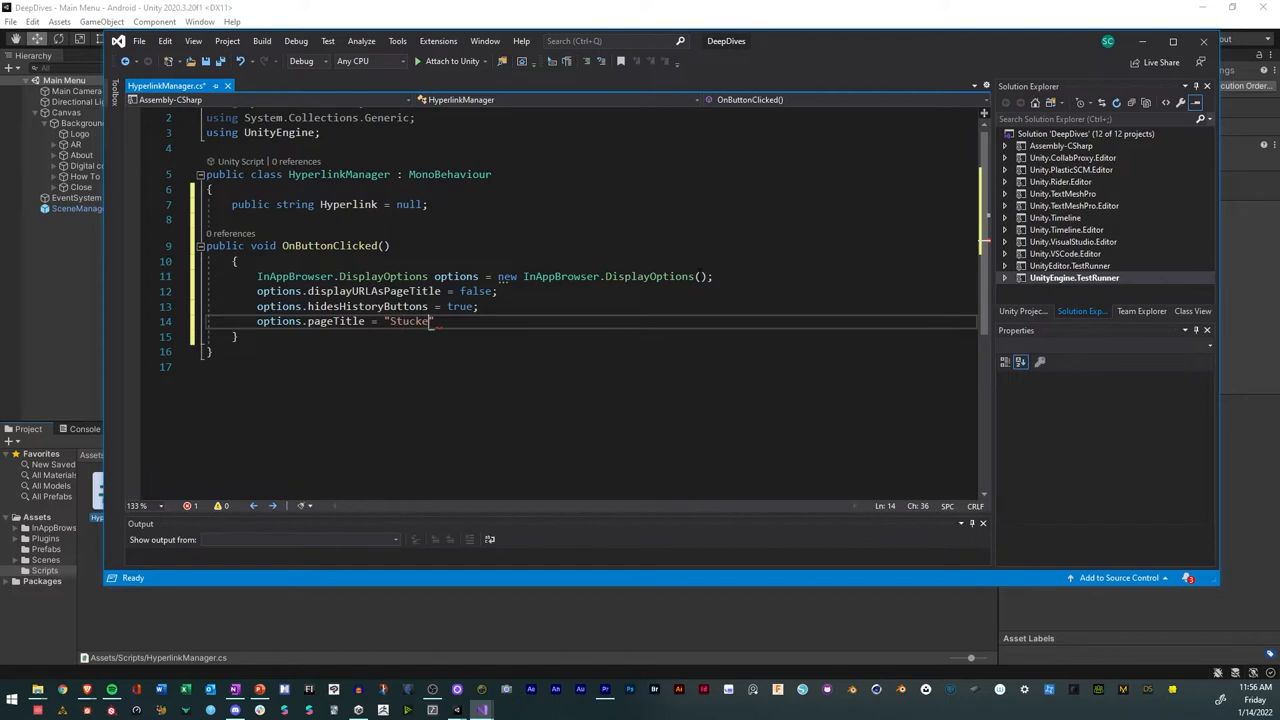
type("E PRj")
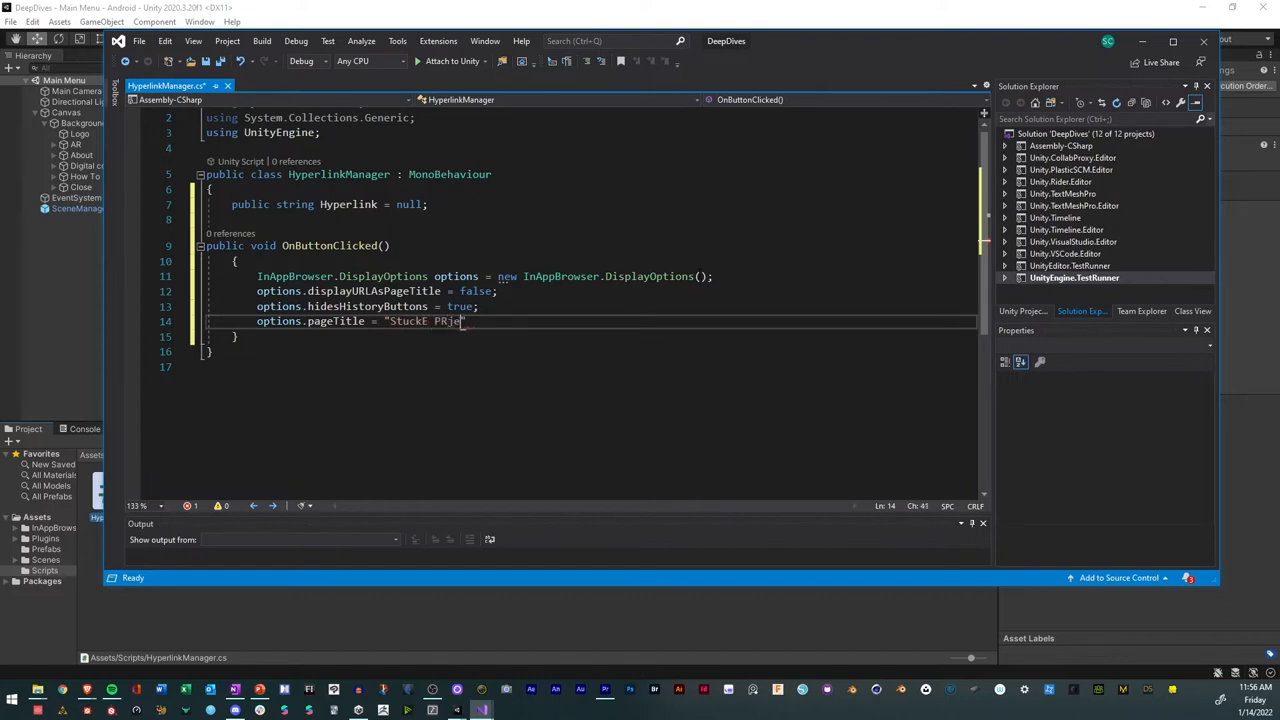
key("Backspace")
type("roject Bro")
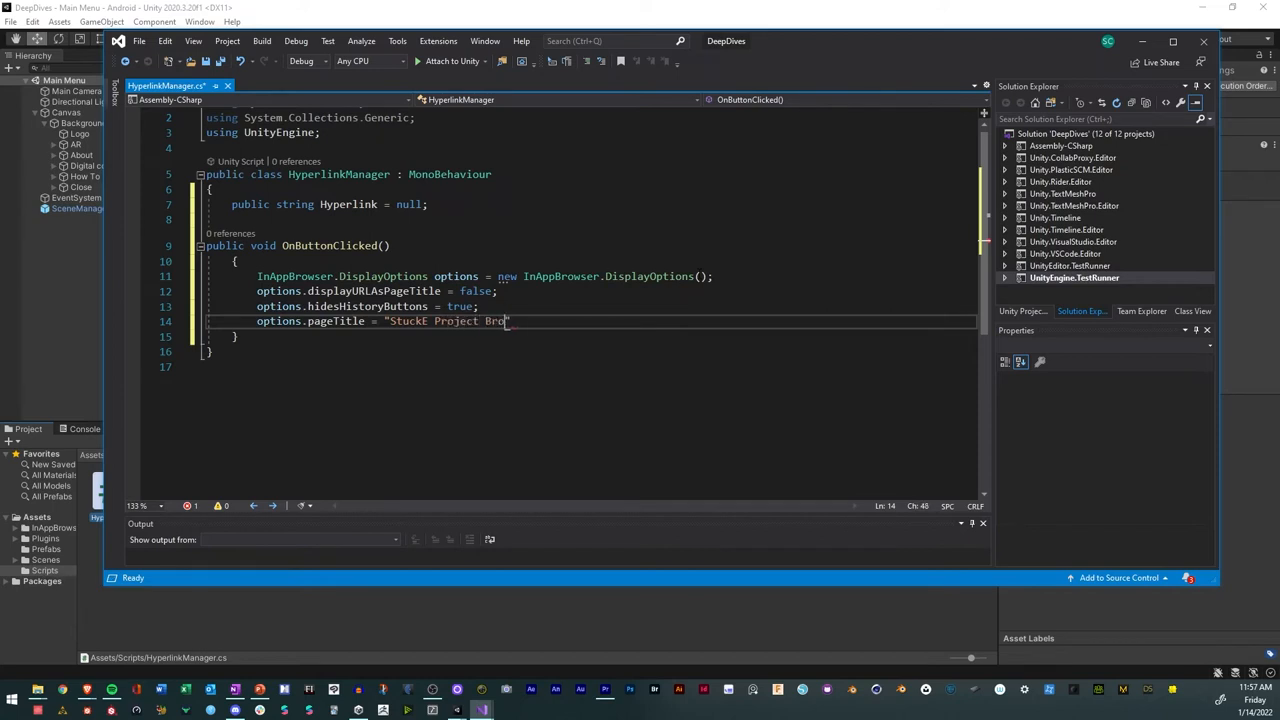
type("w")
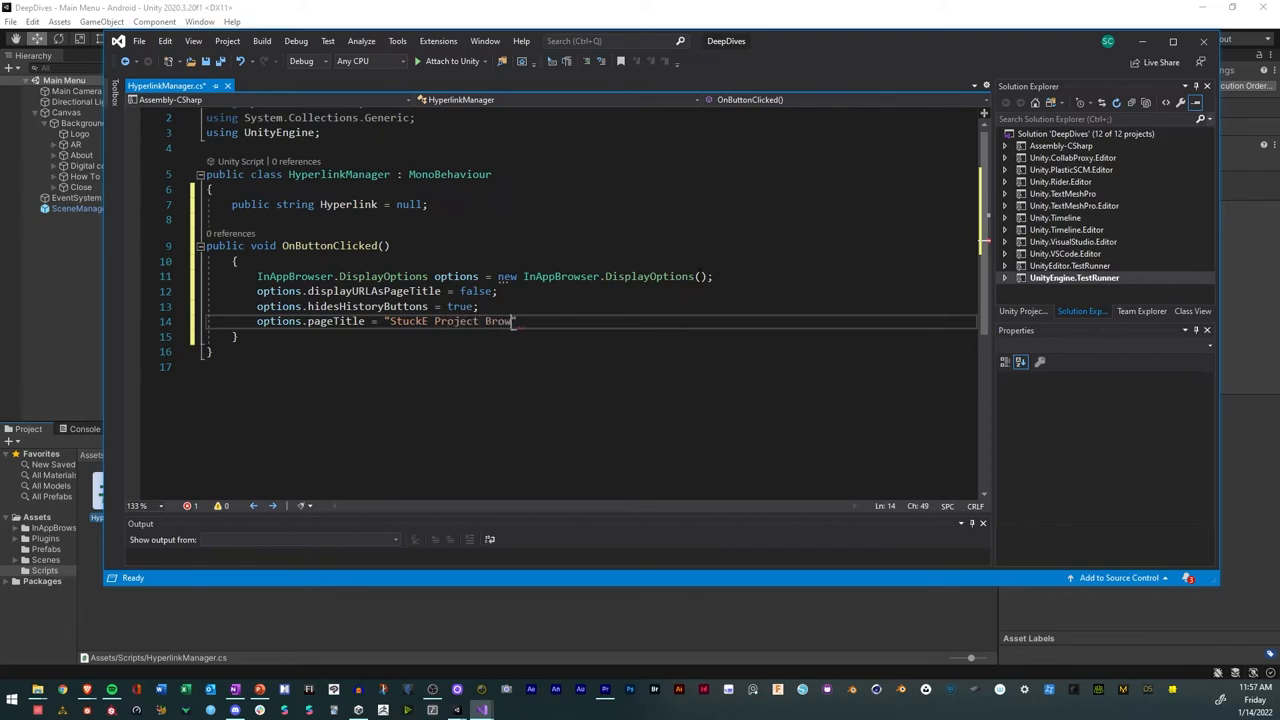
type("ser\"")
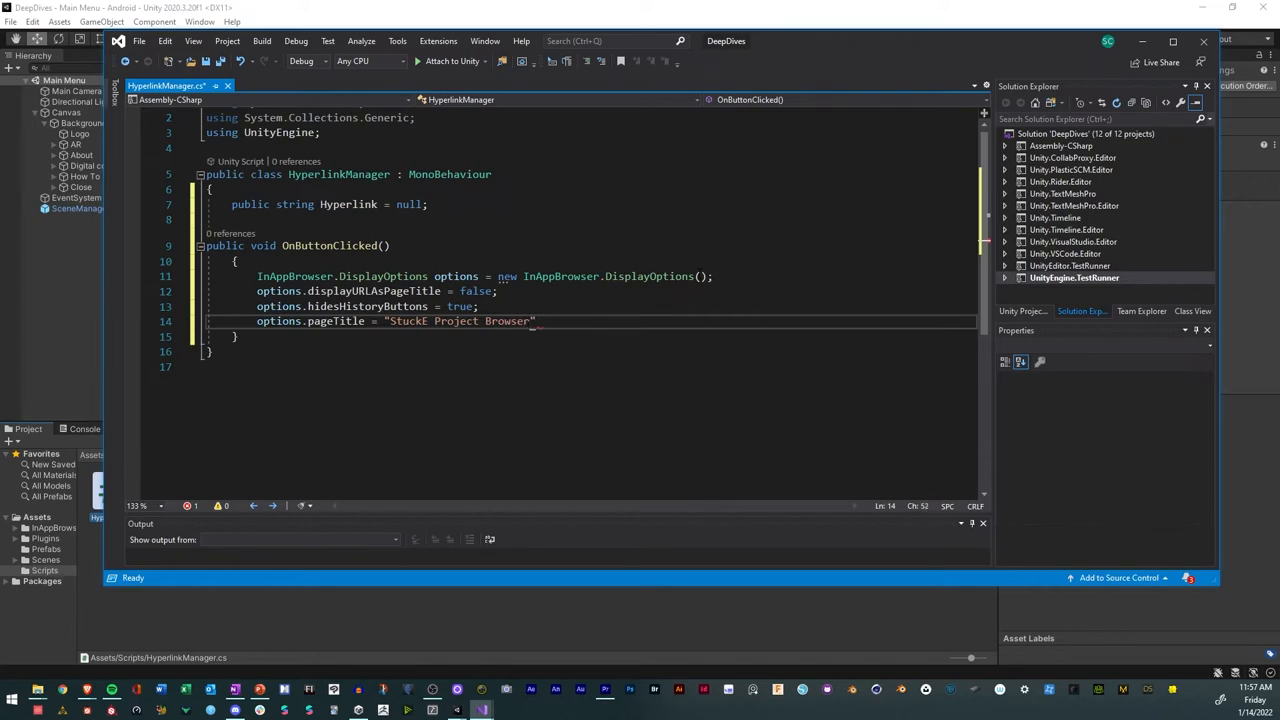
type(";")
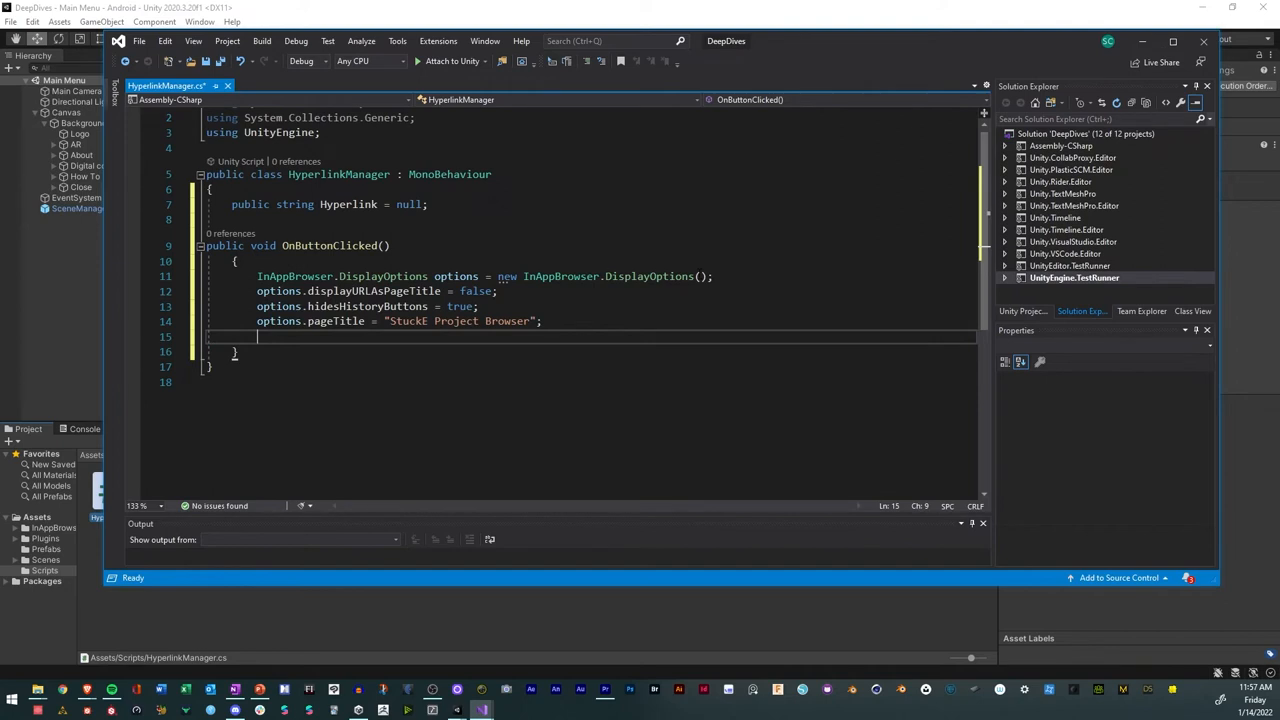
Set options.backButtonText to "Exit".
type("opt")
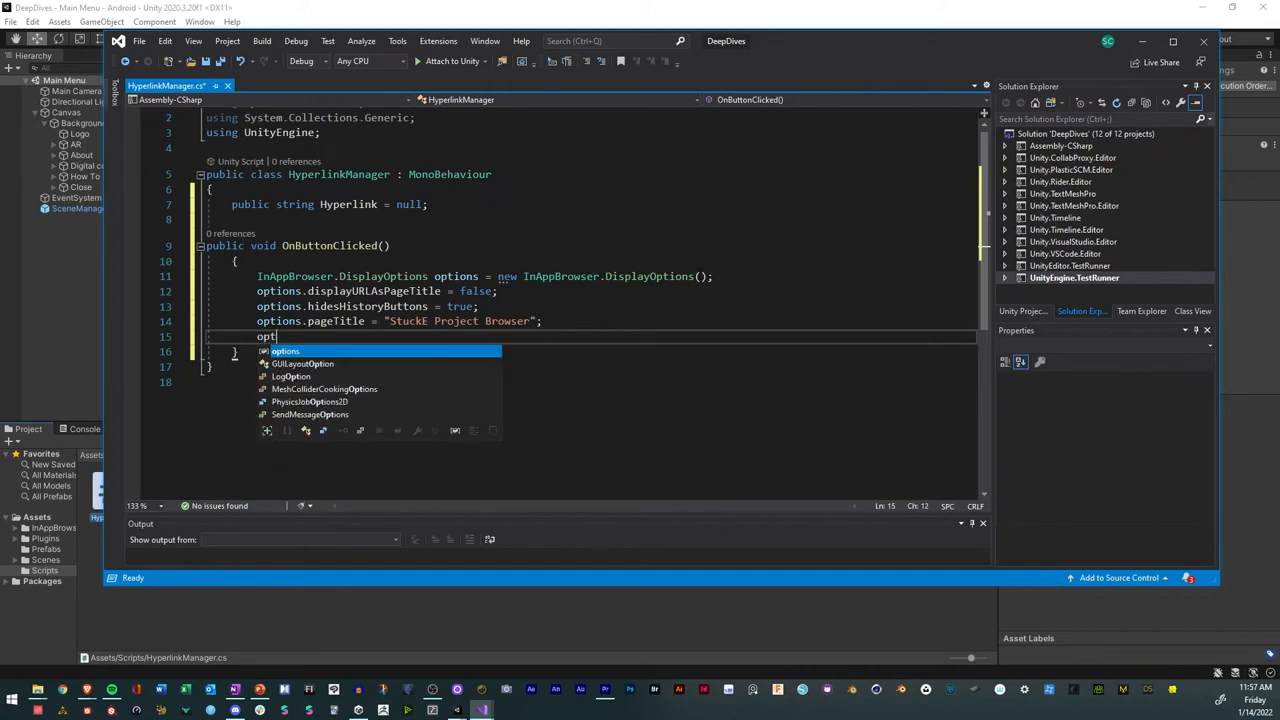
type(".")
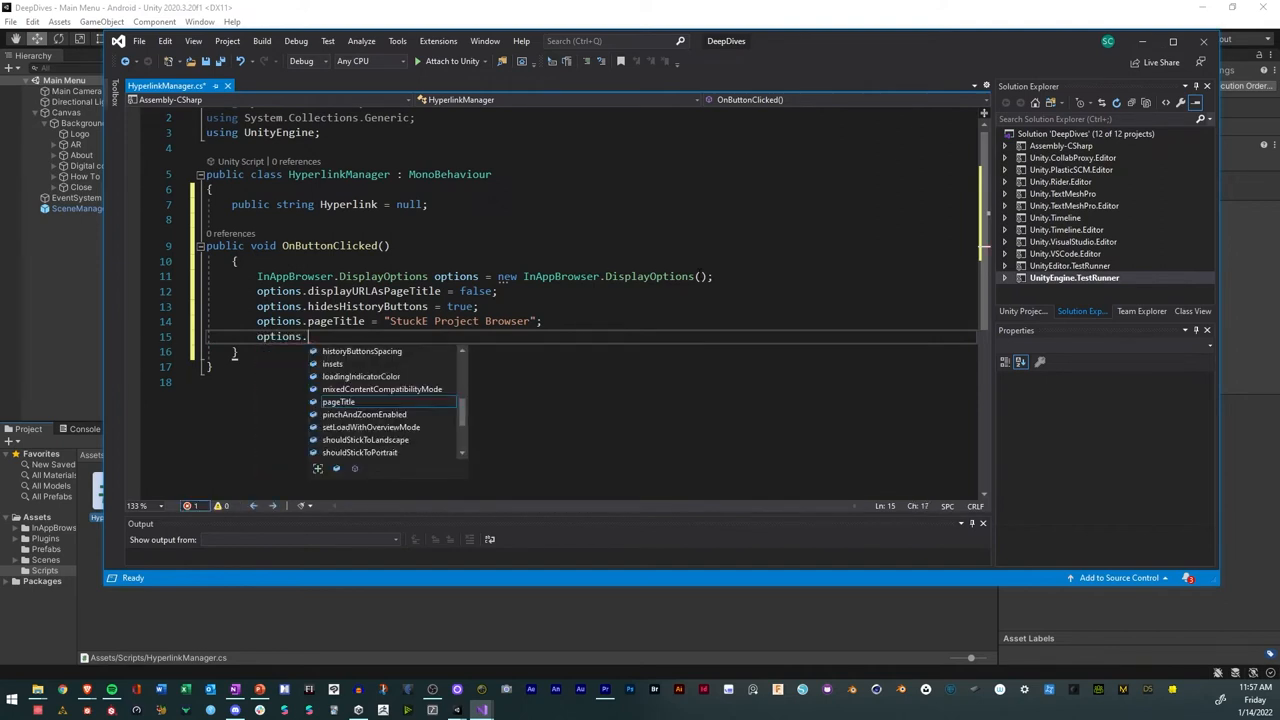
type("b")
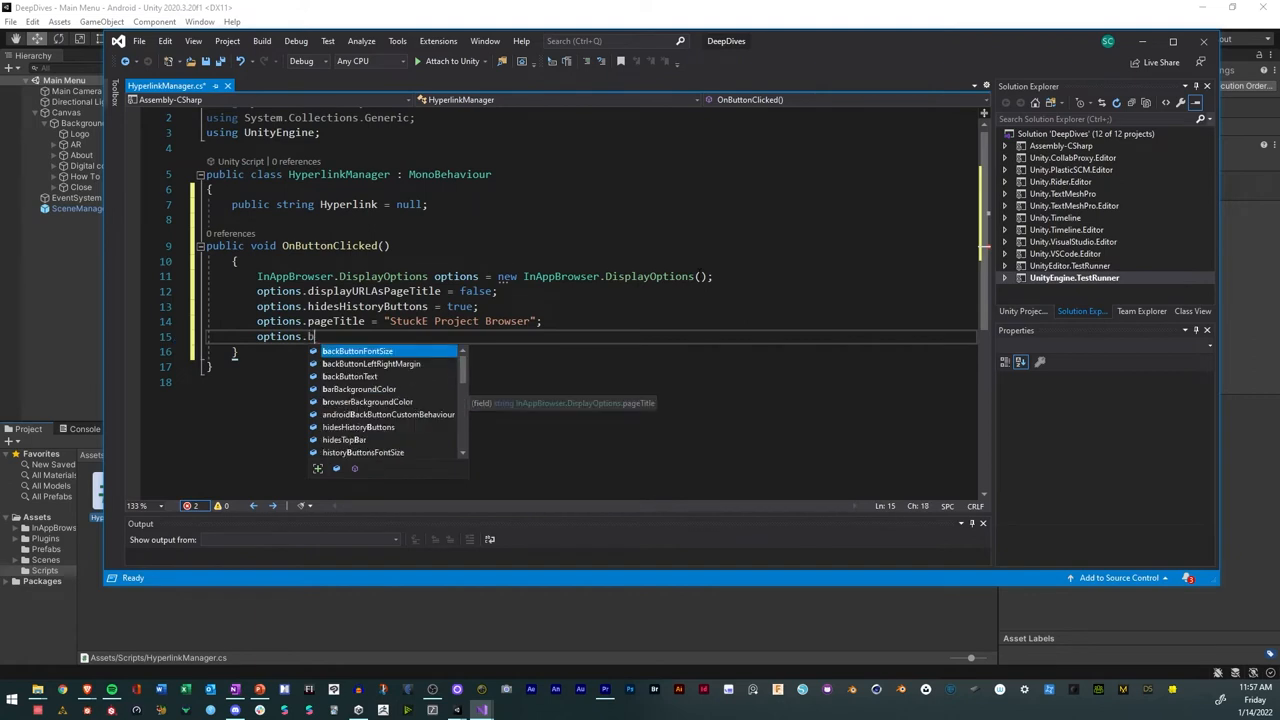
type("ackButtonText")
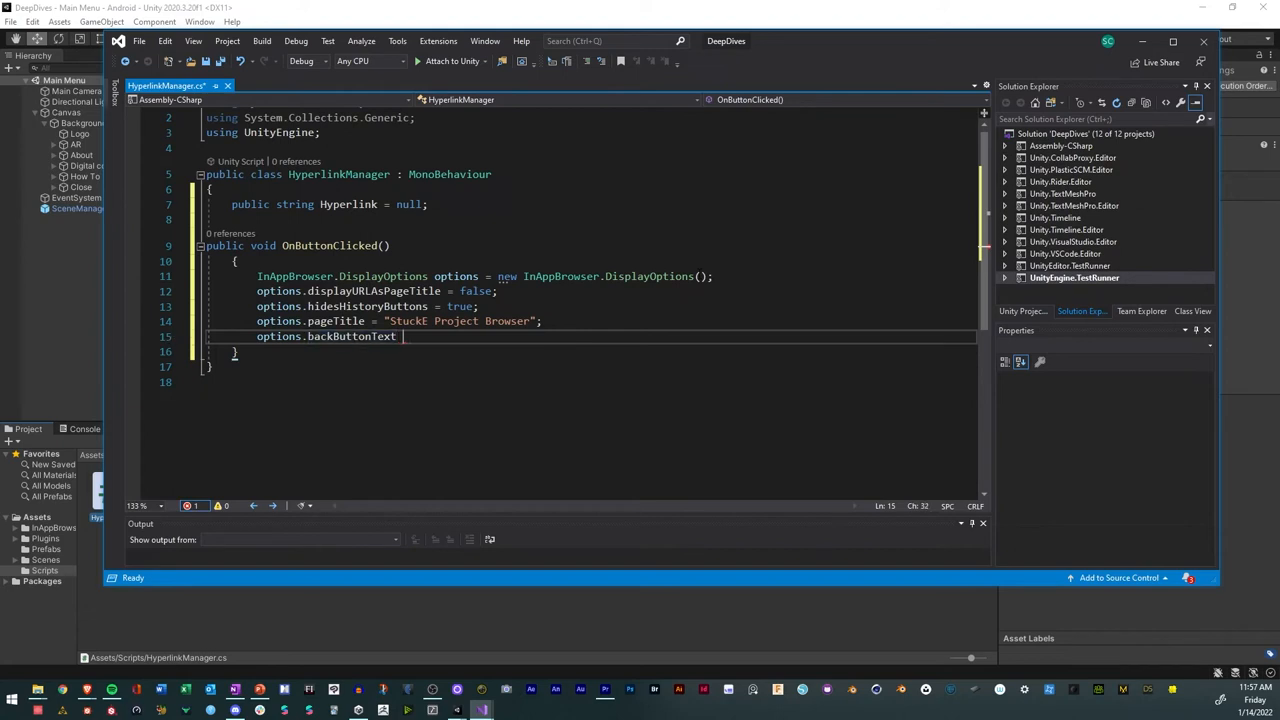
type("= \"")
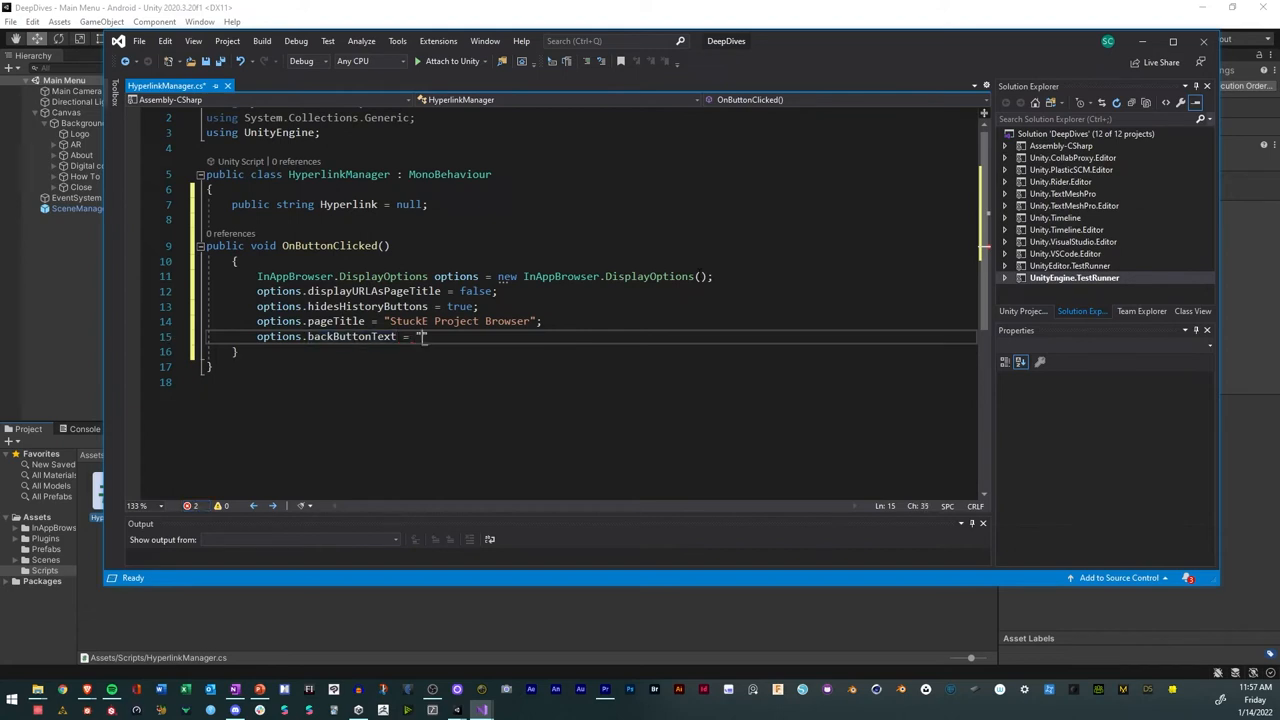
type("Exit")
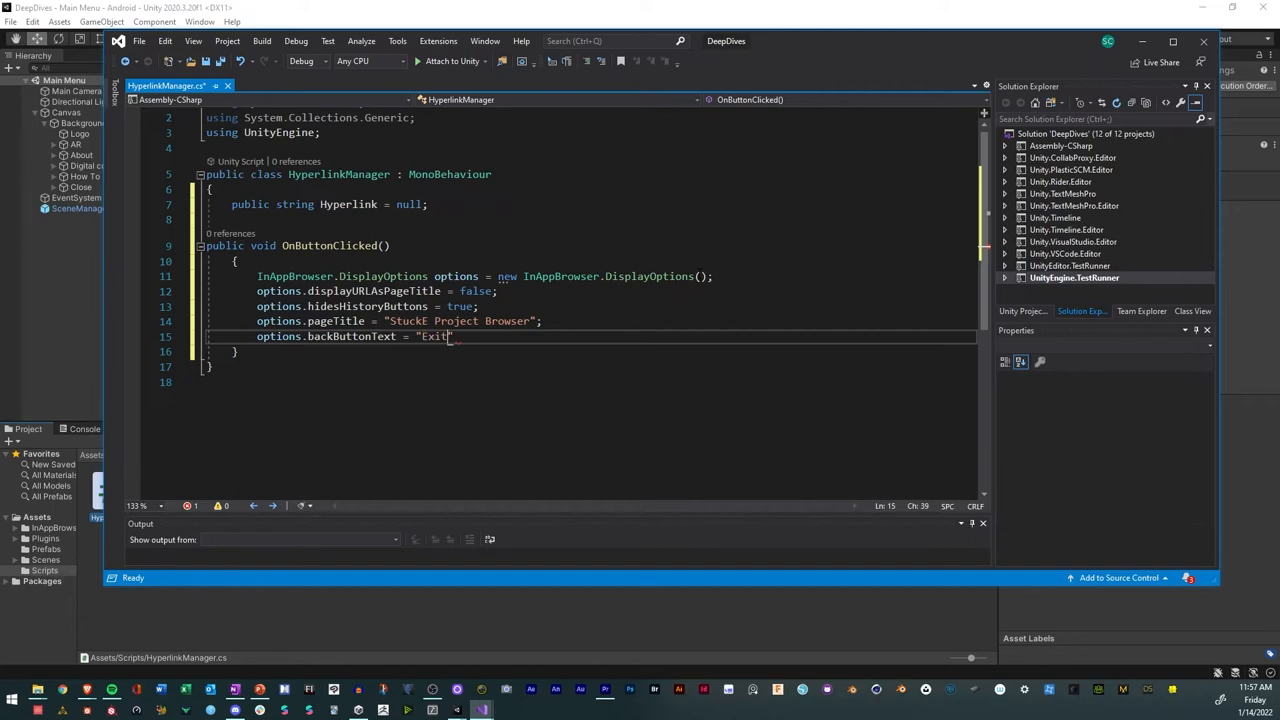
key("enter")
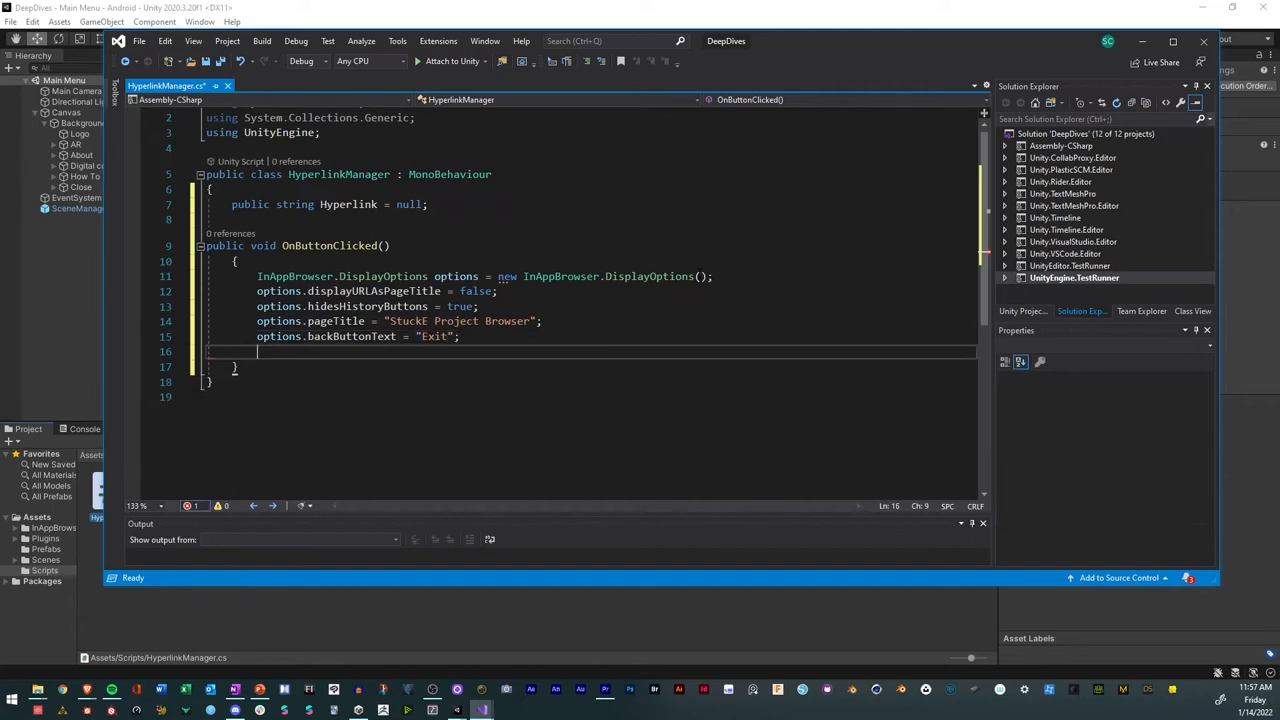
Set options.textColor to "#ff8578".
type("options")
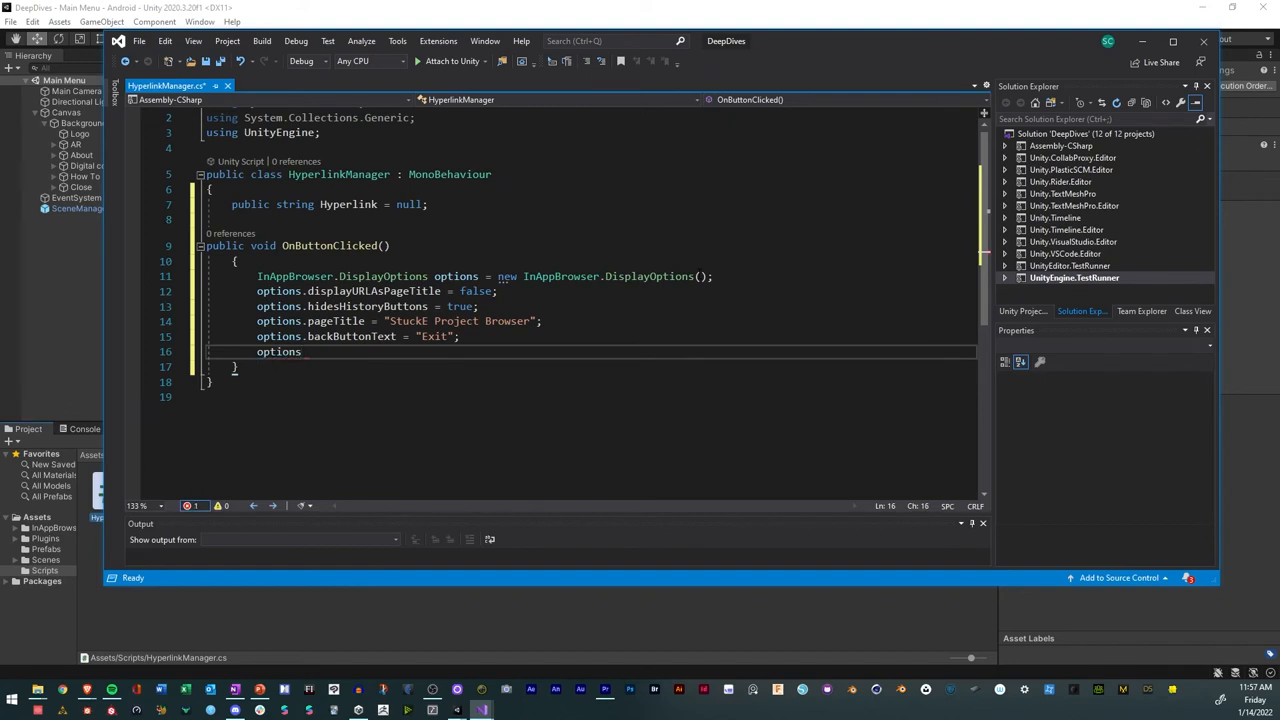
type(".")
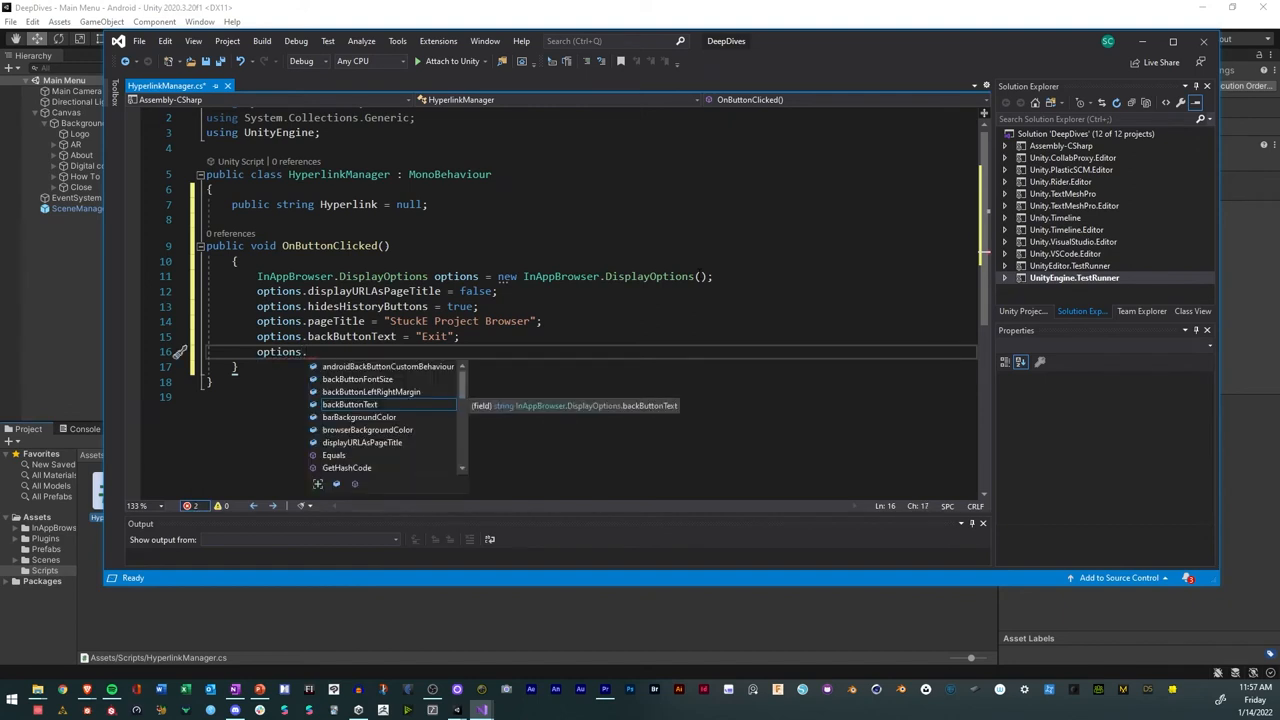
type("tewxt")
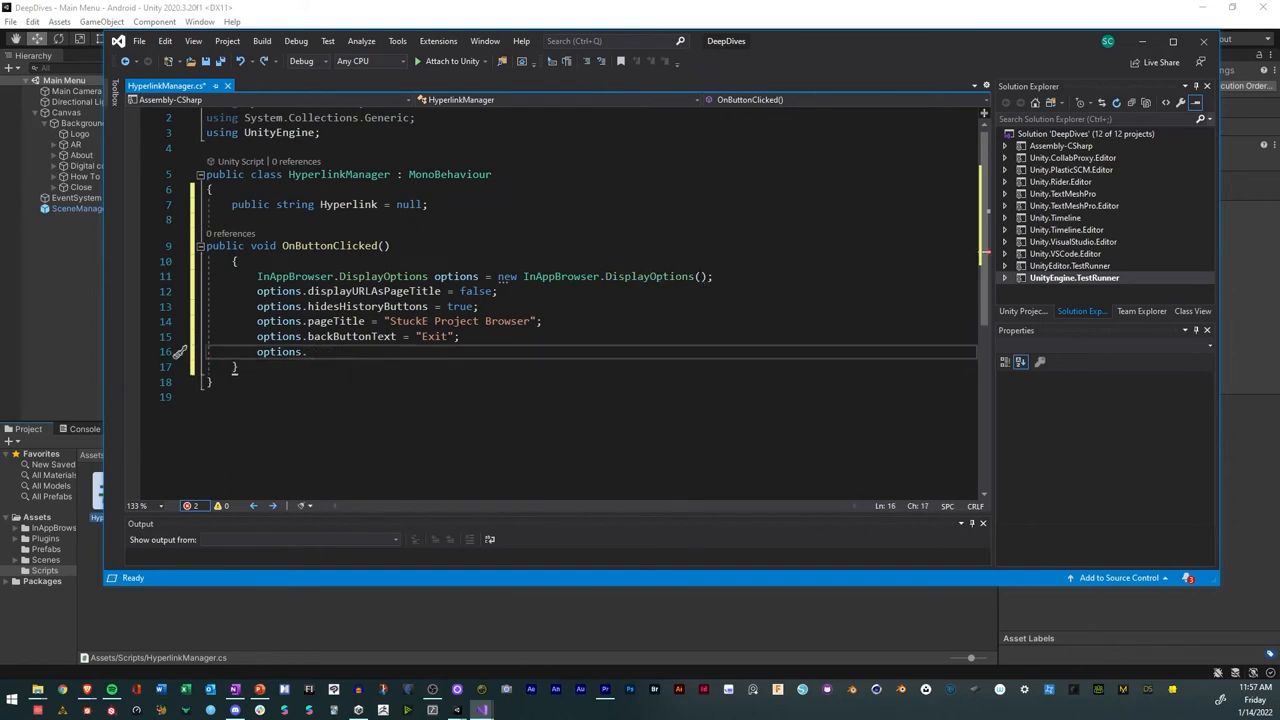
type("textColor =")
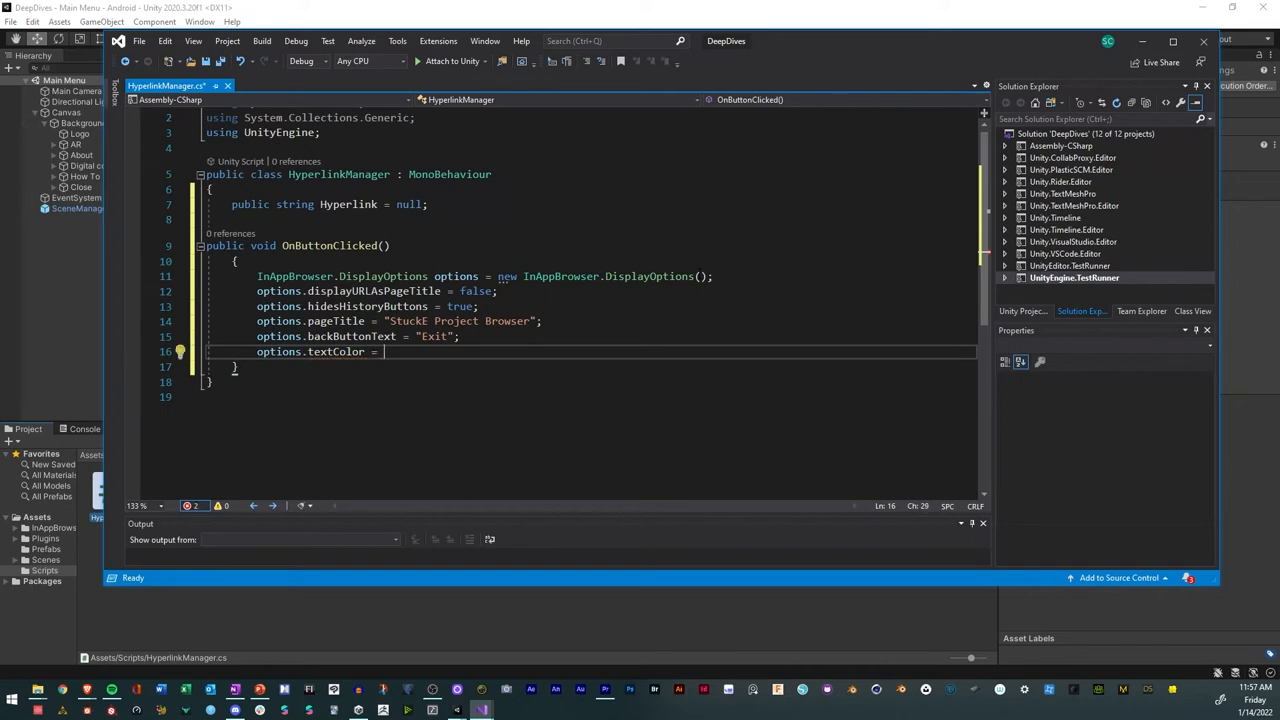
type("\"\"")
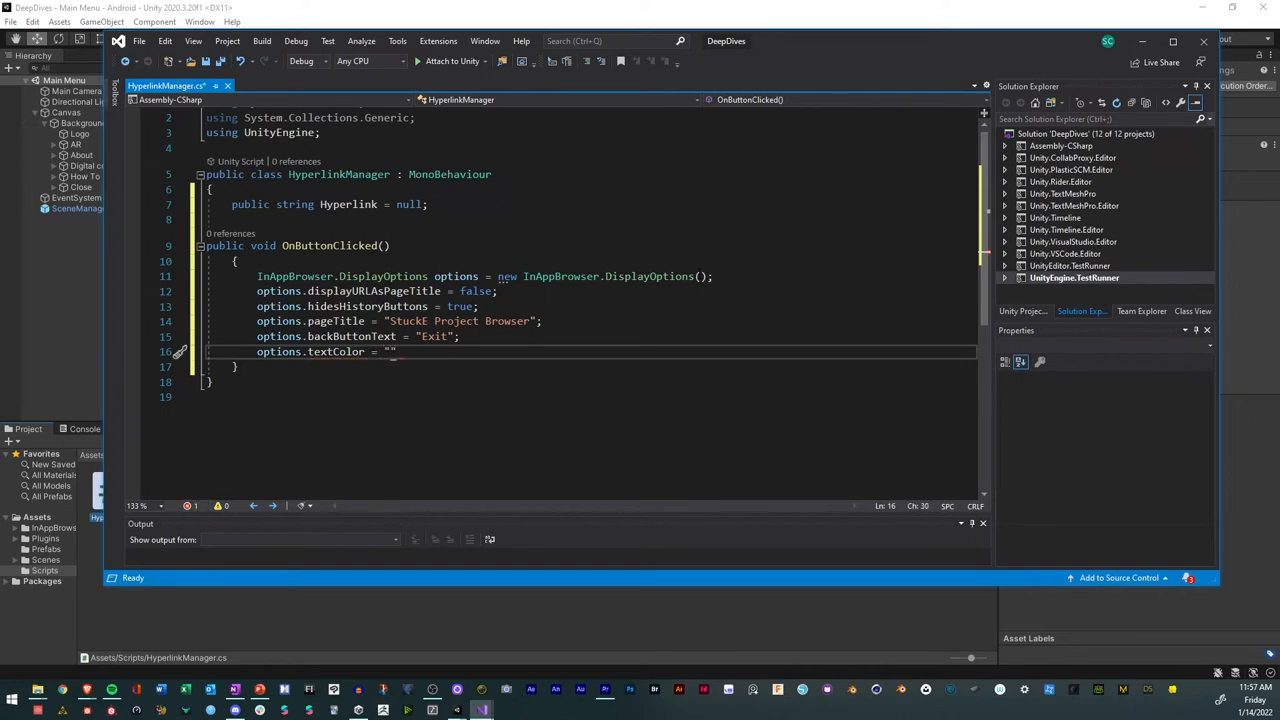
type("#")
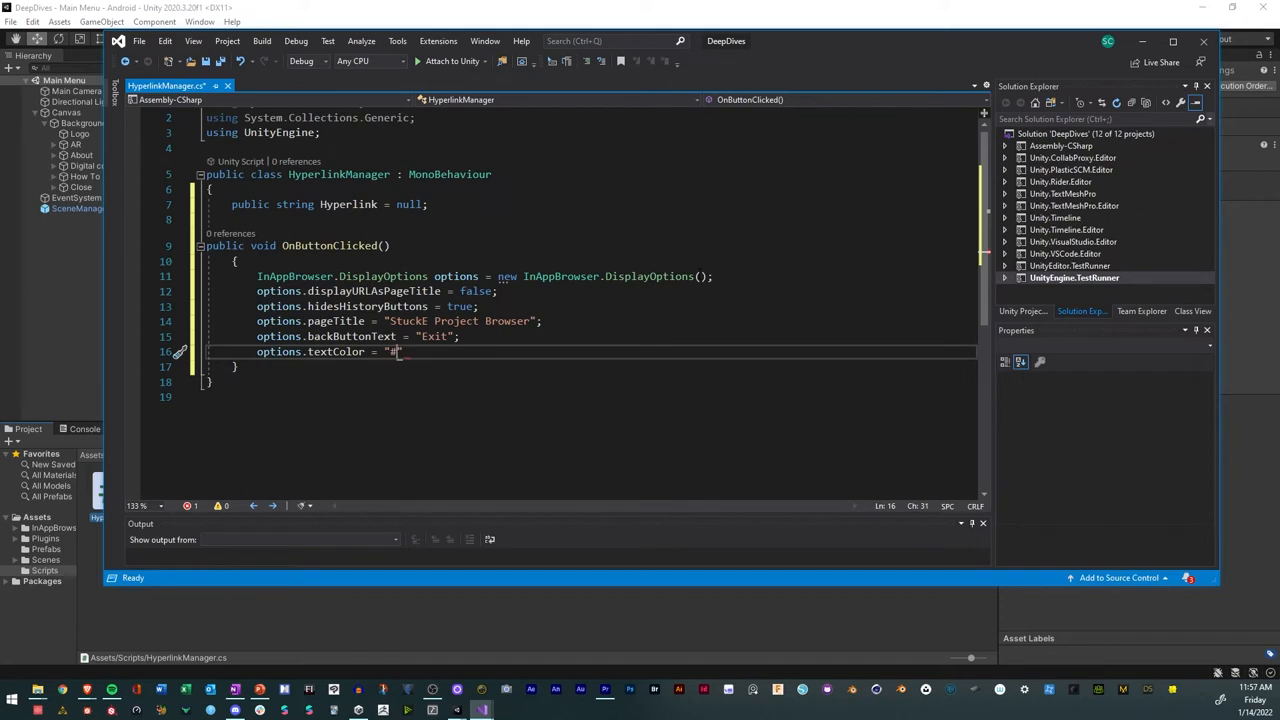
type("ff8")
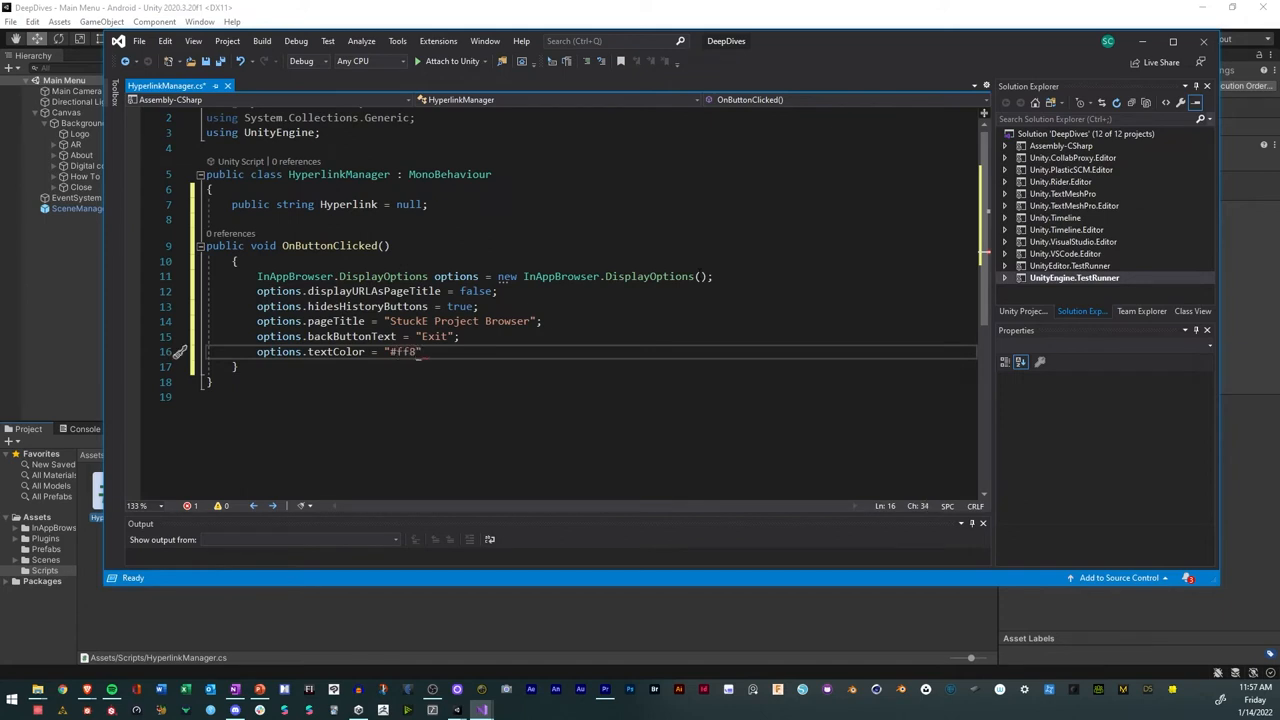
type("5")
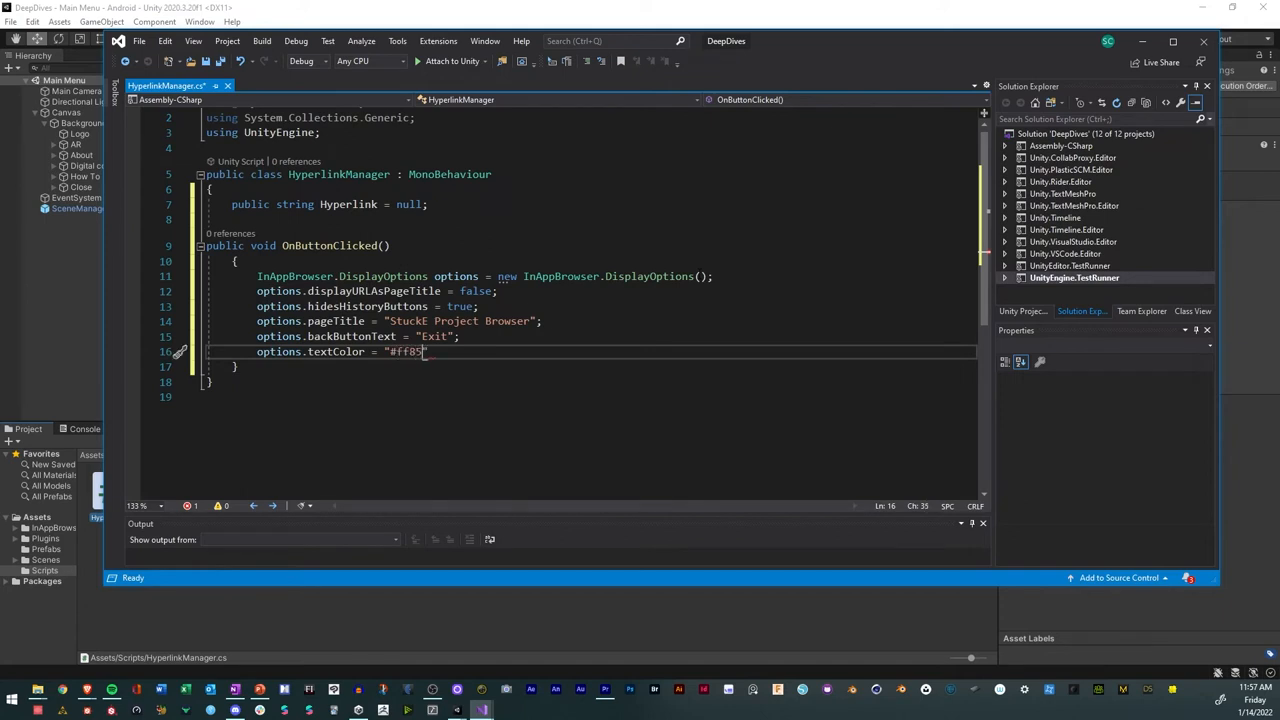
type("78")
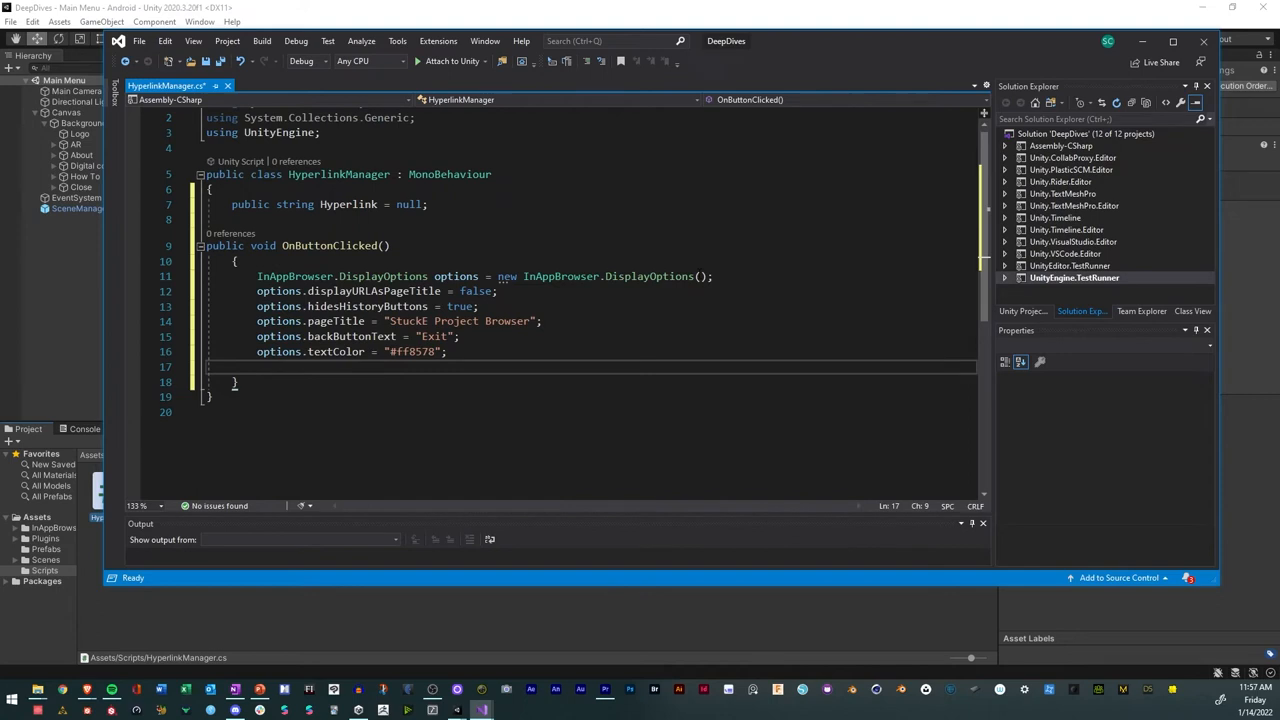
type("InAppBrowser")
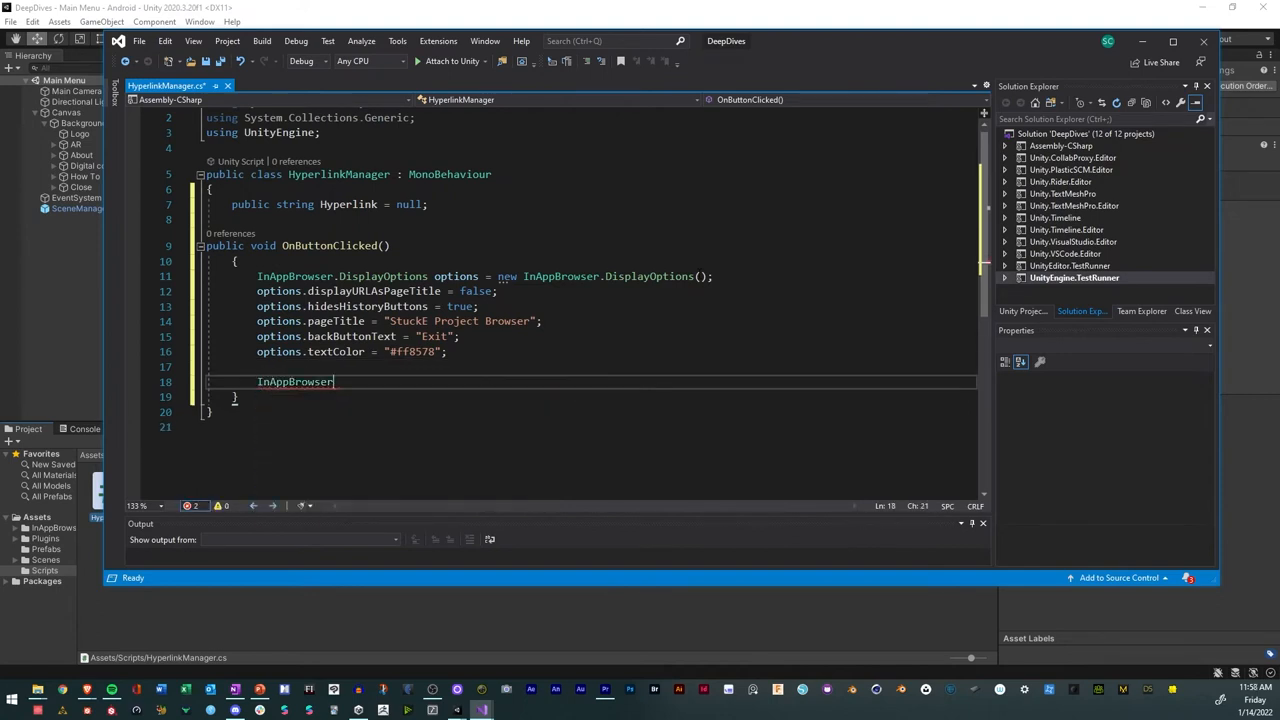
Call InAppBrowser.OpenURL(Hyperlink, options); to finish OnButtonClicked.
type(".o")
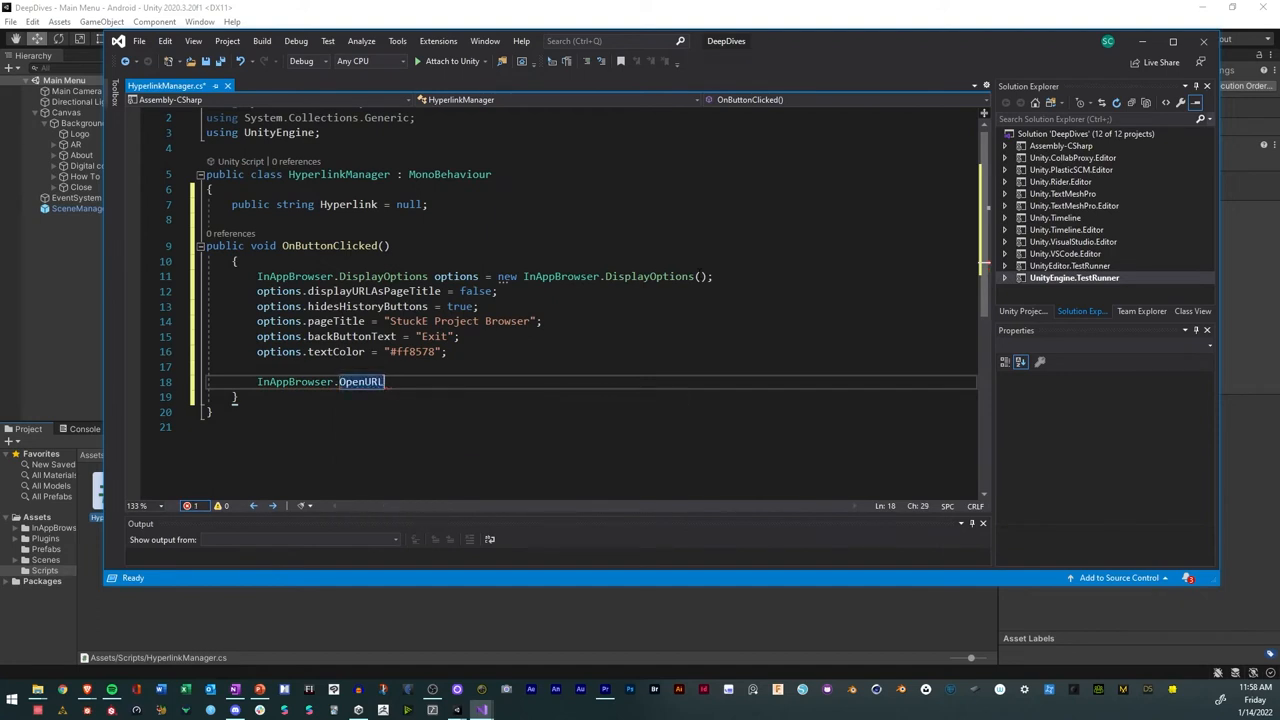
type("()")
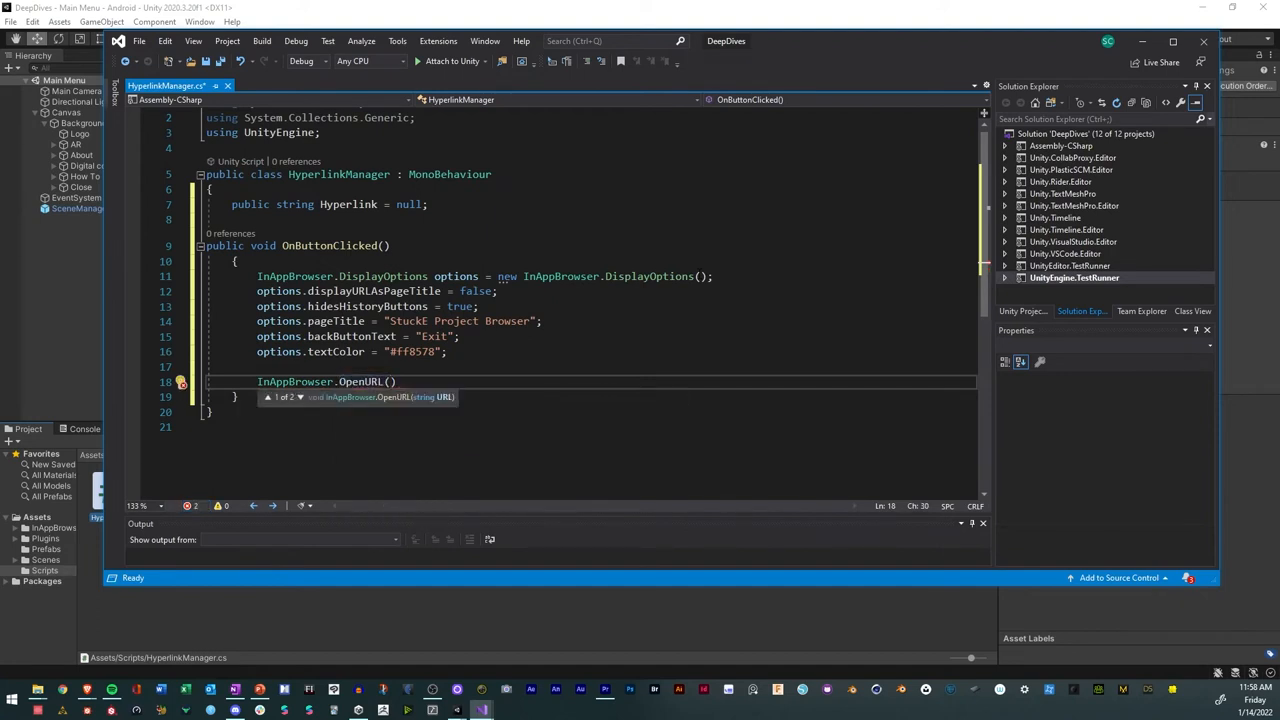
type("hy")
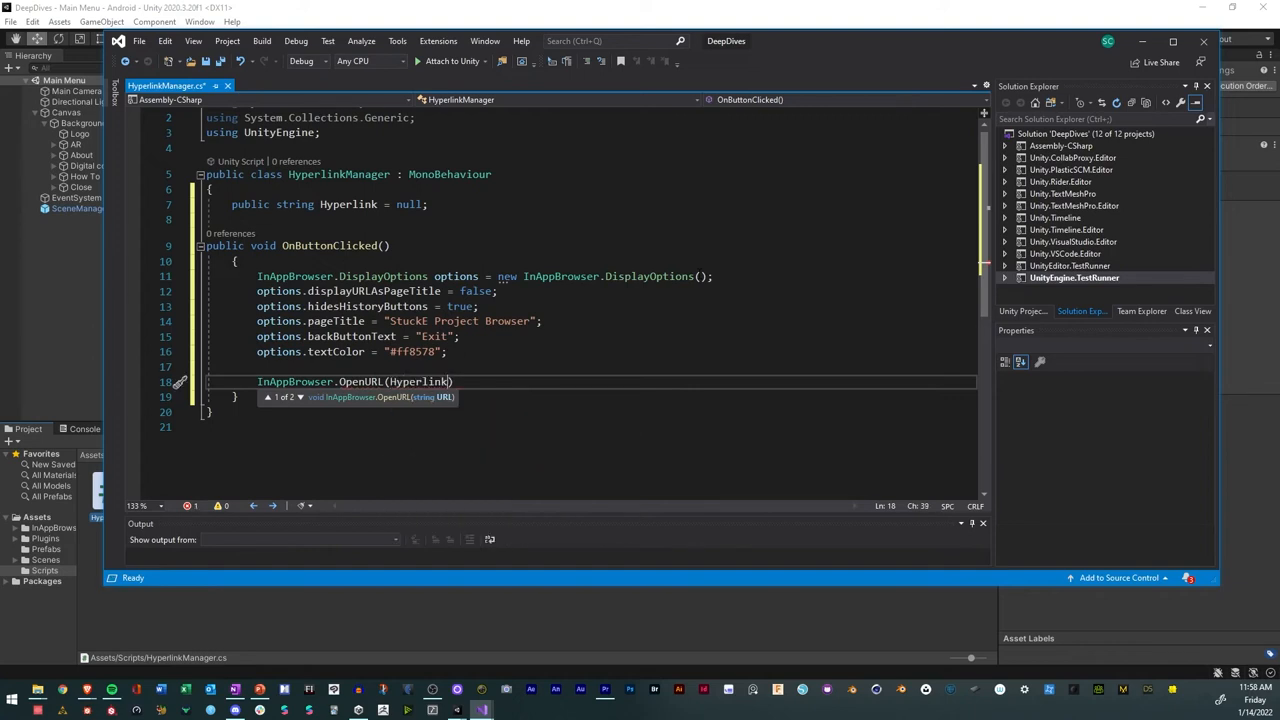
type(",")
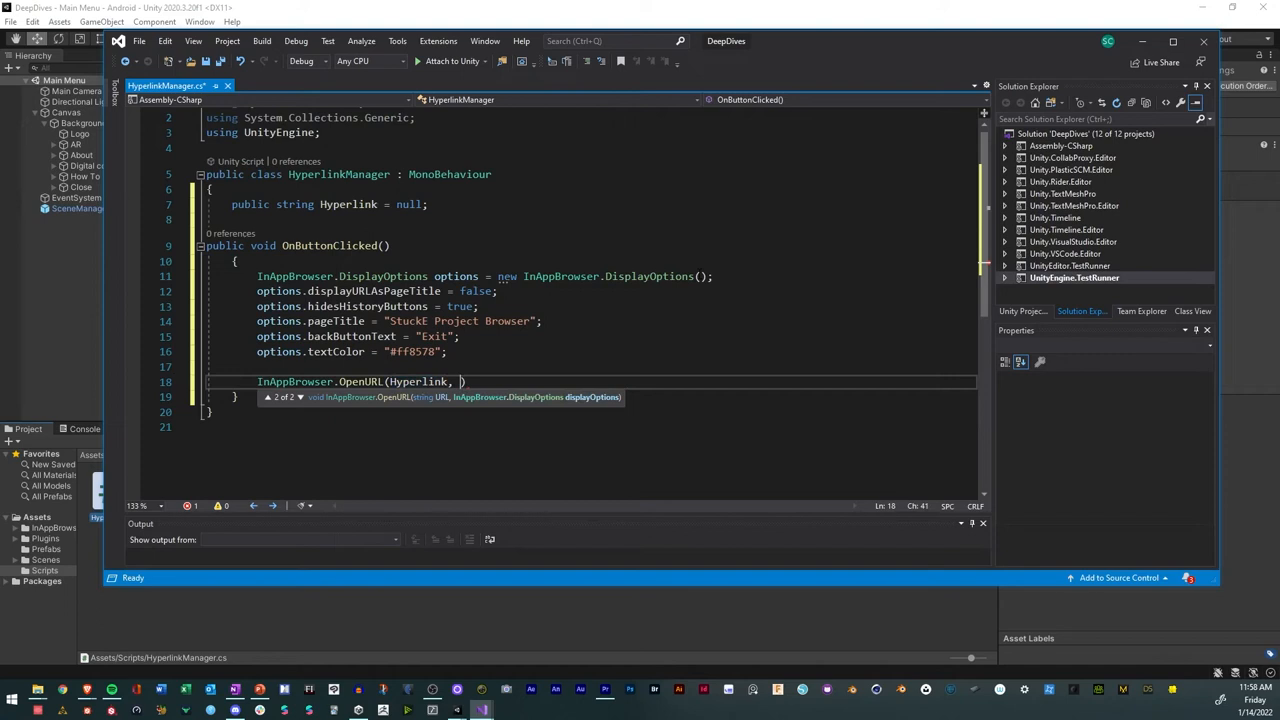
type("options")
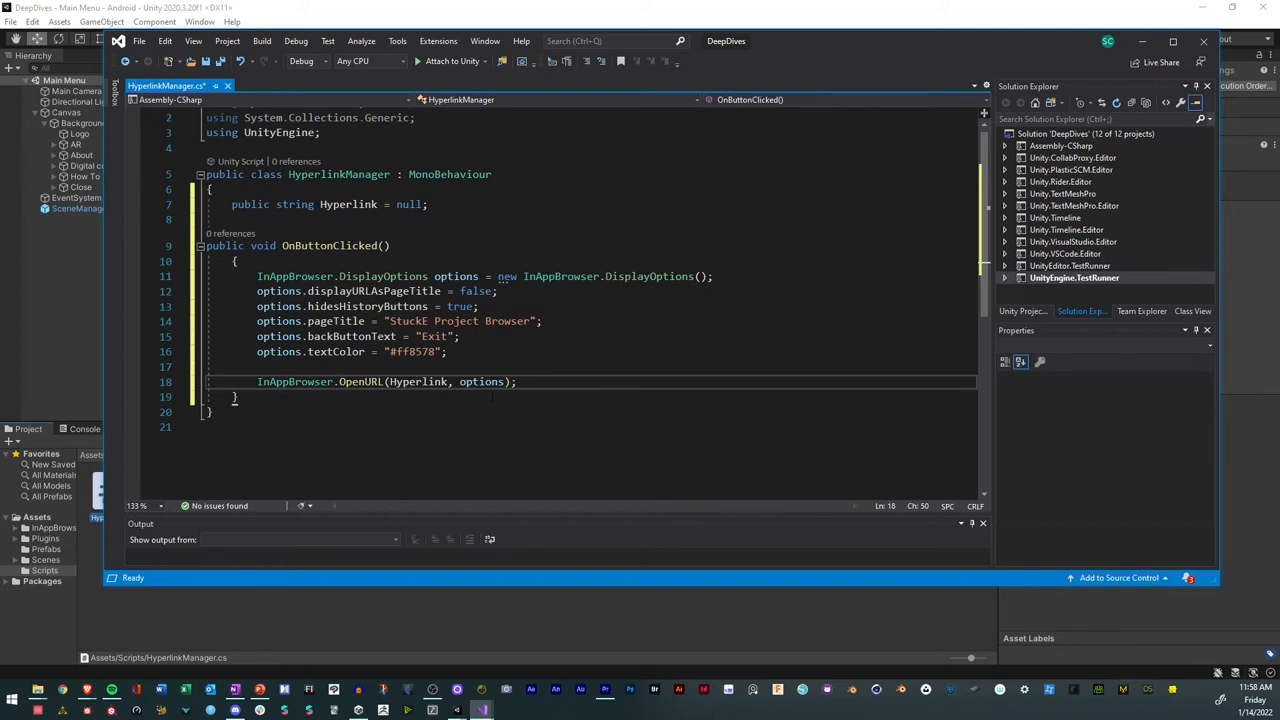
key("enter")
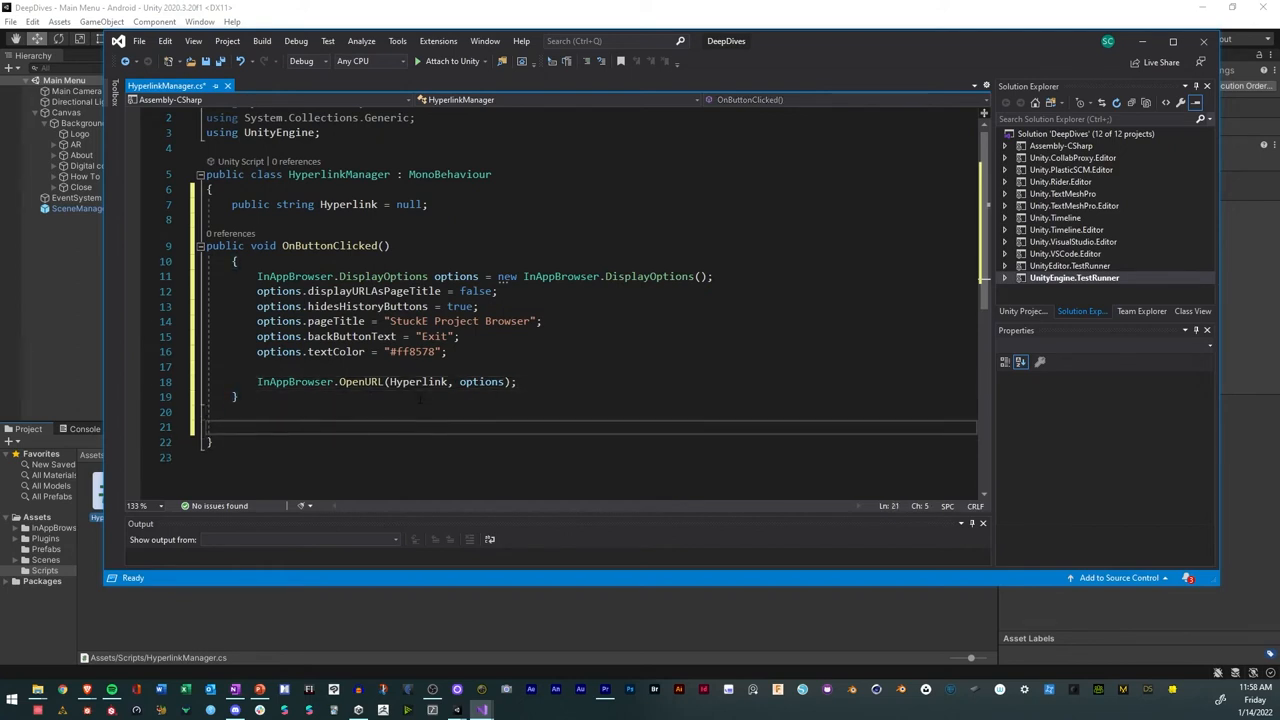
Declare a public void OnClearCacheClicked() method in HyperlinkManager.
type("public")
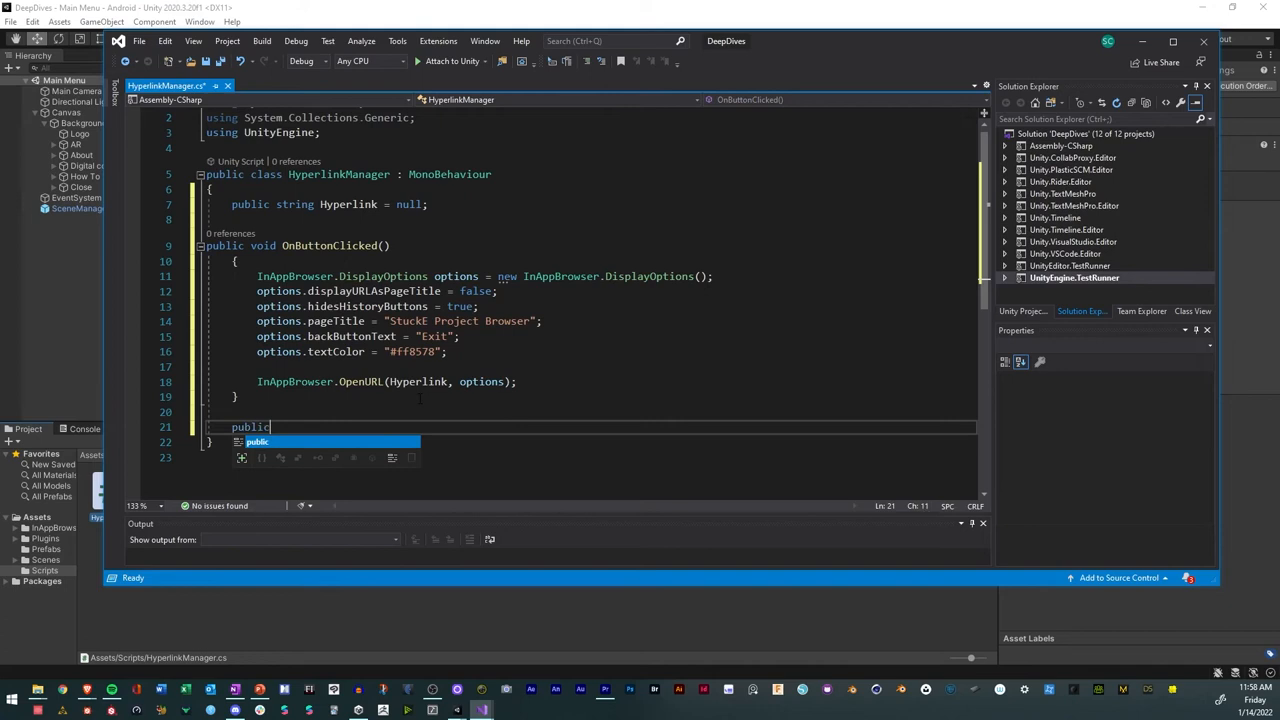
type("void O")
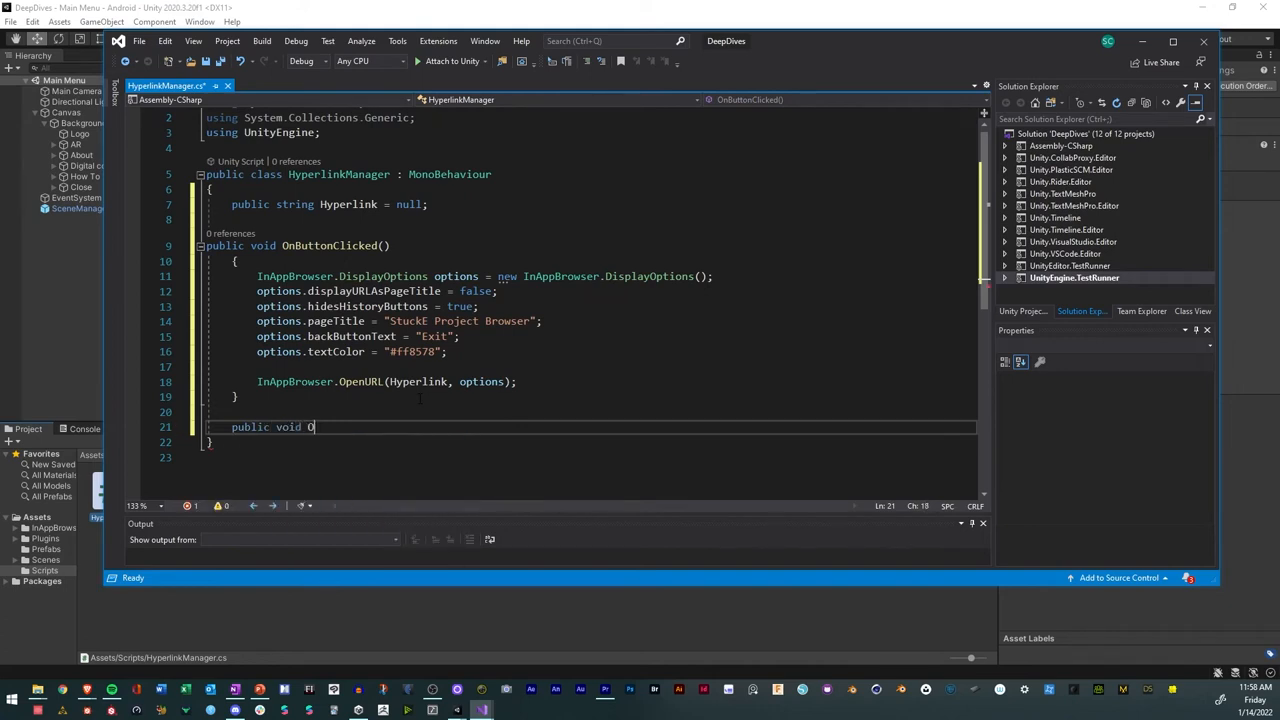
type("n")
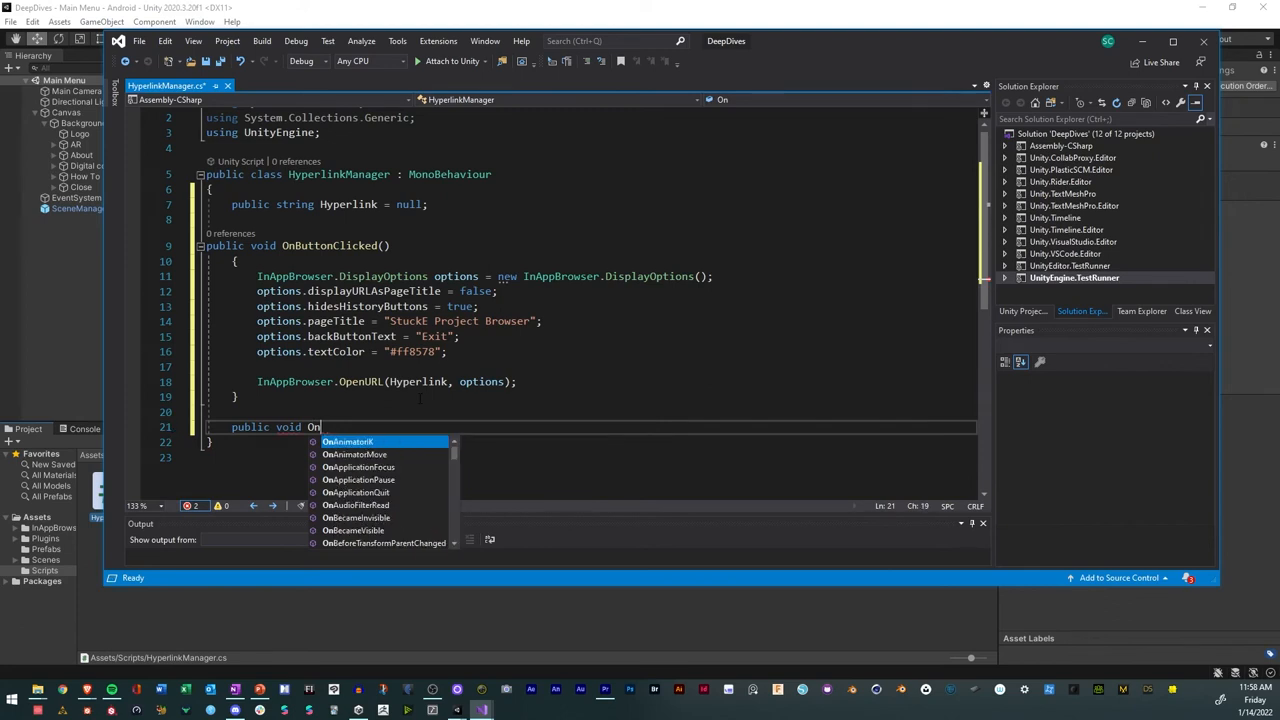
type("Cleatr")
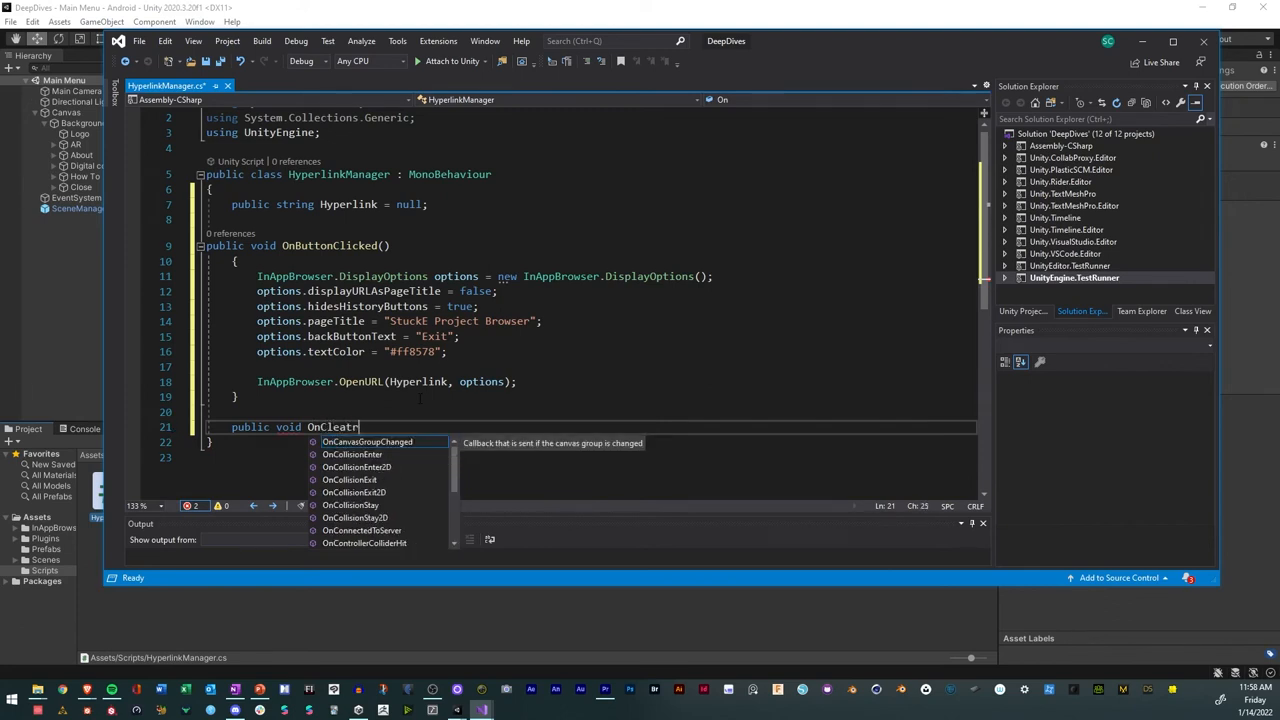
key("Backspace")
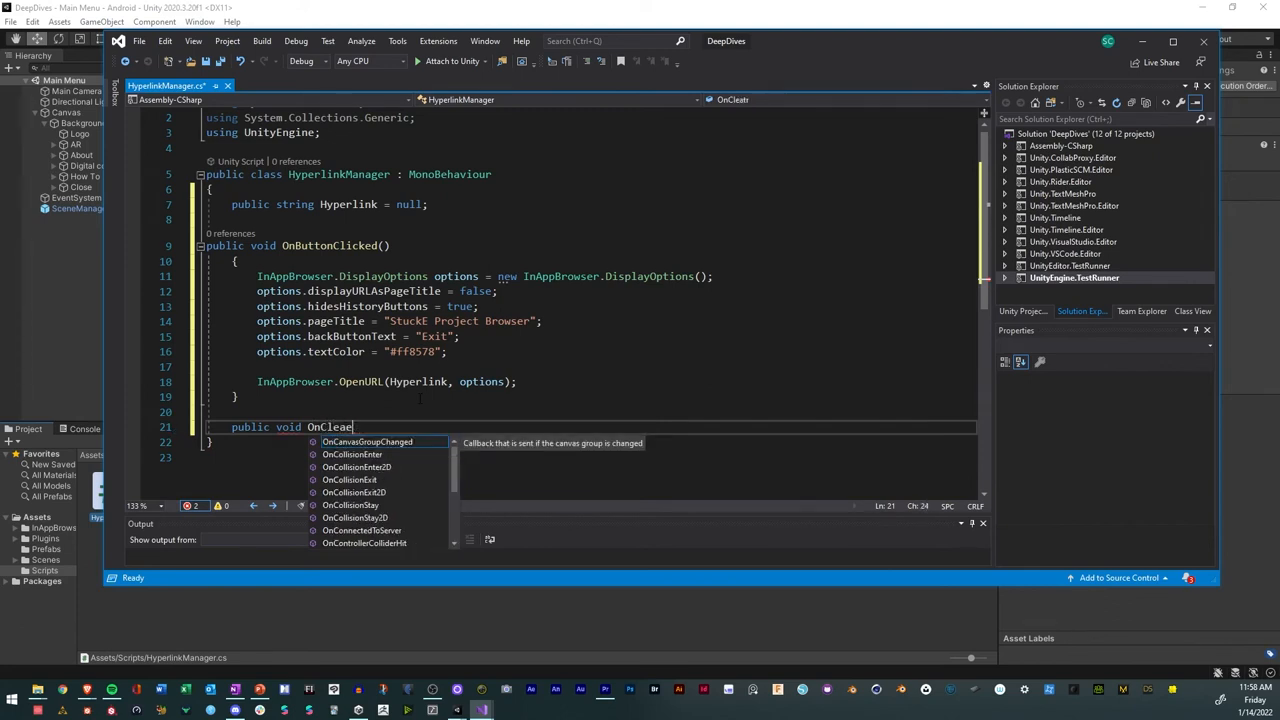
type("C")
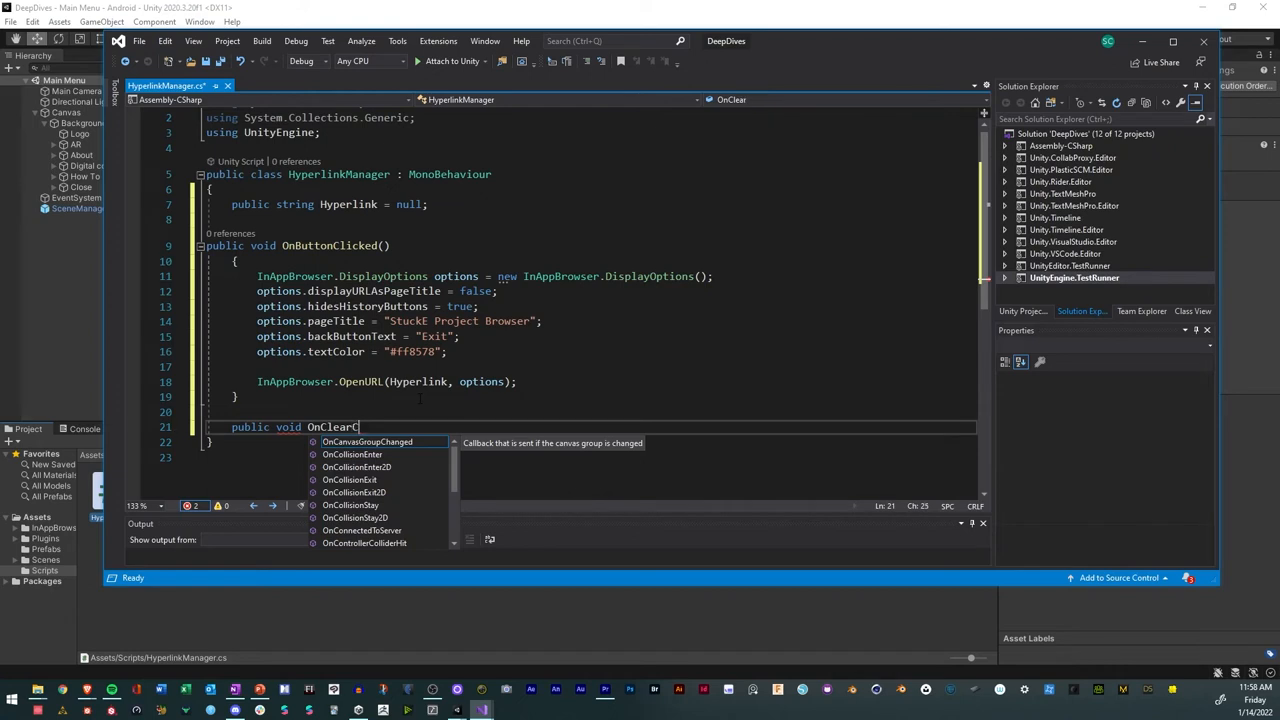
type("ache")
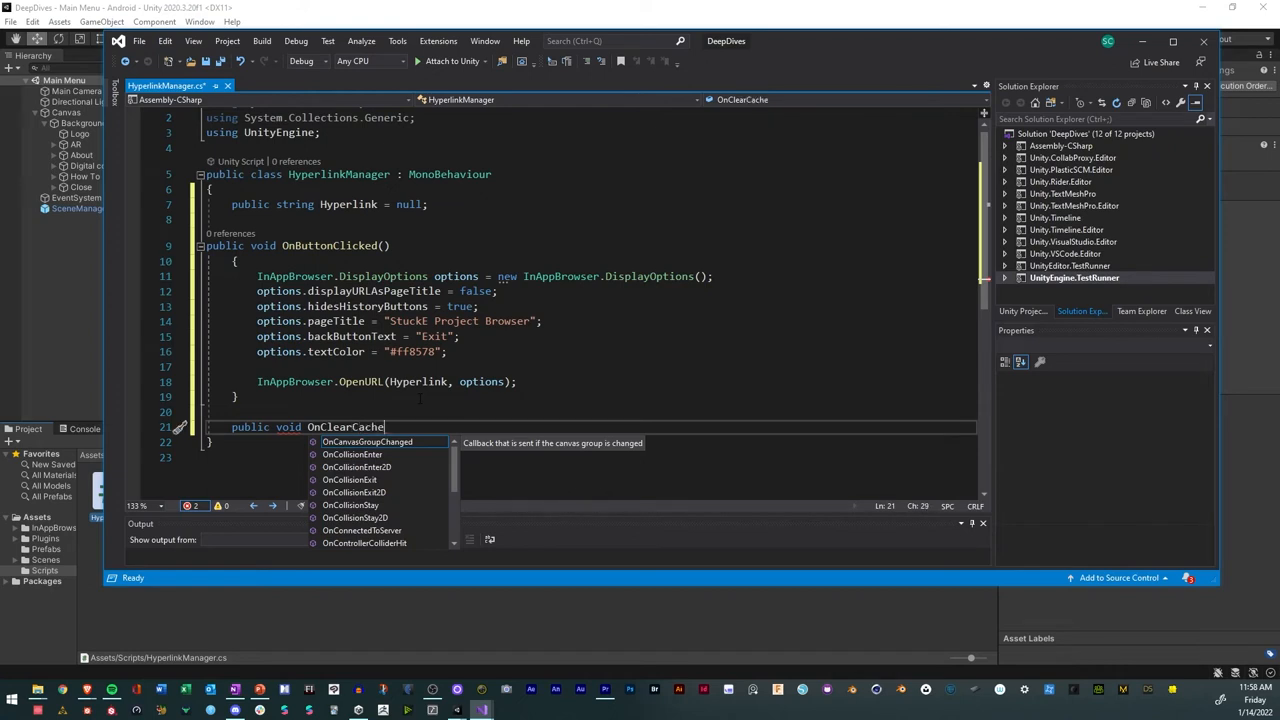
type("Clicked(")
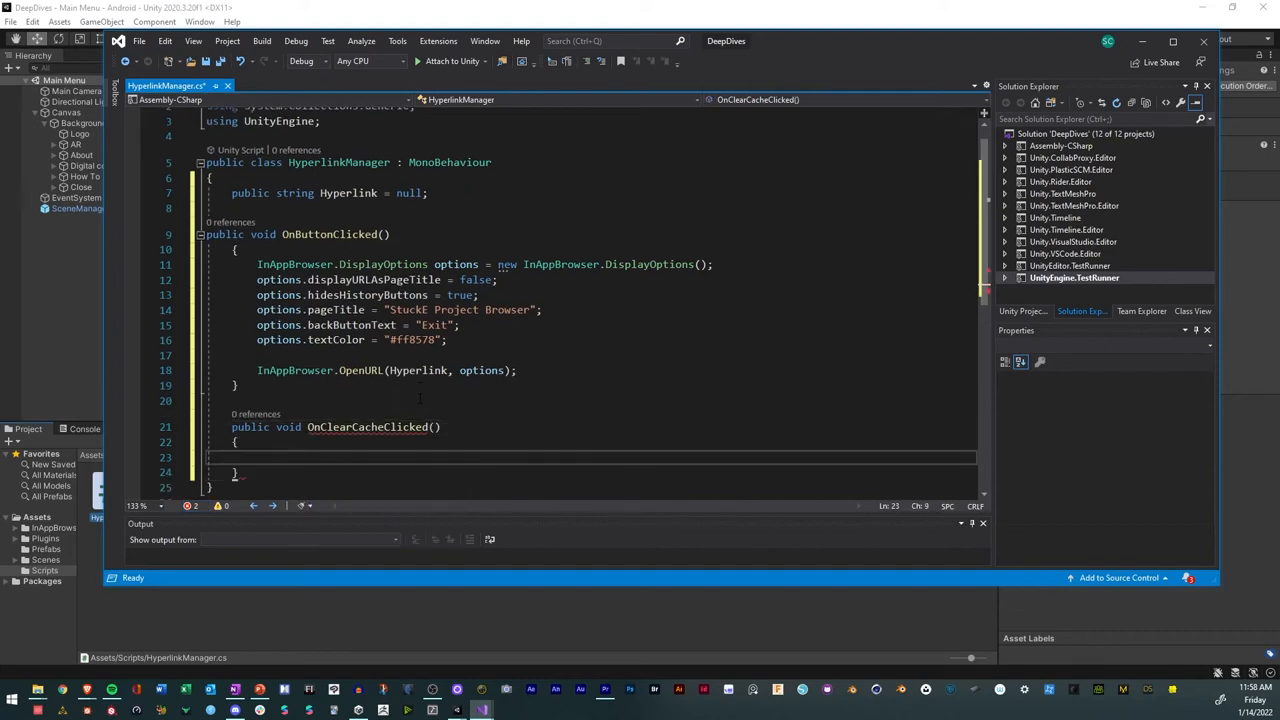
Make OnClearCacheClicked call InAppBrowser.ClearCache(); and save HyperlinkManager.cs.
type("in")
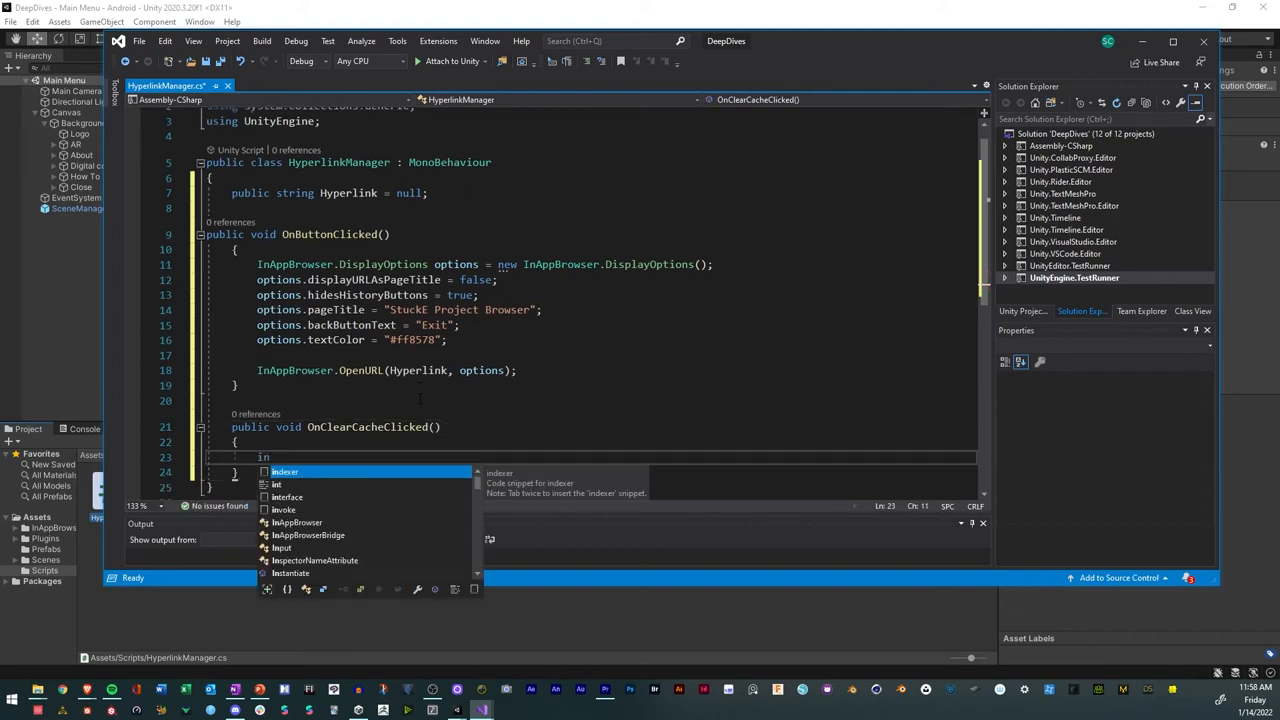
type("InAppBrowser.")
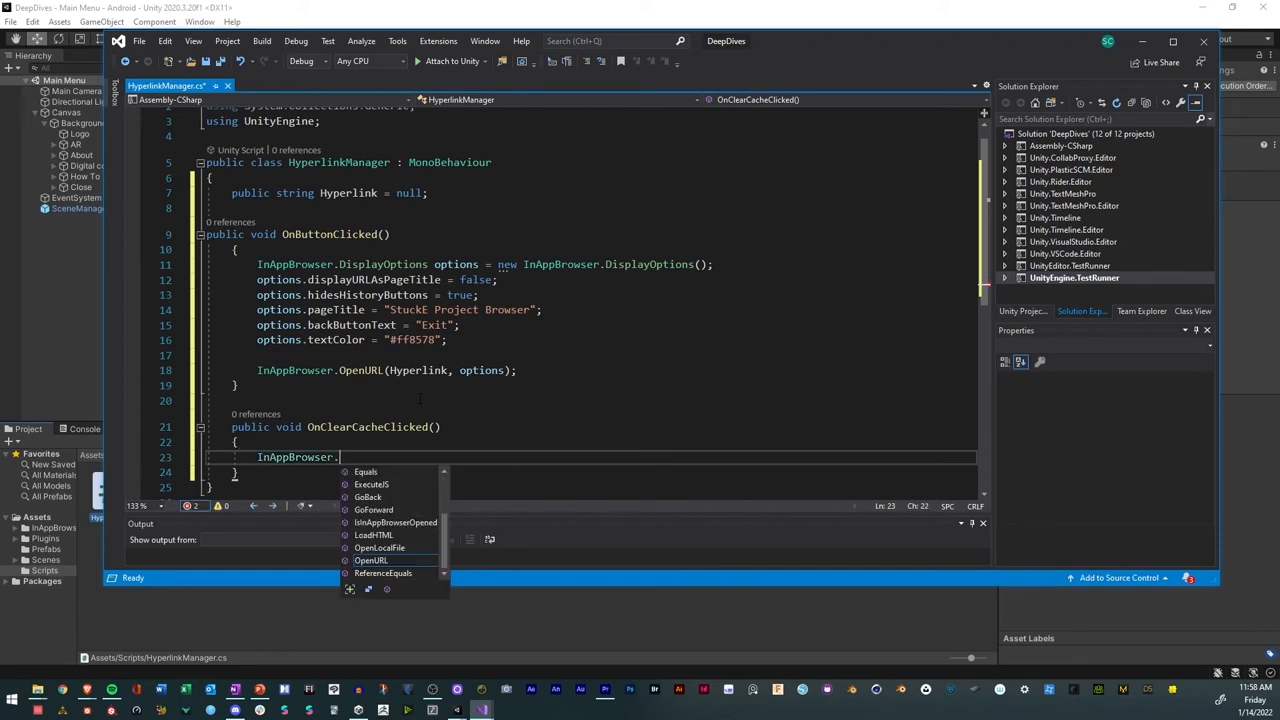
type("Cl")
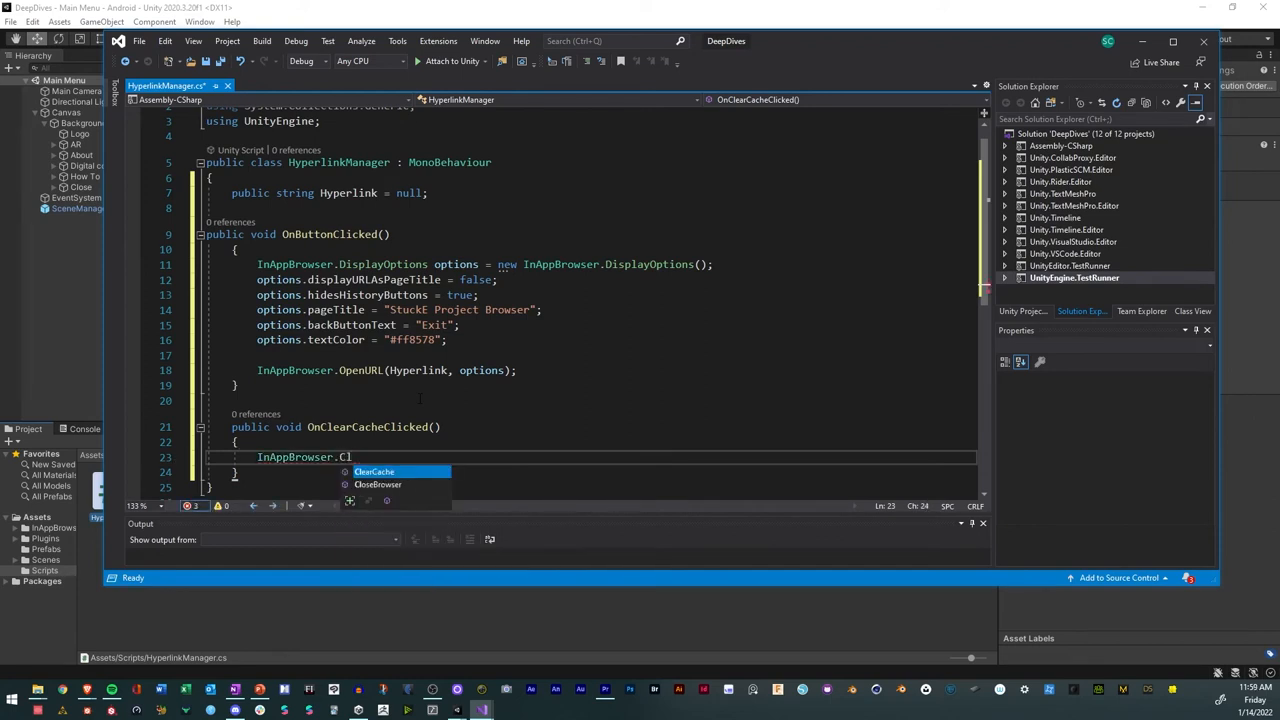
key("Tab")
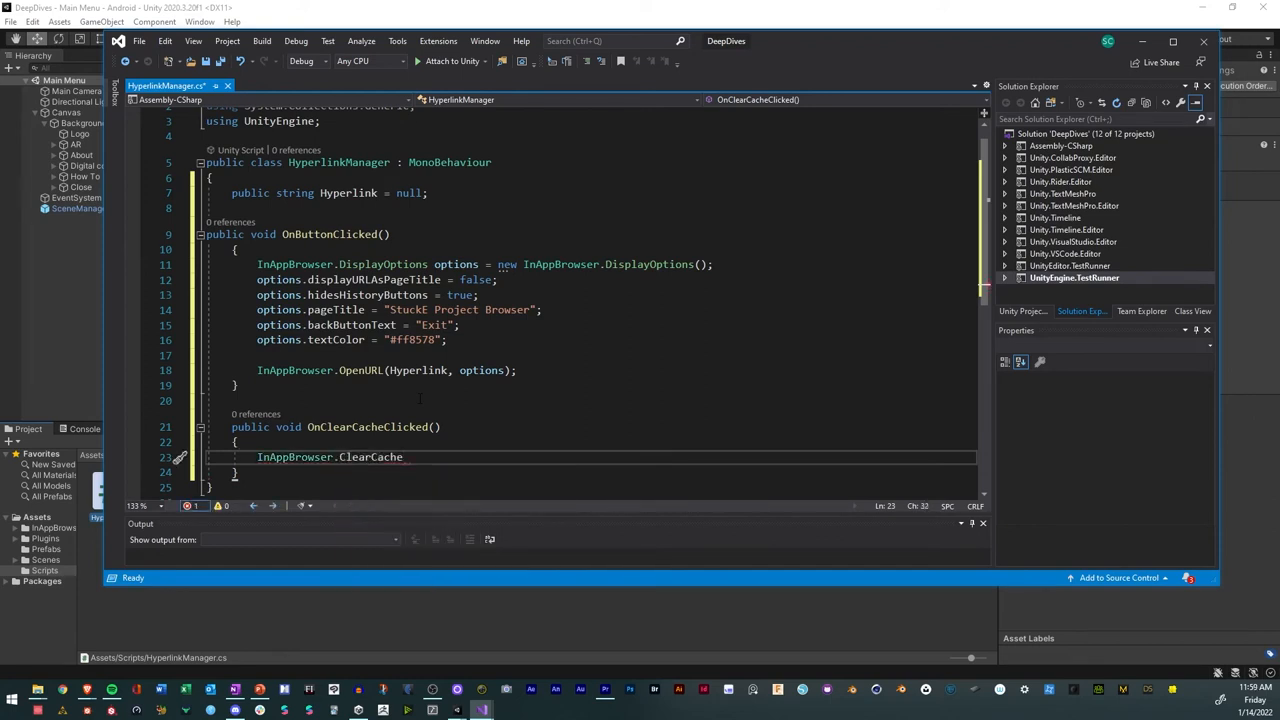
type("();")
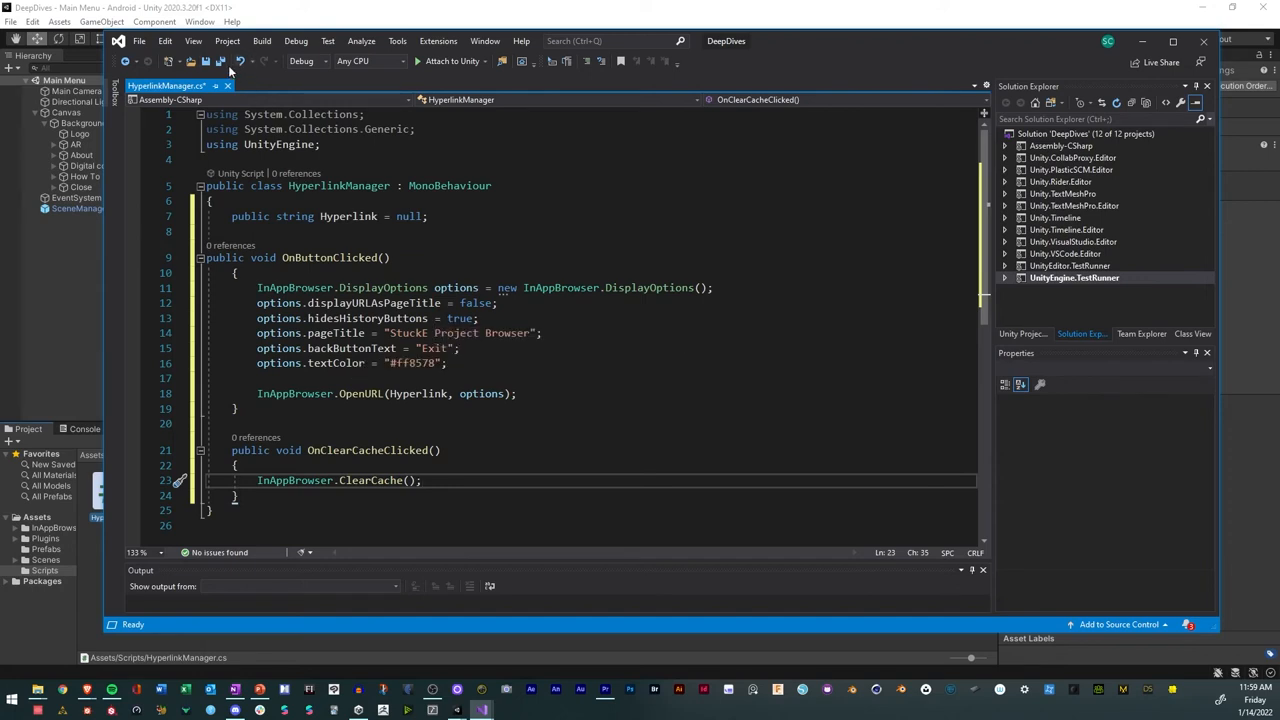
mouse_move(204, 60)
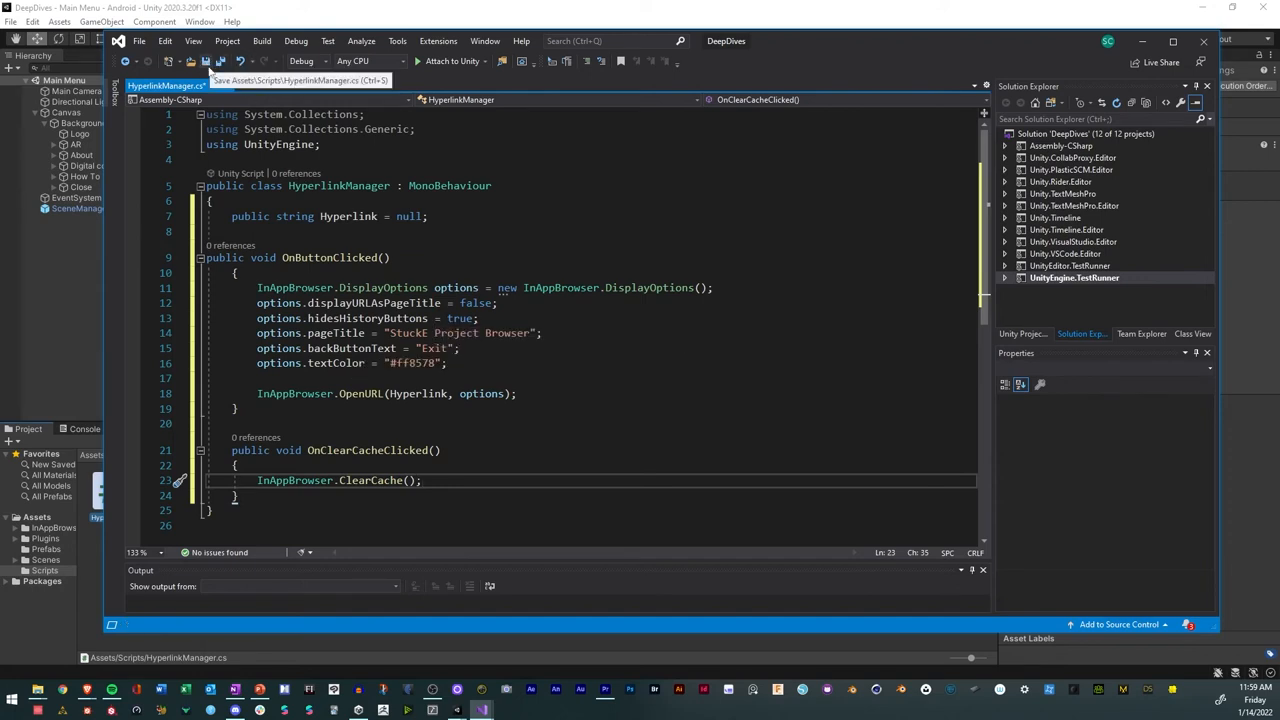
key("ctrl+s")
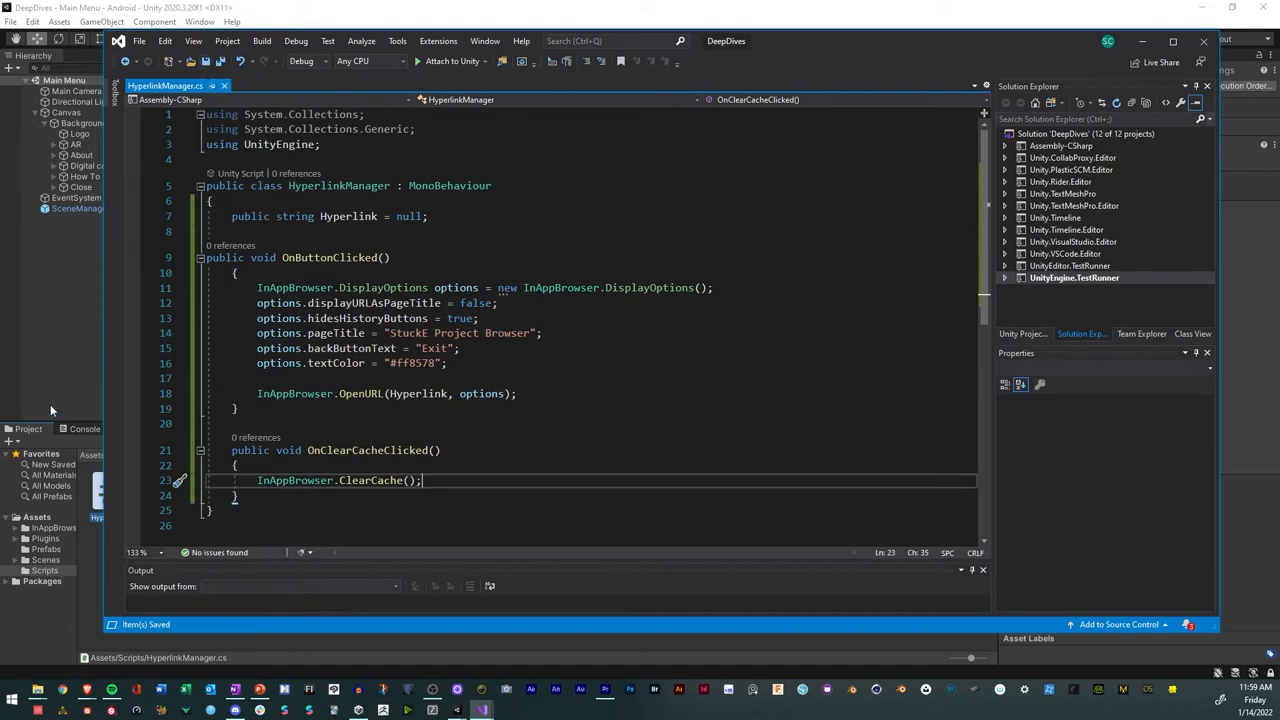
Create an empty HyperlinkManager object with the HyperlinkManager script in Main Menu and keep it as a prefab.
left_click(728, 688)
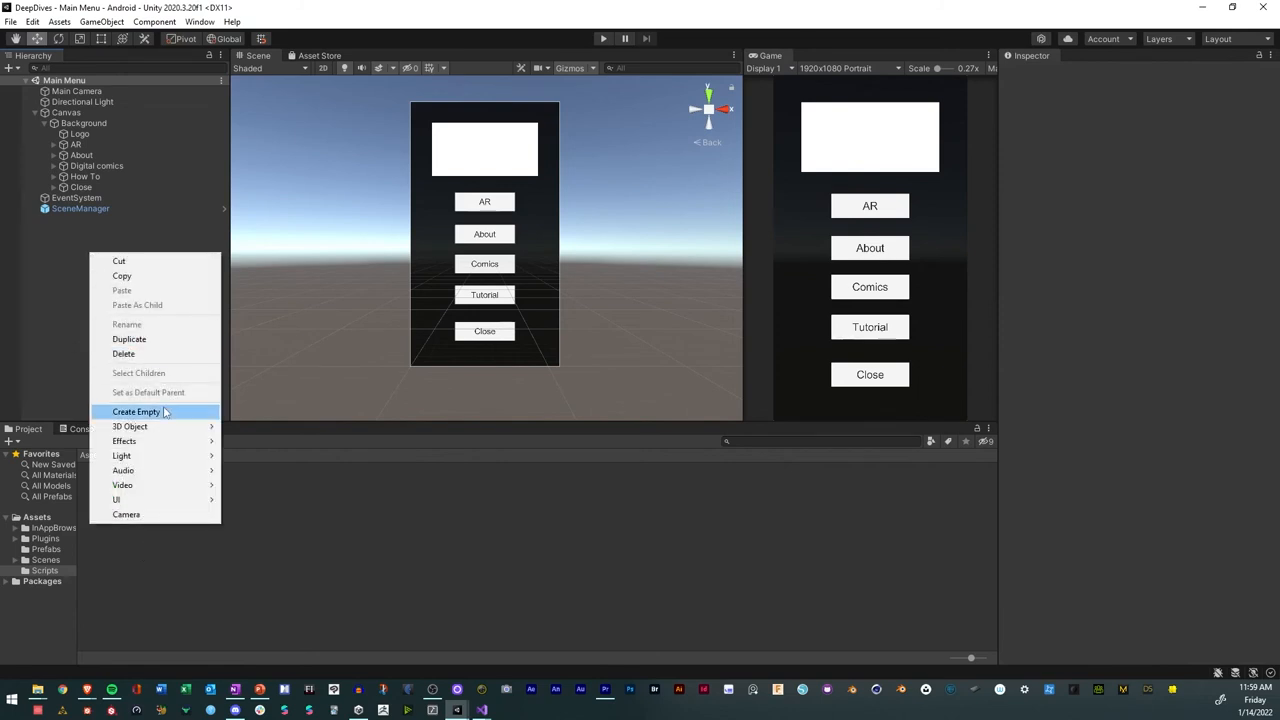
left_click(136, 412)
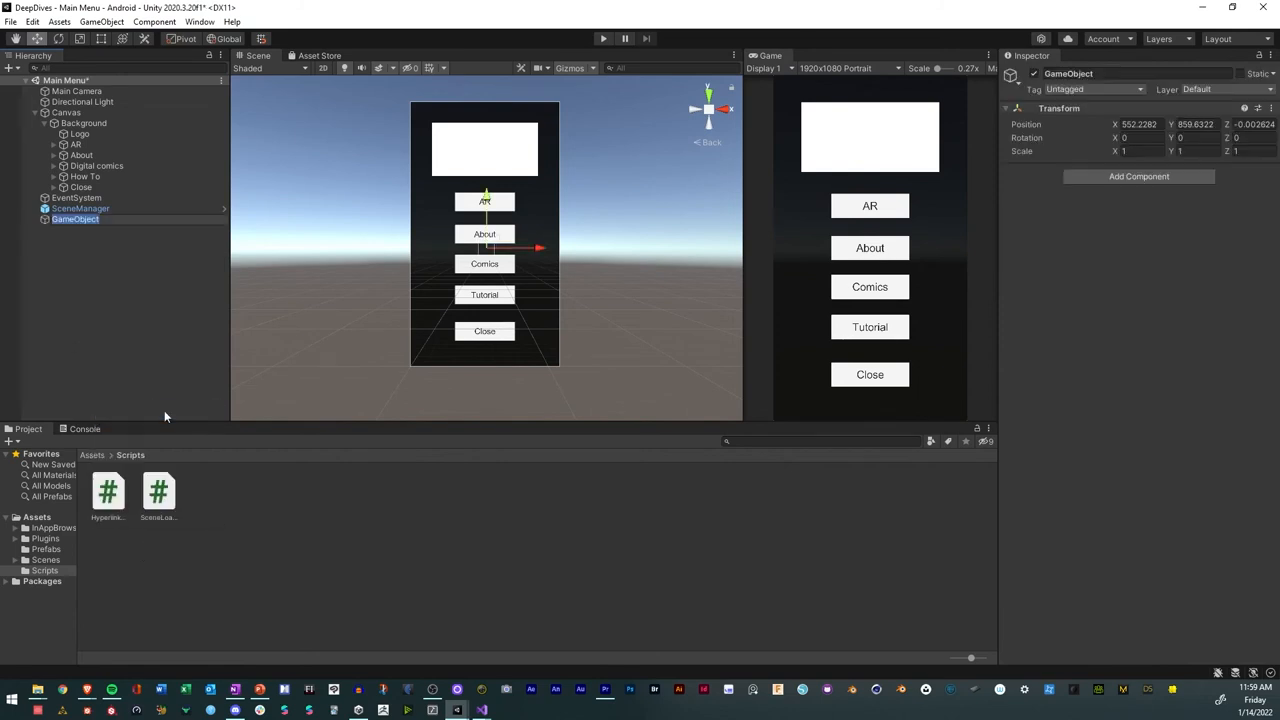
type("HyperlinkManager")
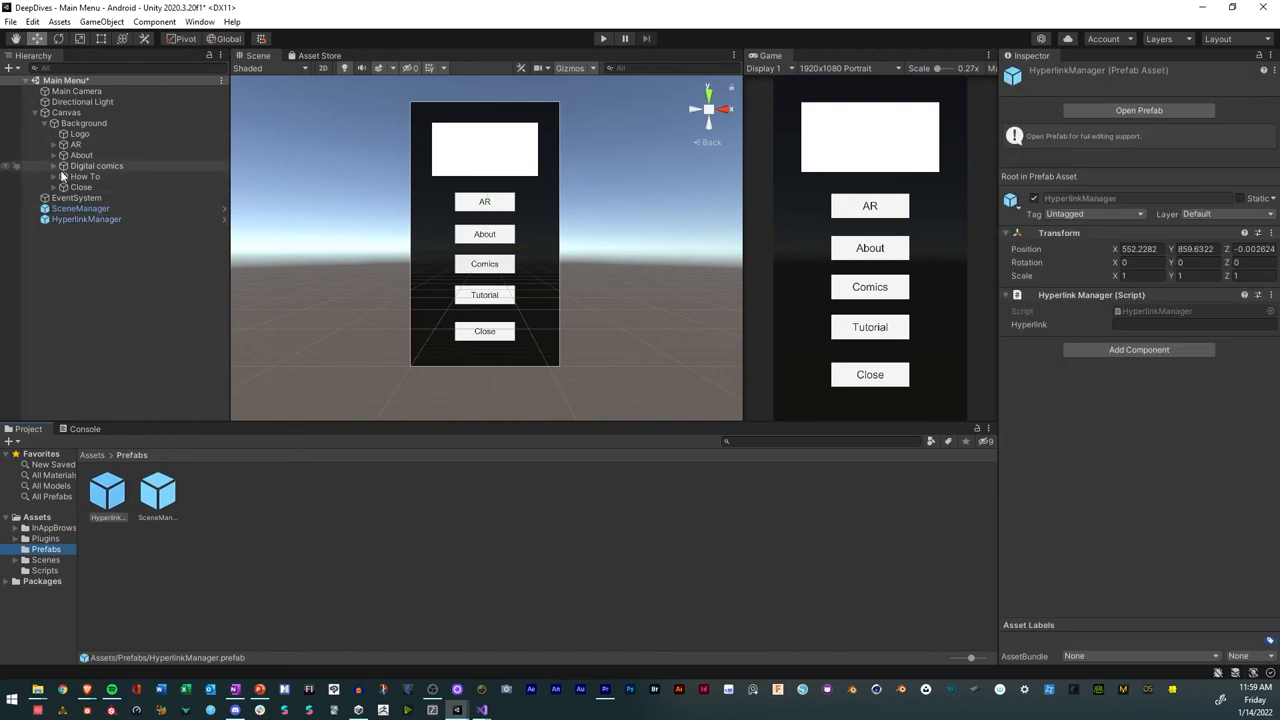
left_click(96, 164)
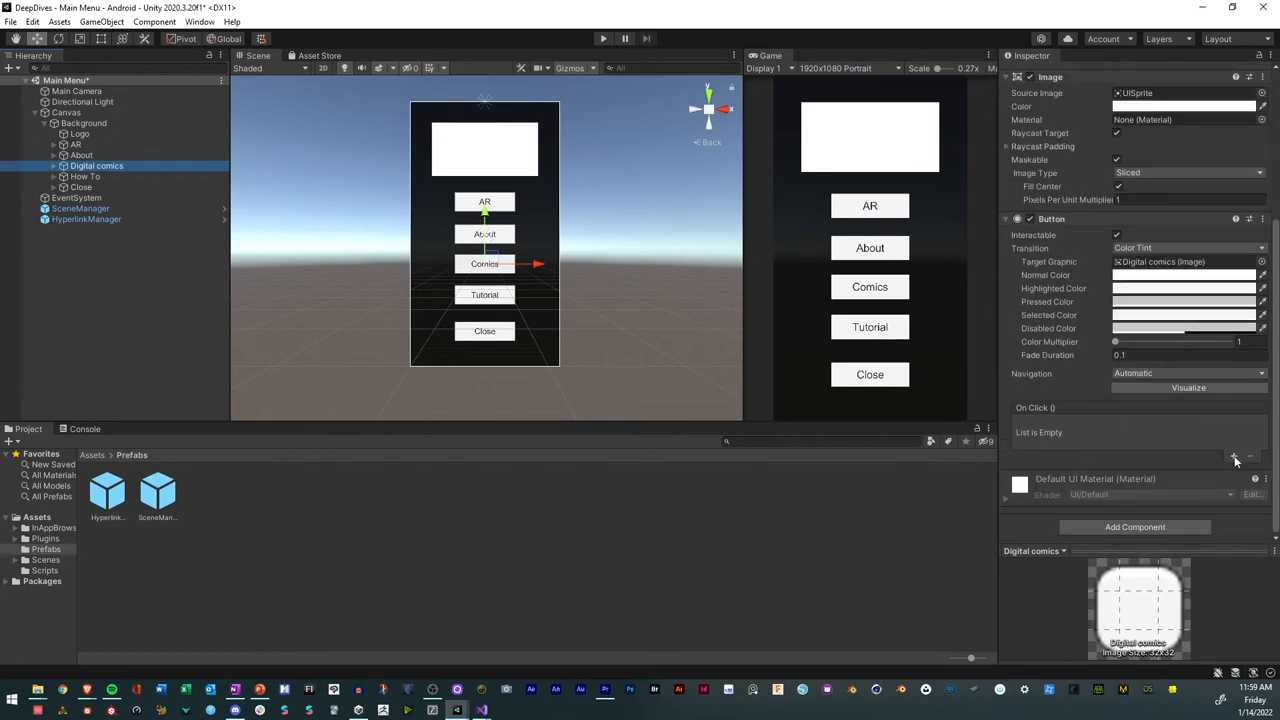
Add an On Click entry on Digital comics targeting HyperlinkManager and choose HyperlinkManager.OnButtonClicked.
left_click(1234, 456)
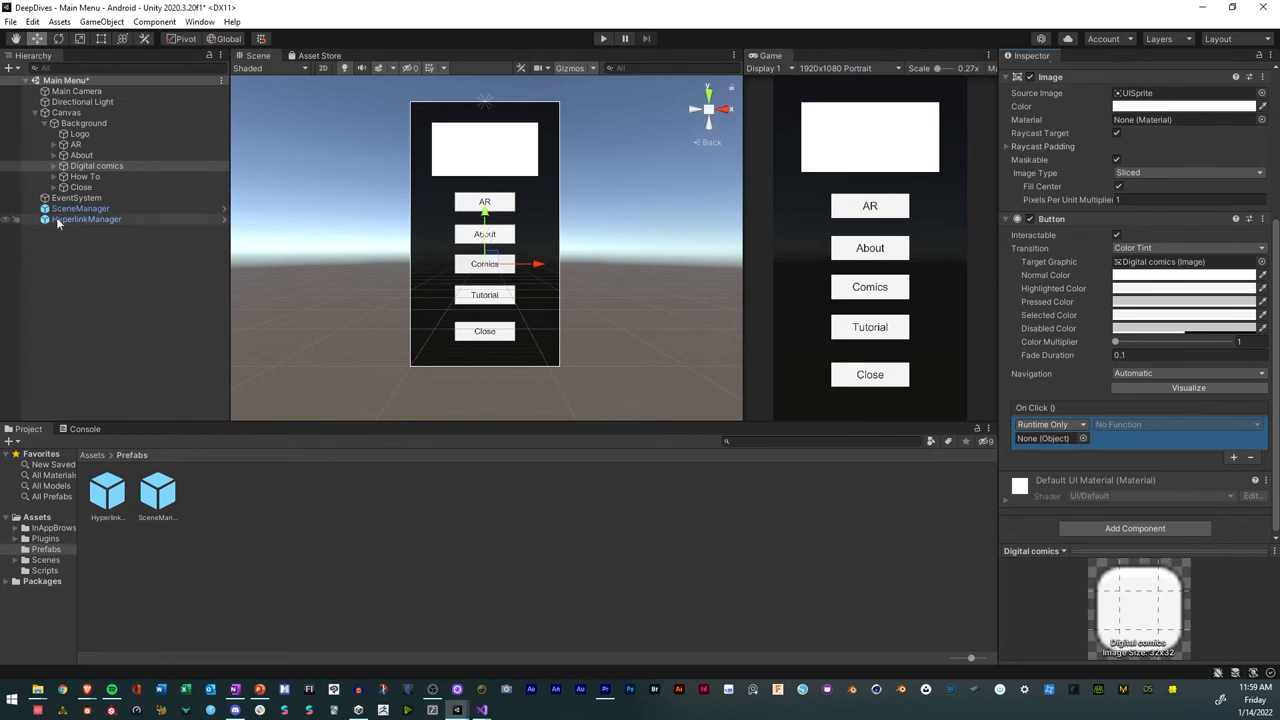
left_click(1042, 438)
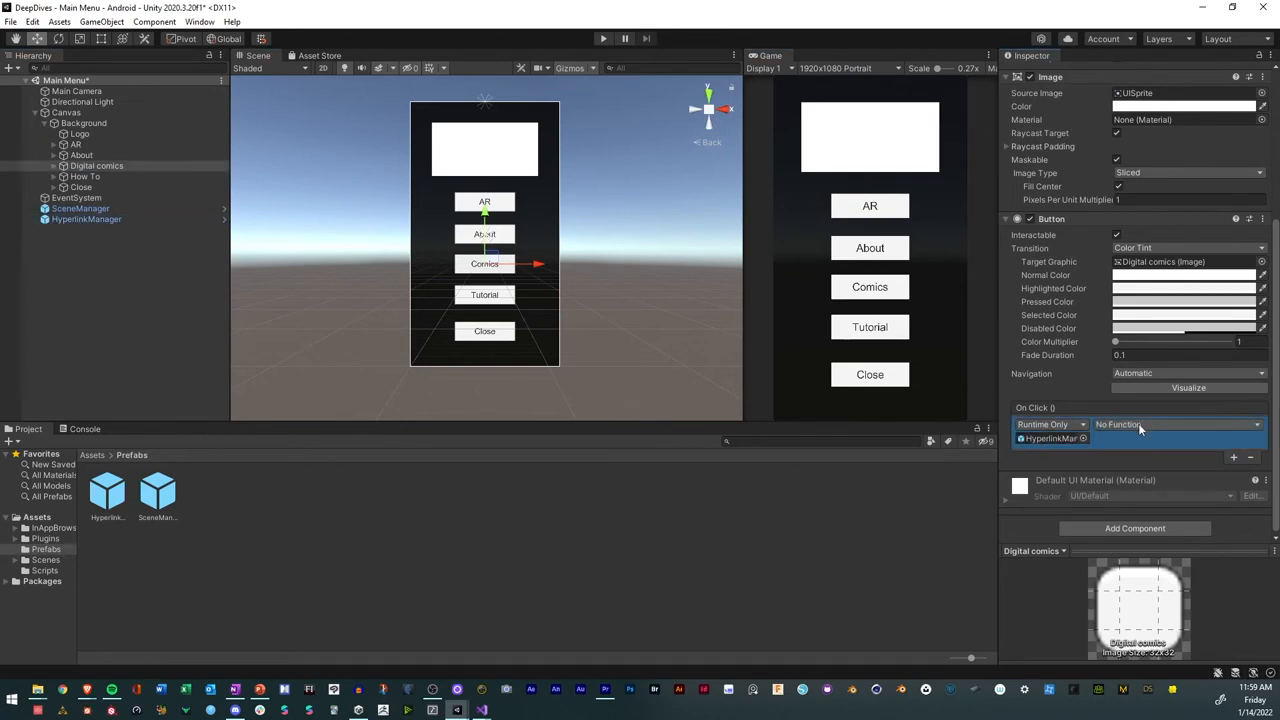
left_click(1176, 424)
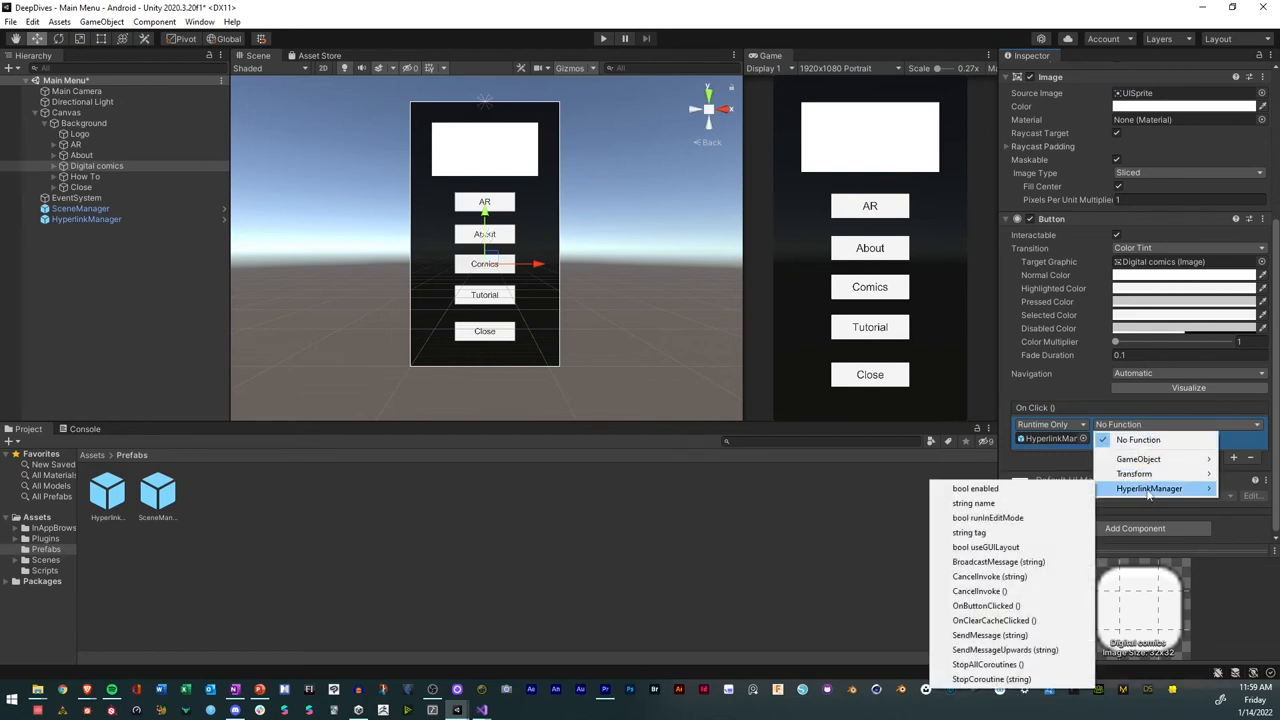
mouse_move(990, 636)
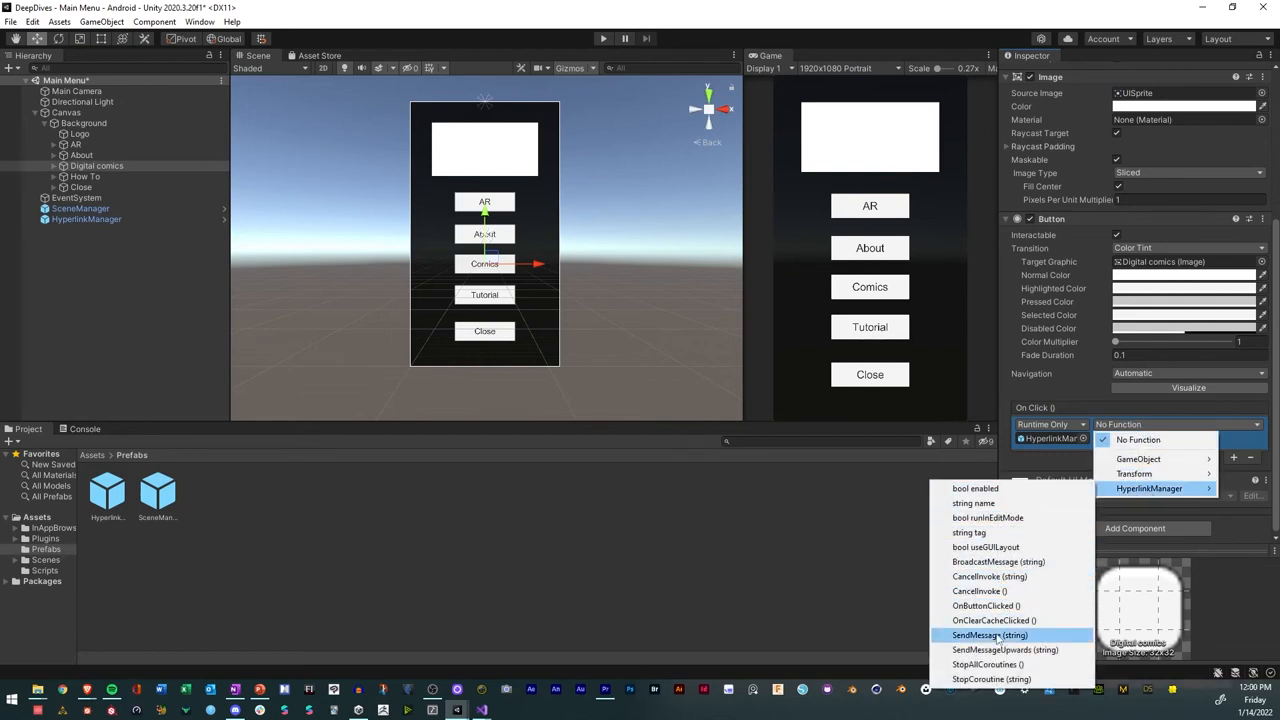
left_click(984, 604)
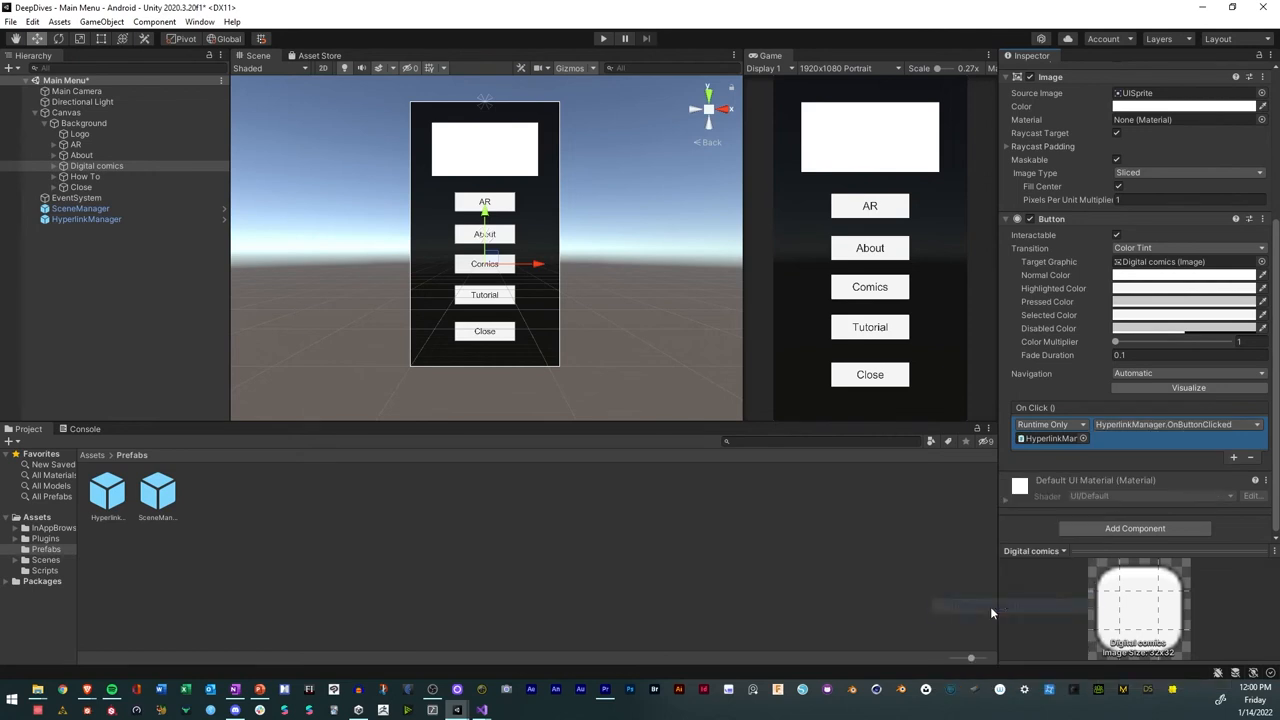
left_click(86, 218)
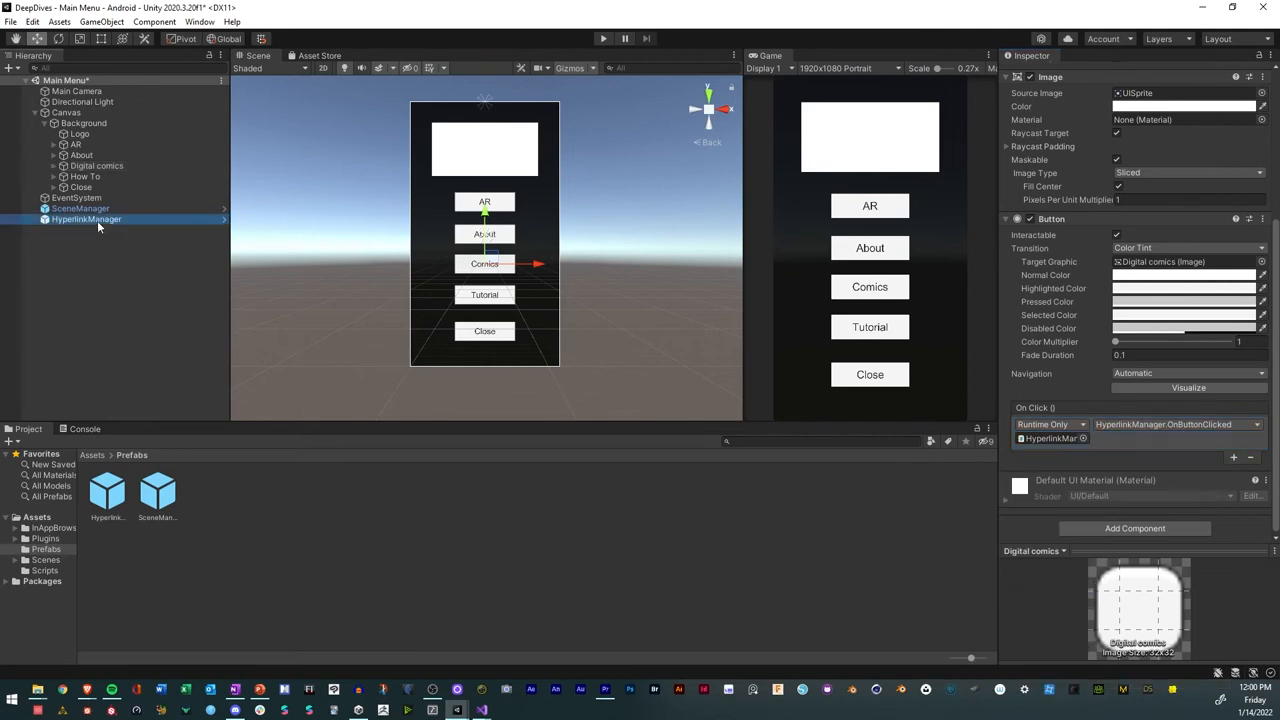
left_click(88, 218)
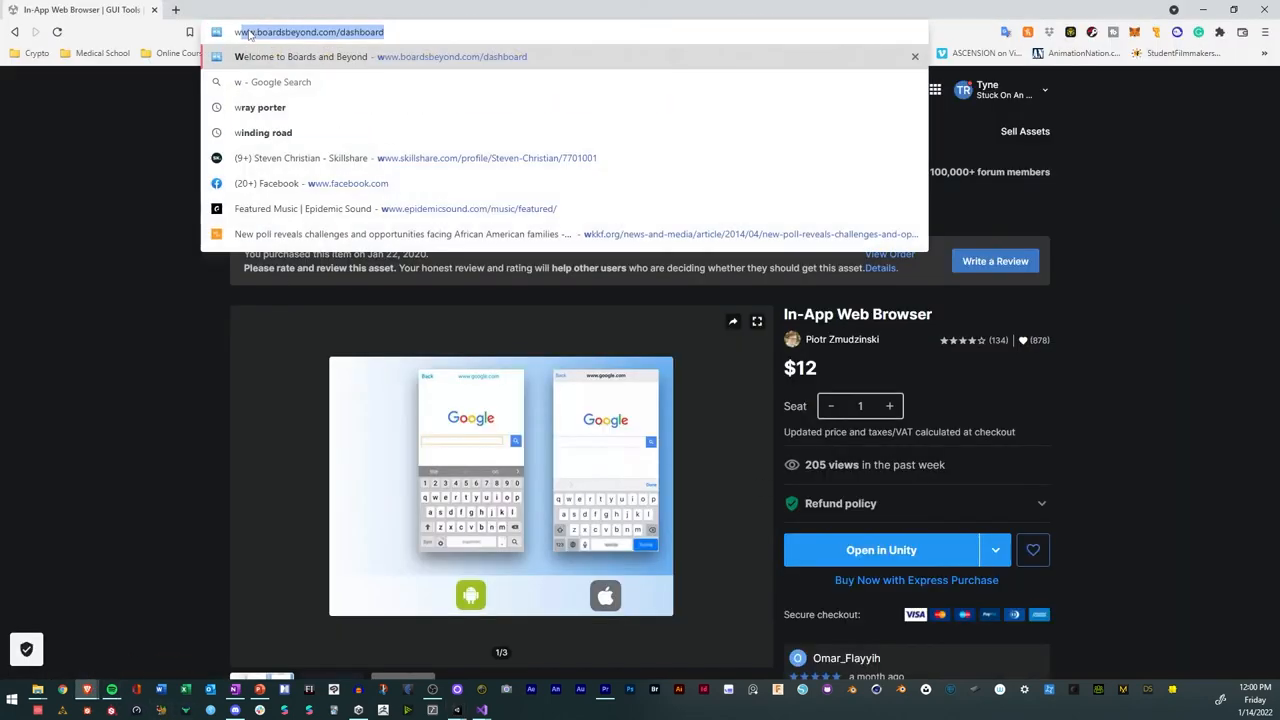
Reach the Eyelnd Feevr webcomic's About page via the link portal and select its URL for copying.
type("webcomic")
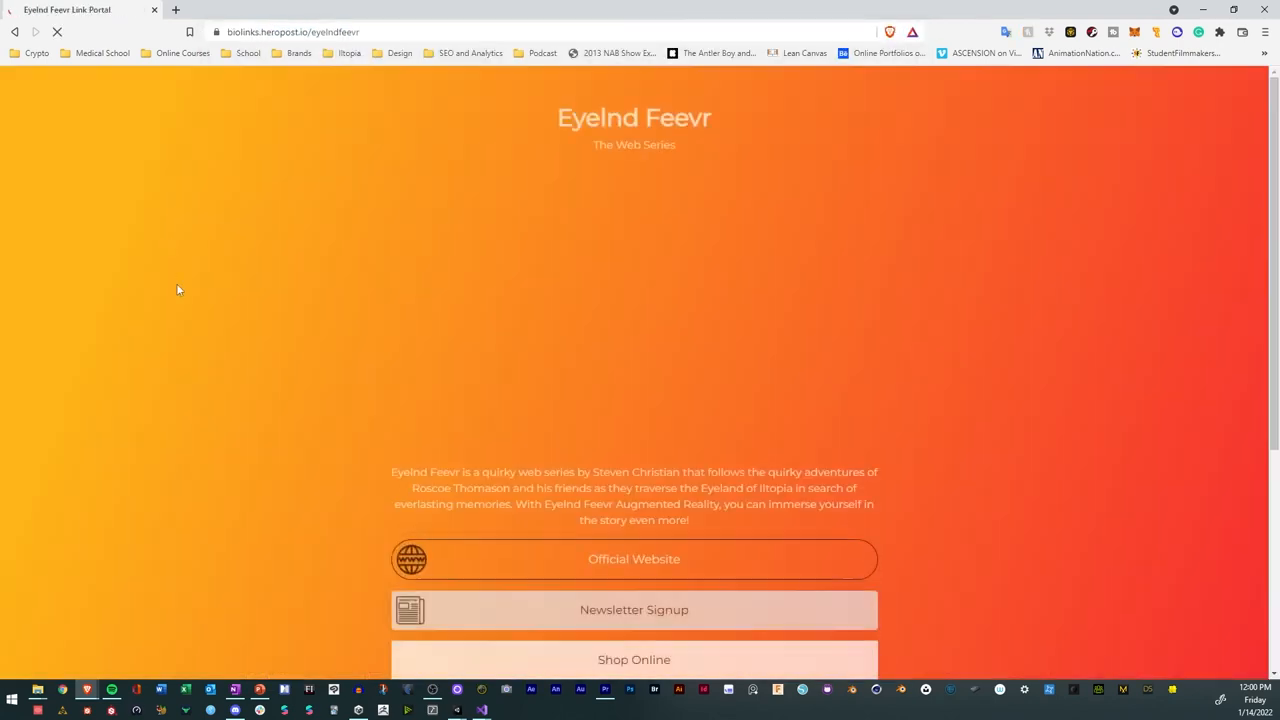
scroll("down", 3)
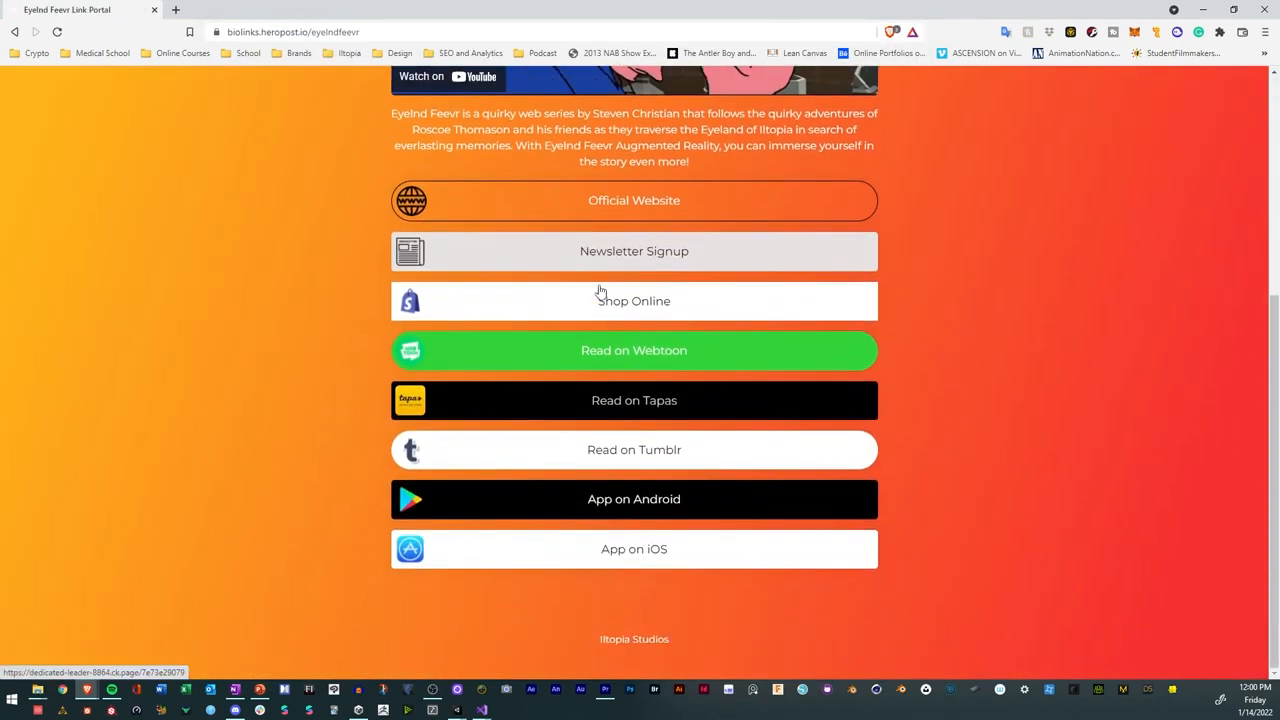
left_click(634, 200)
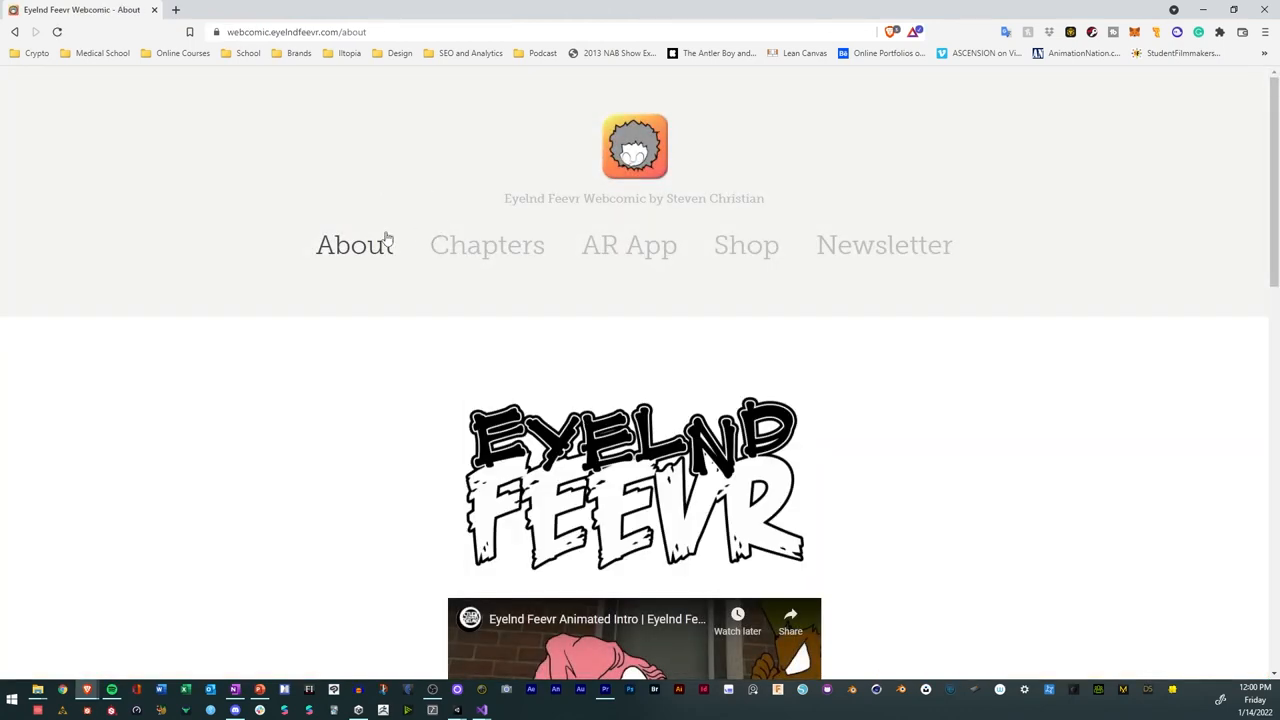
left_click(296, 32)
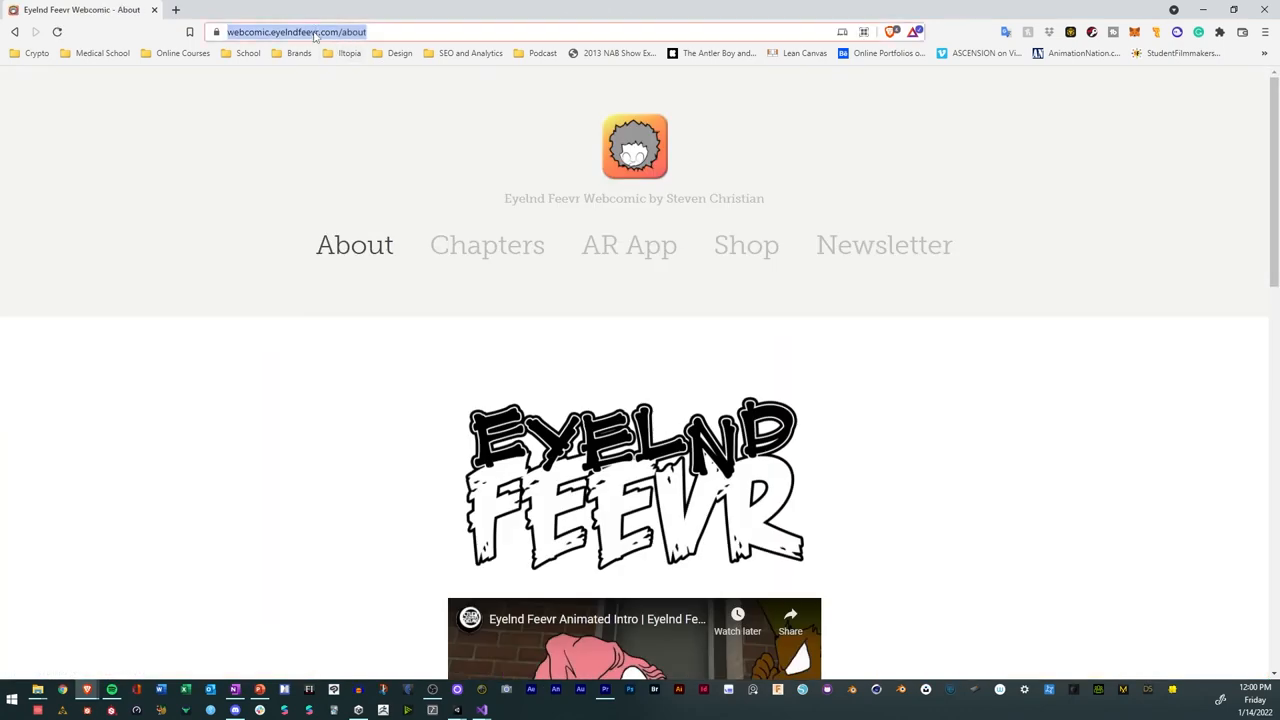
mouse_move(408, 132)
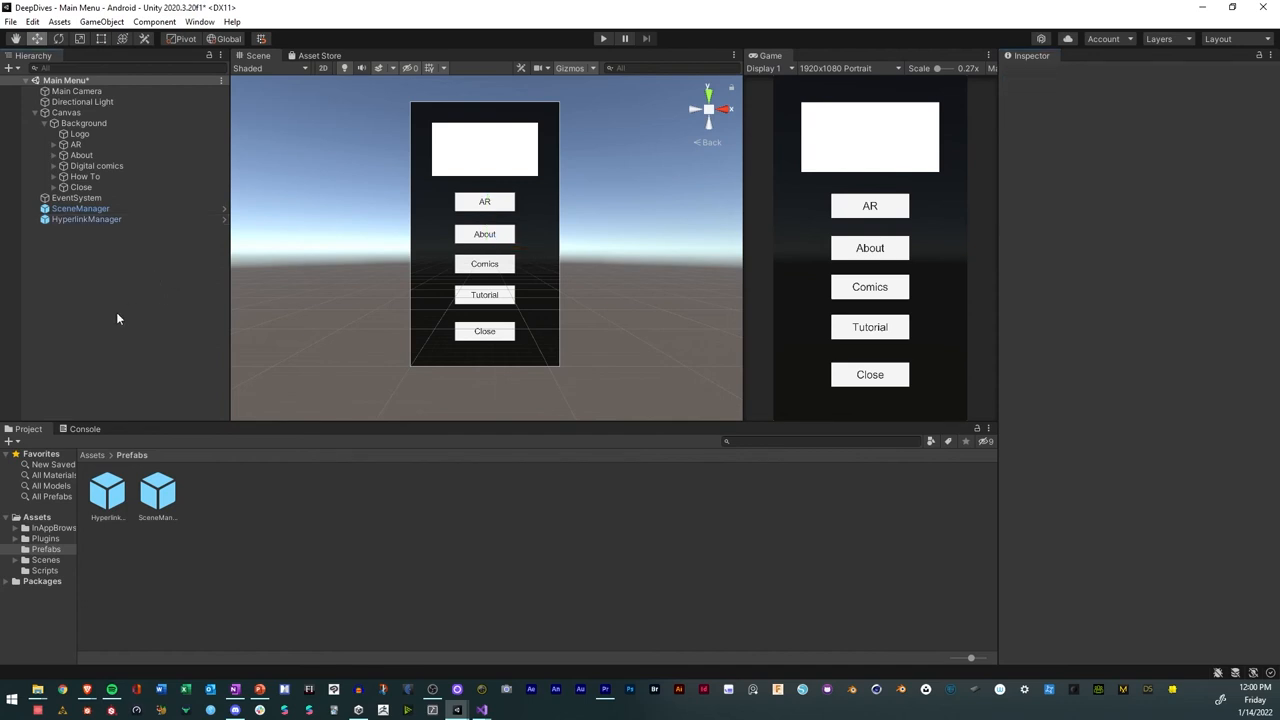
mouse_move(18, 36)
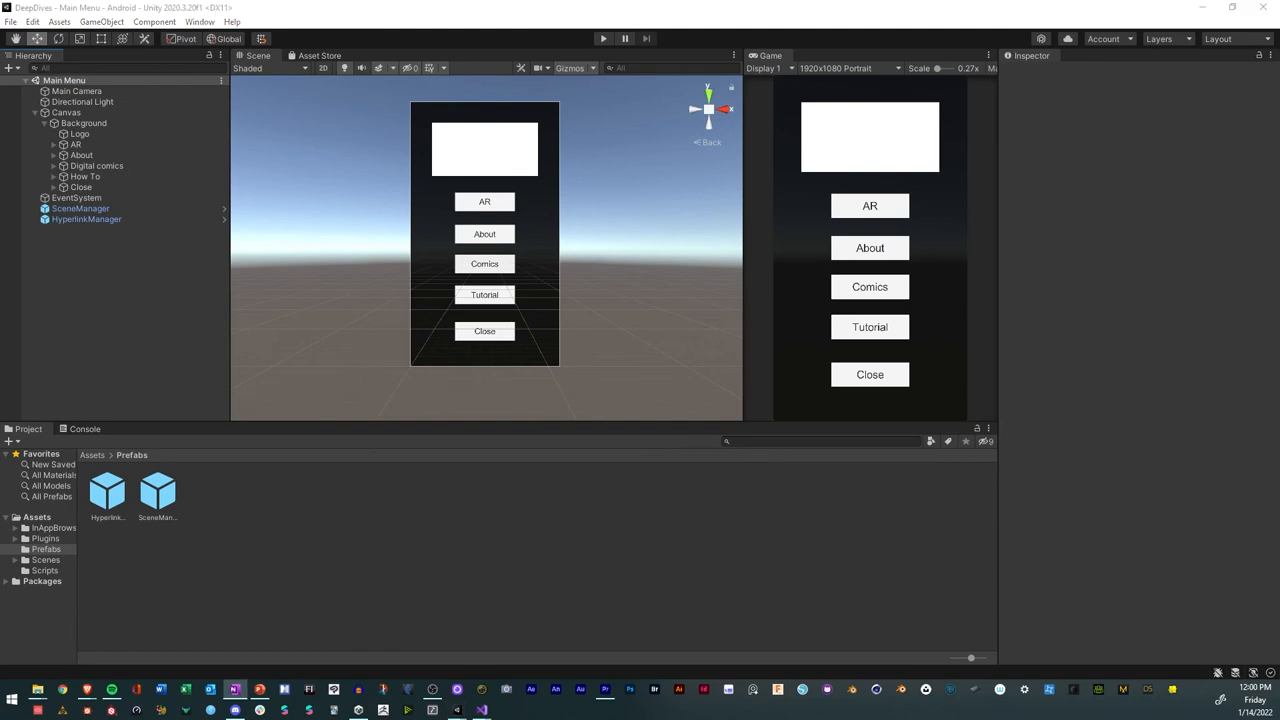
Return to Unity's Main Menu scene and save it with the hyperlink setup.
left_click(88, 218)
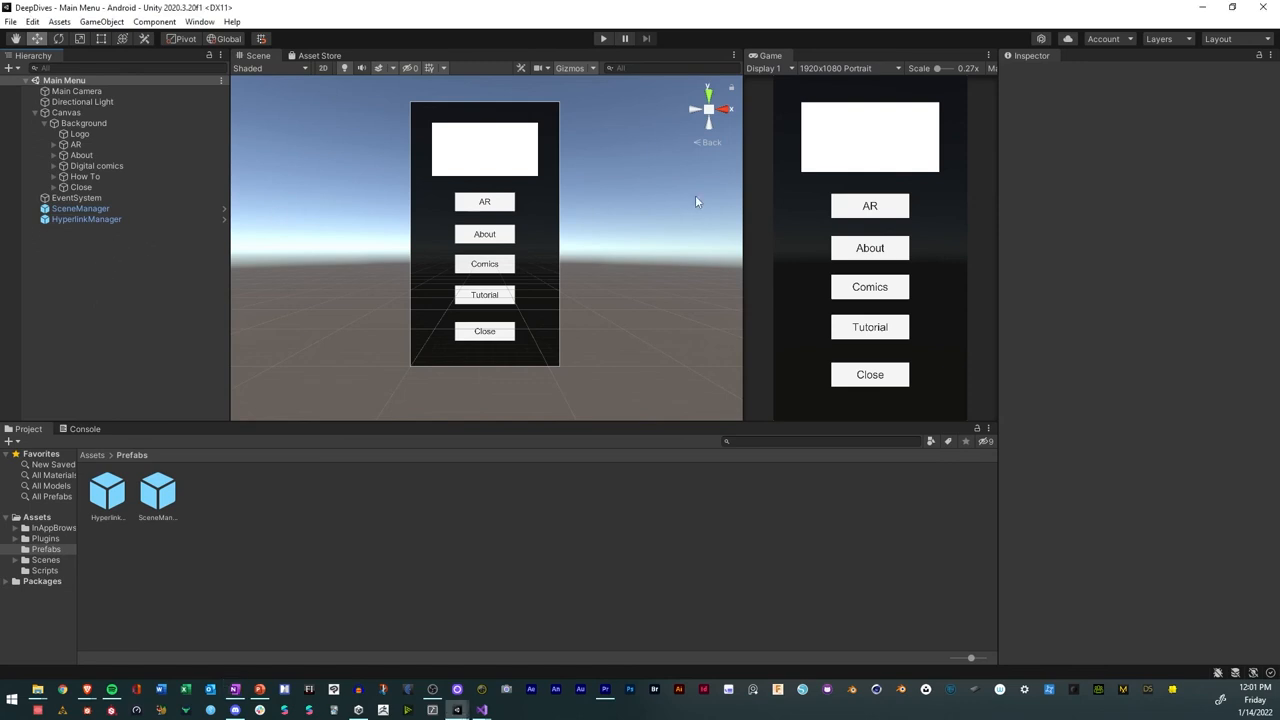
mouse_move(548, 332)
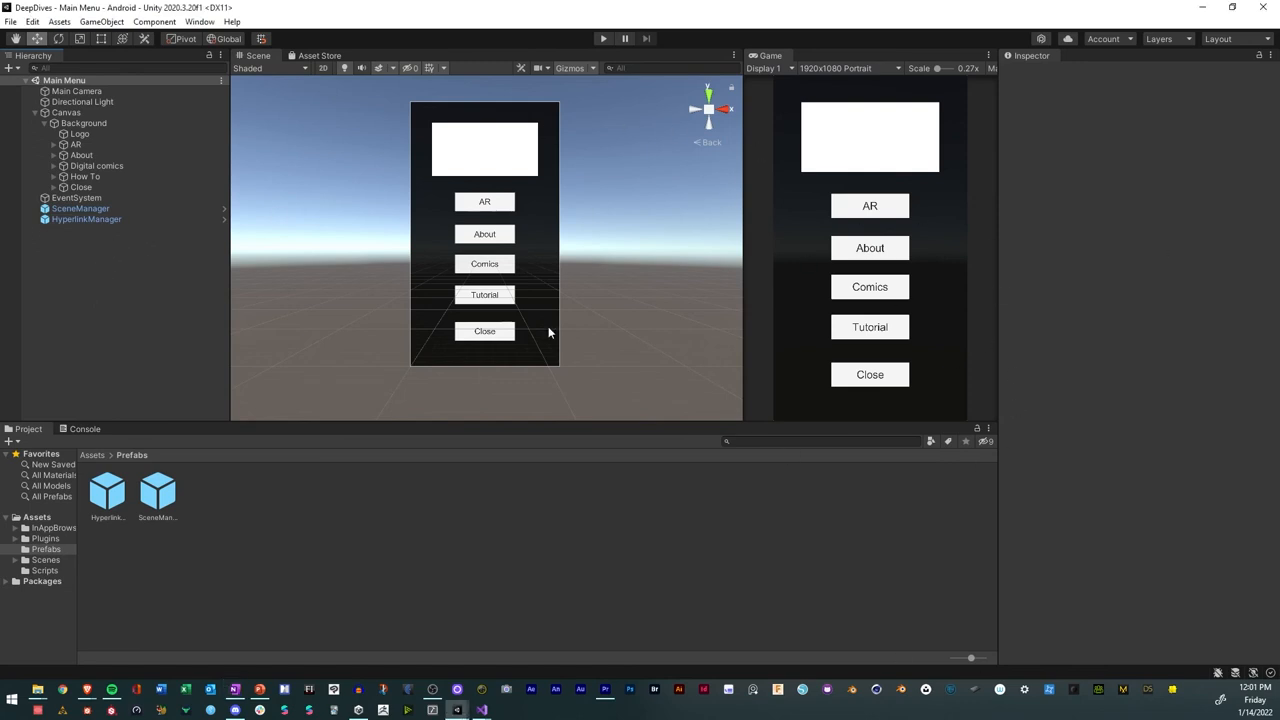
mouse_move(72, 250)
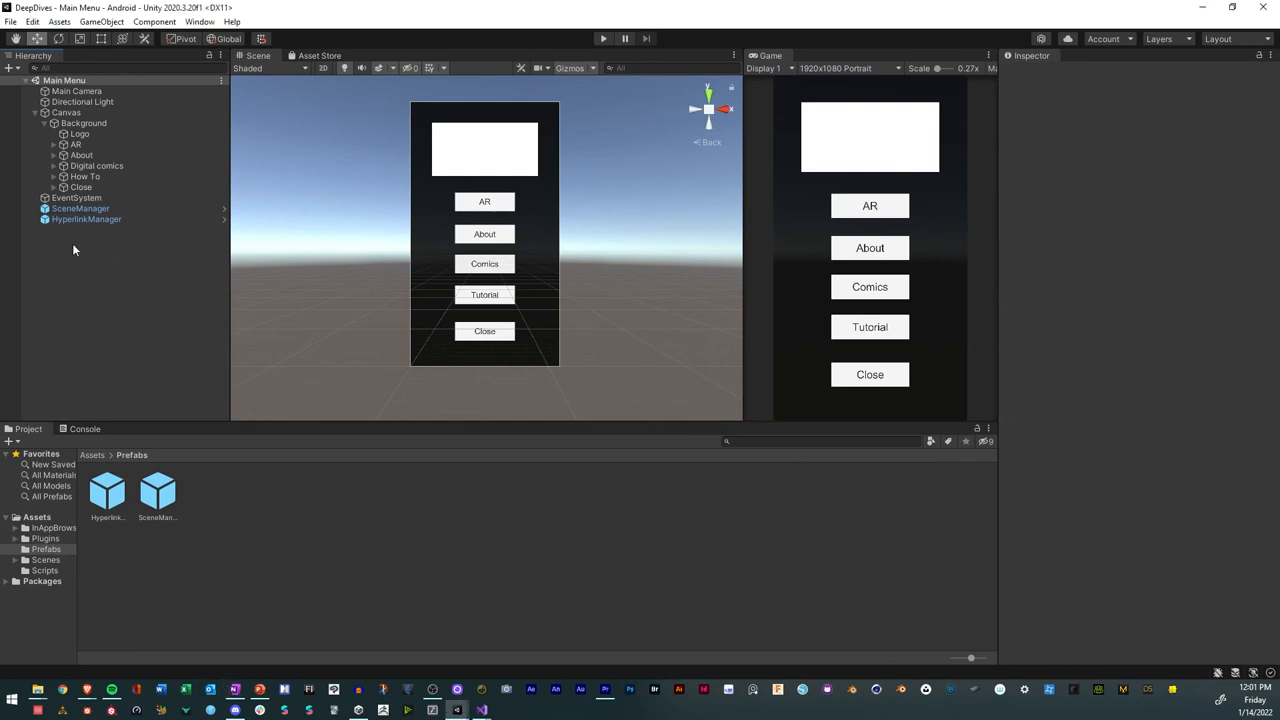
left_click(96, 164)
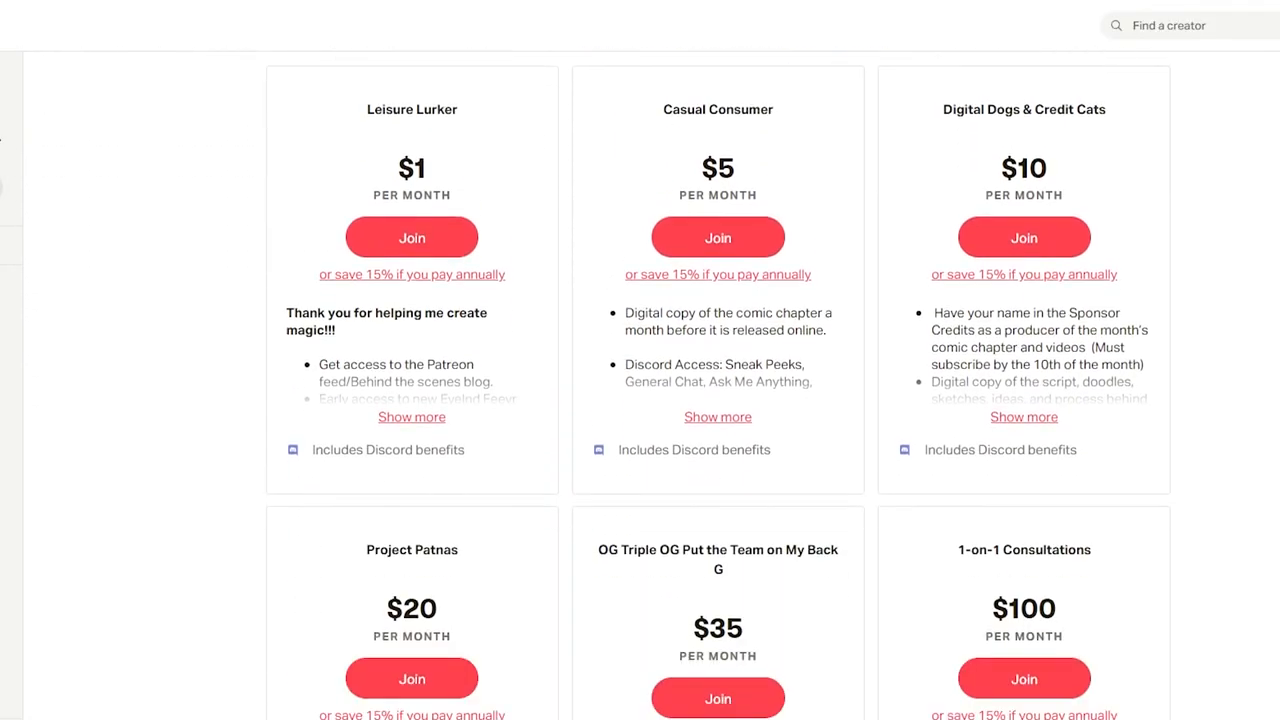
scroll("down", 3)
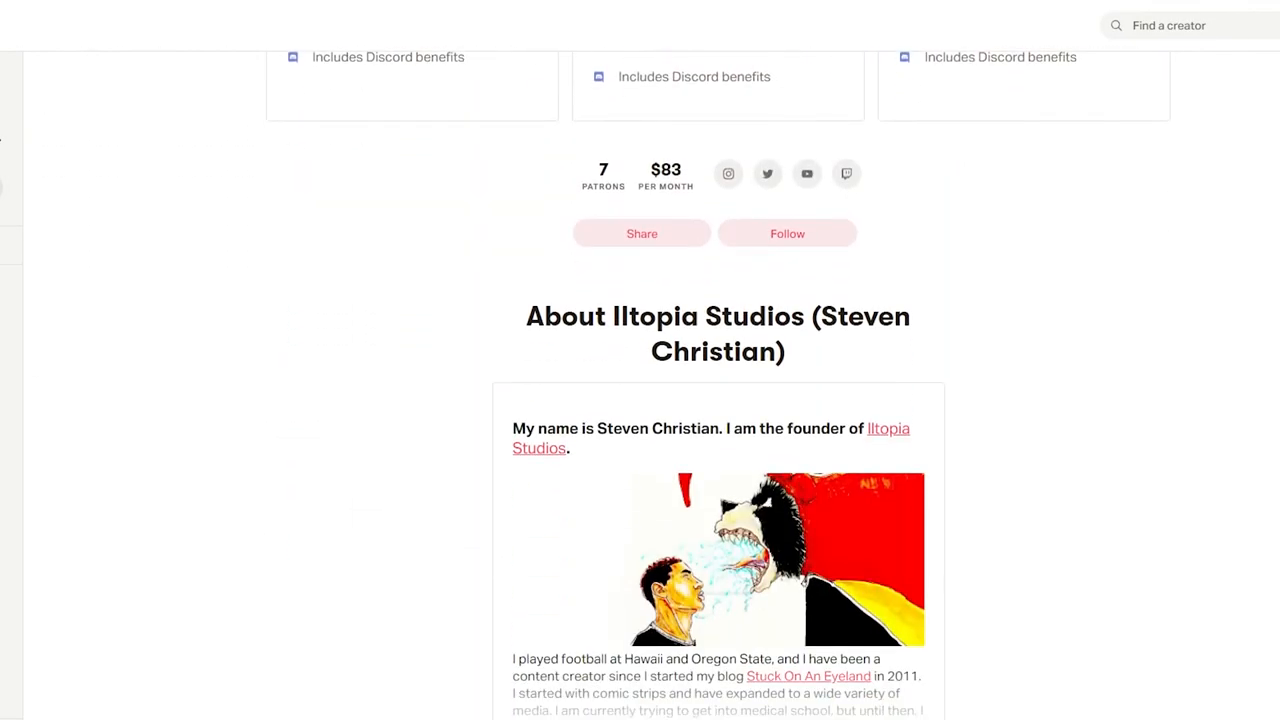
scroll("down", 3)
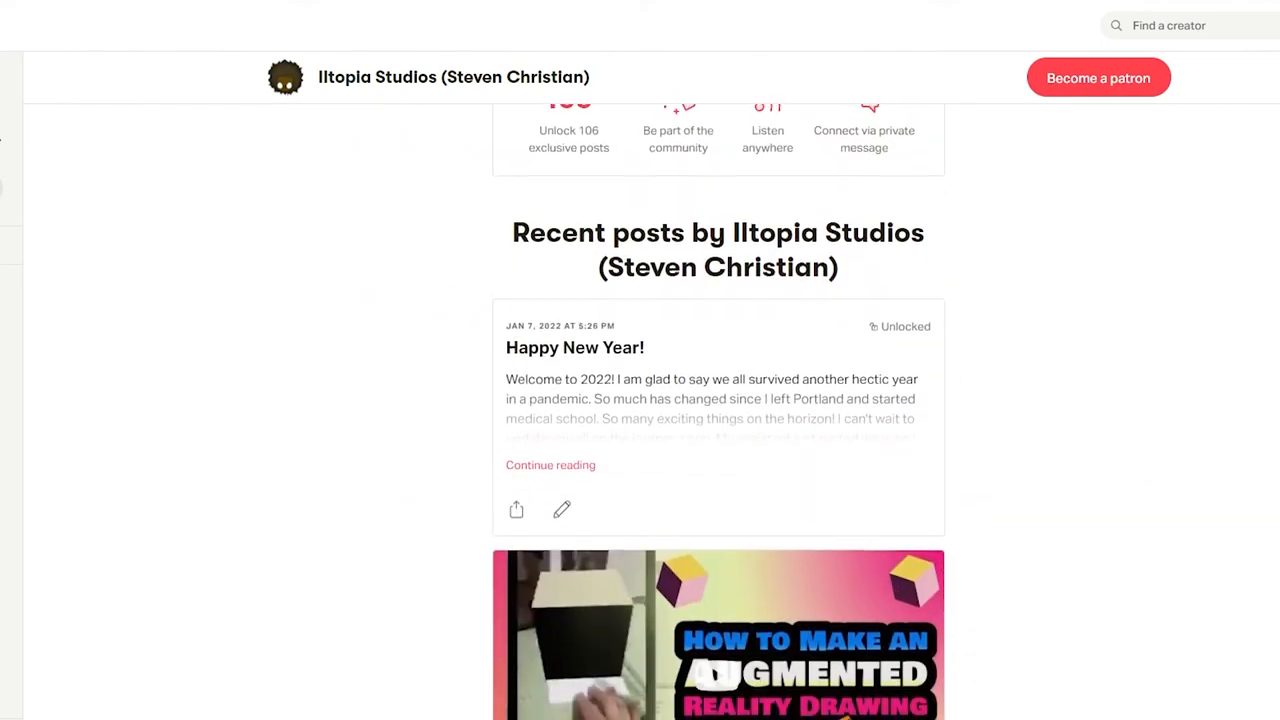
scroll("down", 3)
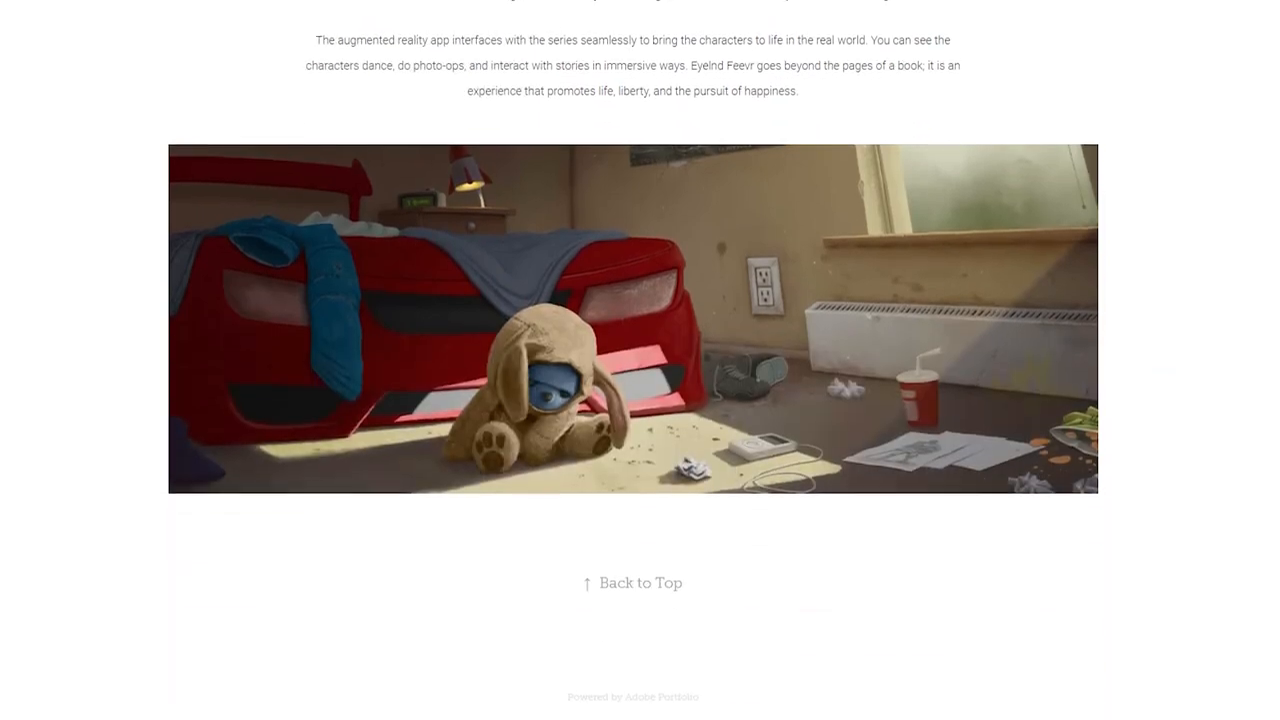